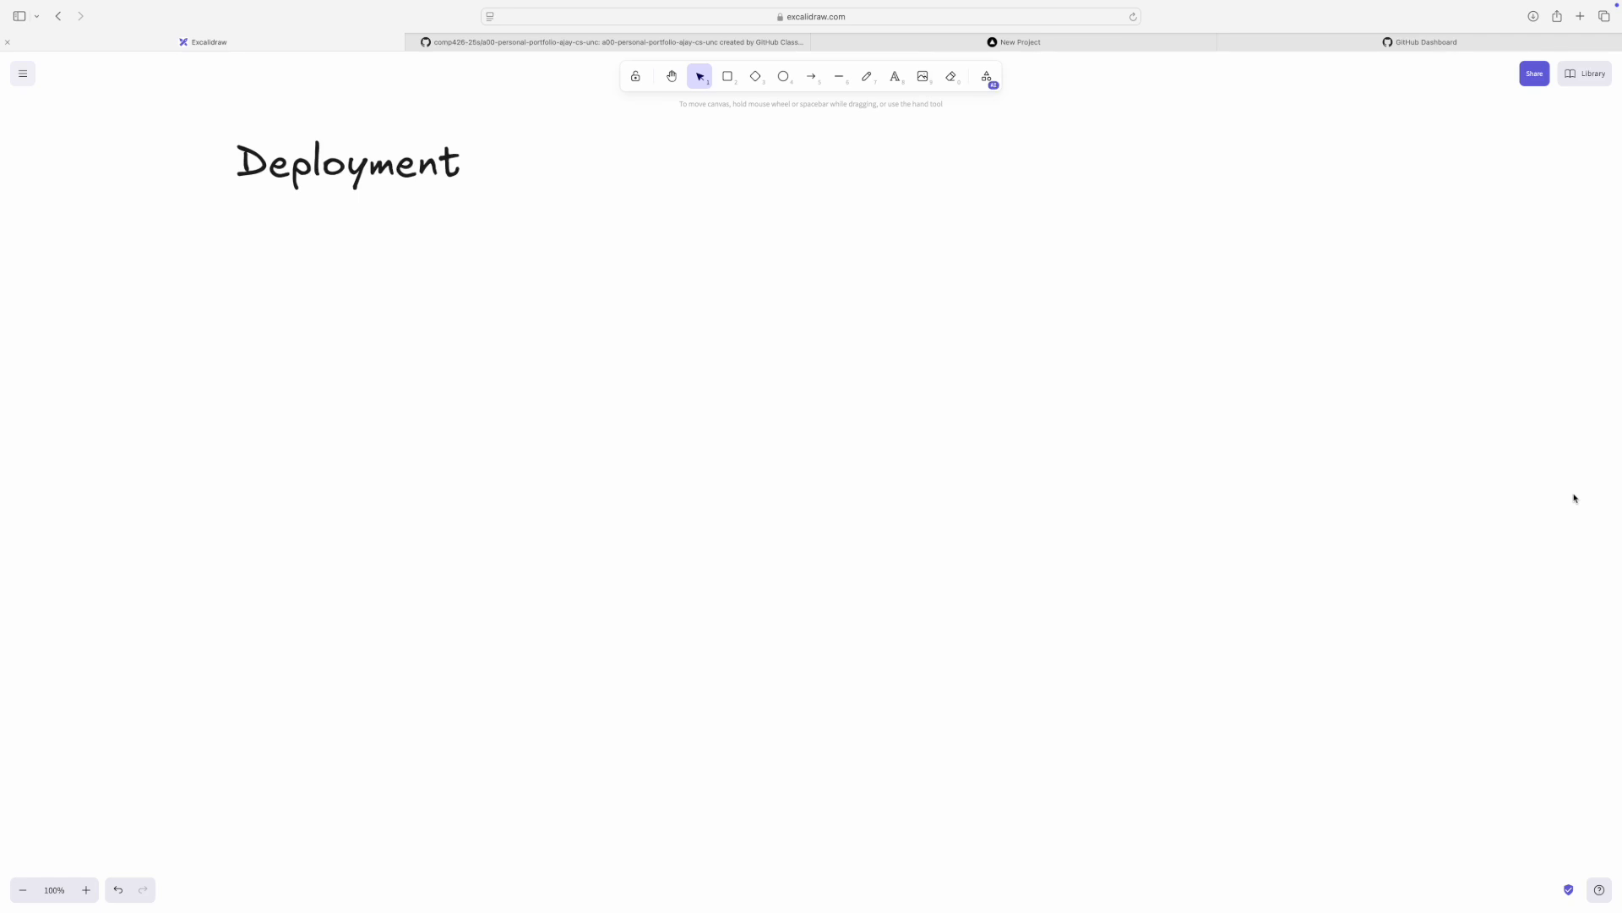
- Switch to the freehand pencil tool, keeping black ink, below the Deployment heading
click(867, 77)
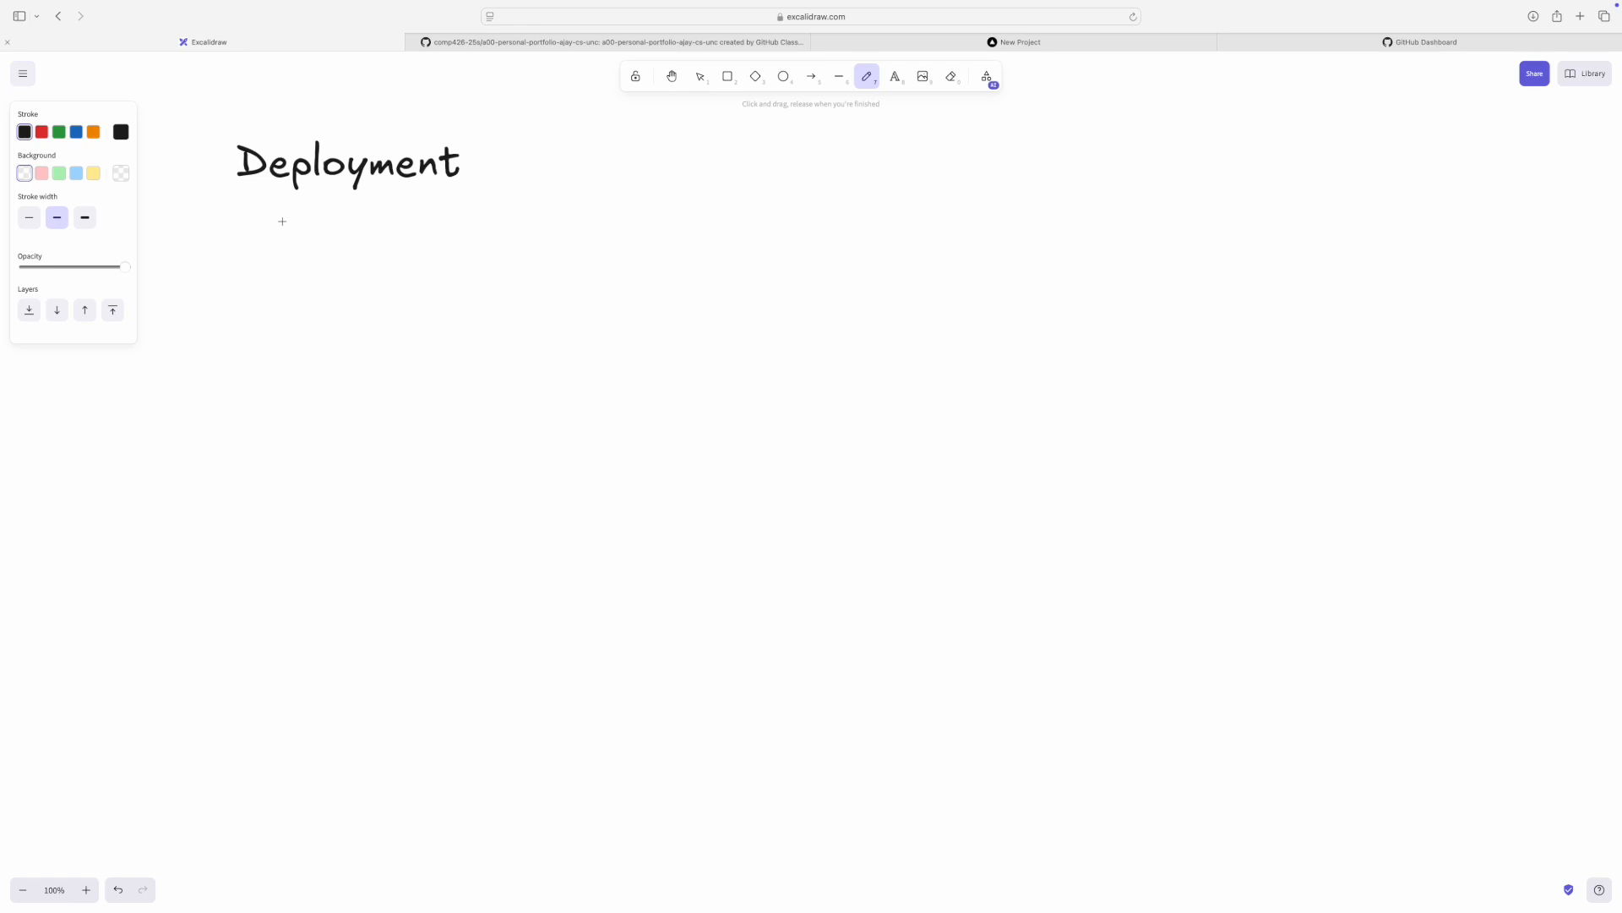
- Sketch a laptop and write apple.com with an arrow pointing toward it
drag(380, 341, 379, 429)
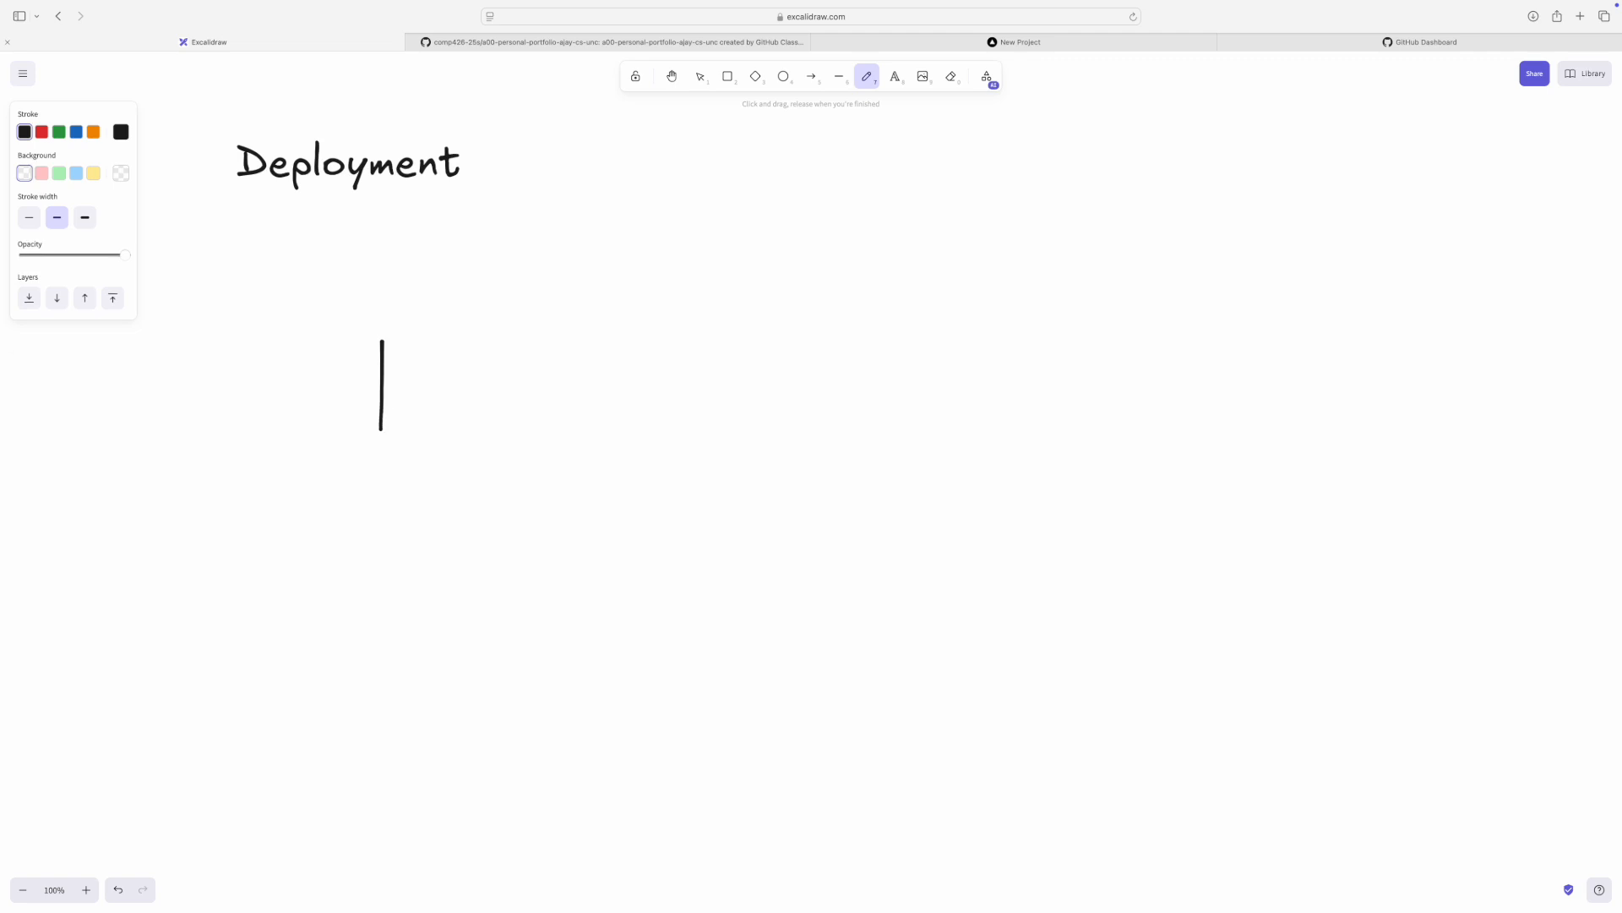
drag(379, 342, 497, 432)
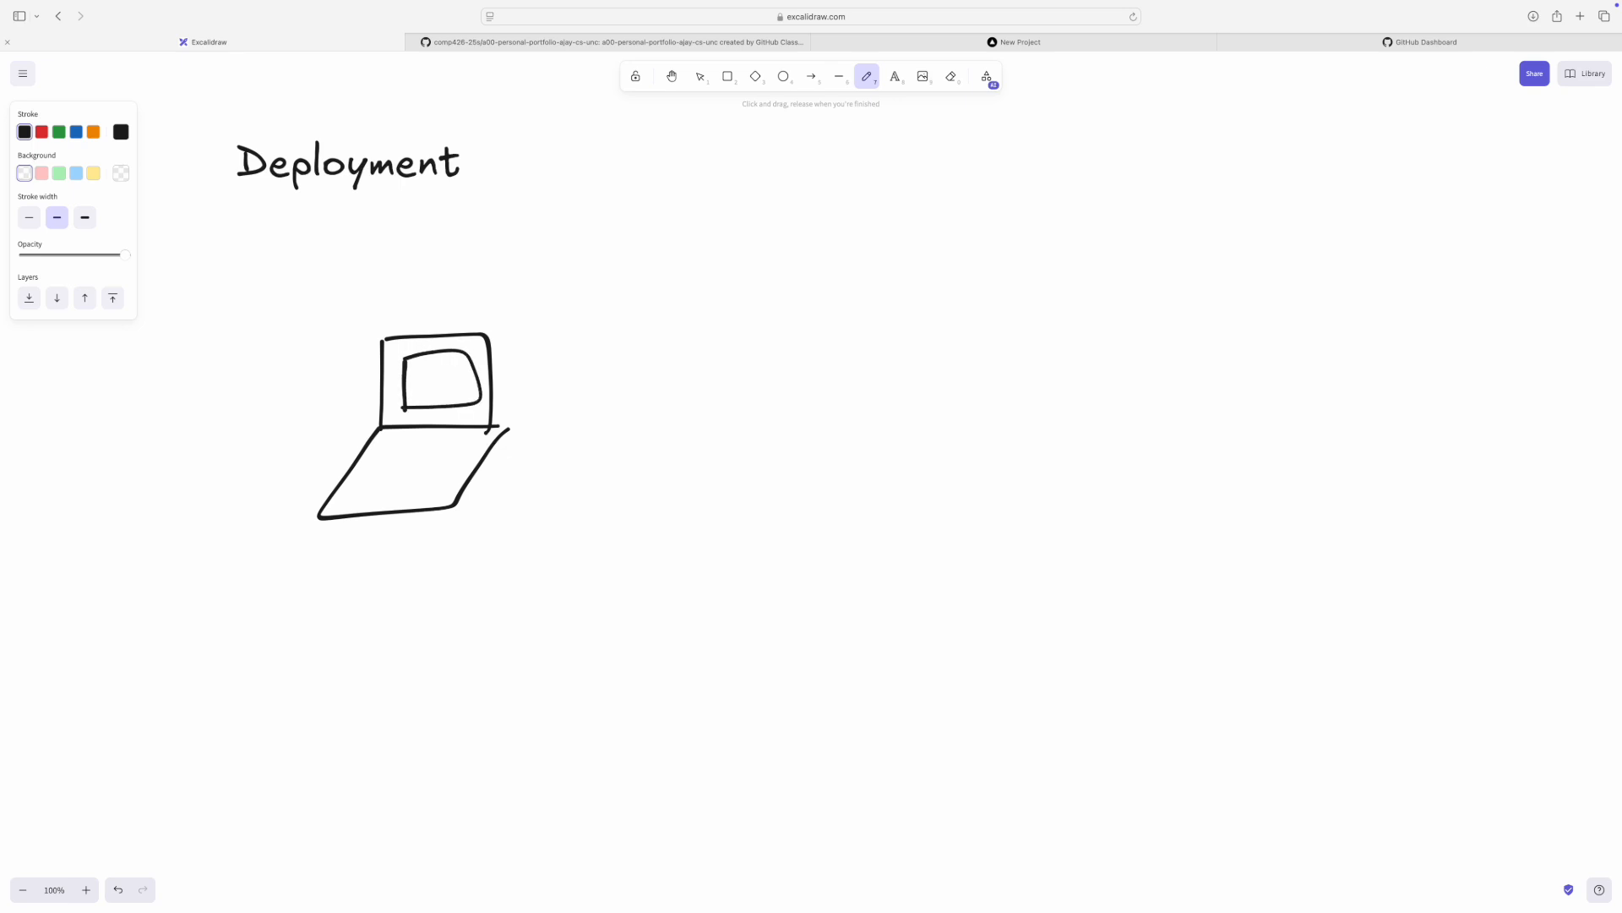
drag(181, 430, 315, 423)
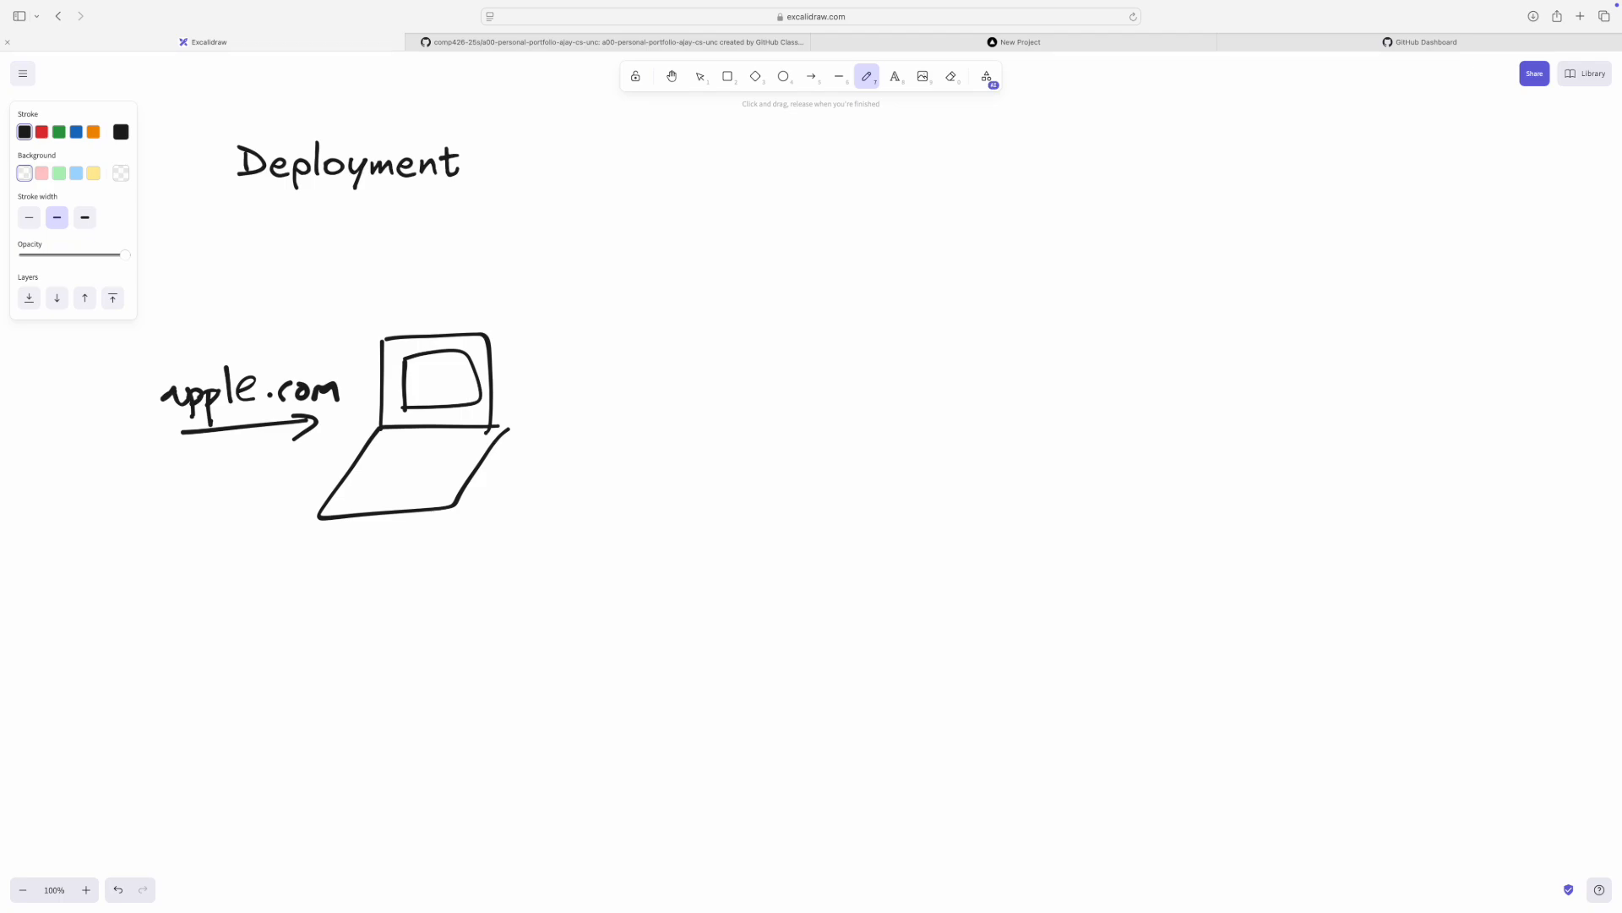
- Draw red arrows between the laptop and DNS labelled IP, then return to black ink
drag(518, 321, 704, 189)
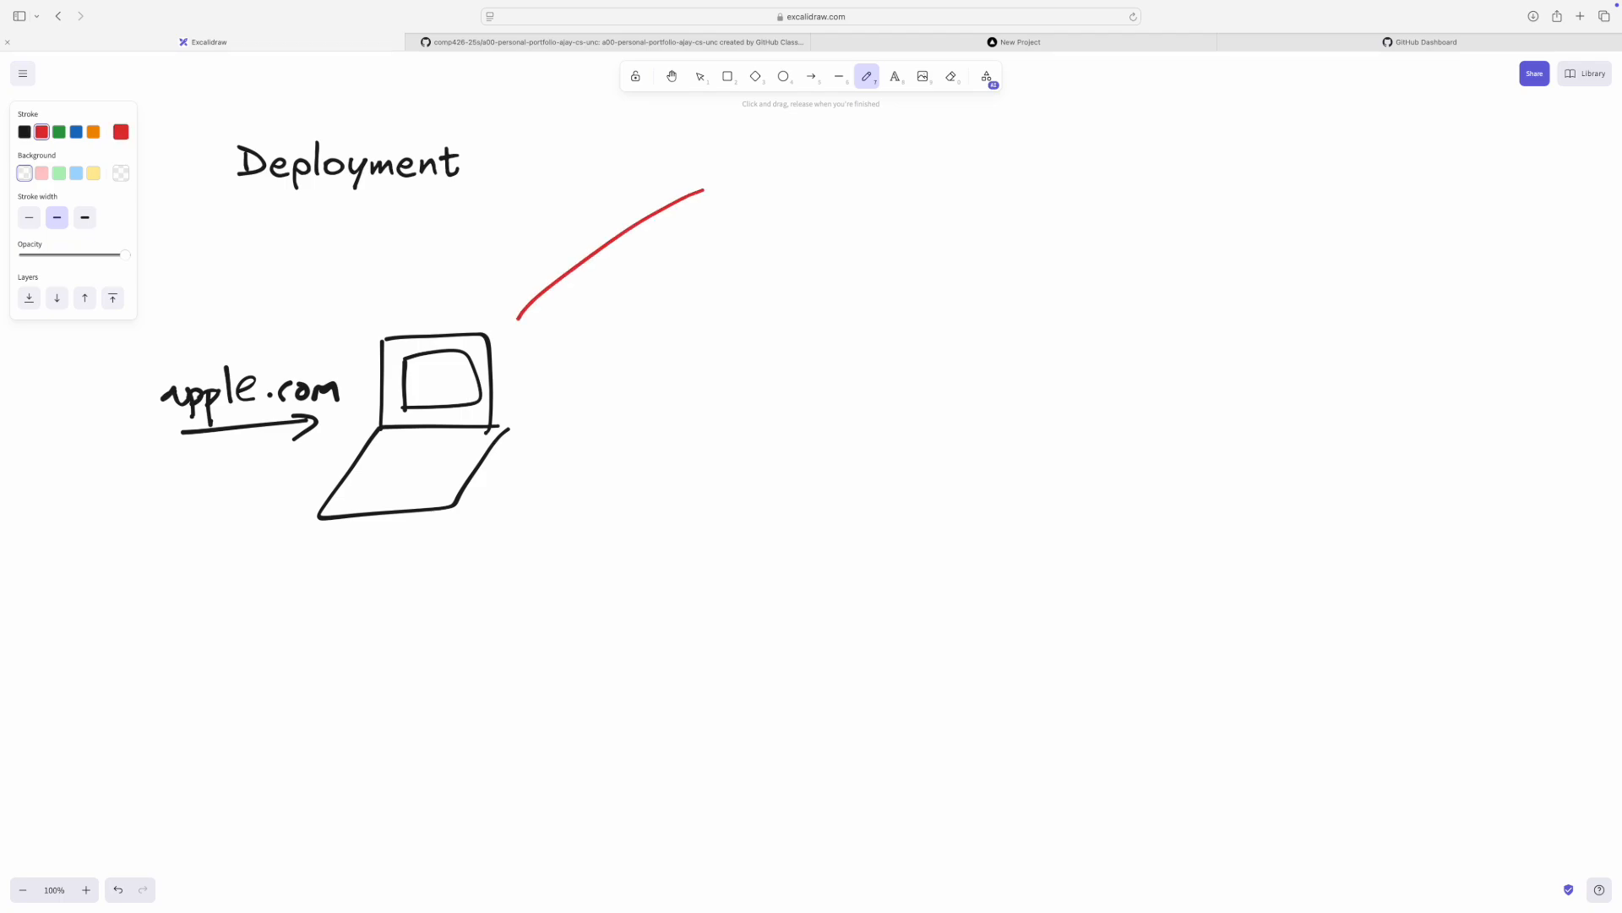
drag(704, 192, 770, 186)
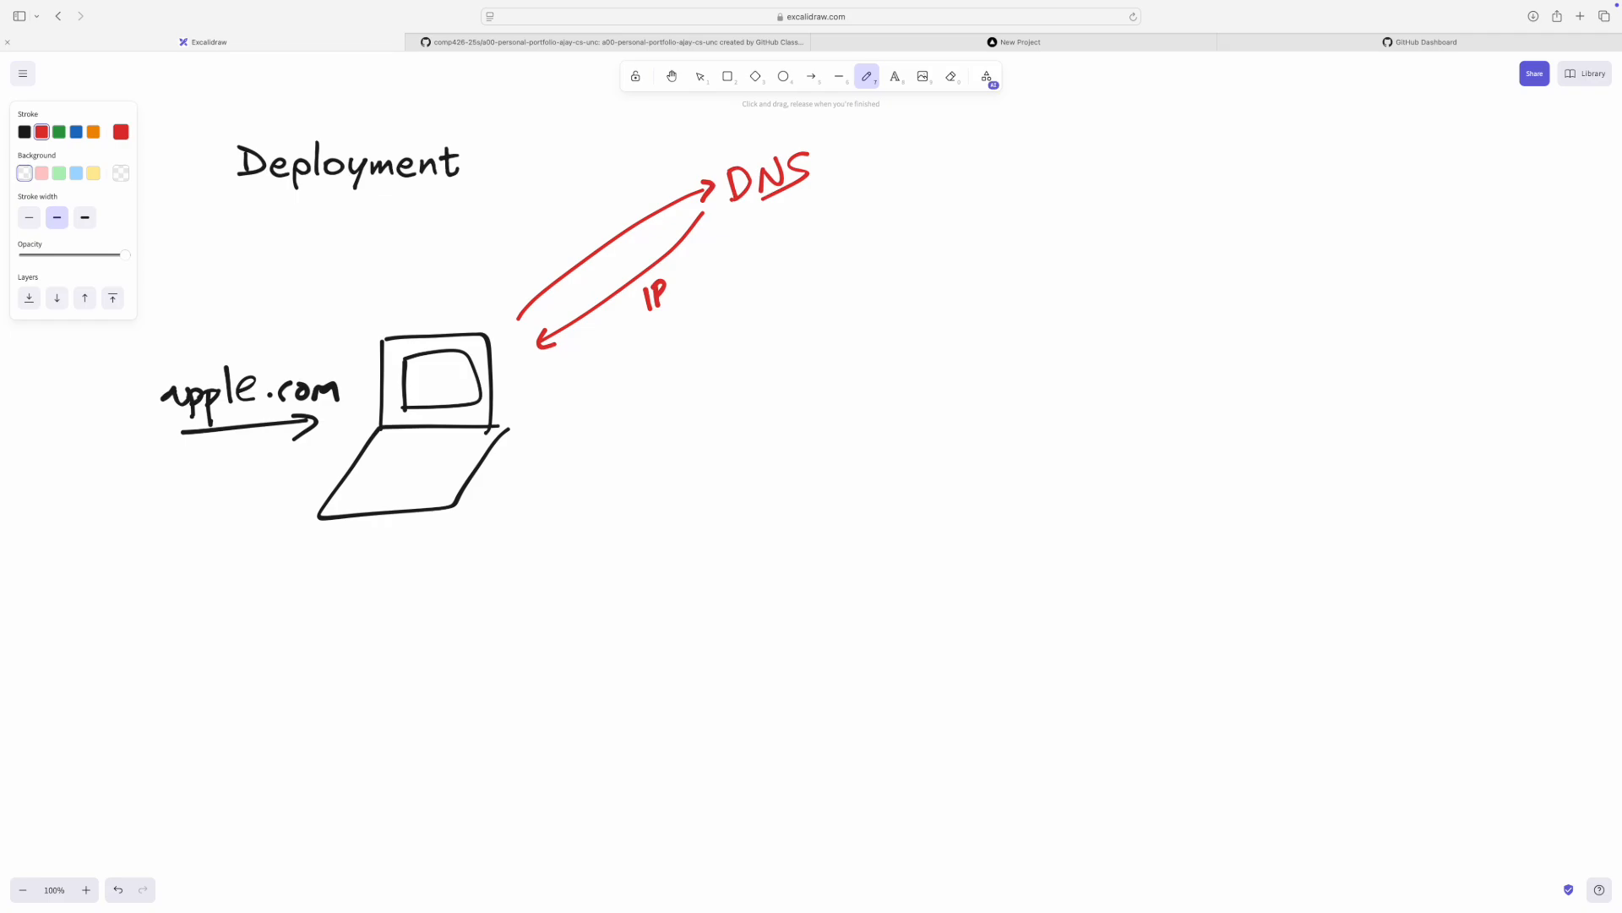
click(24, 132)
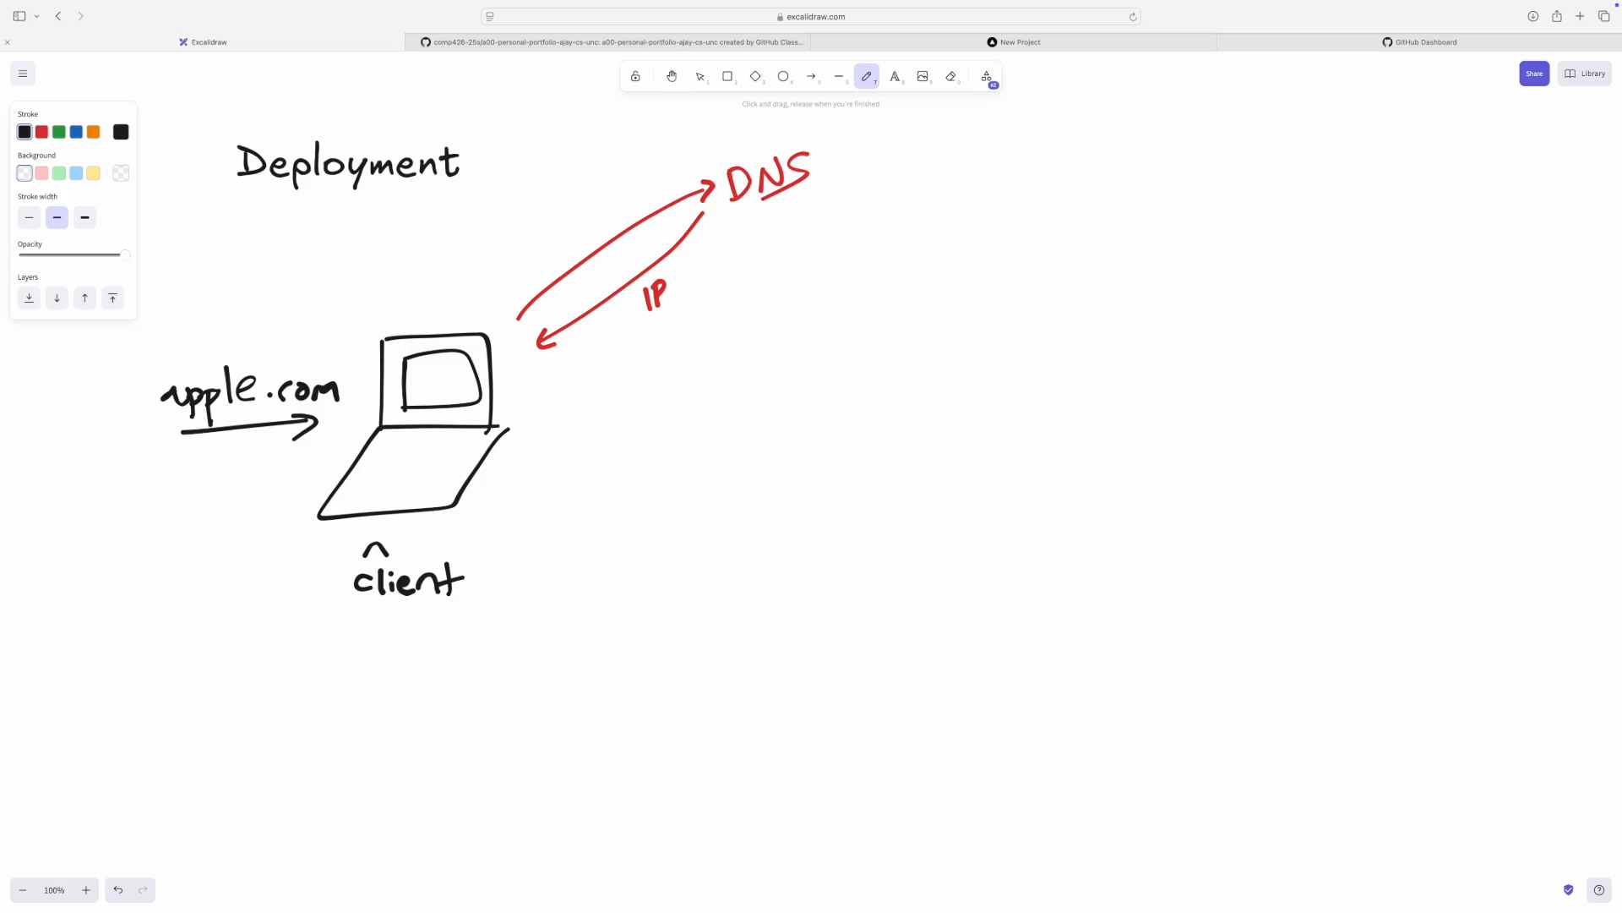
- Draw a green arrow rightward from the laptop and label it request
click(59, 131)
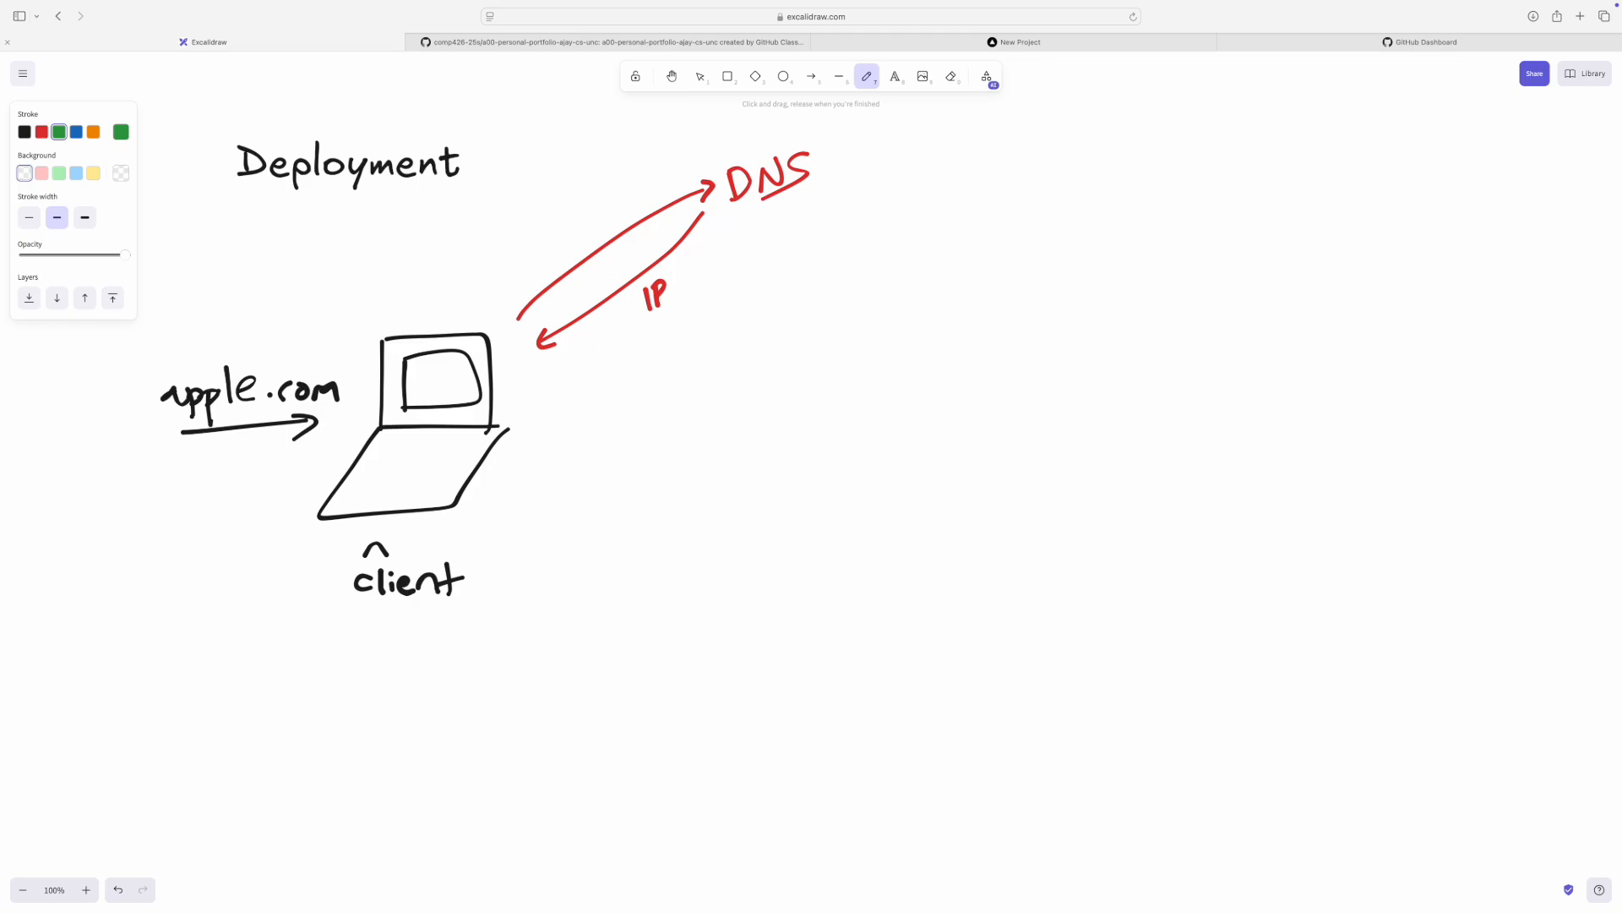
drag(507, 414, 903, 386)
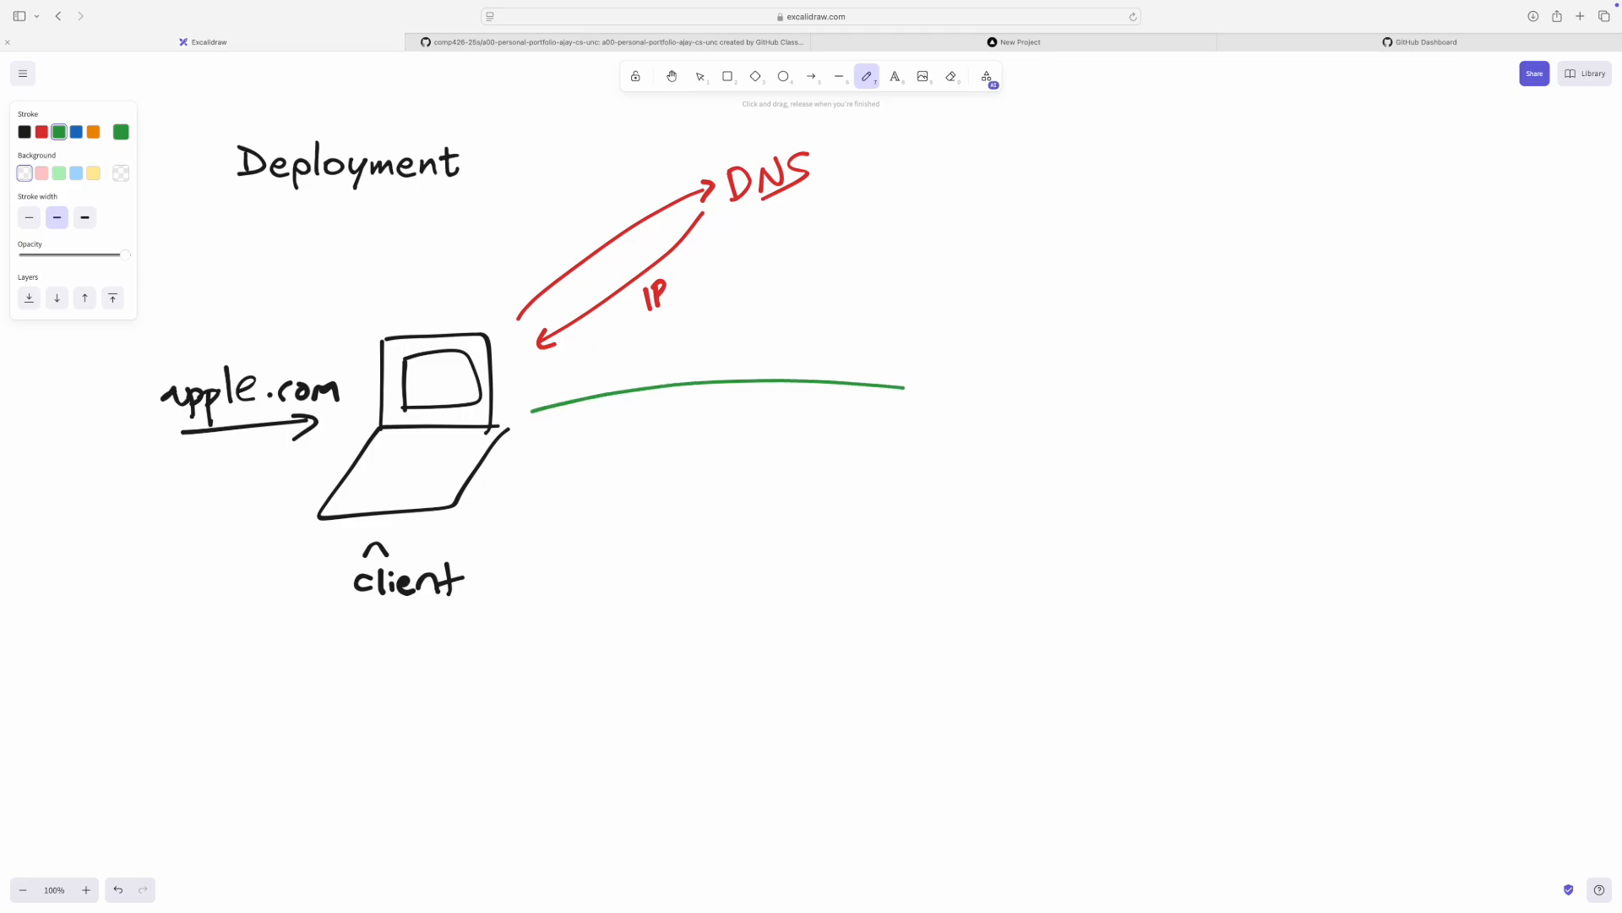
drag(527, 414, 905, 388)
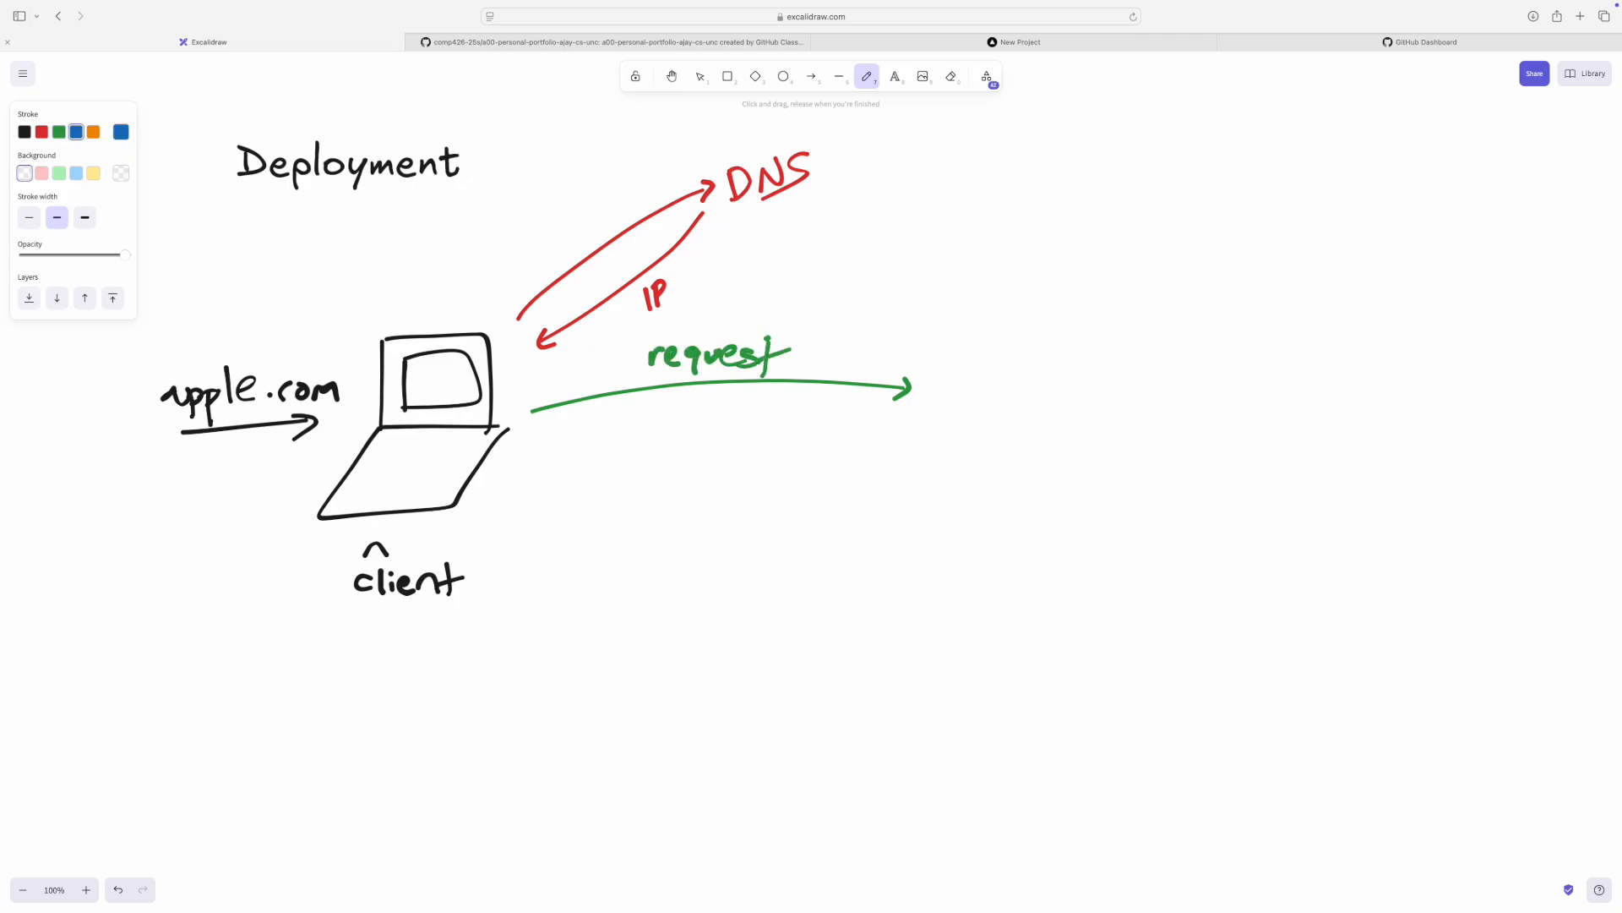
- Sketch a blue server cylinder labelled server beside a box holding two scribbled files
drag(968, 357, 1065, 357)
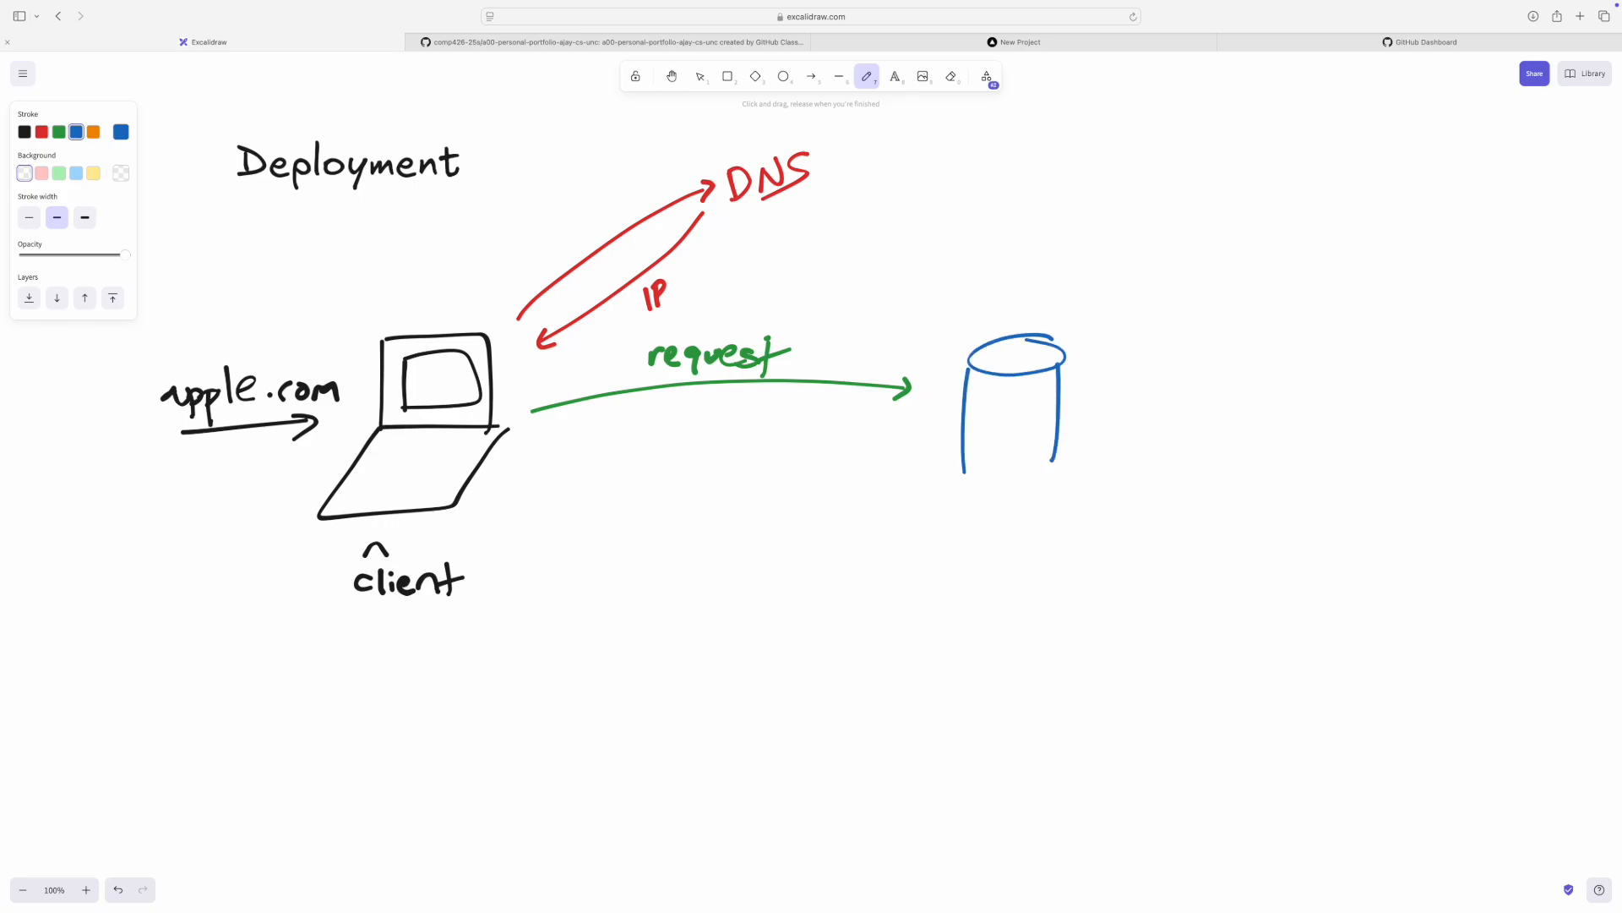
drag(963, 429, 1071, 456)
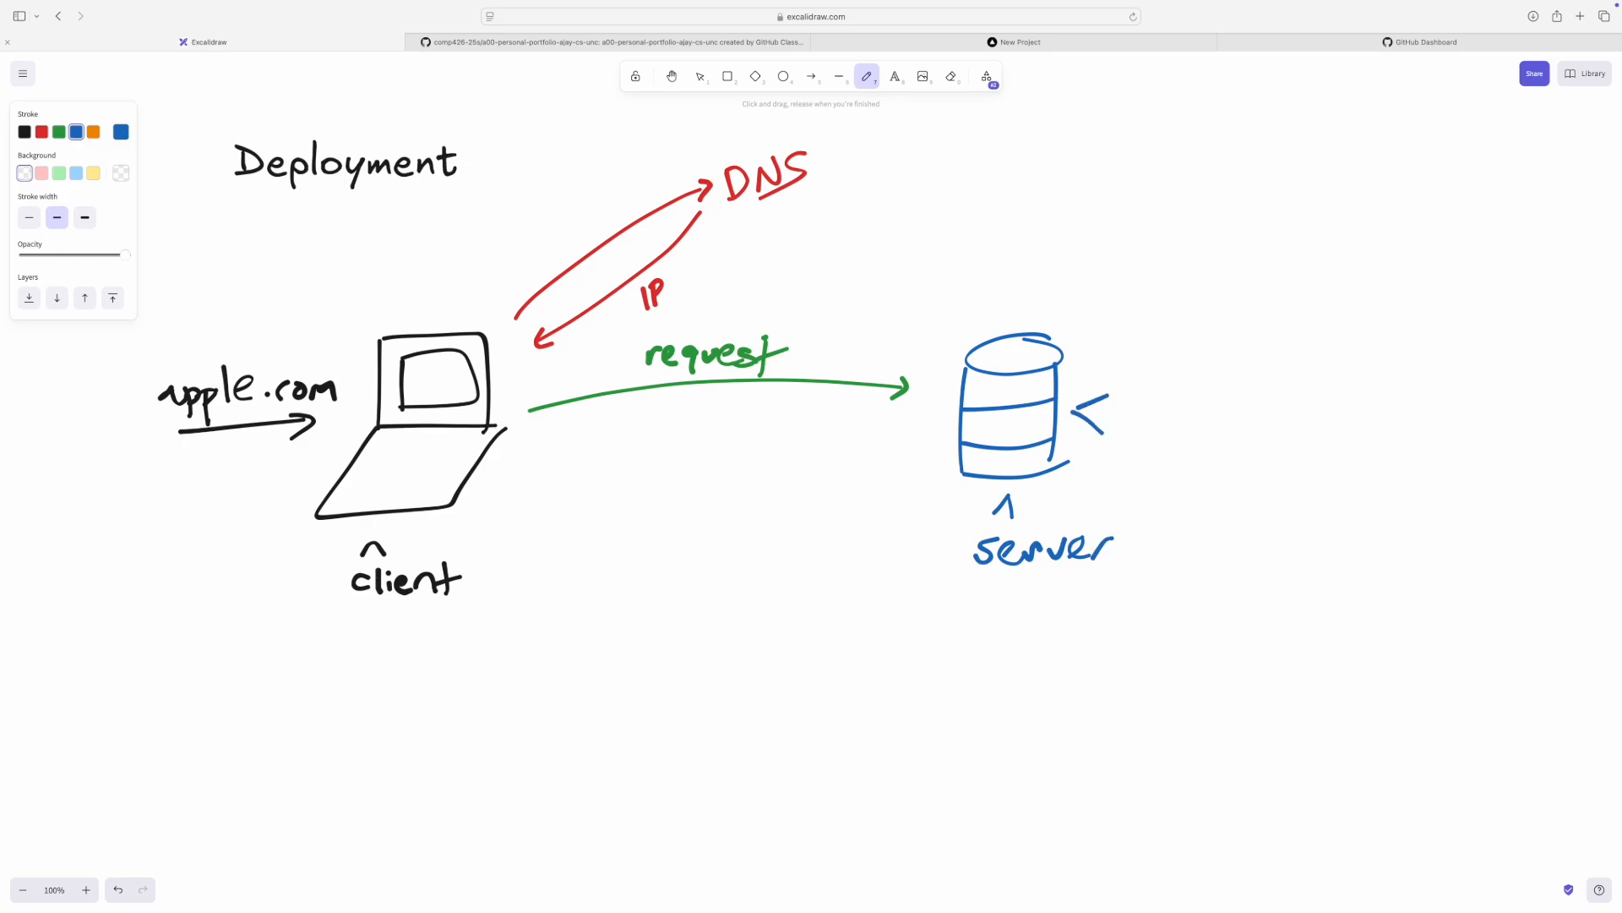
drag(1107, 363, 1252, 455)
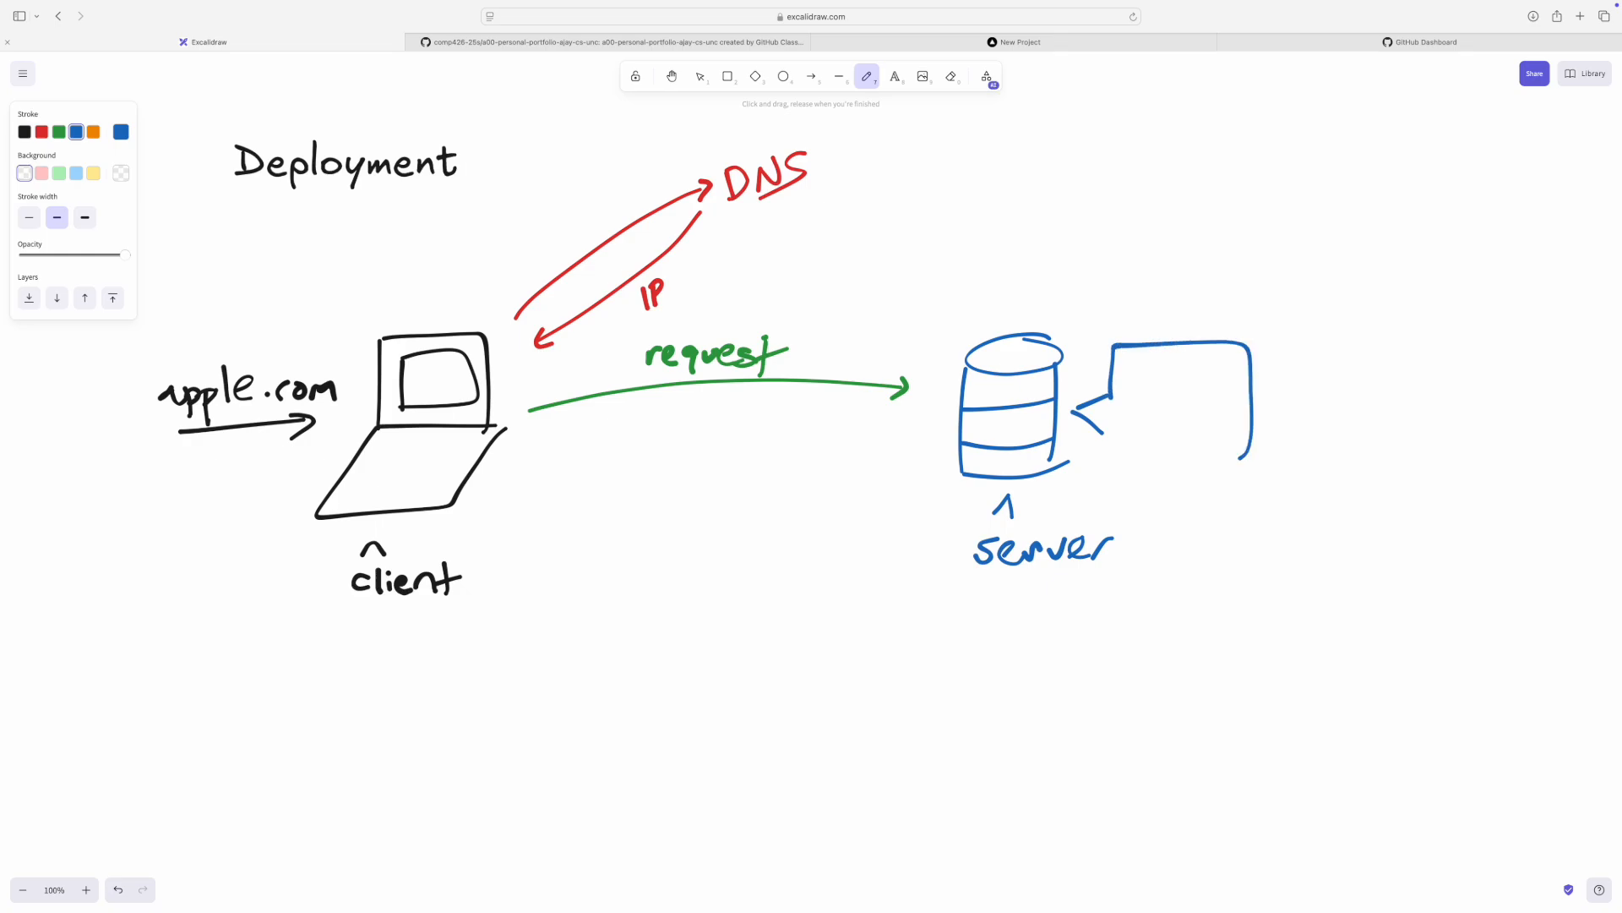
drag(1103, 434, 1257, 456)
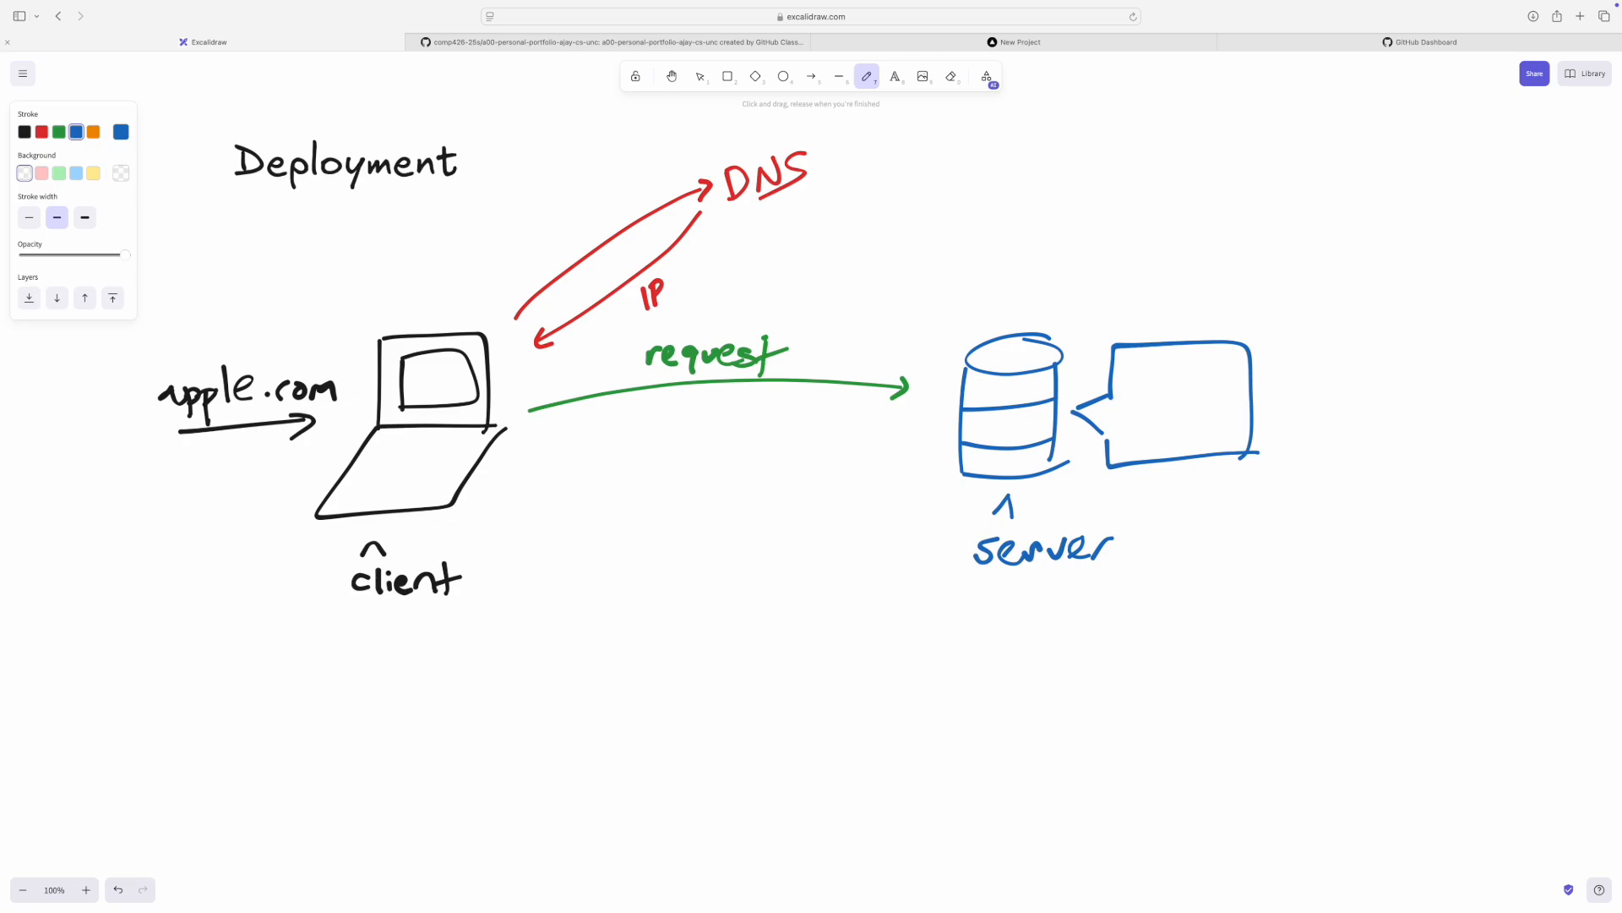
drag(1128, 373, 1170, 446)
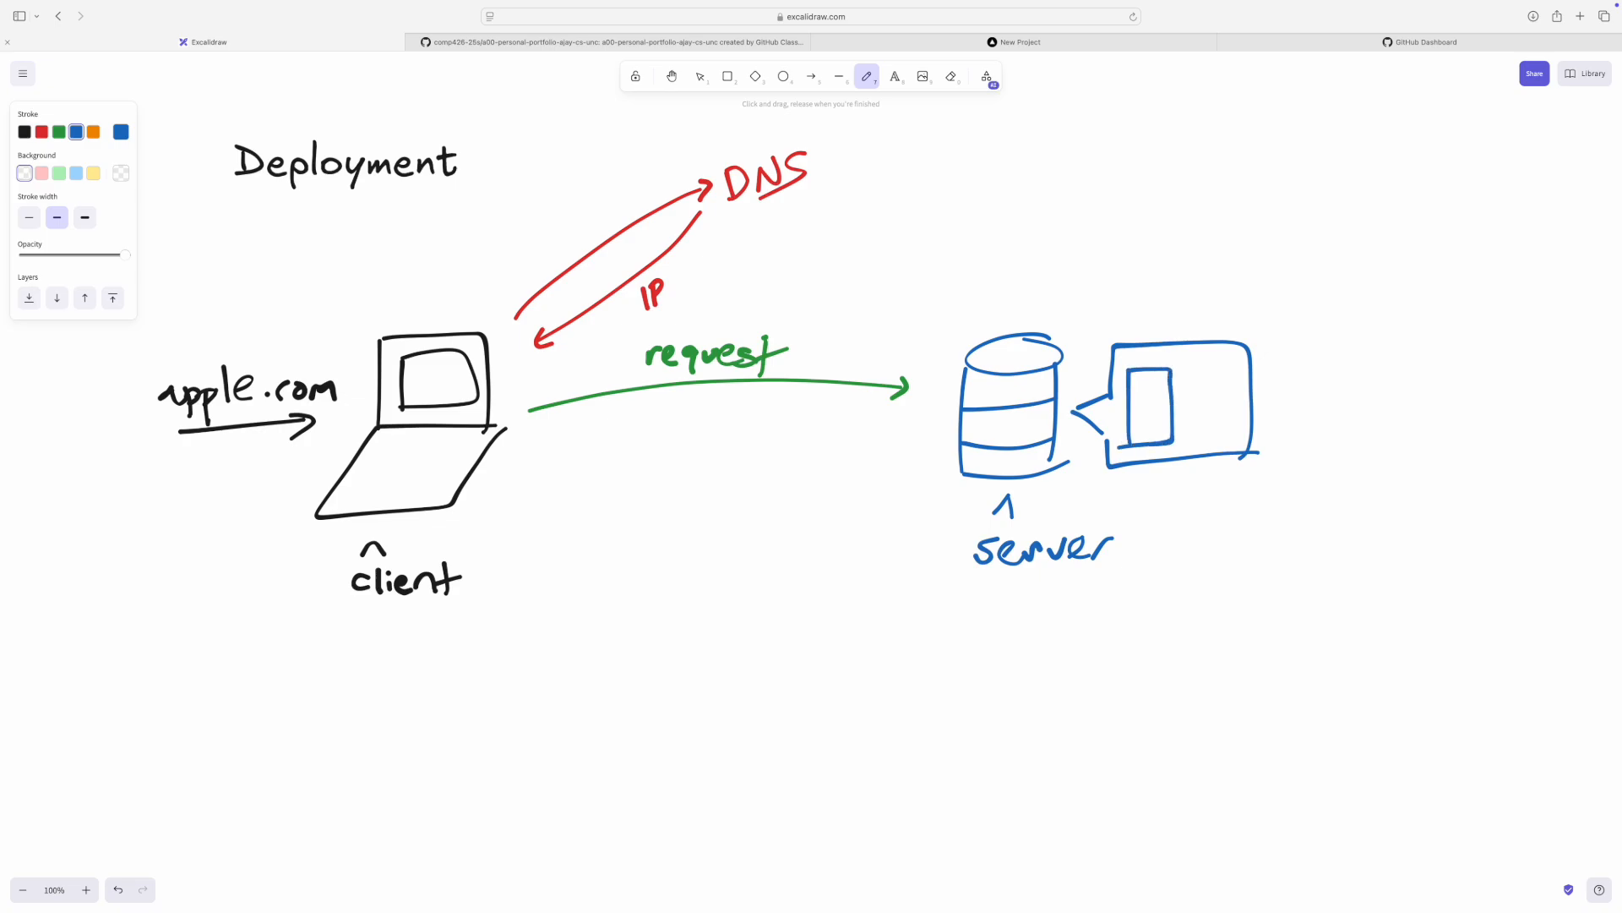
drag(1128, 388, 1148, 414)
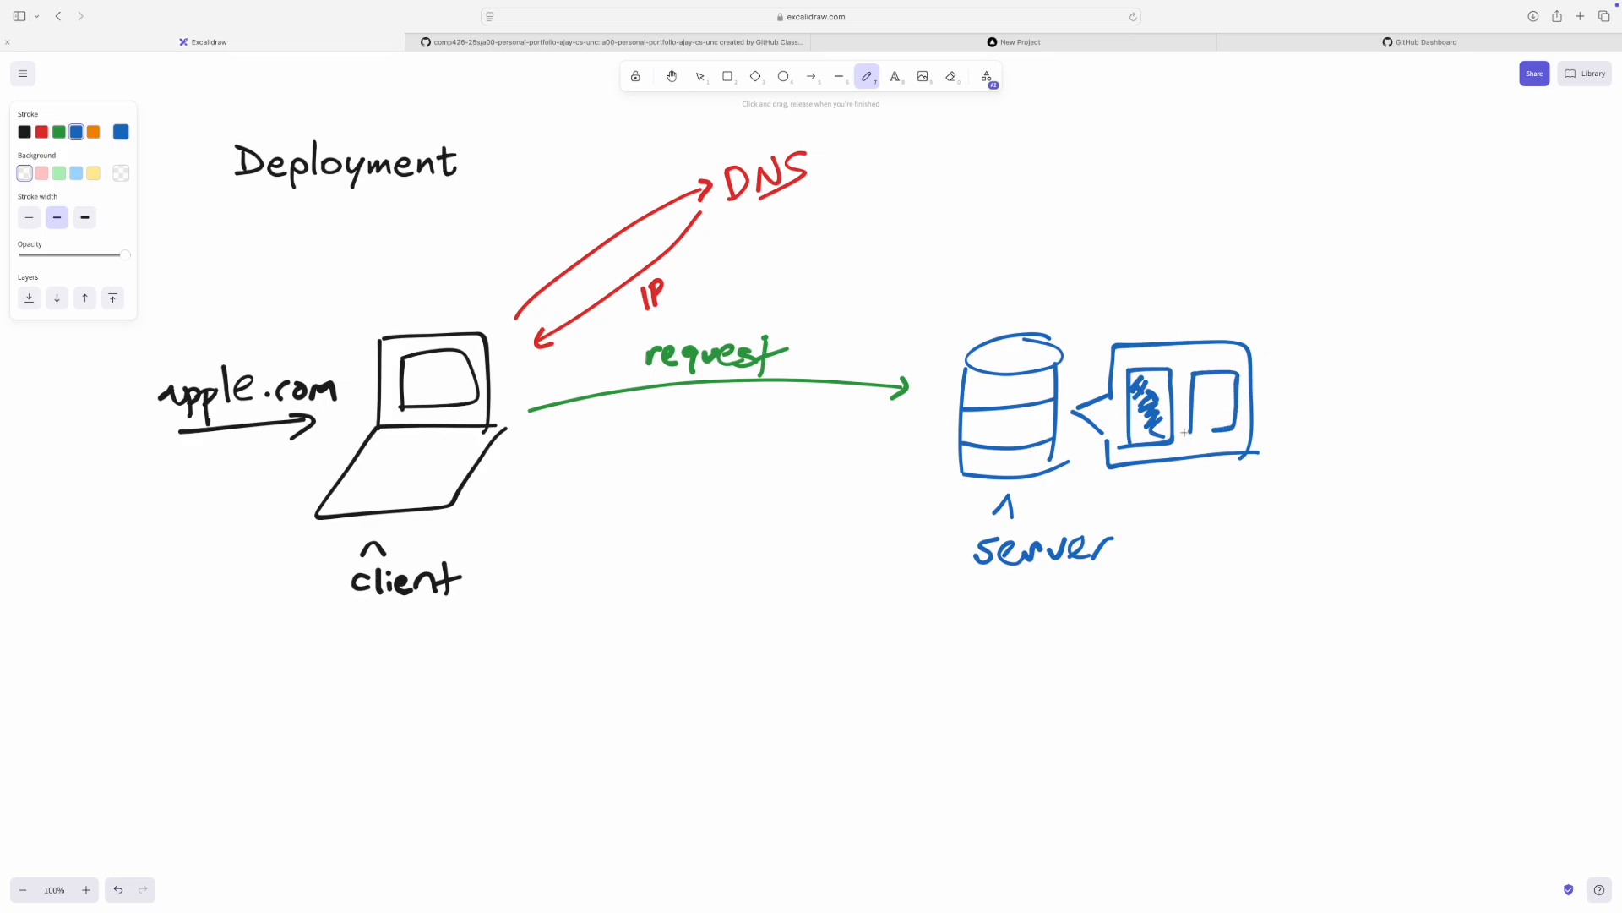
drag(1185, 429, 1216, 393)
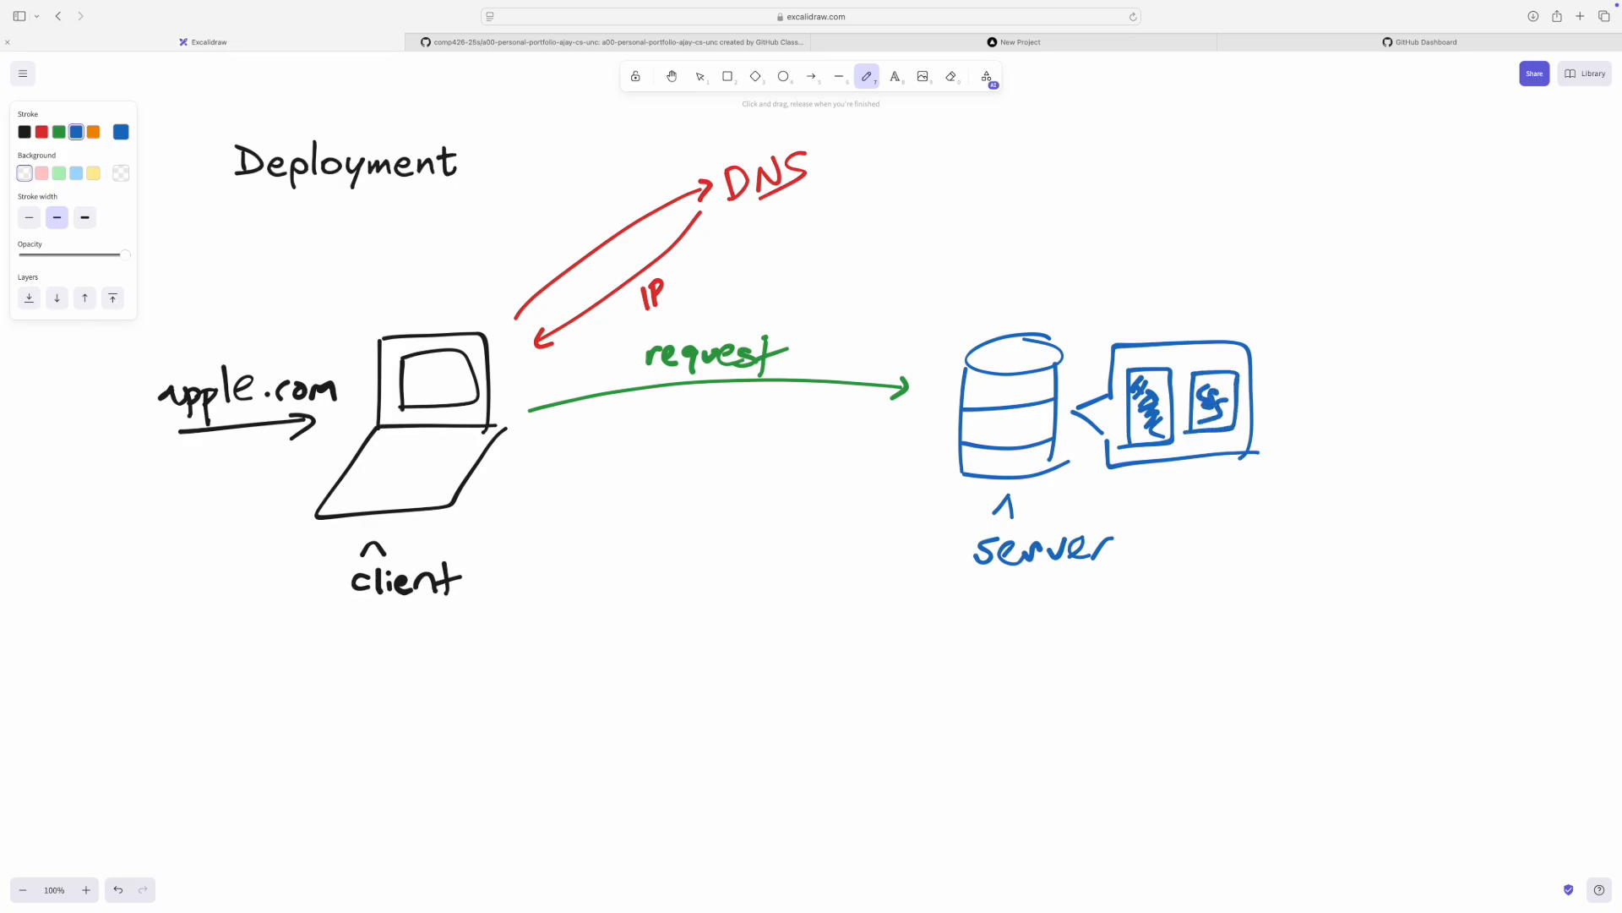
click(93, 132)
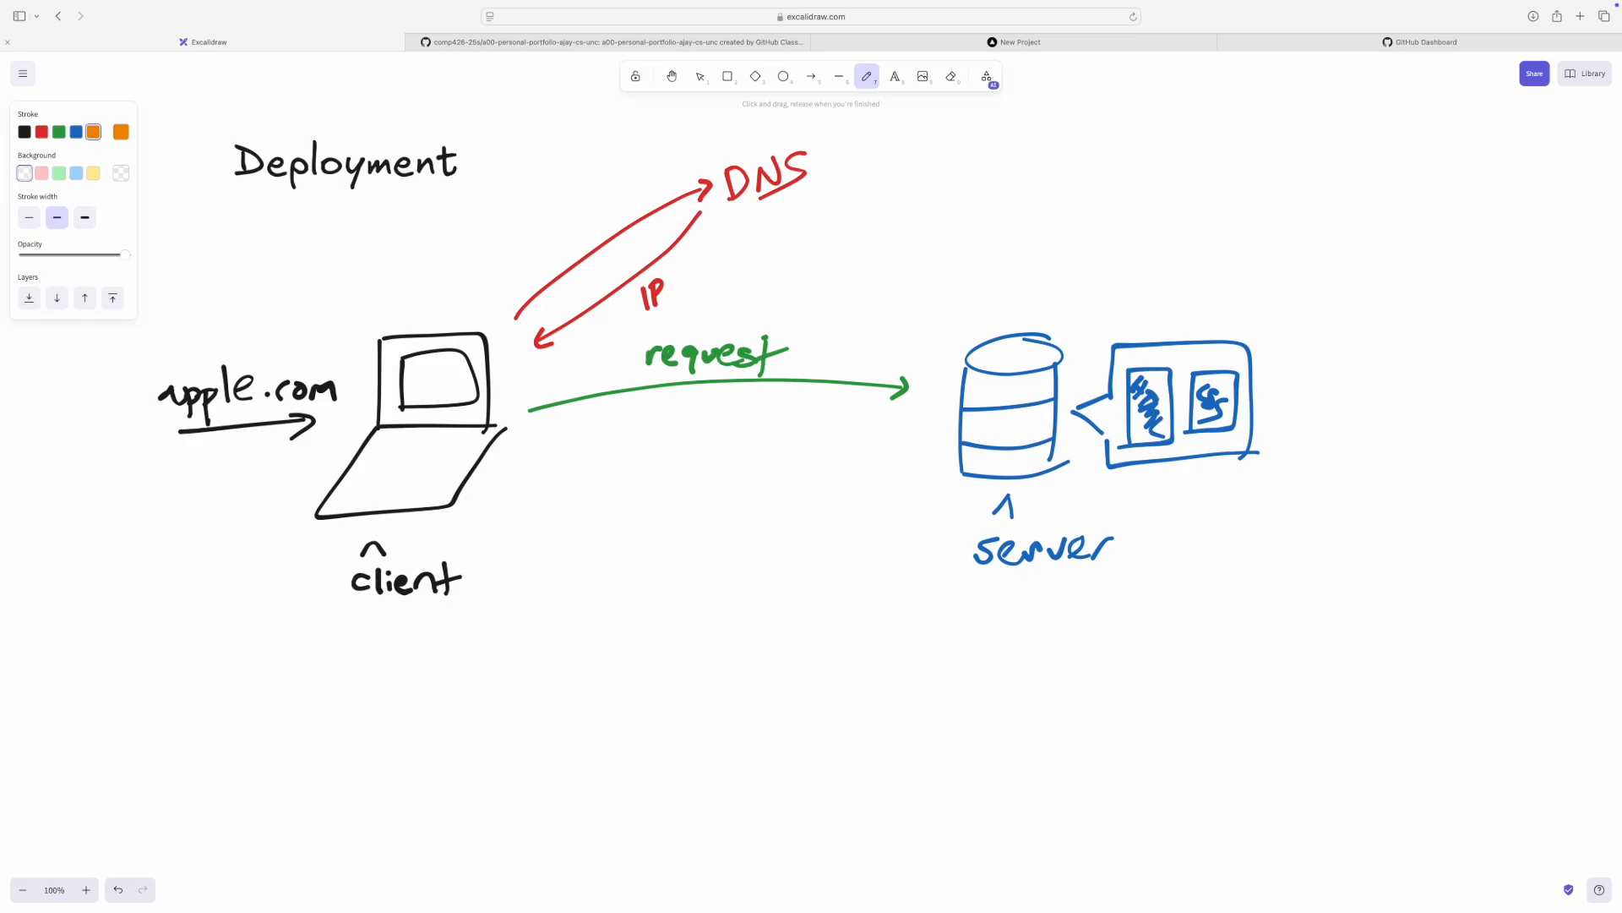
- Draw an orange arrow labelled response back to the laptop, with two scribbled files below
drag(527, 432, 900, 429)
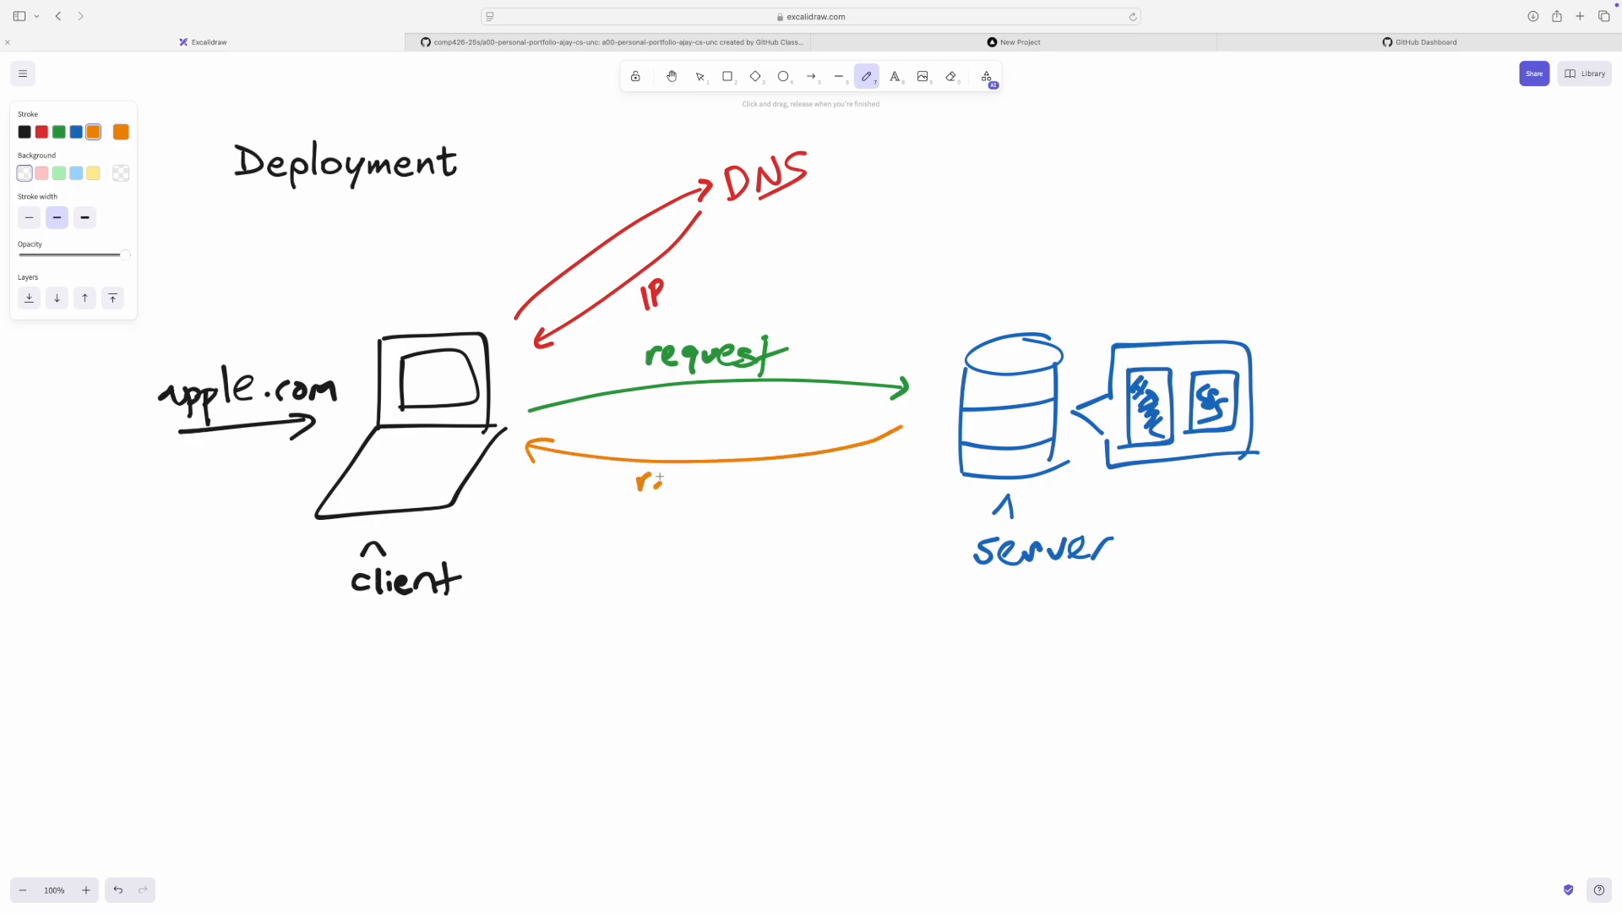
drag(640, 481, 787, 481)
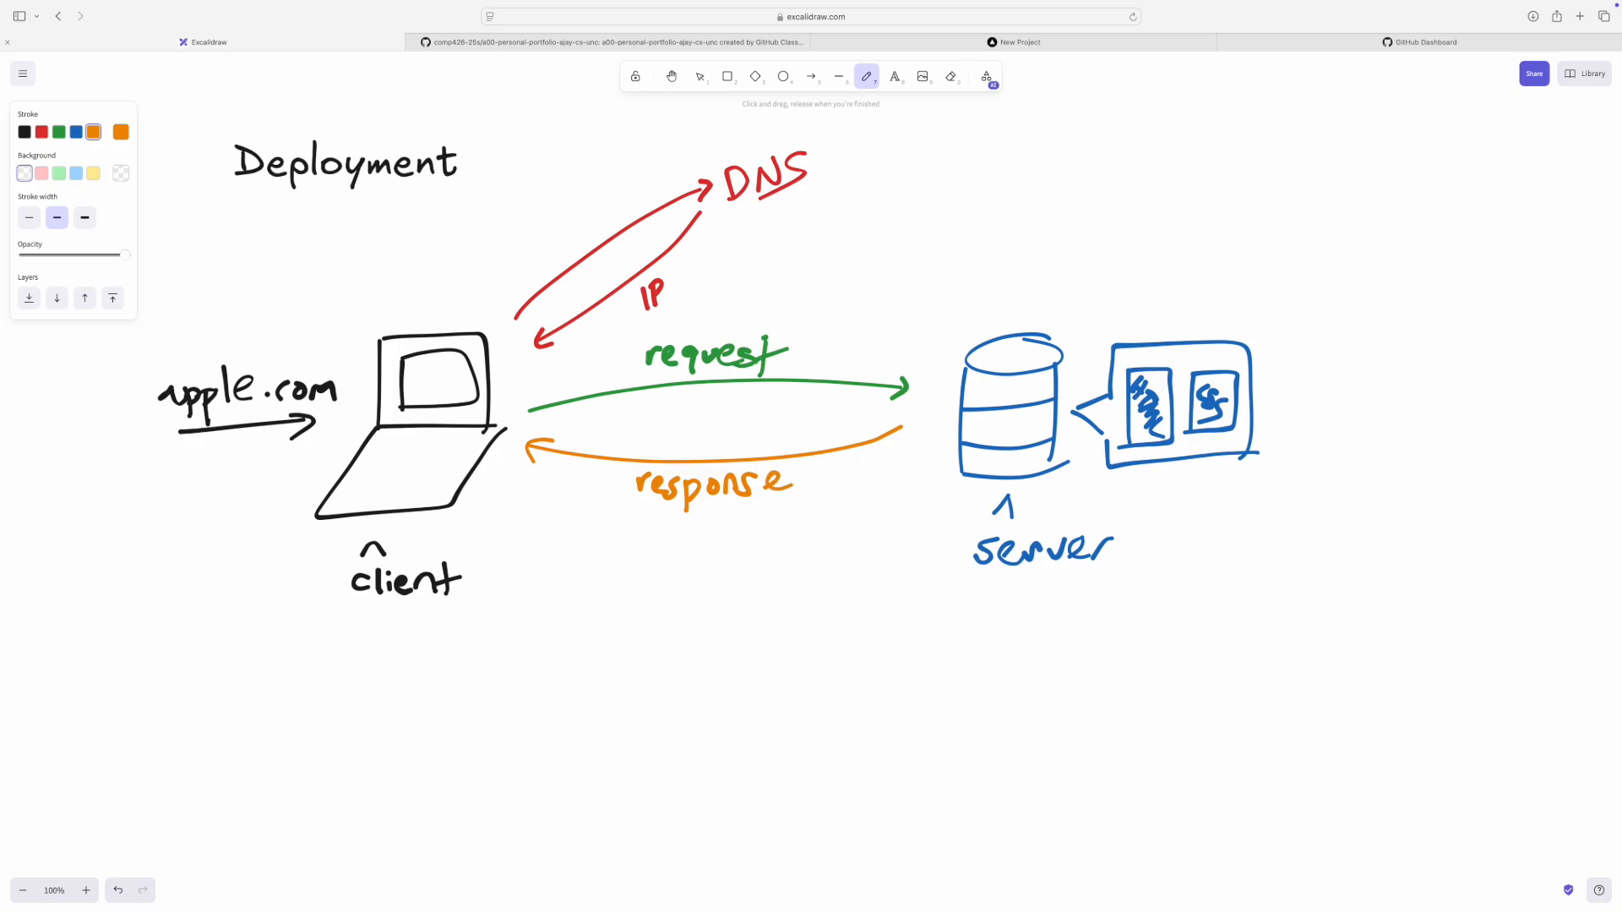
drag(635, 536, 645, 614)
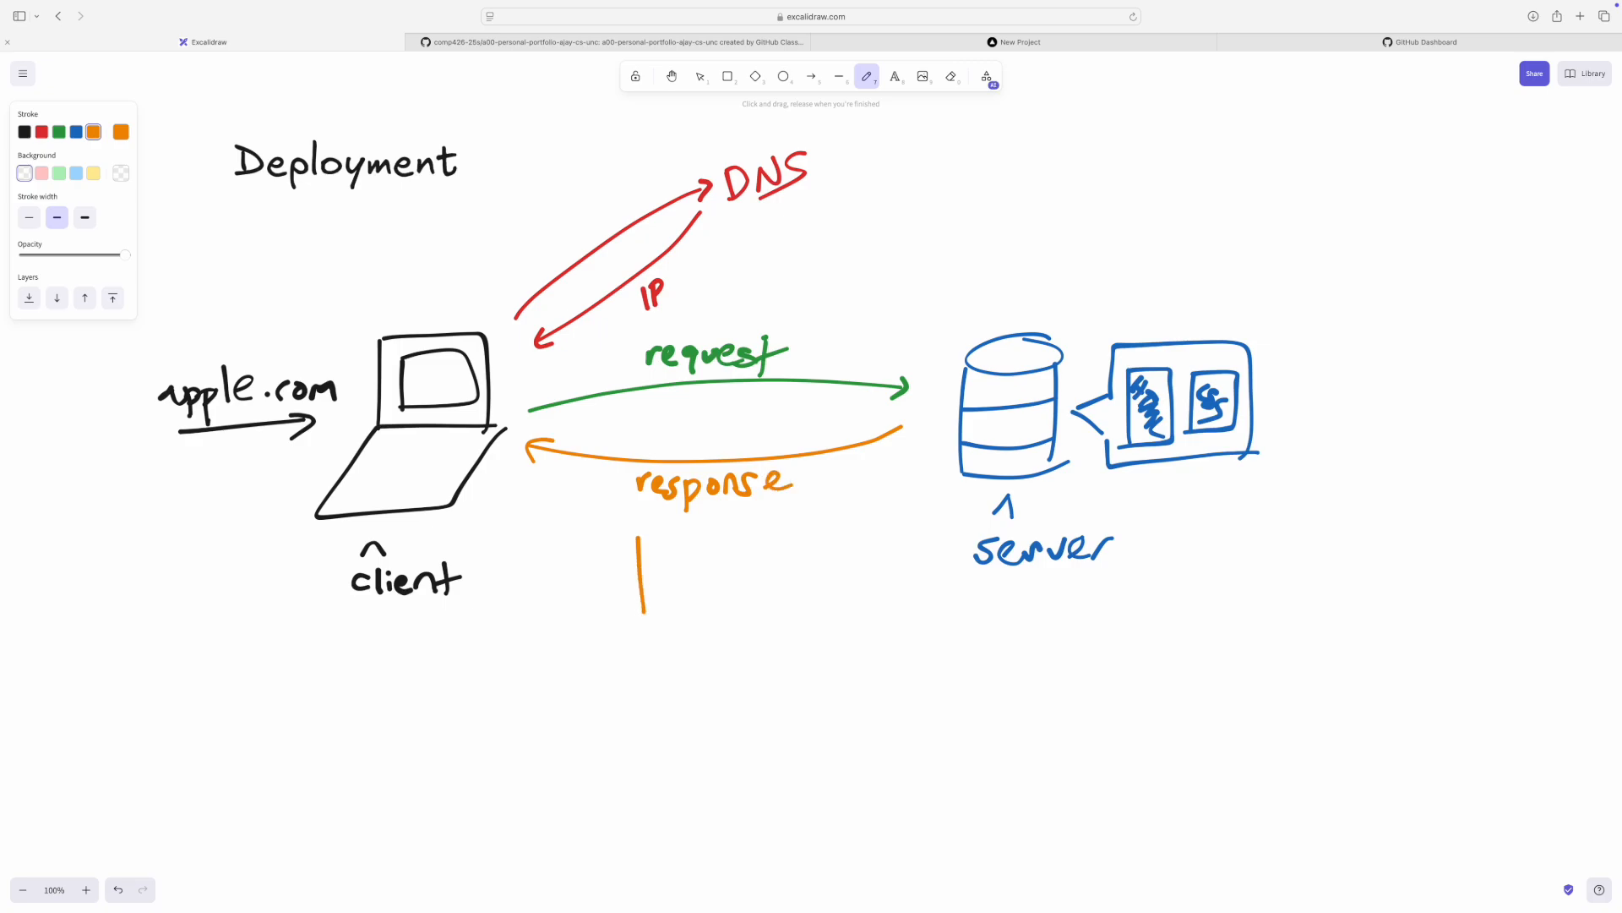
drag(642, 543, 699, 608)
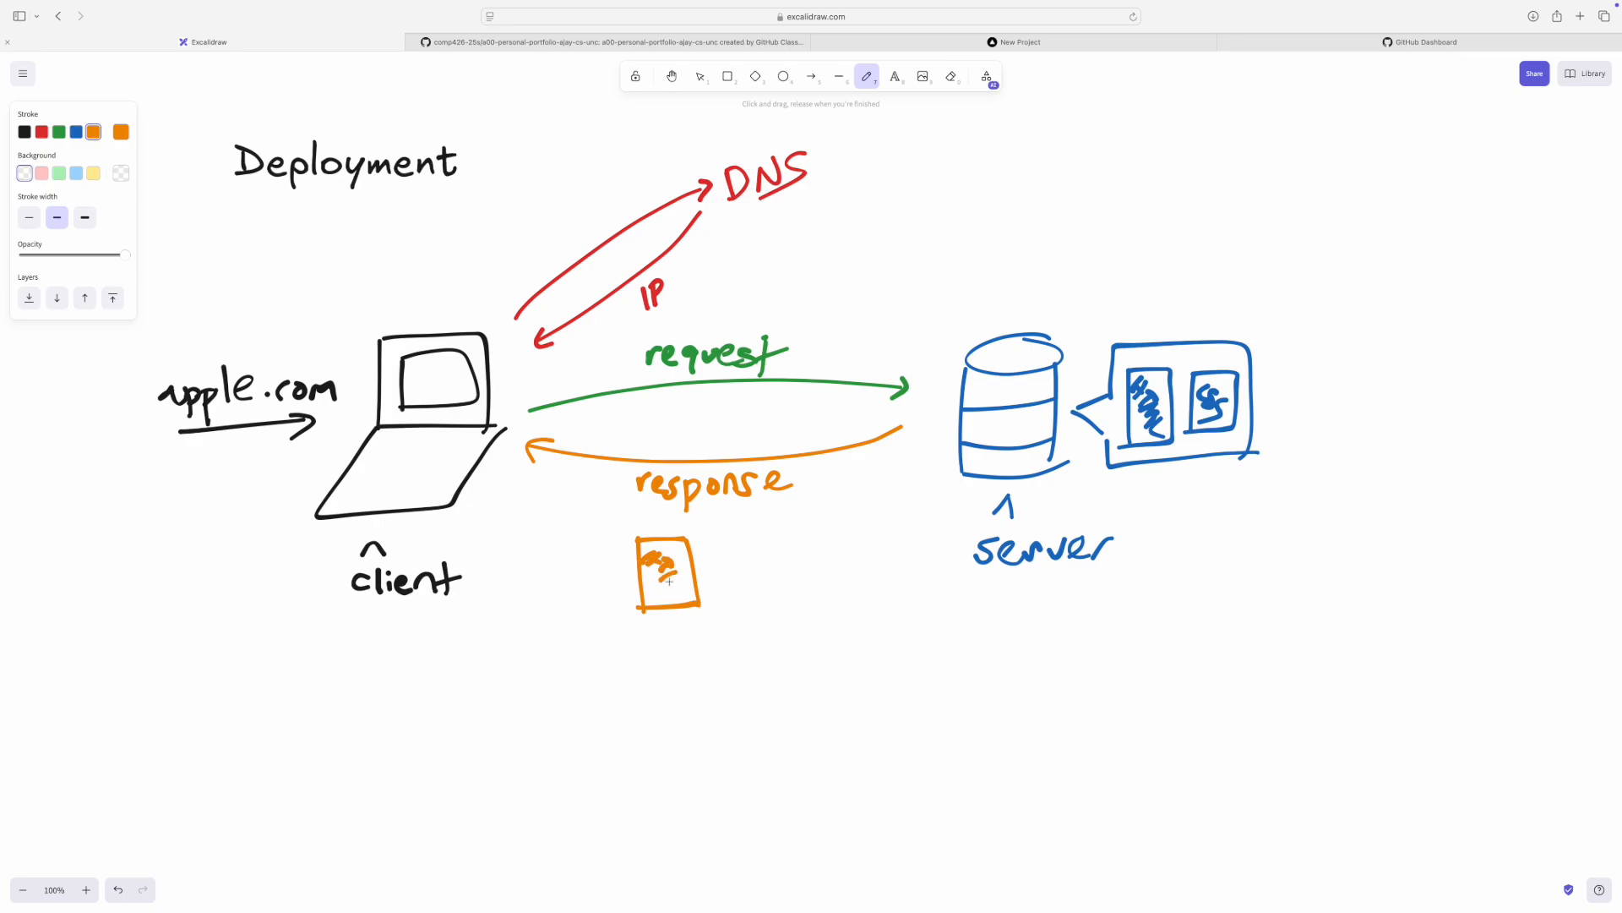
drag(747, 538, 747, 600)
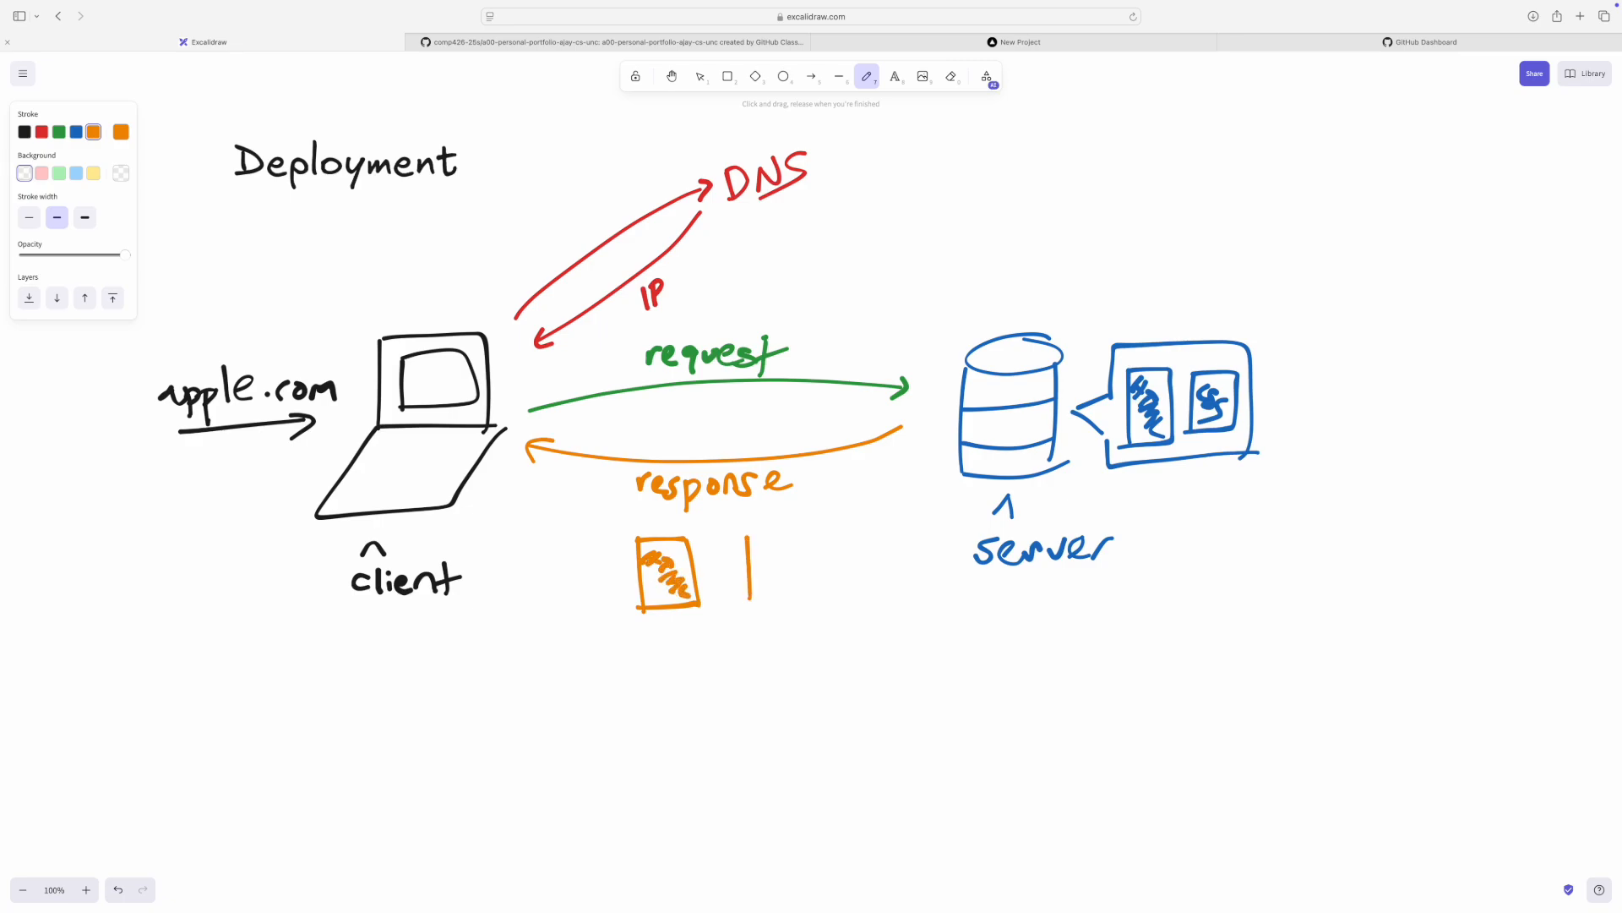
drag(745, 534, 828, 616)
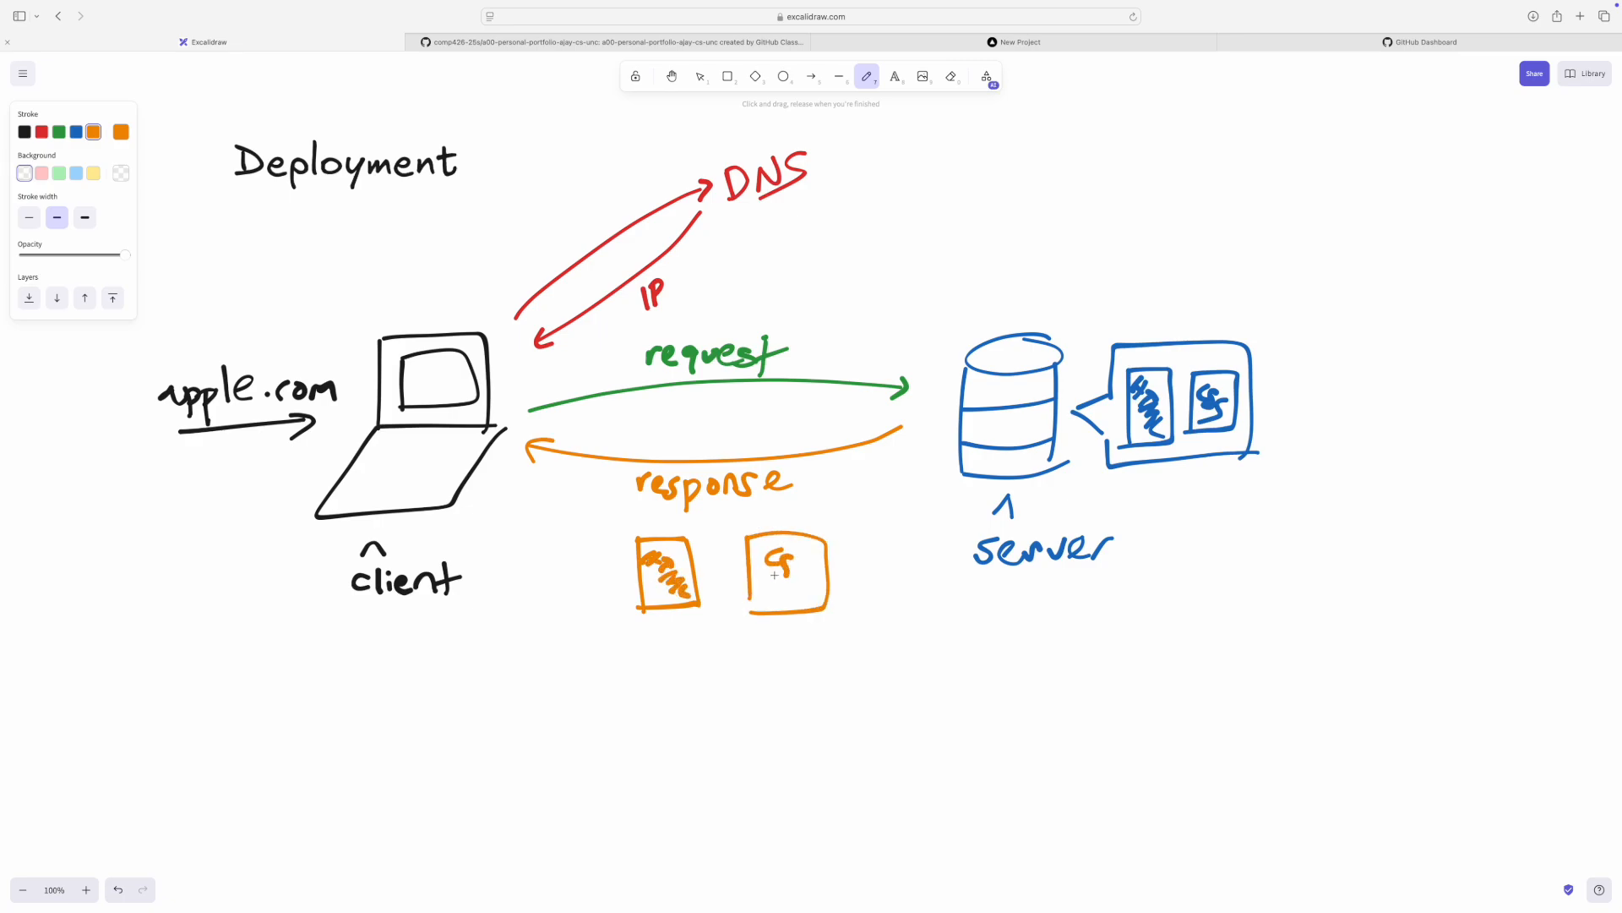
drag(765, 563, 791, 580)
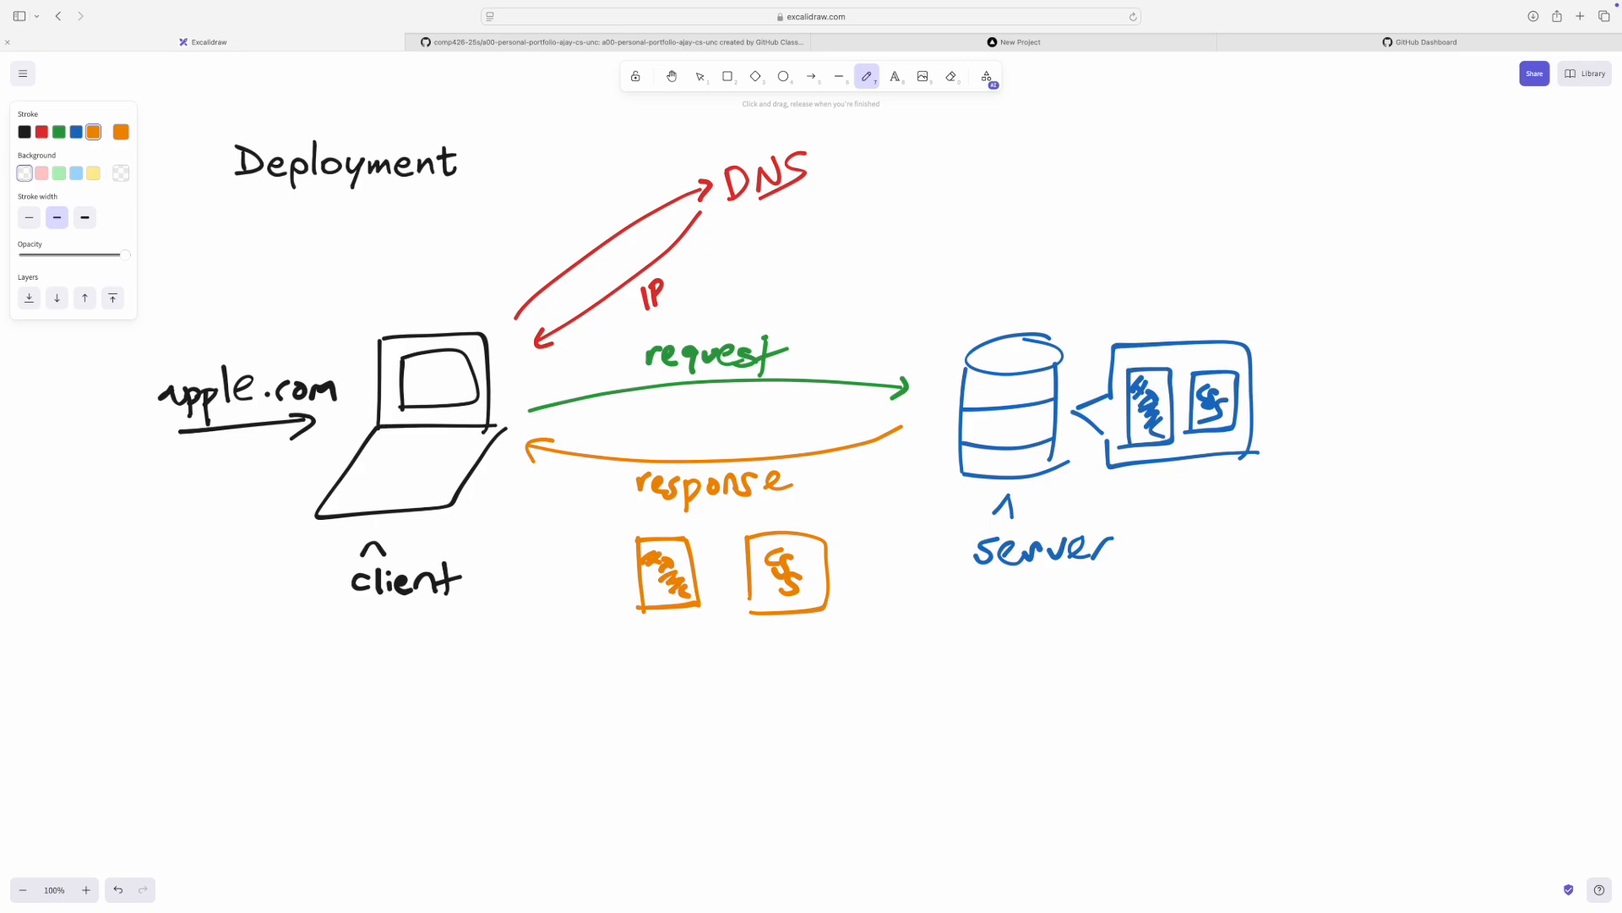
mouse_move(919, 522)
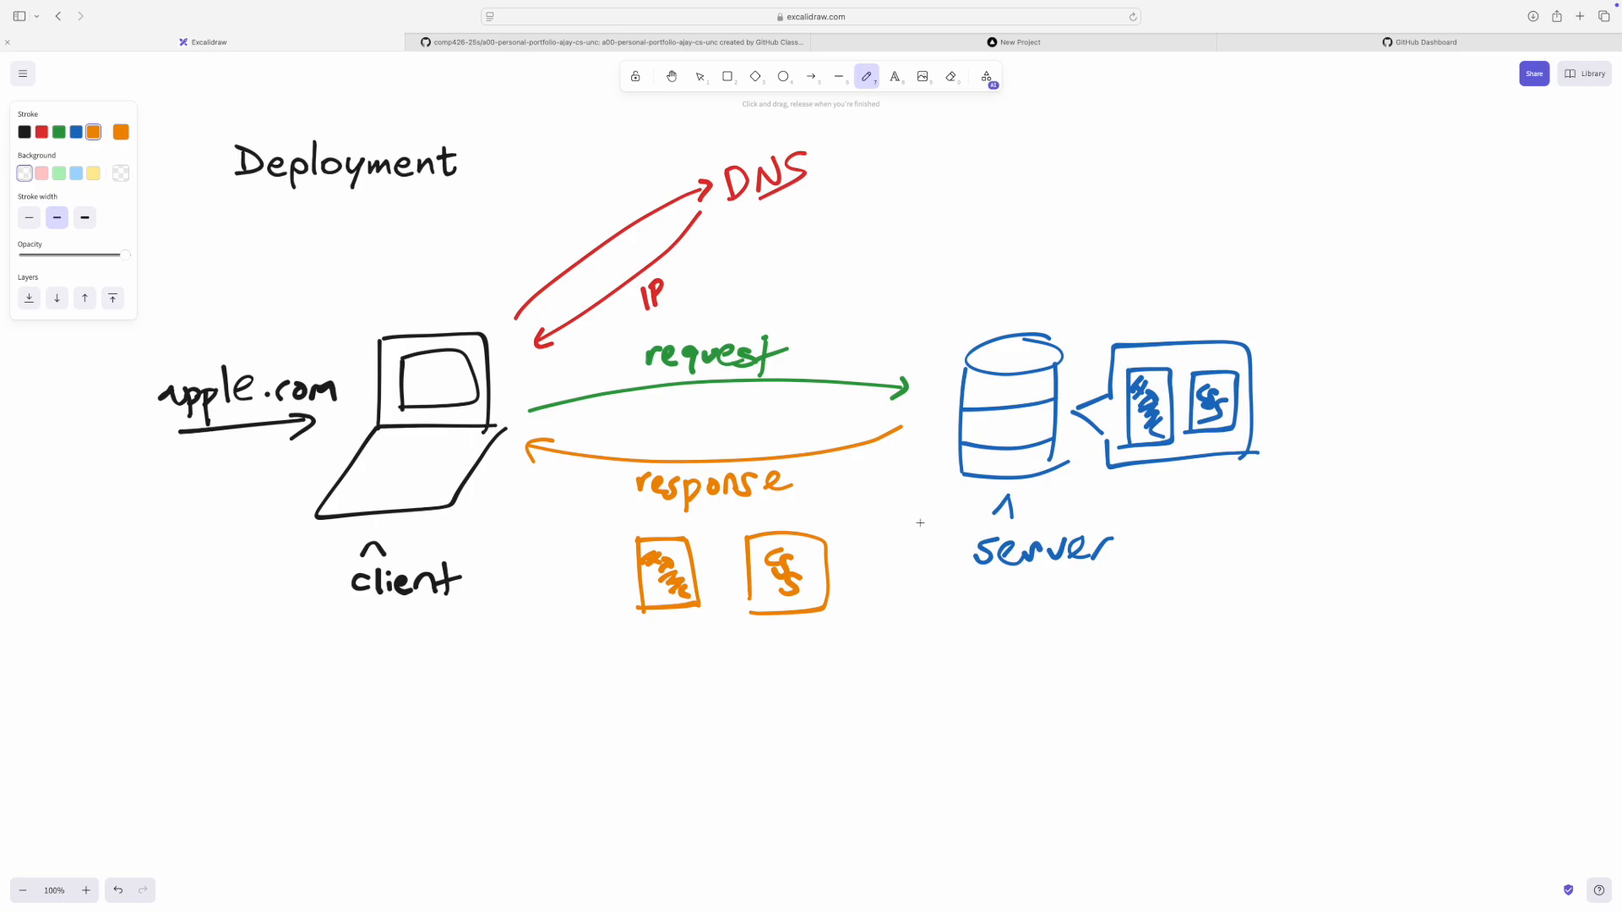
mouse_move(1084, 537)
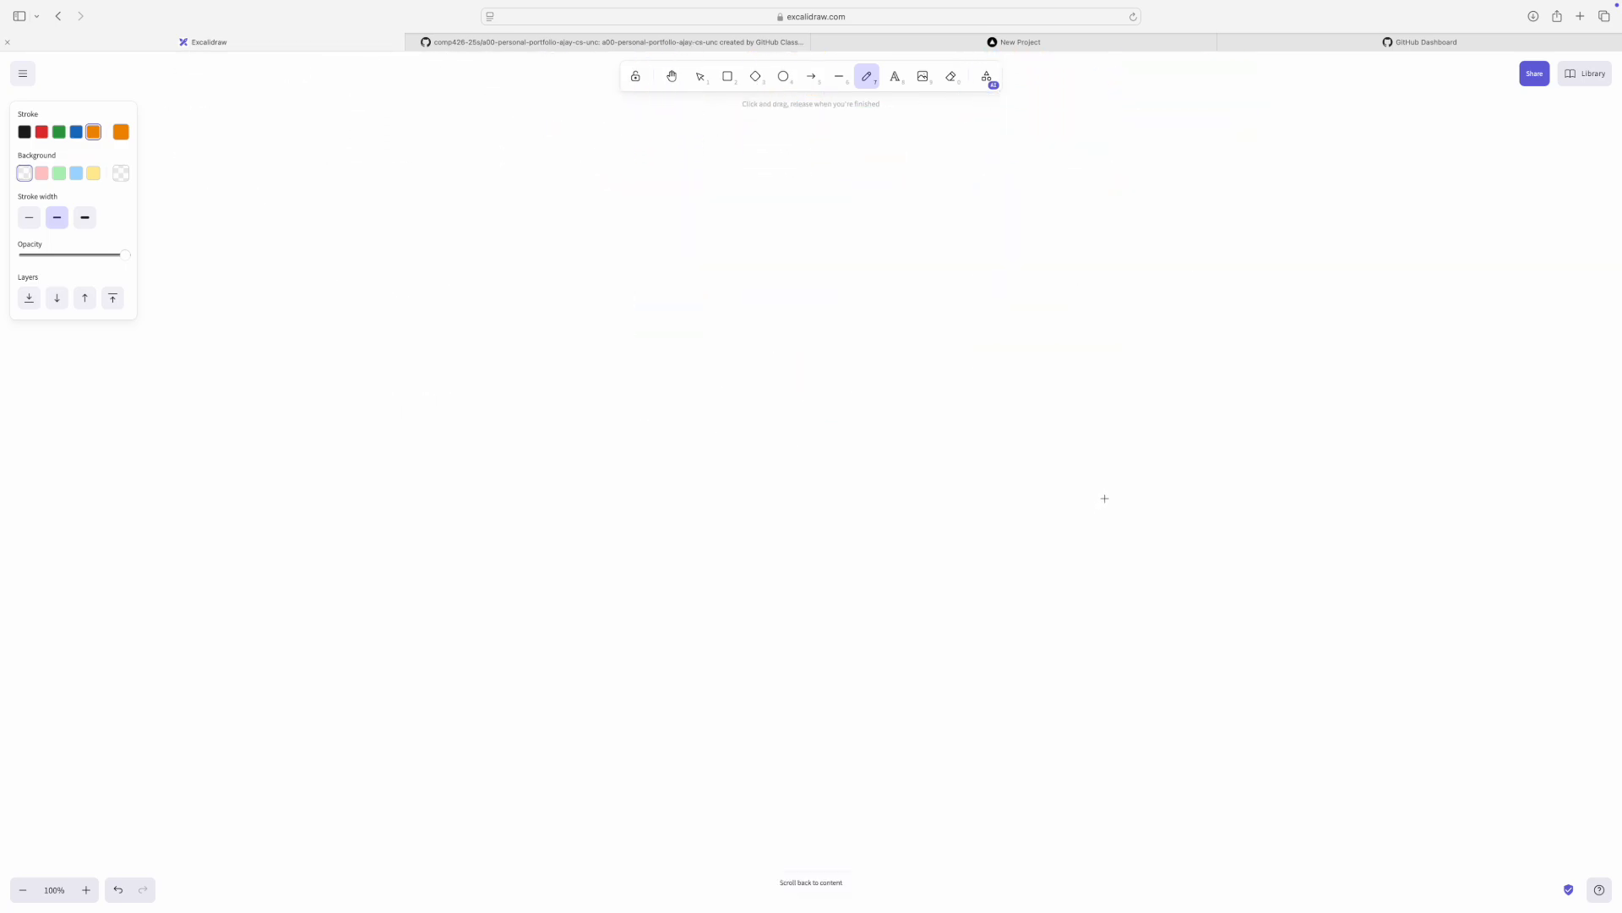
- Sketch a second laptop in black and label it Client
click(23, 132)
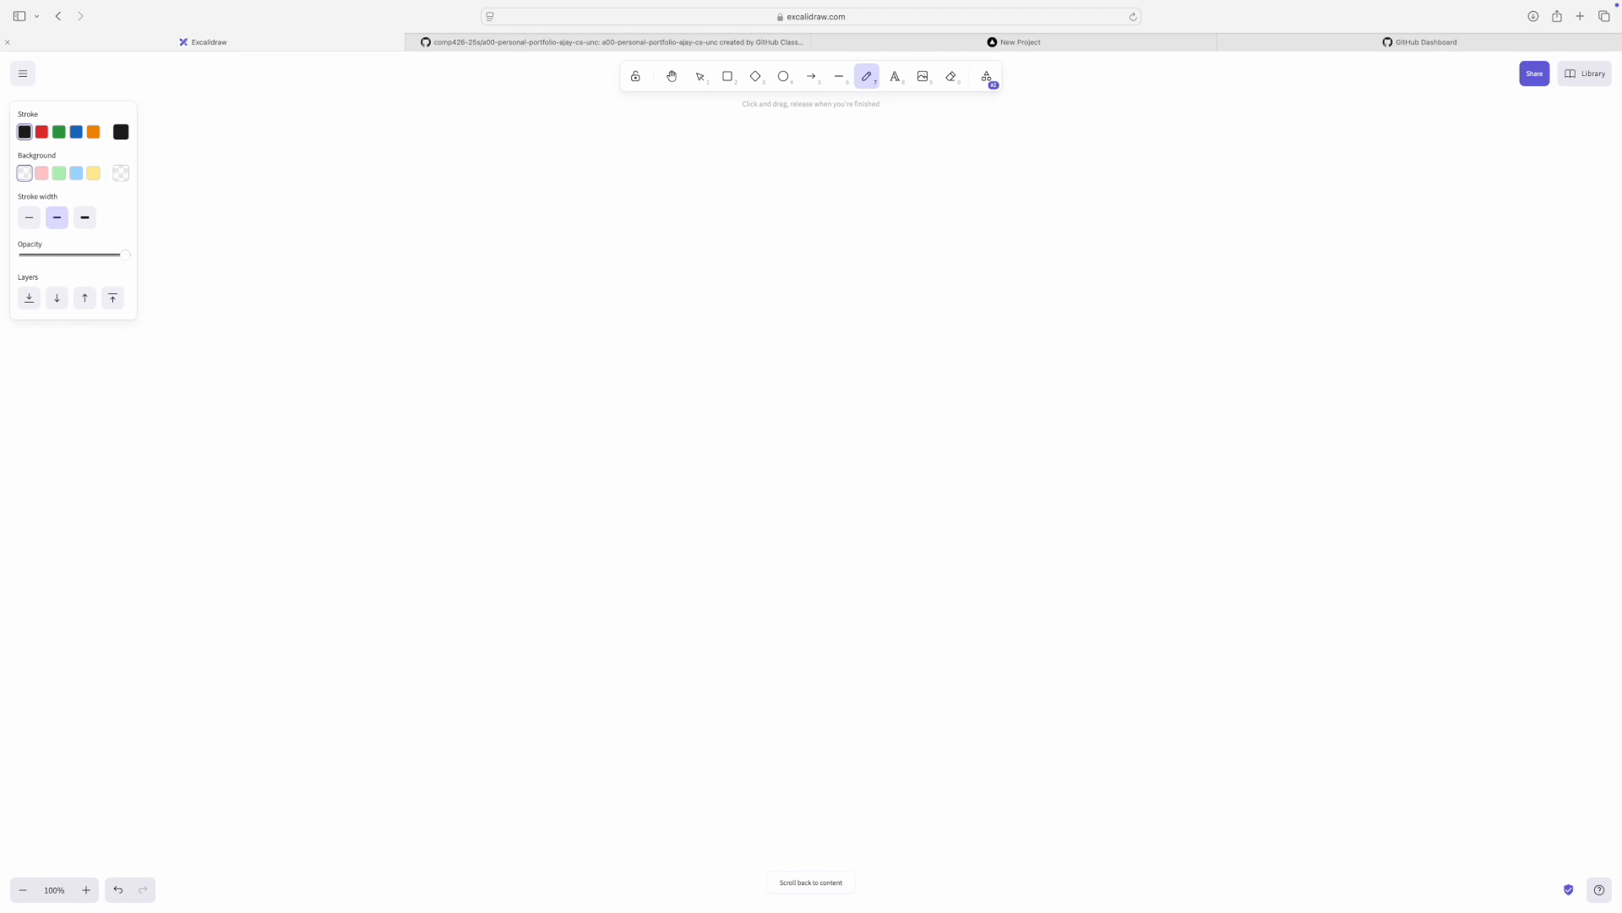
drag(367, 222, 497, 341)
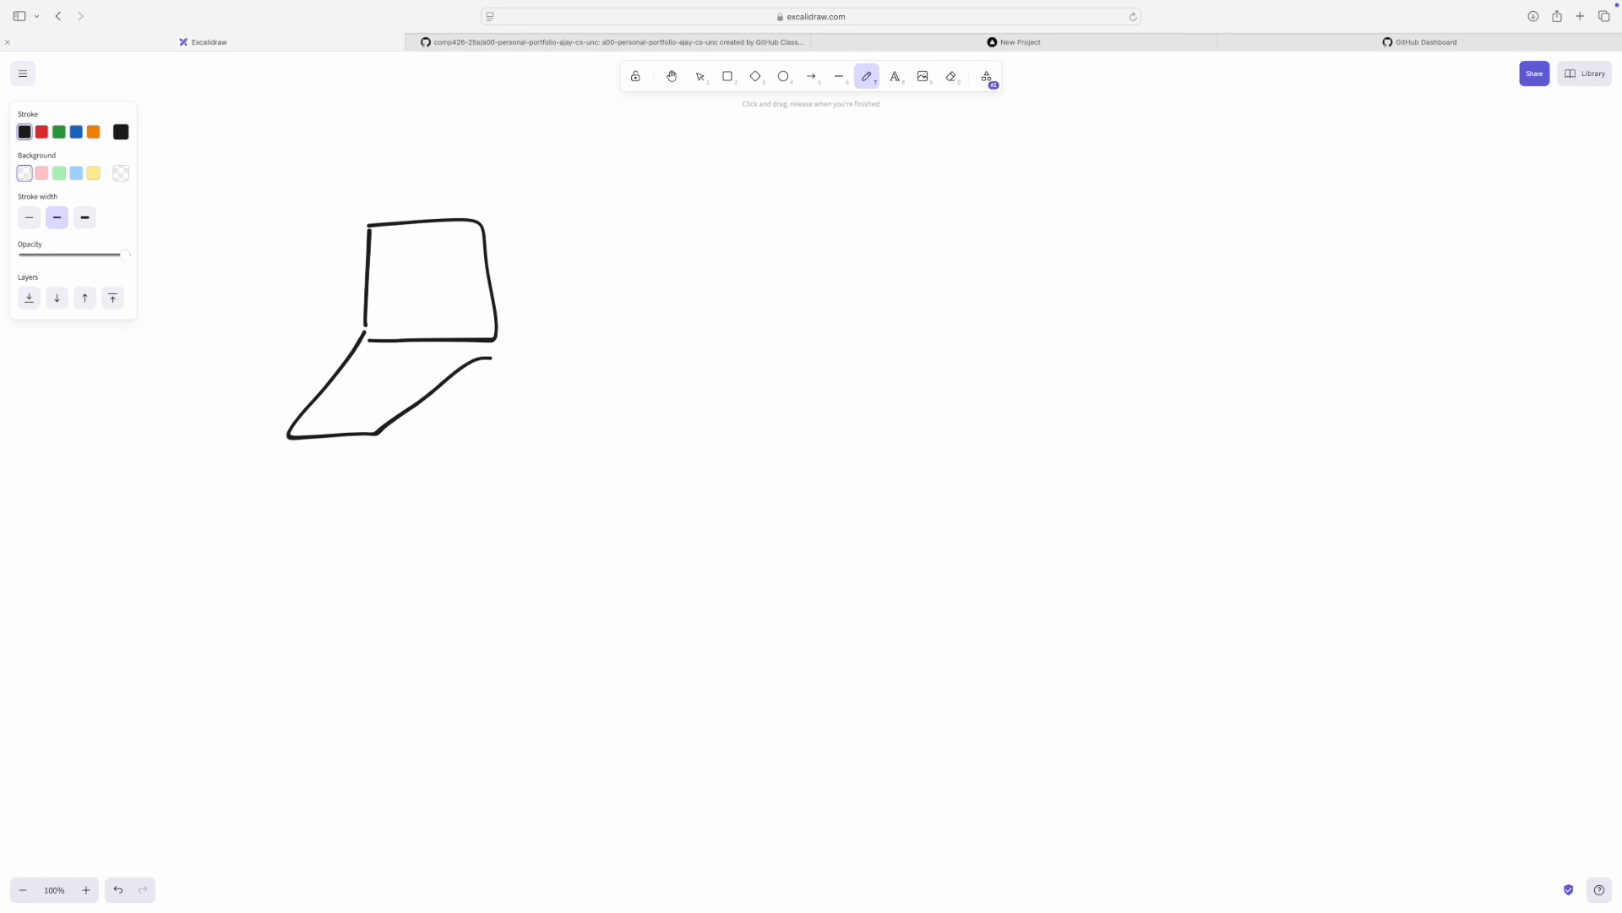
click(119, 889)
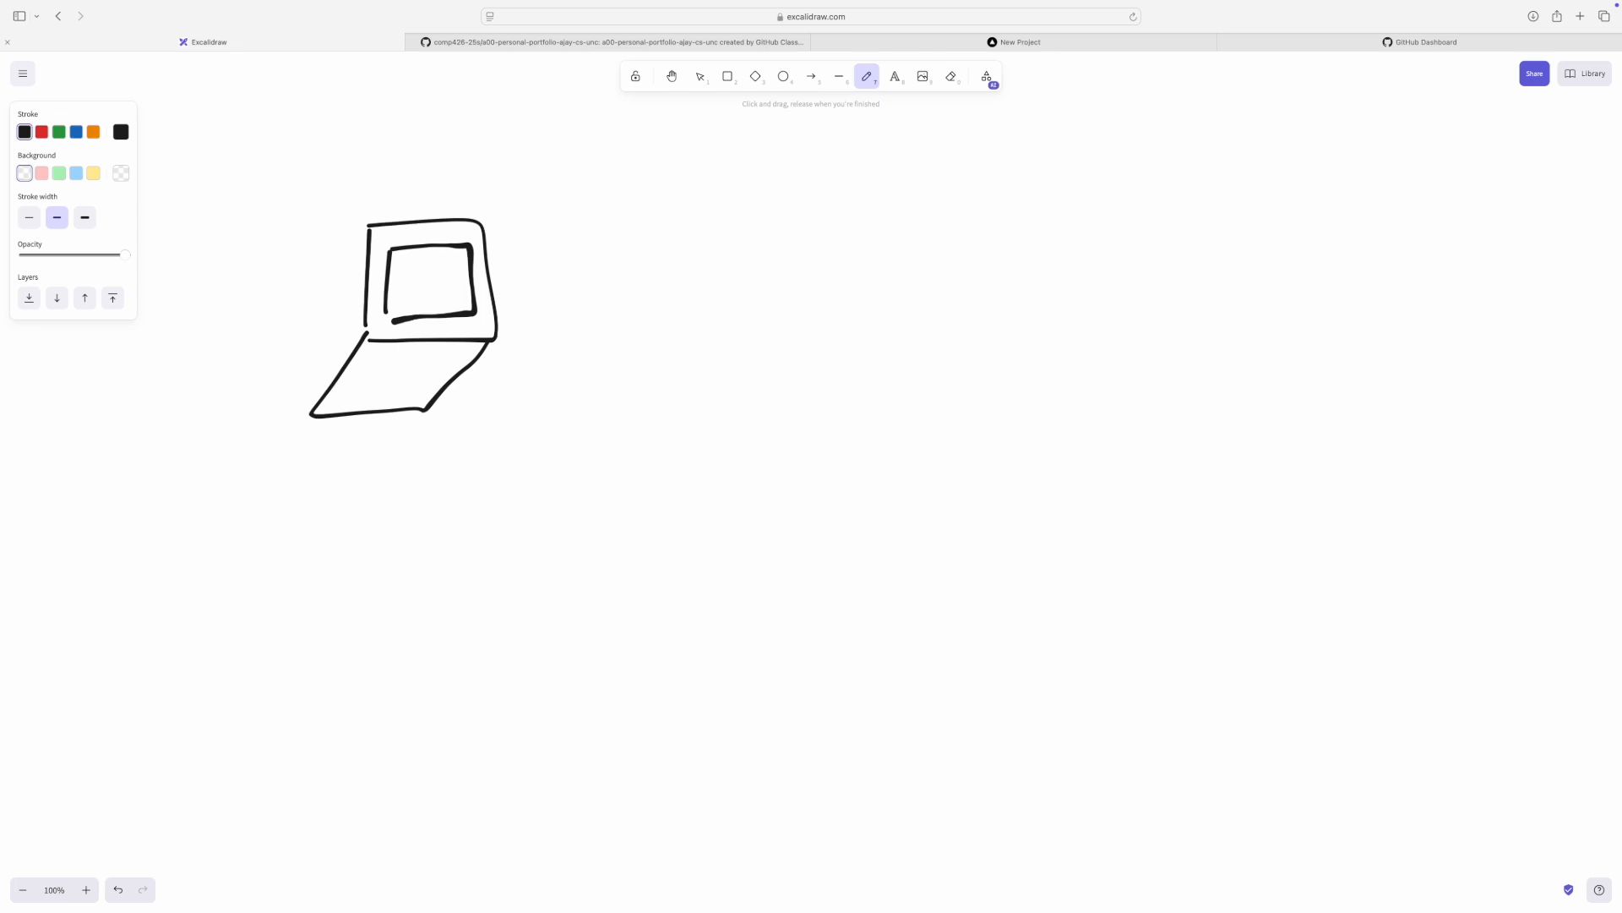
drag(406, 181, 423, 166)
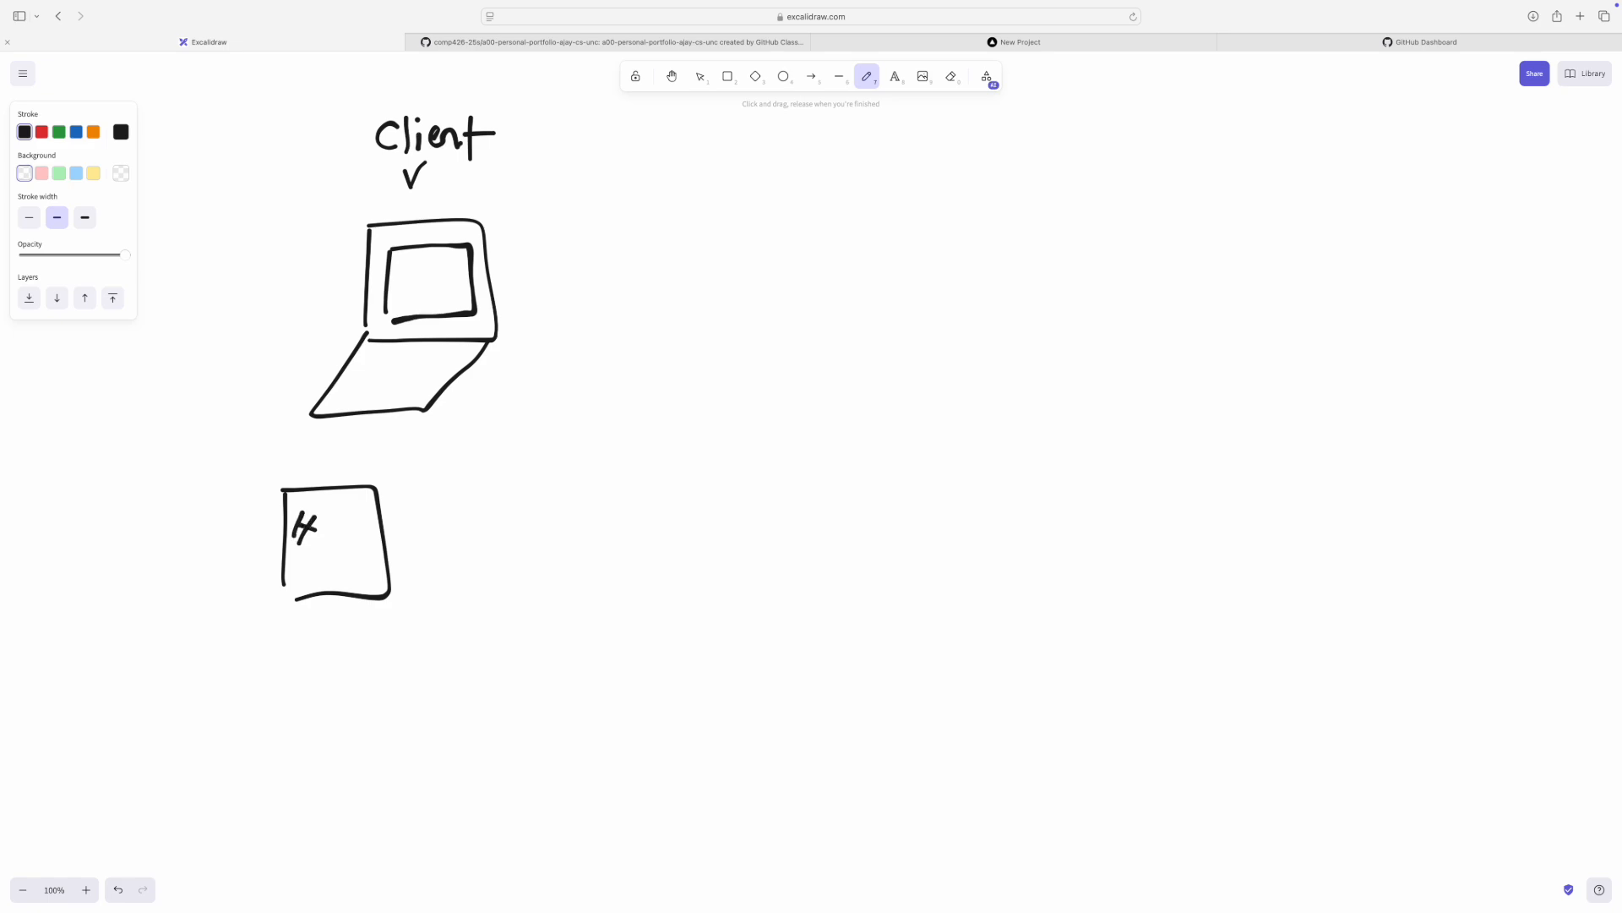
- Draw HTML and CSS file boxes below, plus an orange arrow from HTML to the screen
drag(315, 539, 363, 559)
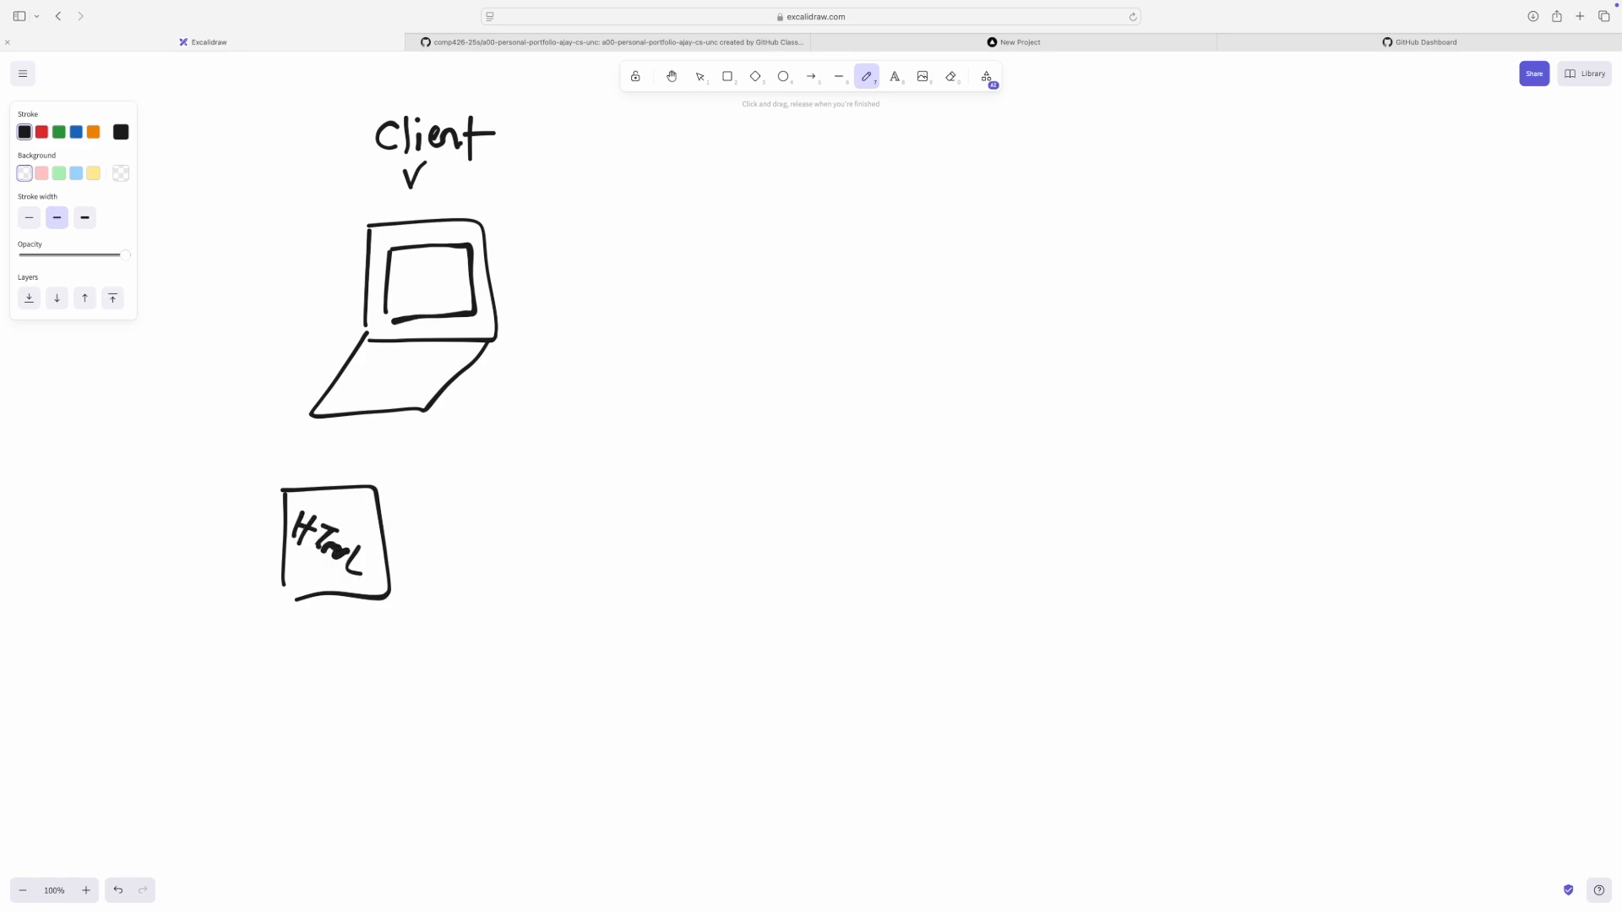
drag(424, 497, 543, 610)
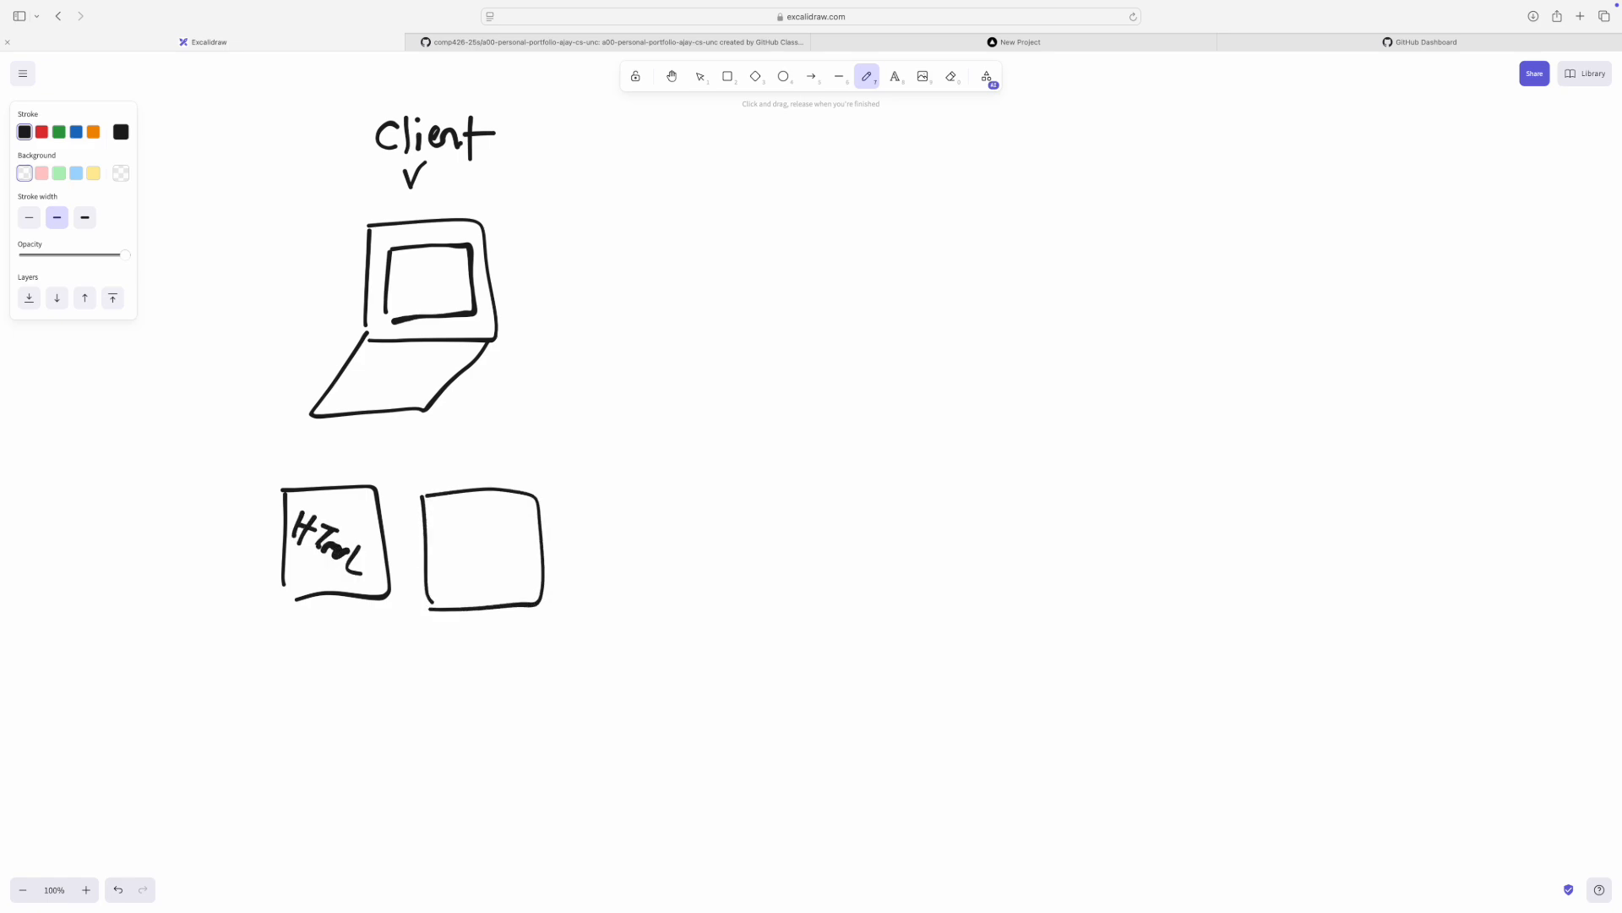
drag(456, 533, 497, 569)
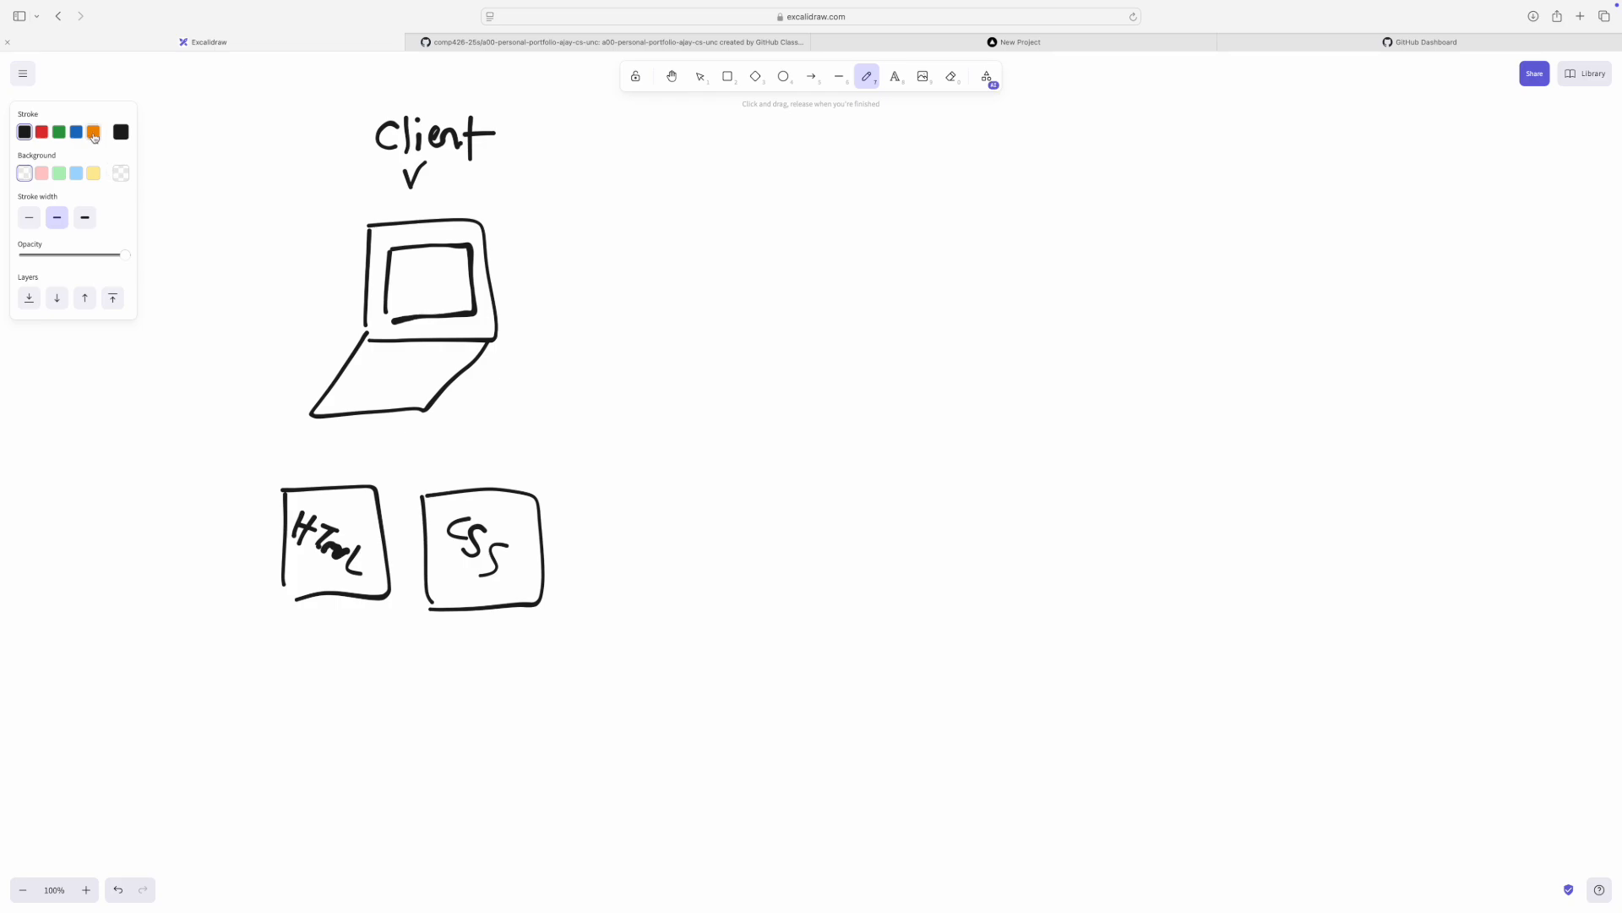
click(92, 132)
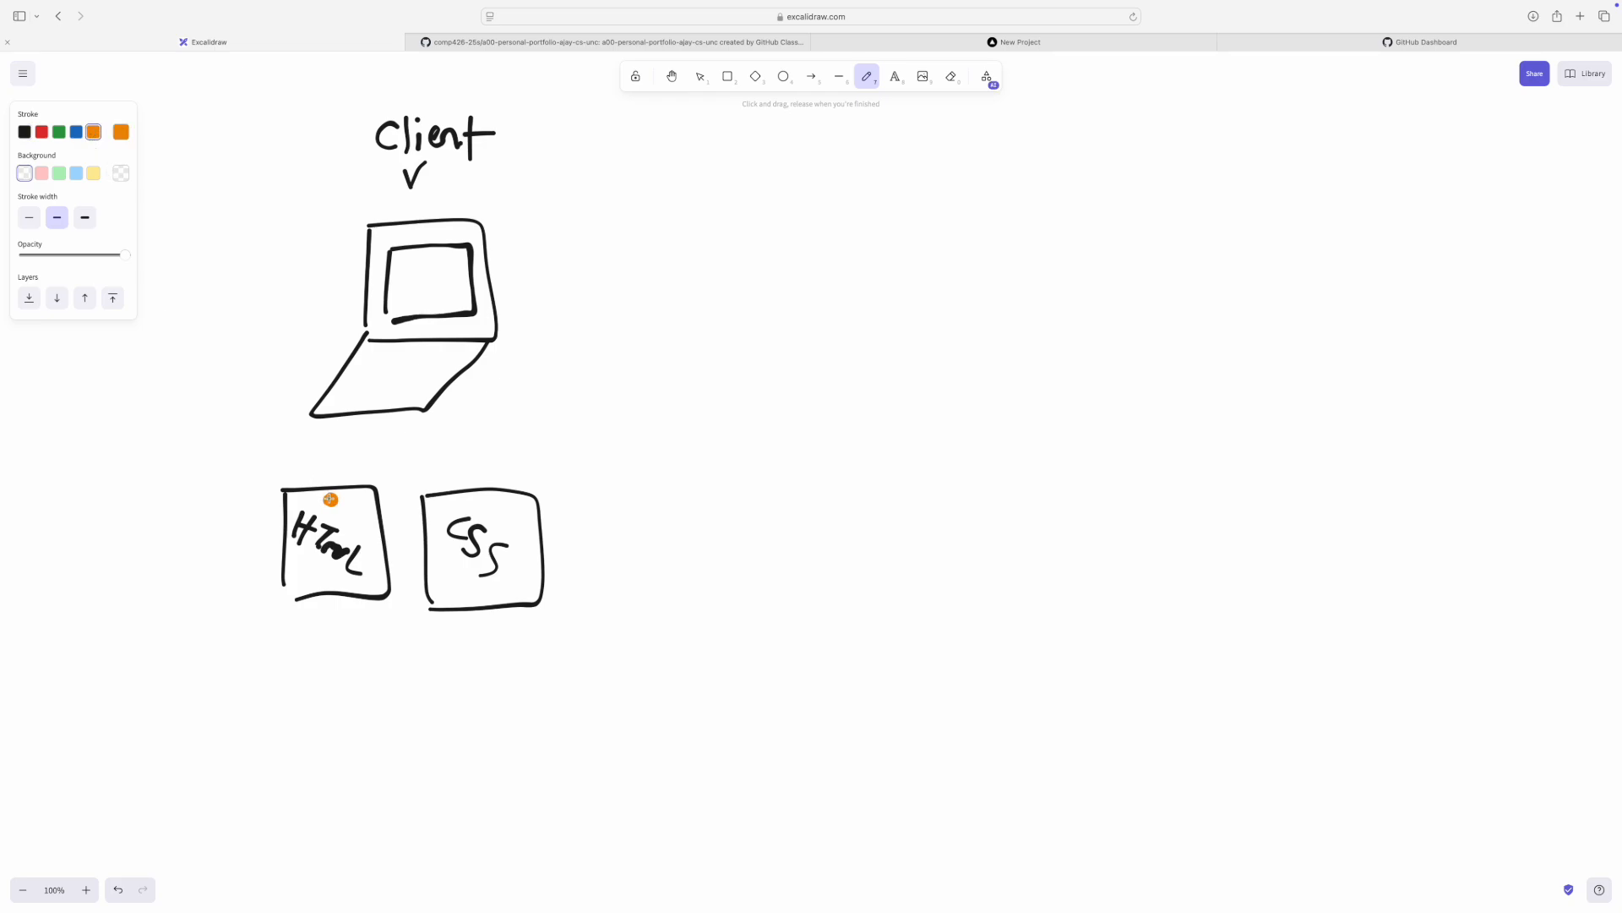
drag(329, 500, 394, 274)
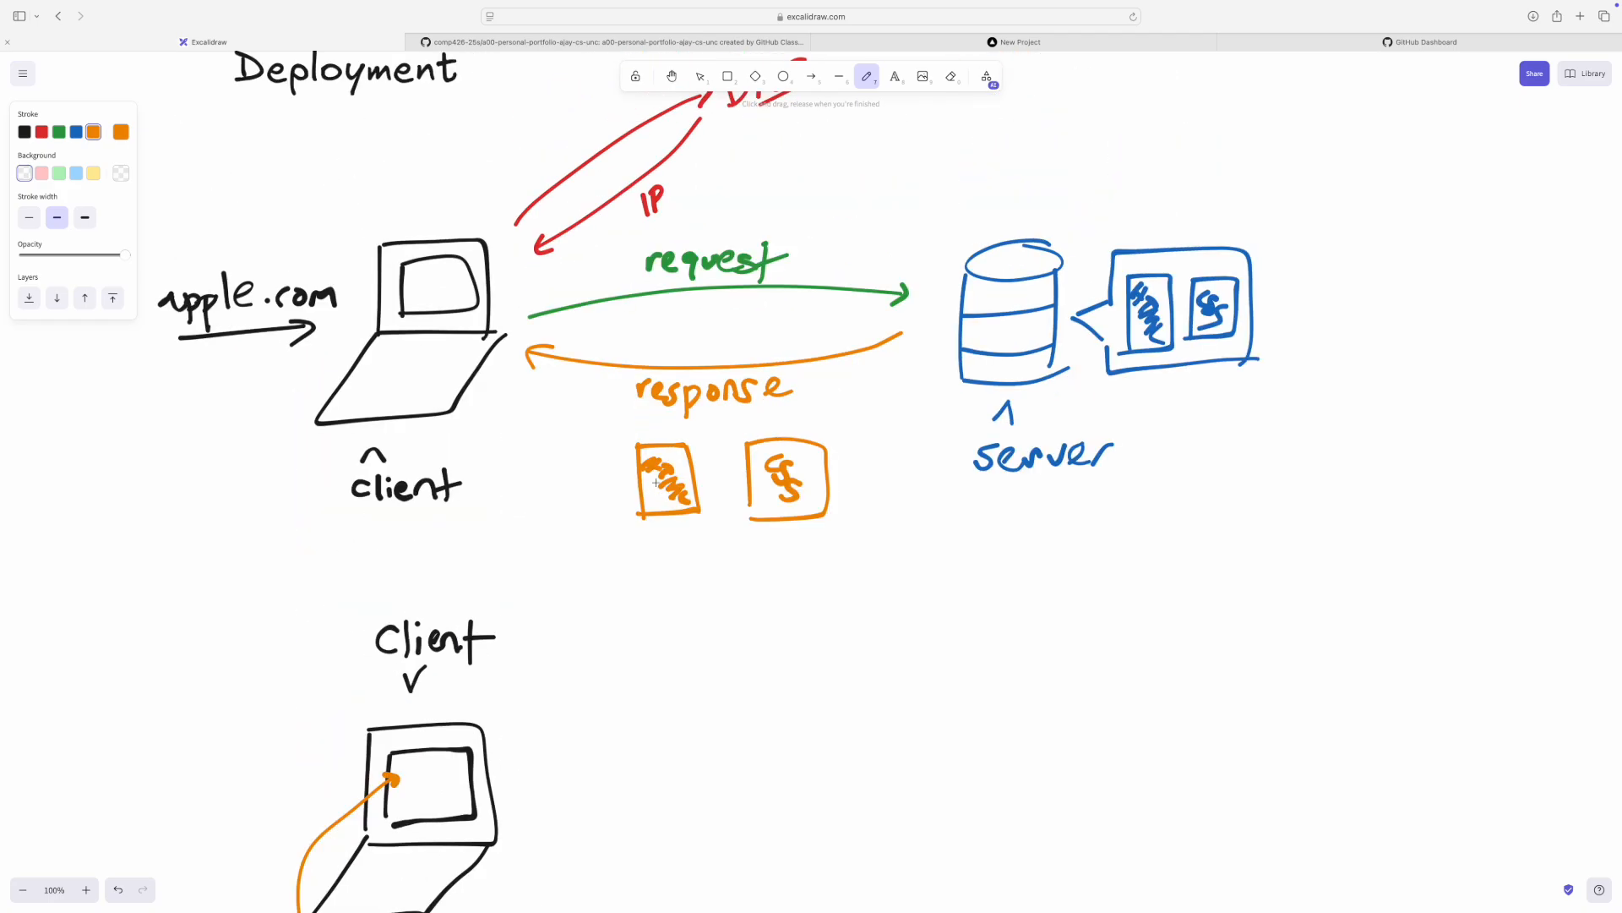
mouse_move(931, 481)
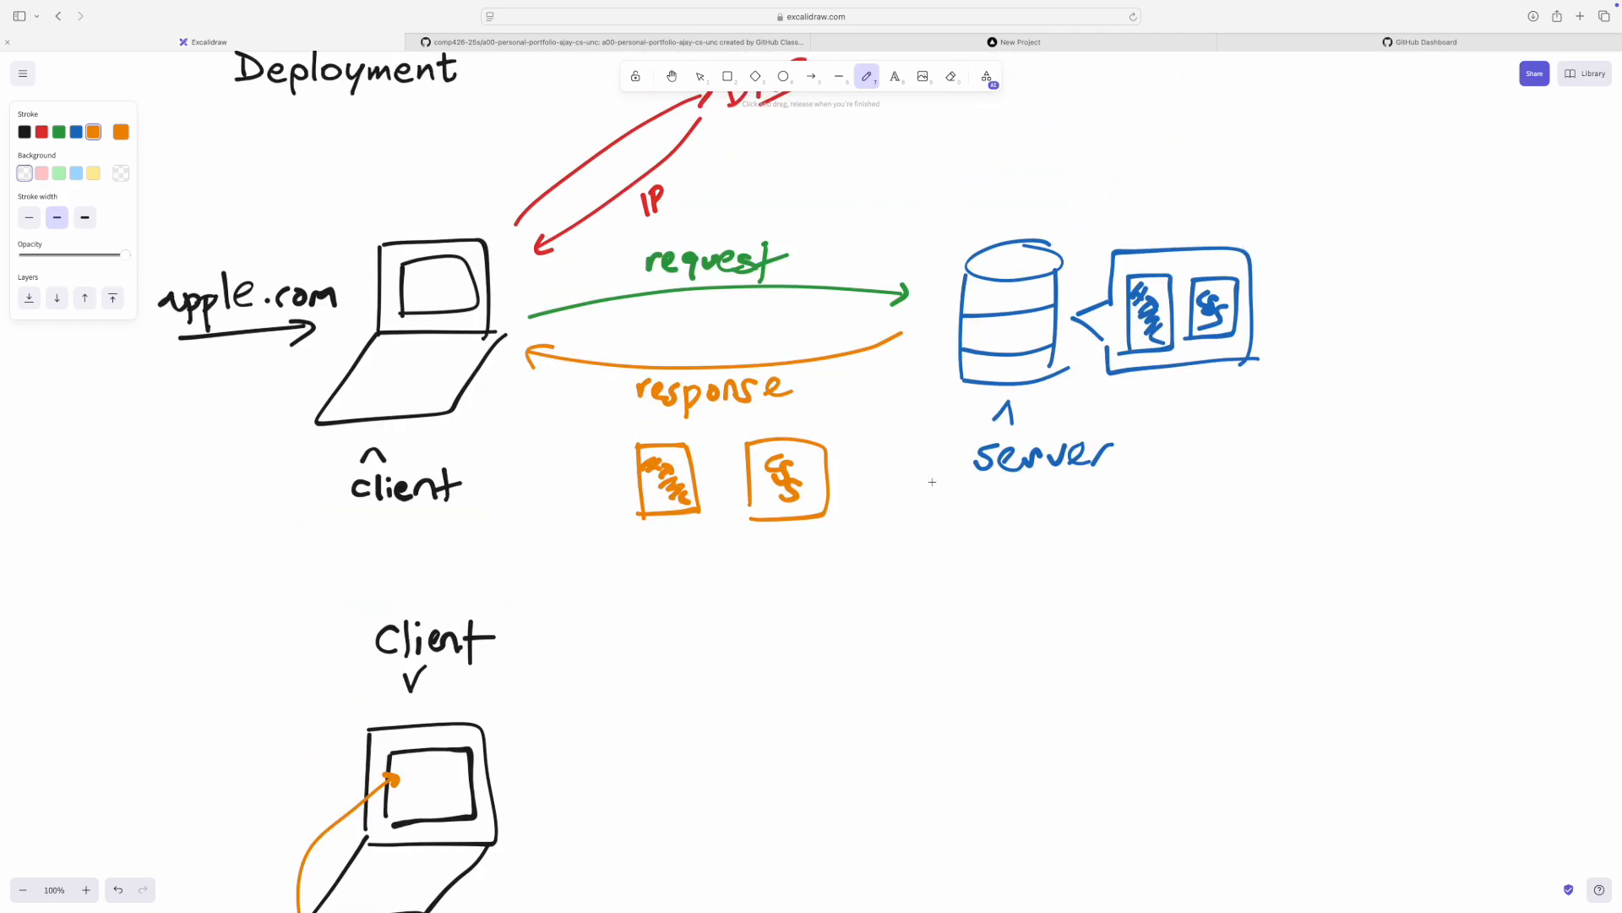
- Underline the server section in orange and write an underlined purple Vercel heading
drag(932, 487, 1271, 489)
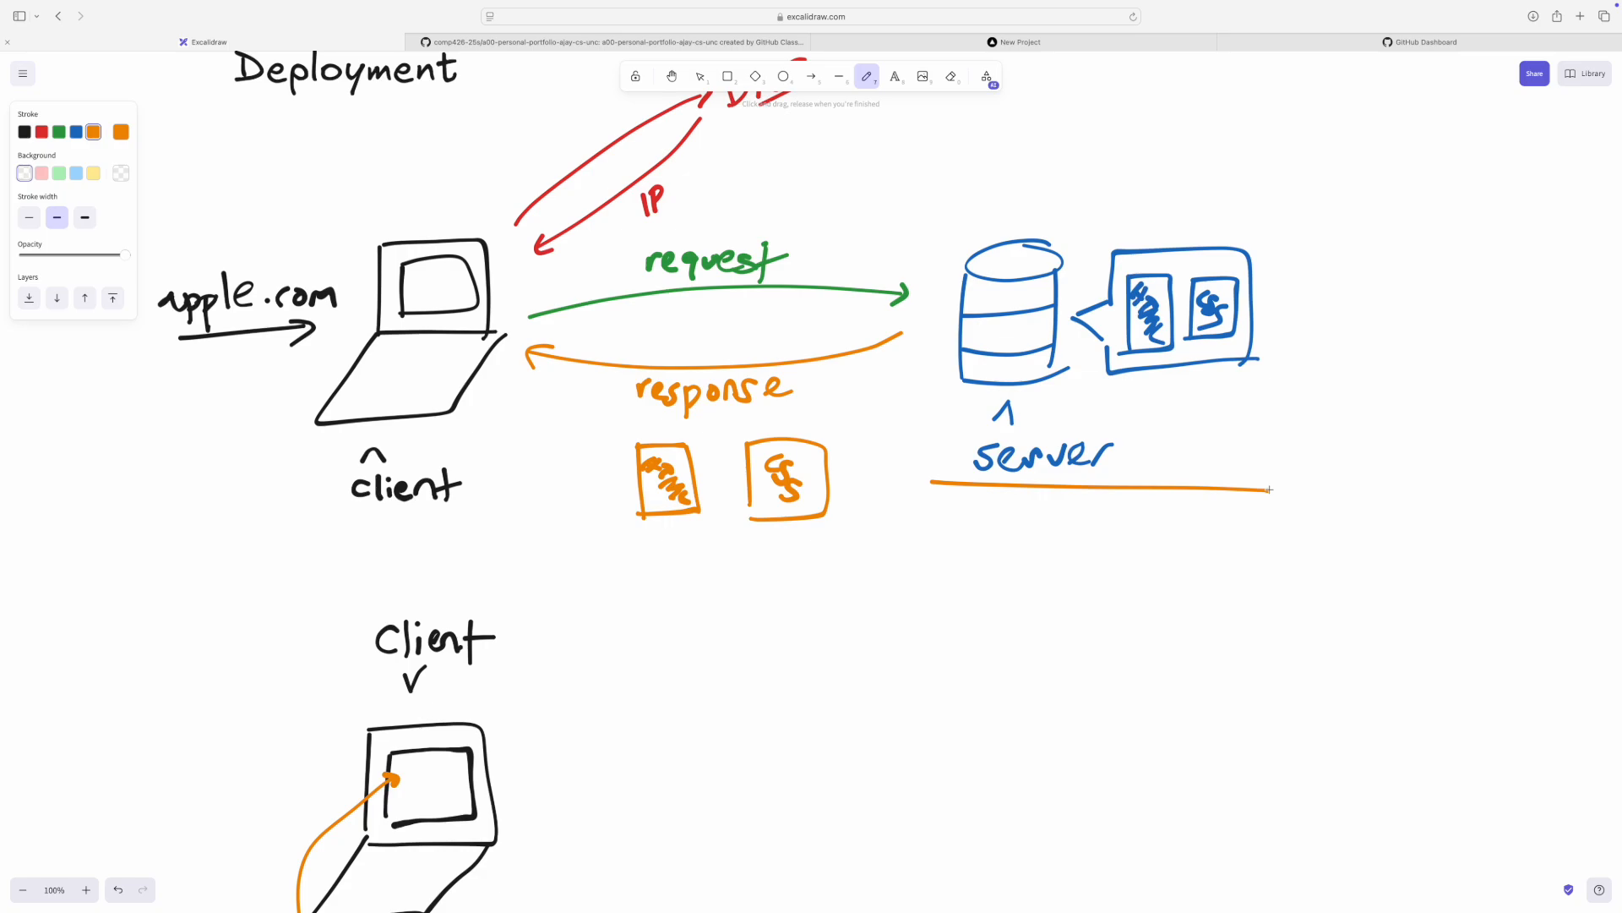
mouse_move(357, 300)
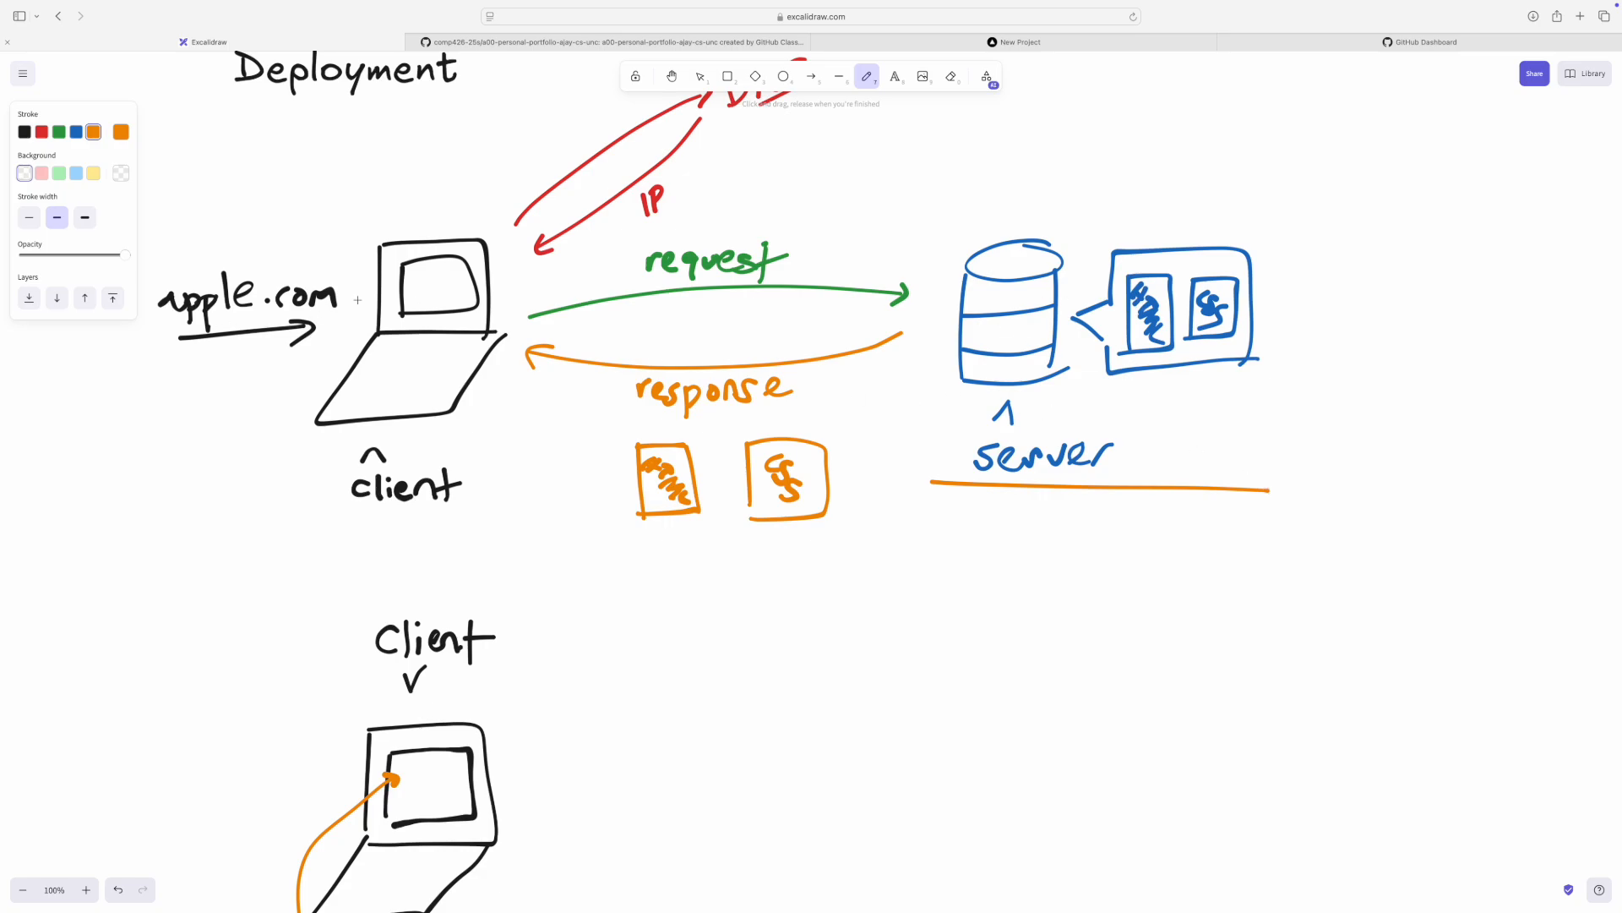
mouse_move(332, 329)
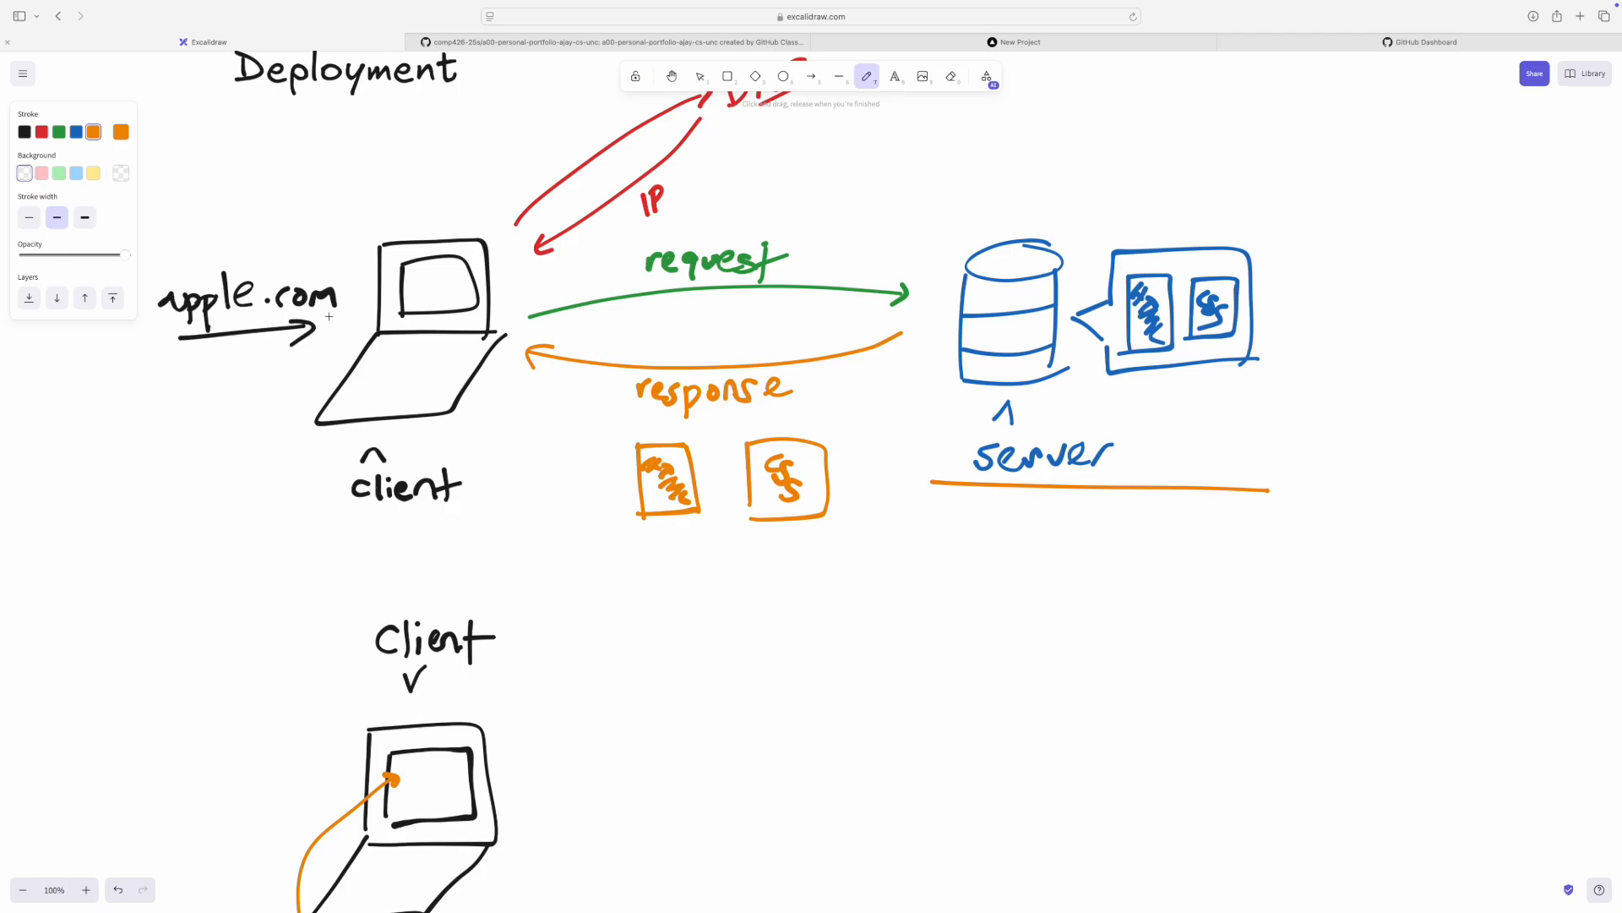
mouse_move(328, 307)
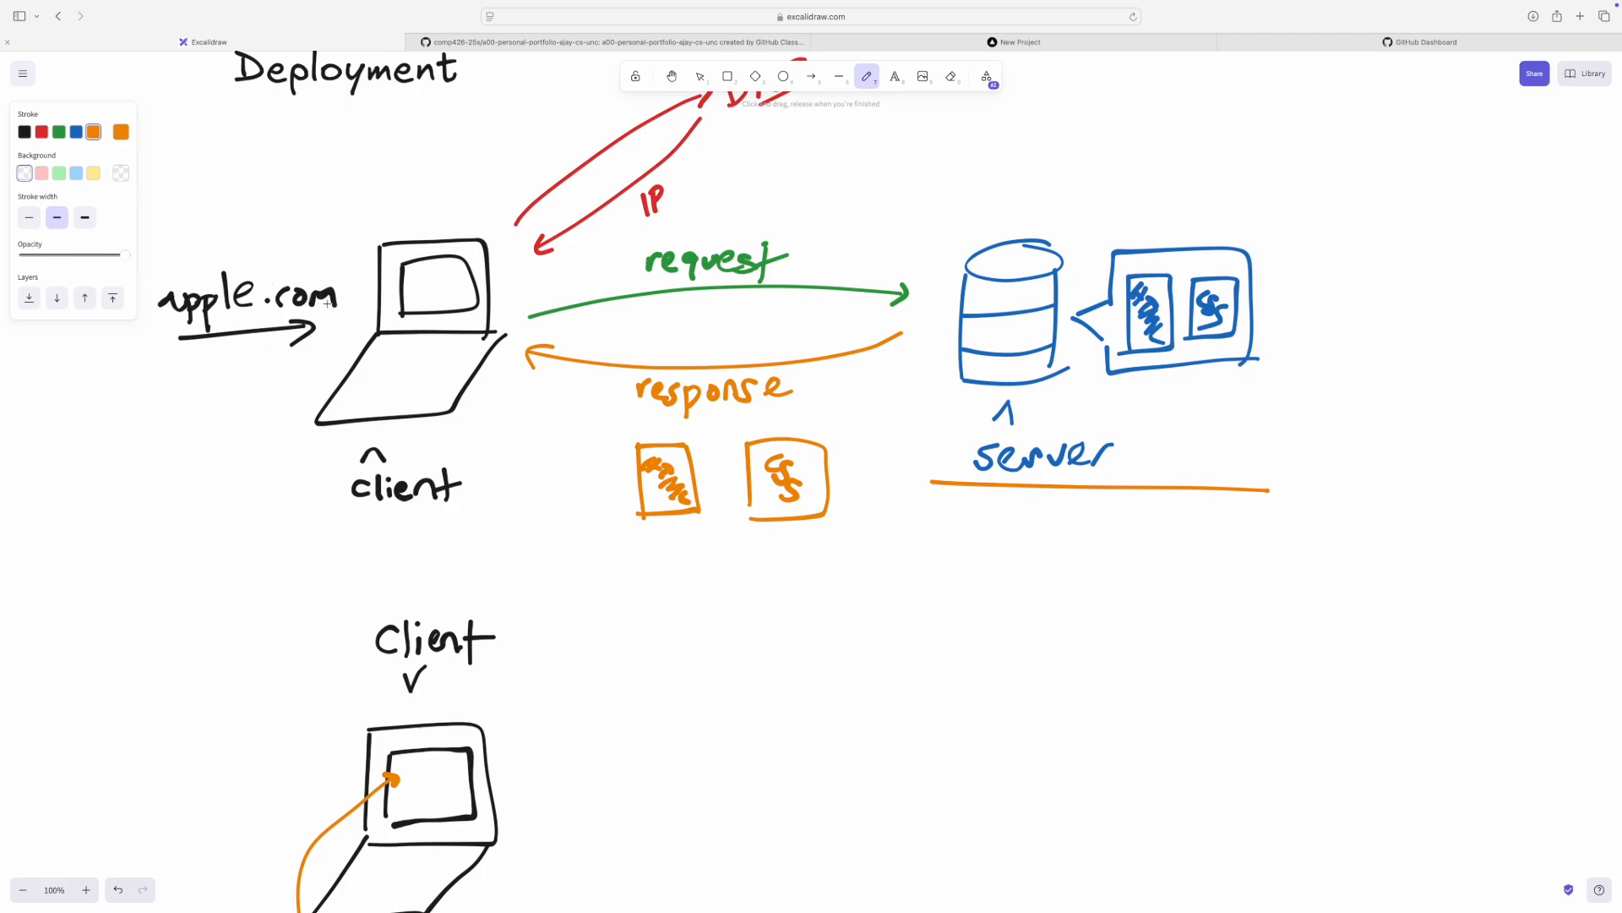
scroll(down, 3)
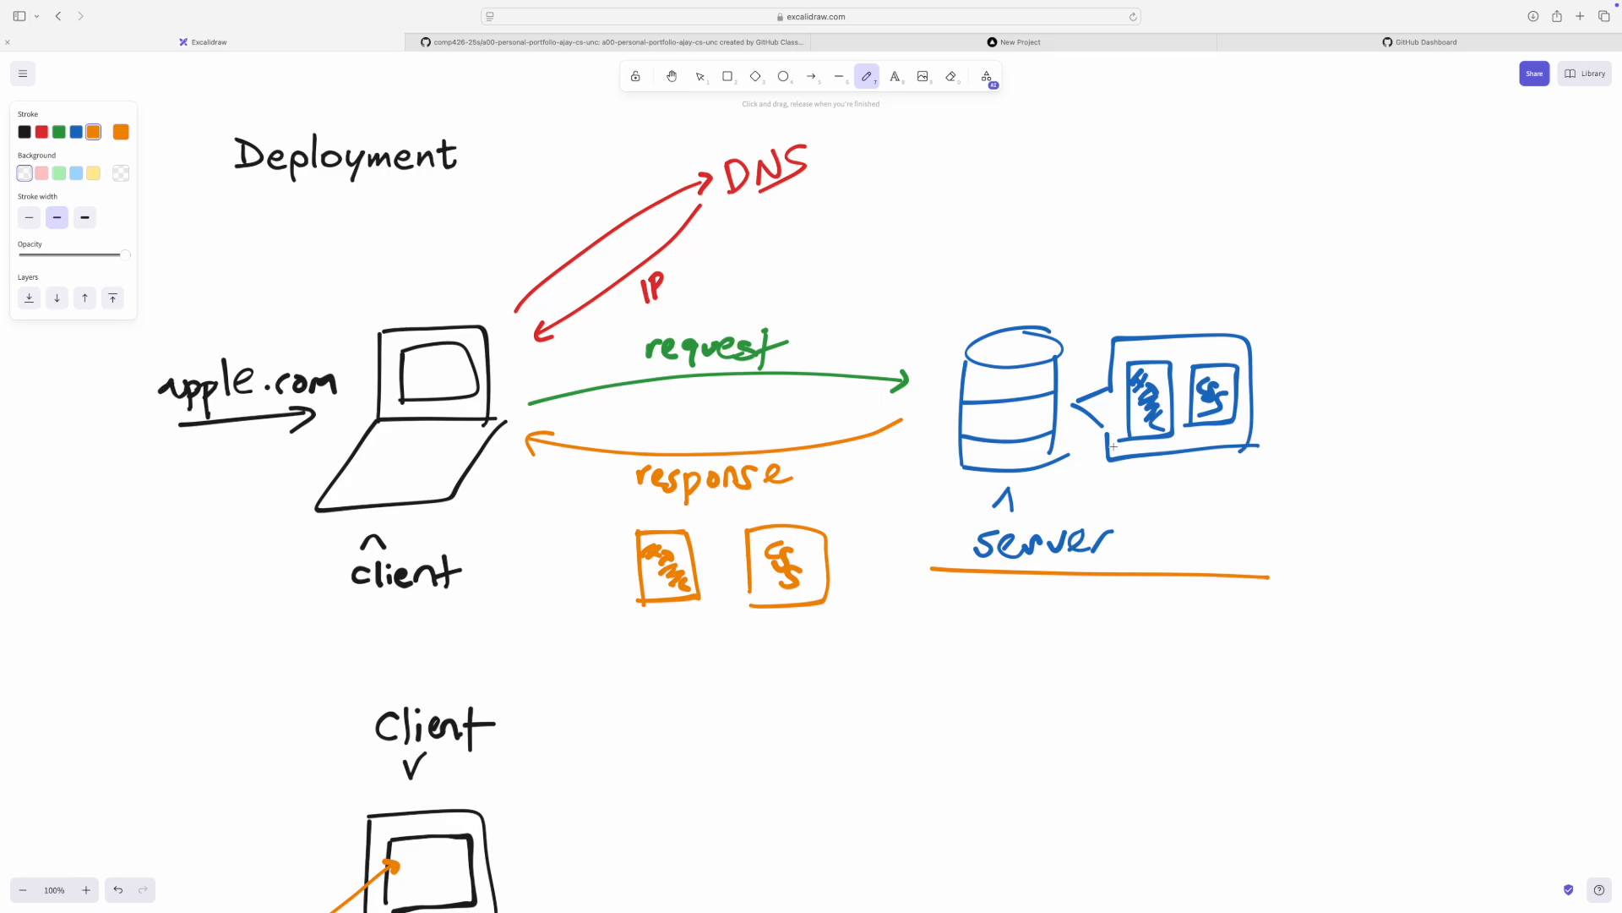
scroll(down, 3)
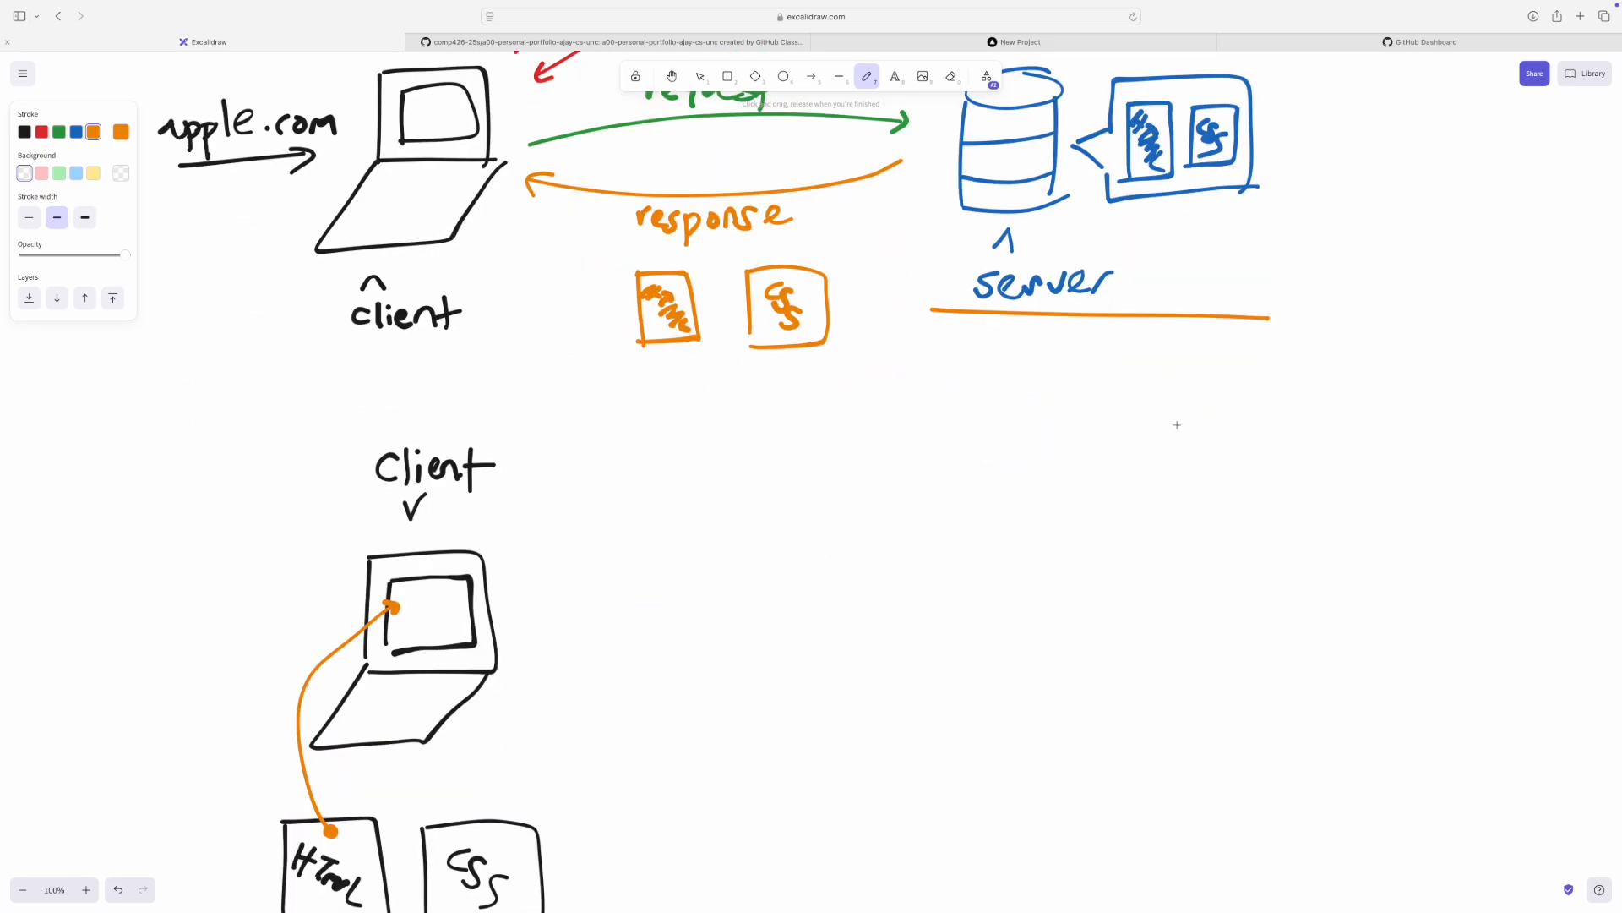
scroll(down, 3)
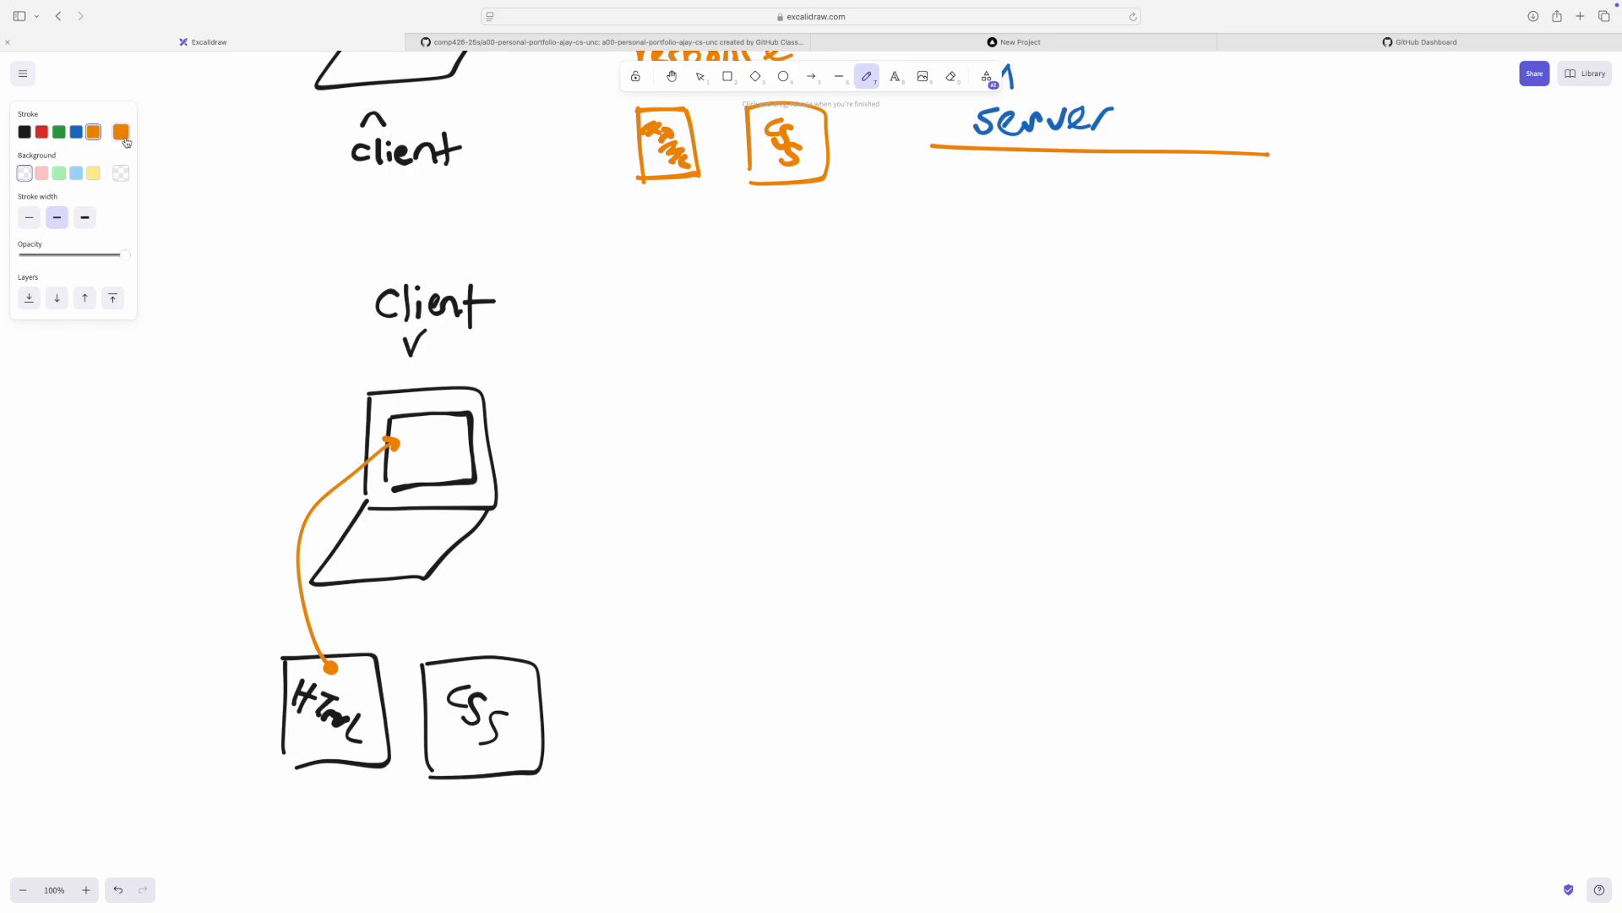
click(120, 132)
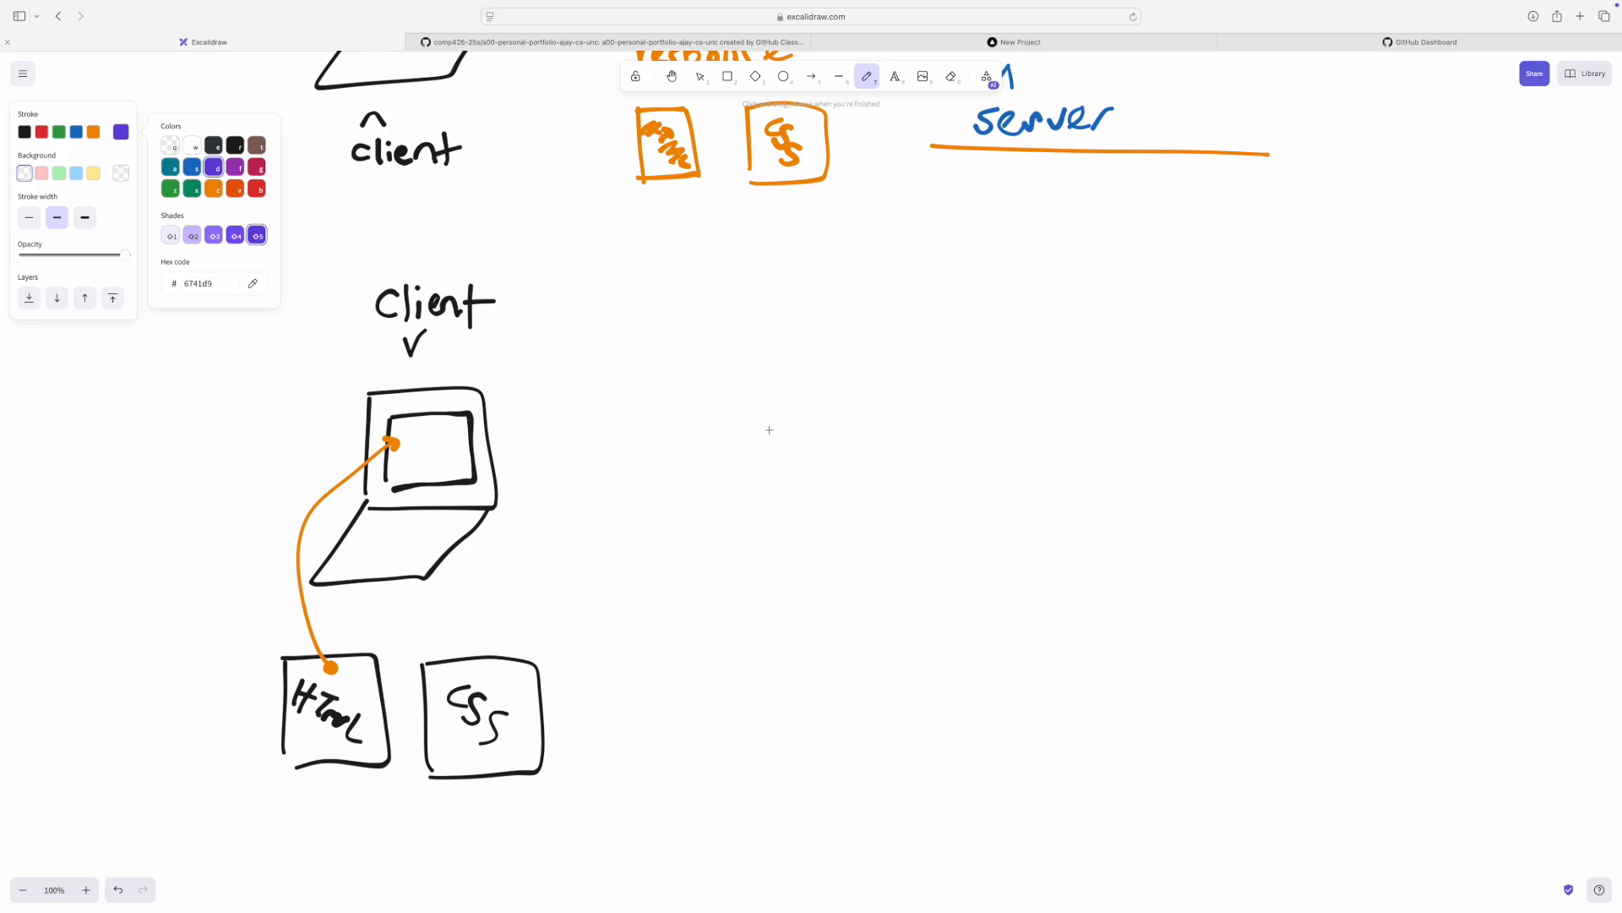
mouse_move(861, 418)
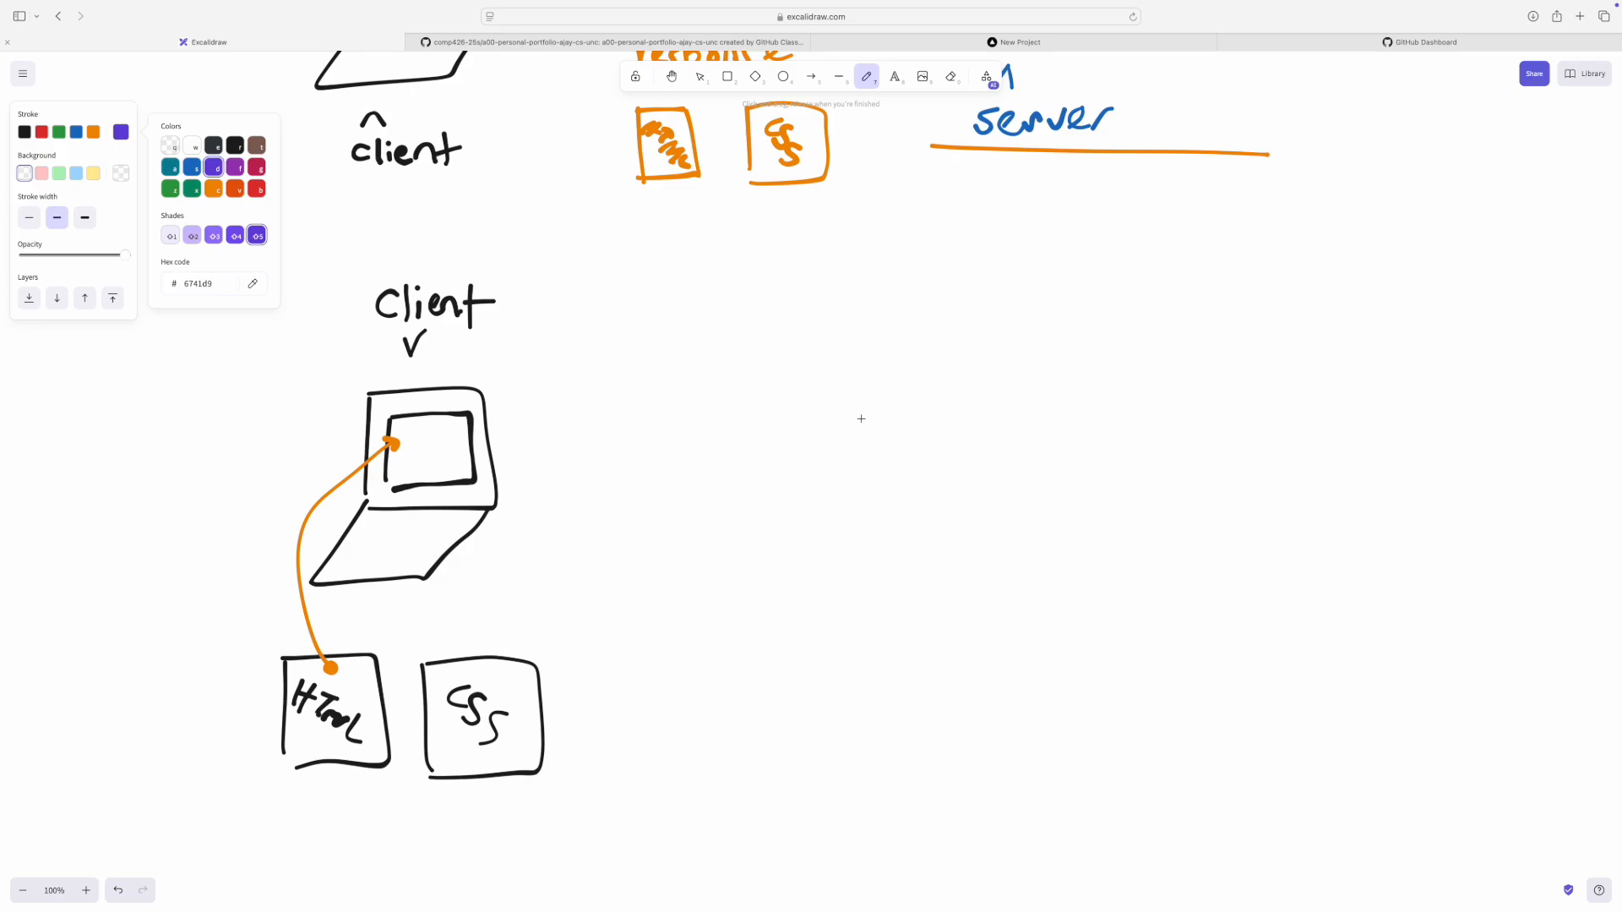
drag(1365, 233, 1428, 217)
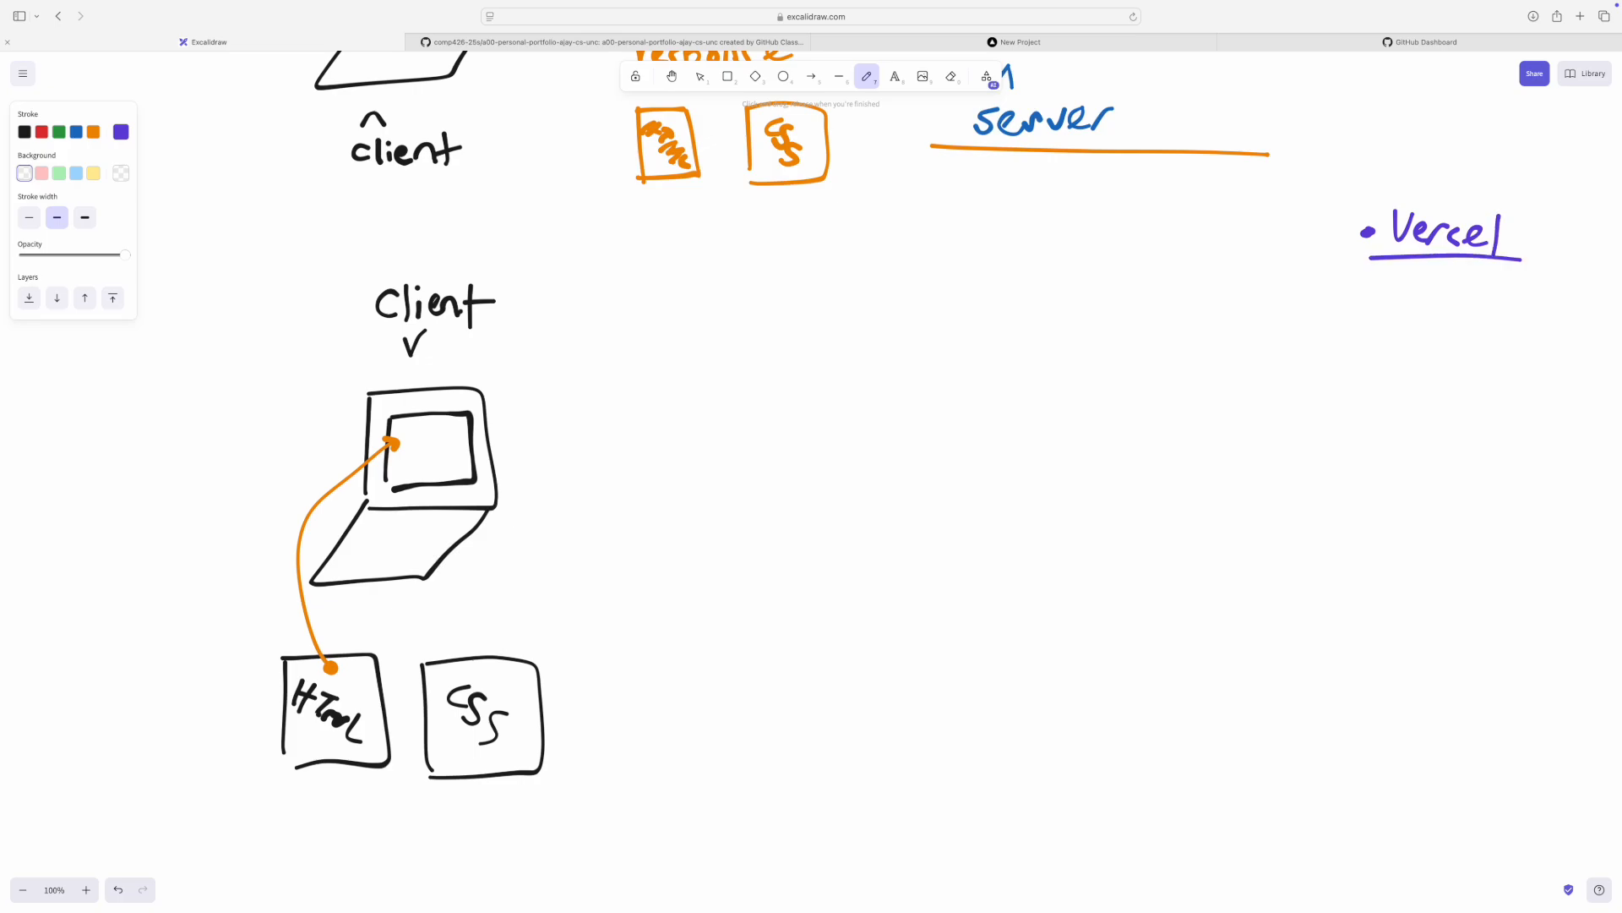
drag(1369, 270, 1521, 264)
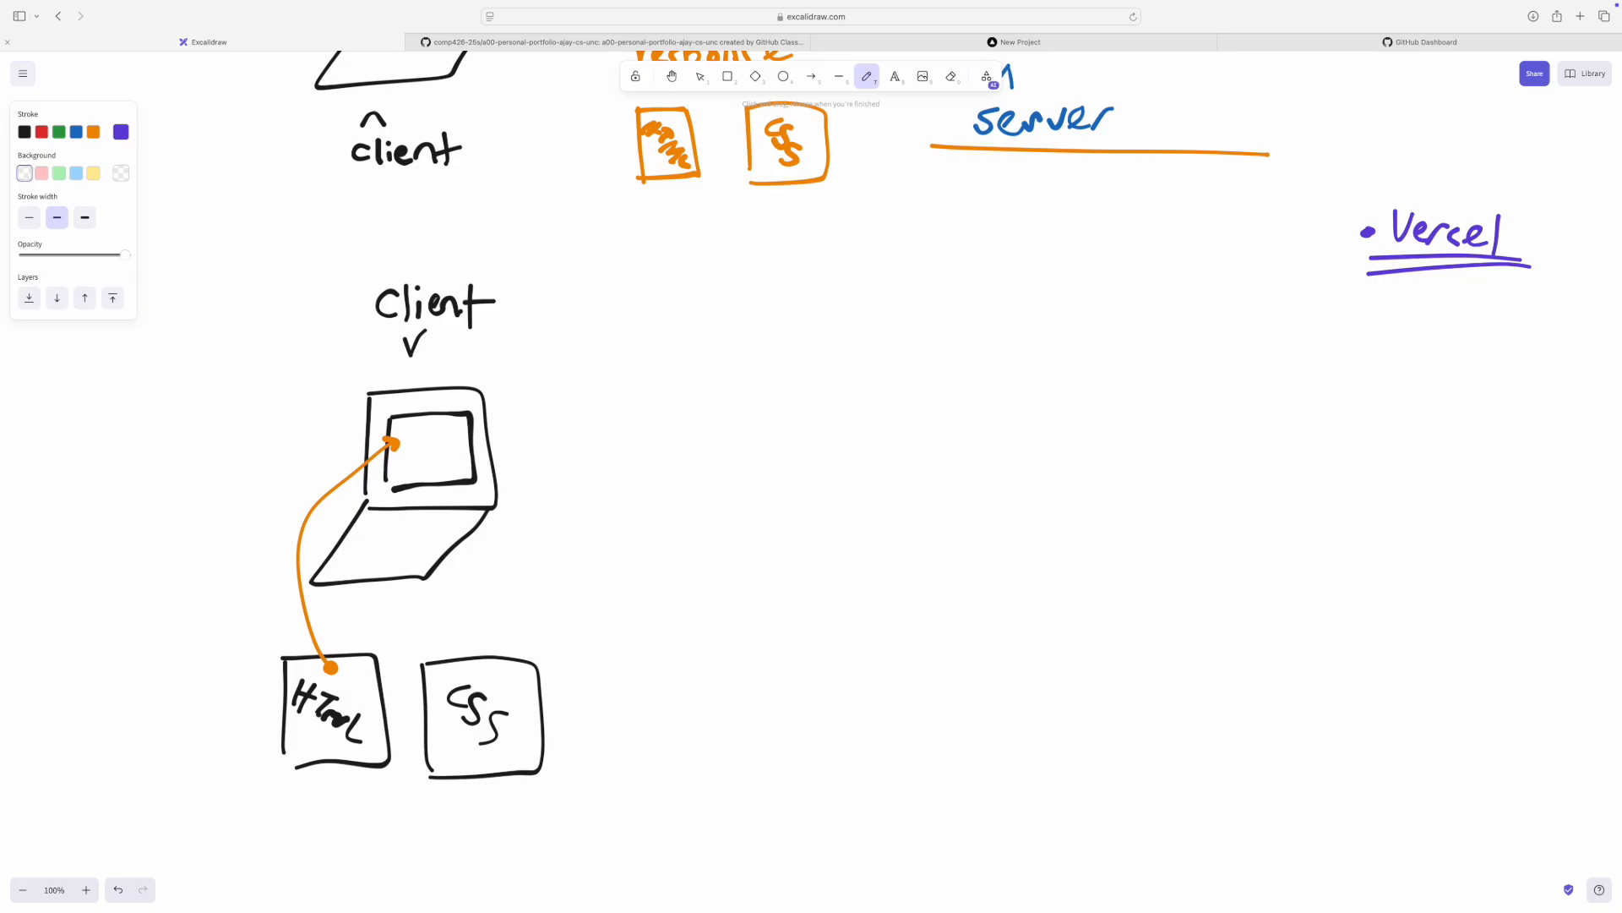
- Sketch a purple server cylinder and draw a blue arrow from the files into it
drag(1102, 404, 1218, 405)
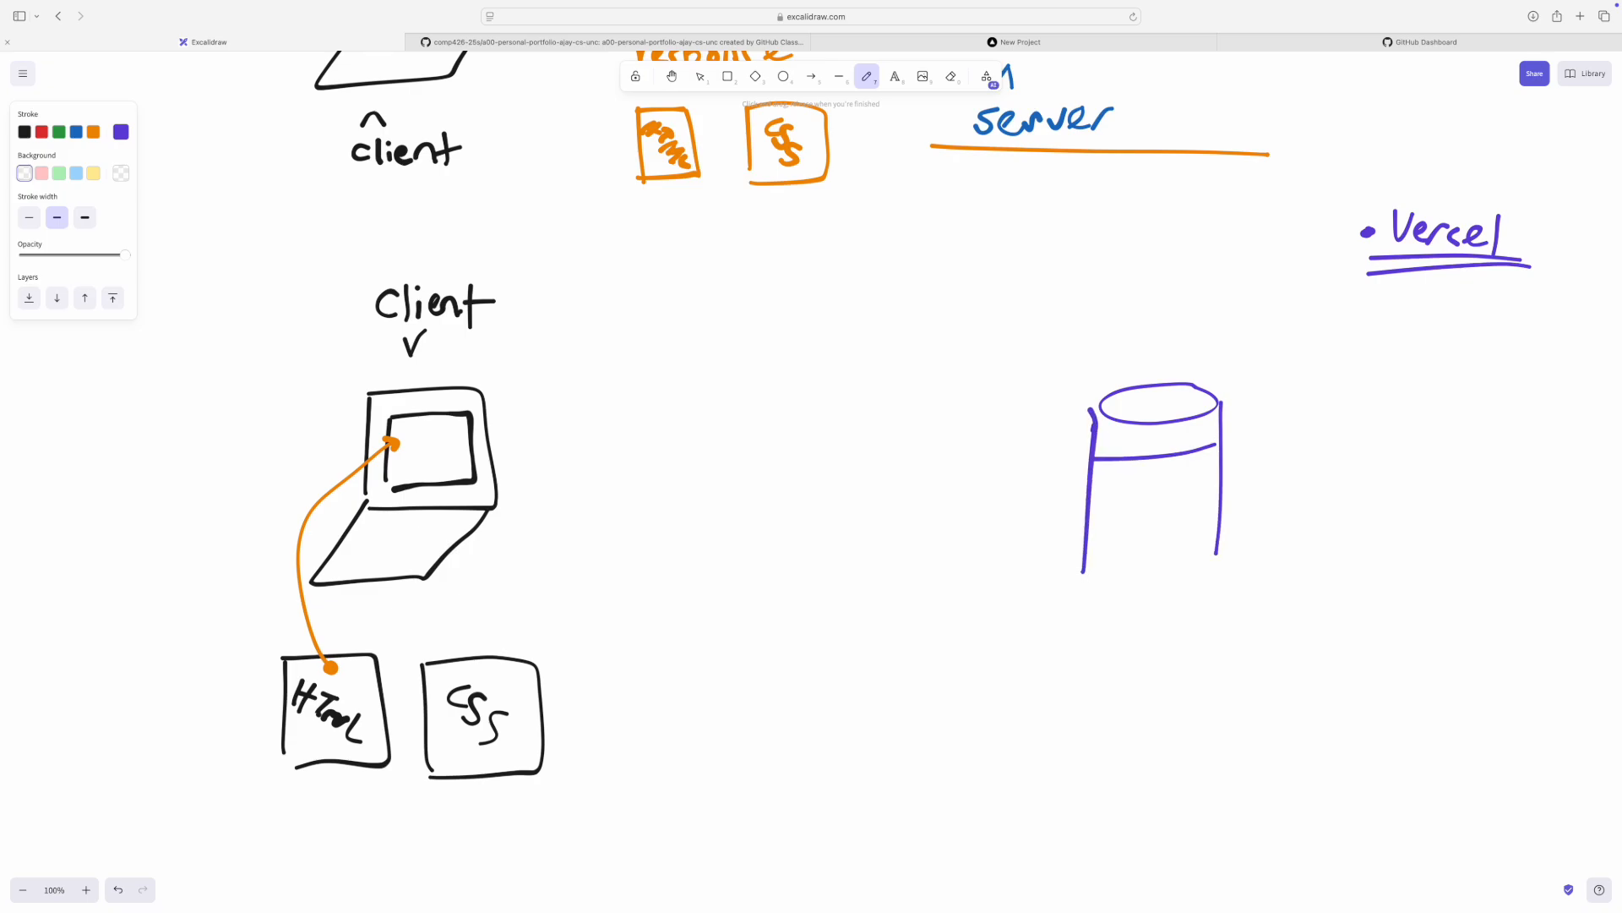
drag(1087, 507, 1241, 554)
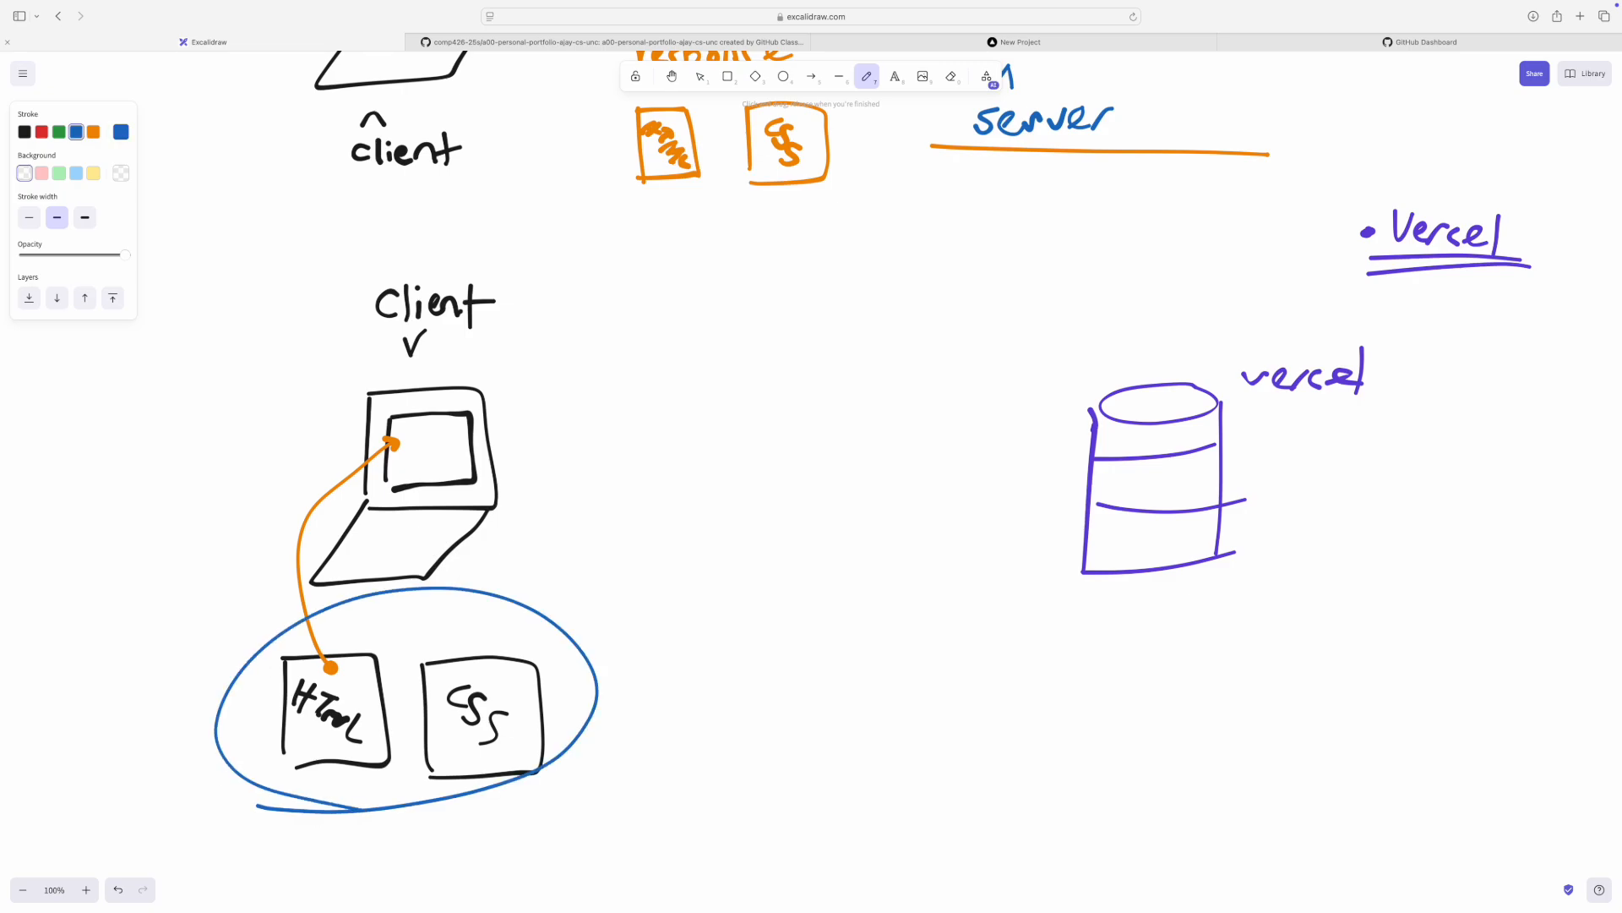
drag(579, 730, 1087, 525)
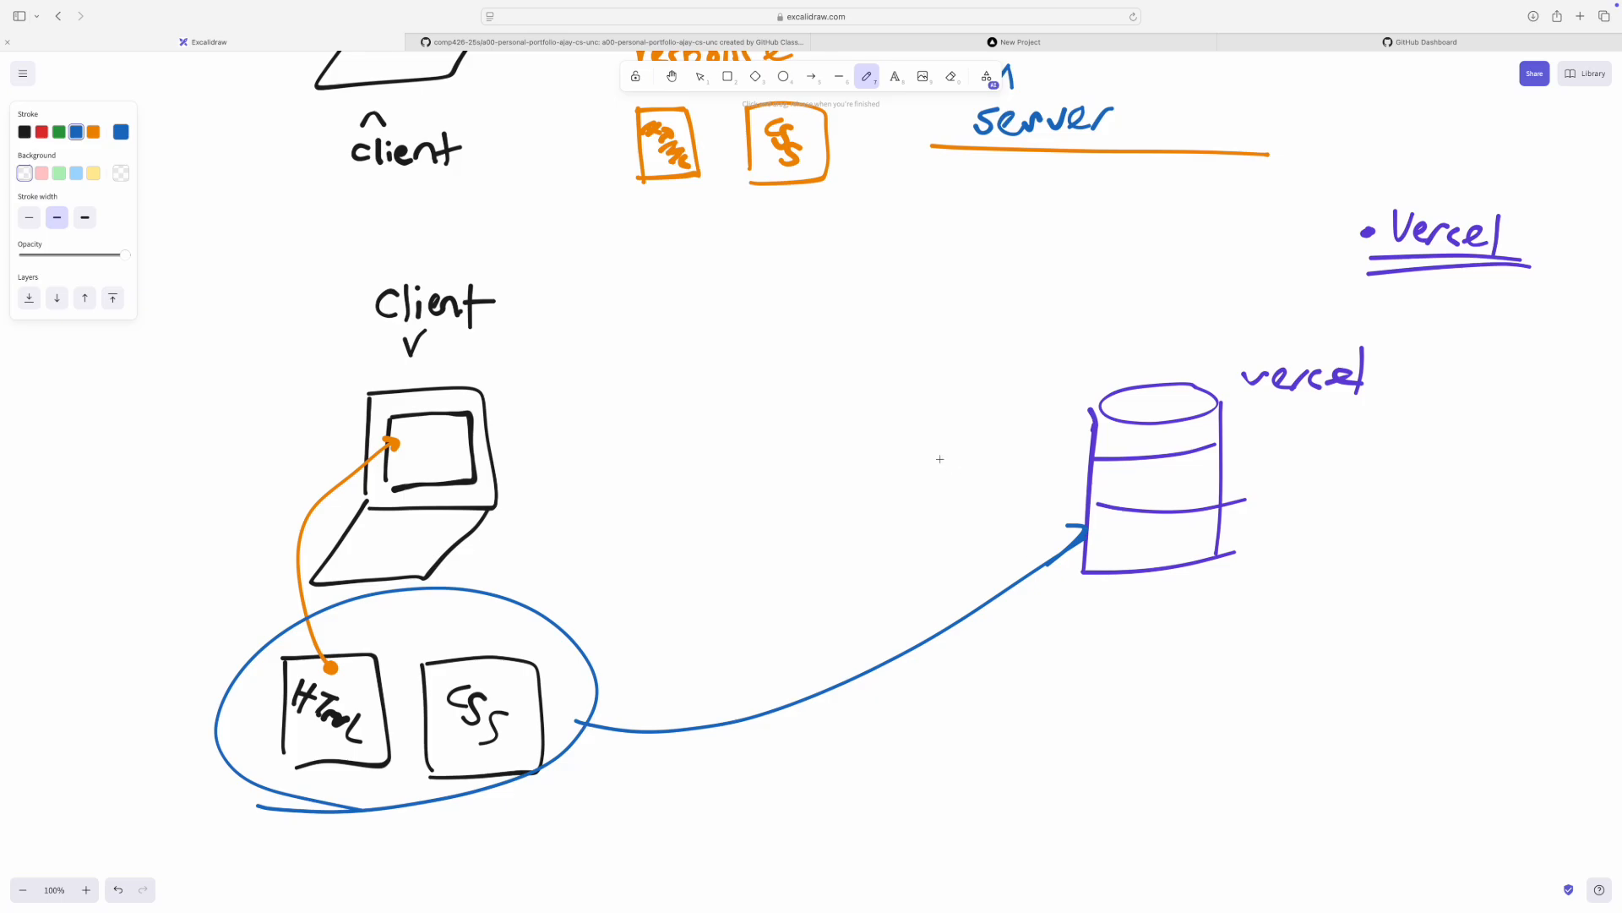
scroll(down, 3)
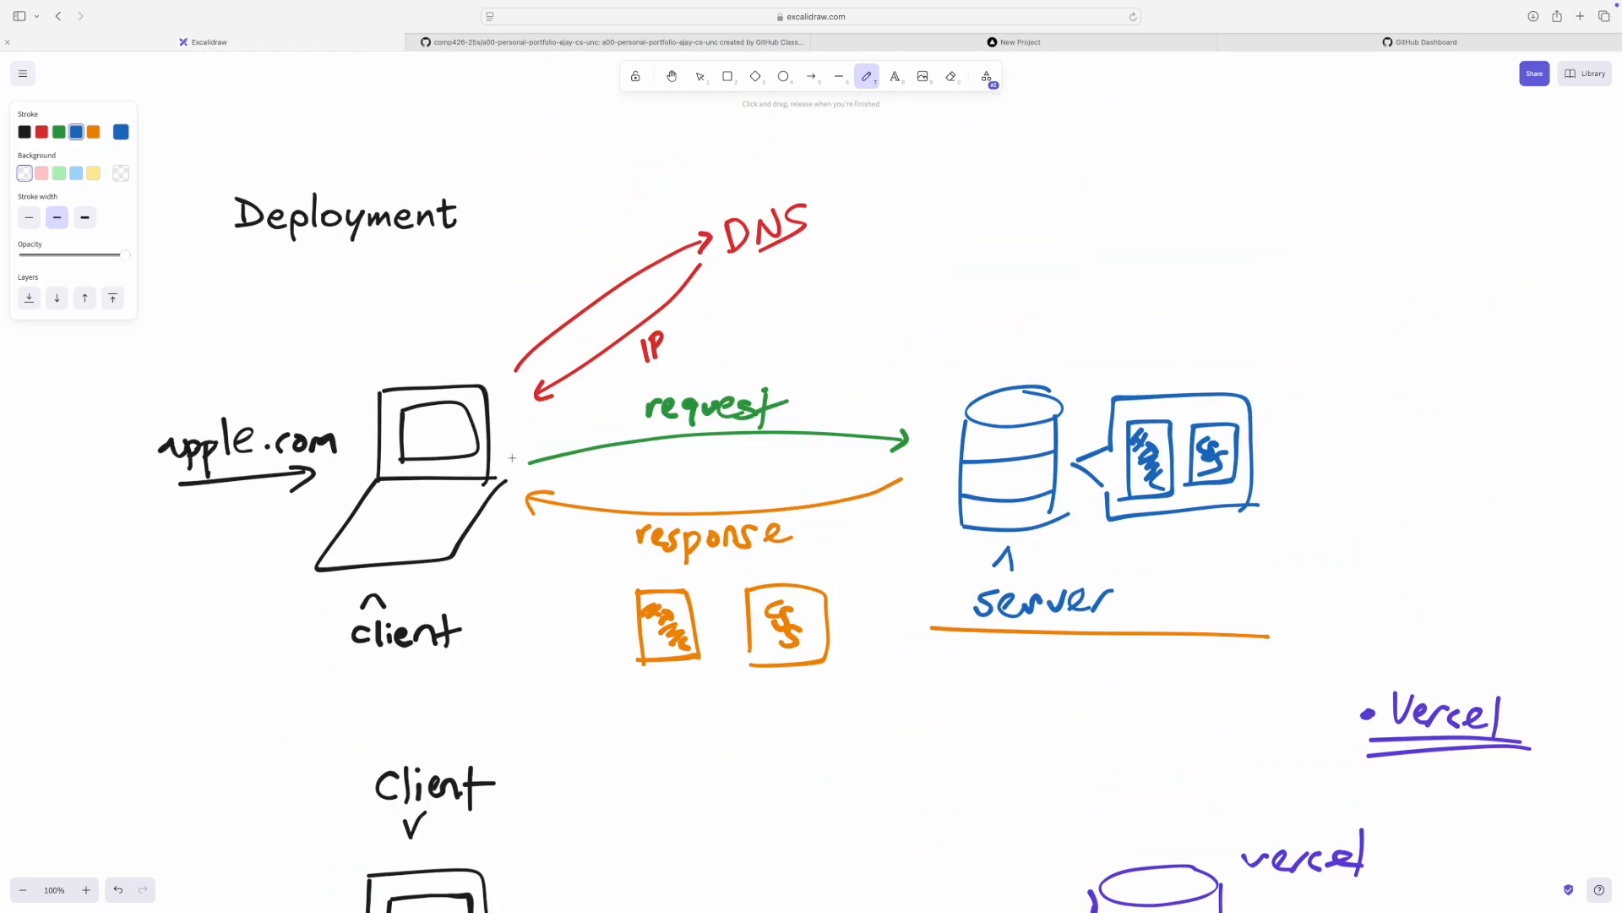
scroll(down, 3)
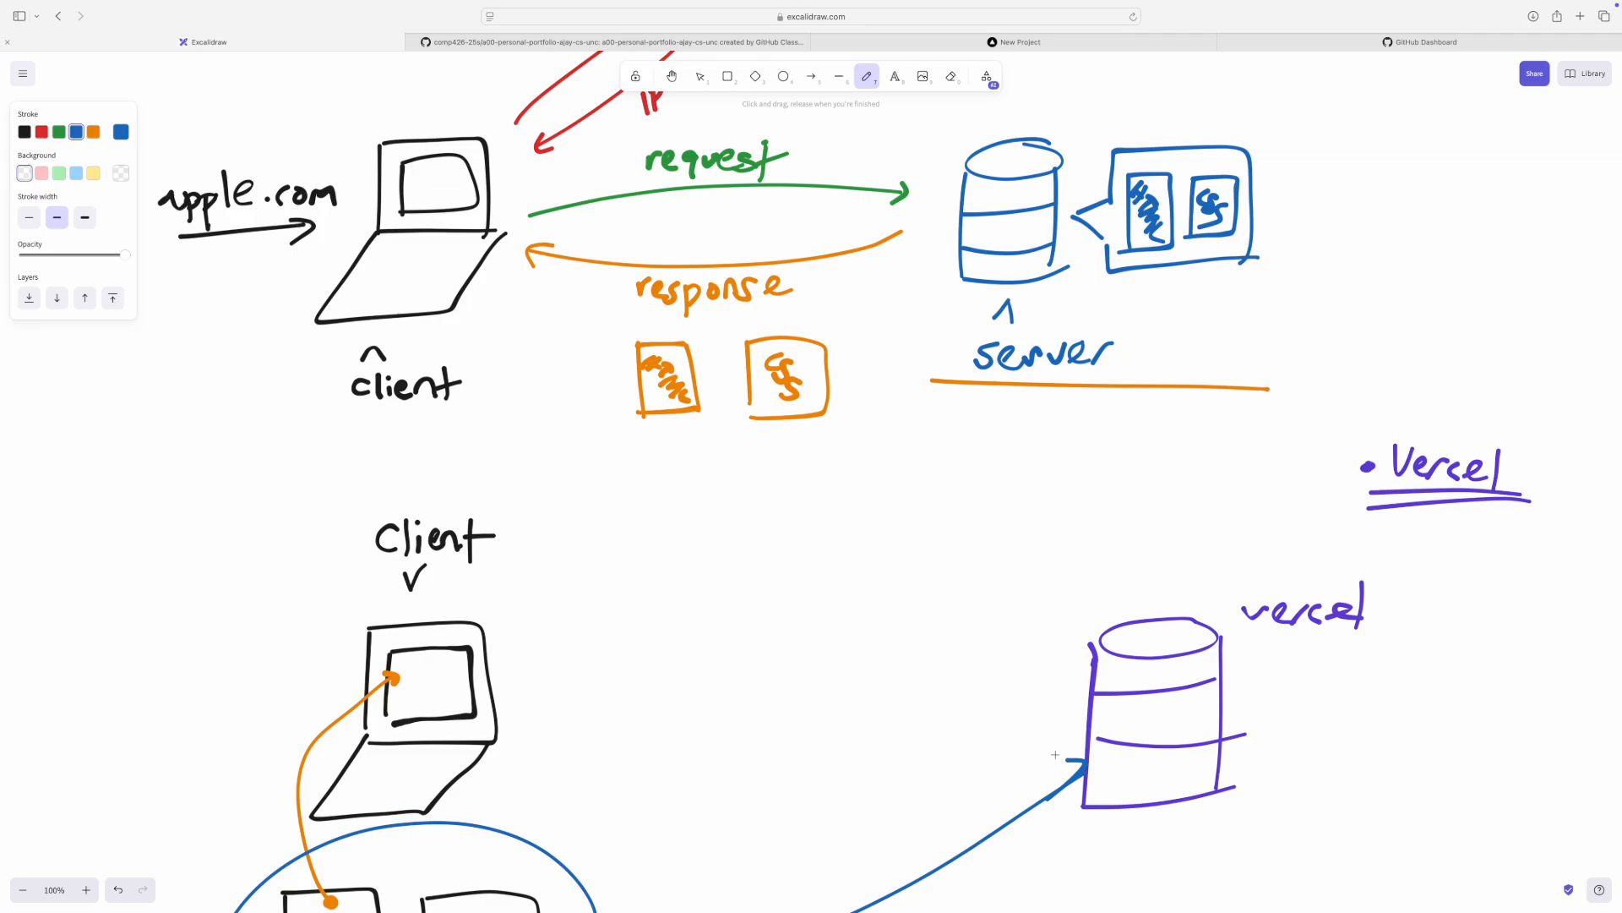
mouse_move(902, 424)
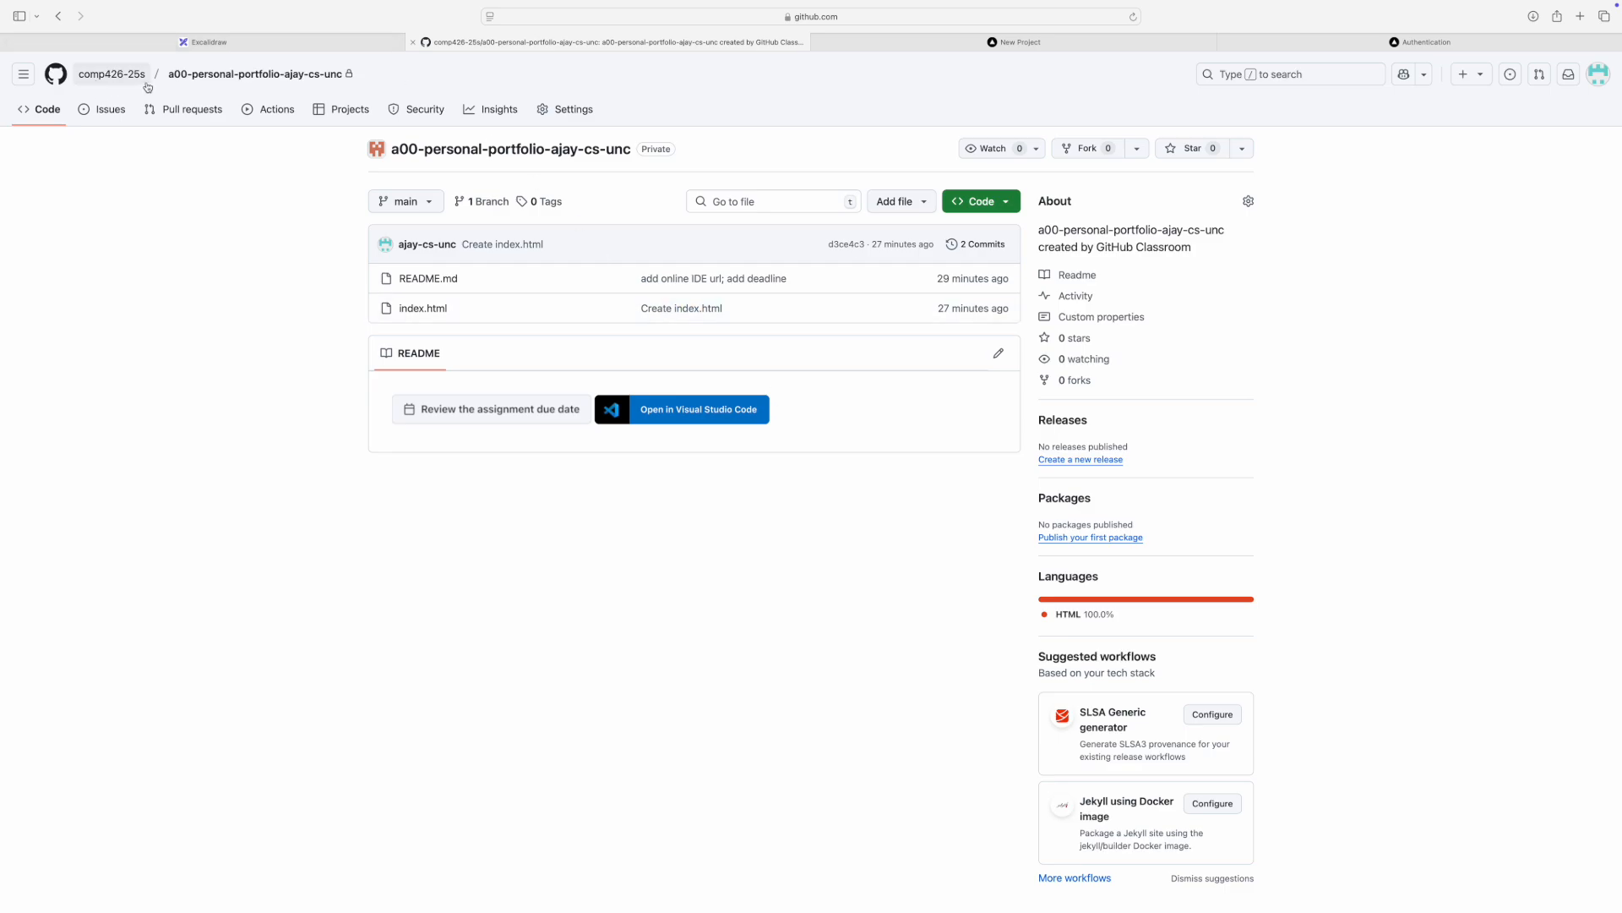
mouse_move(112, 74)
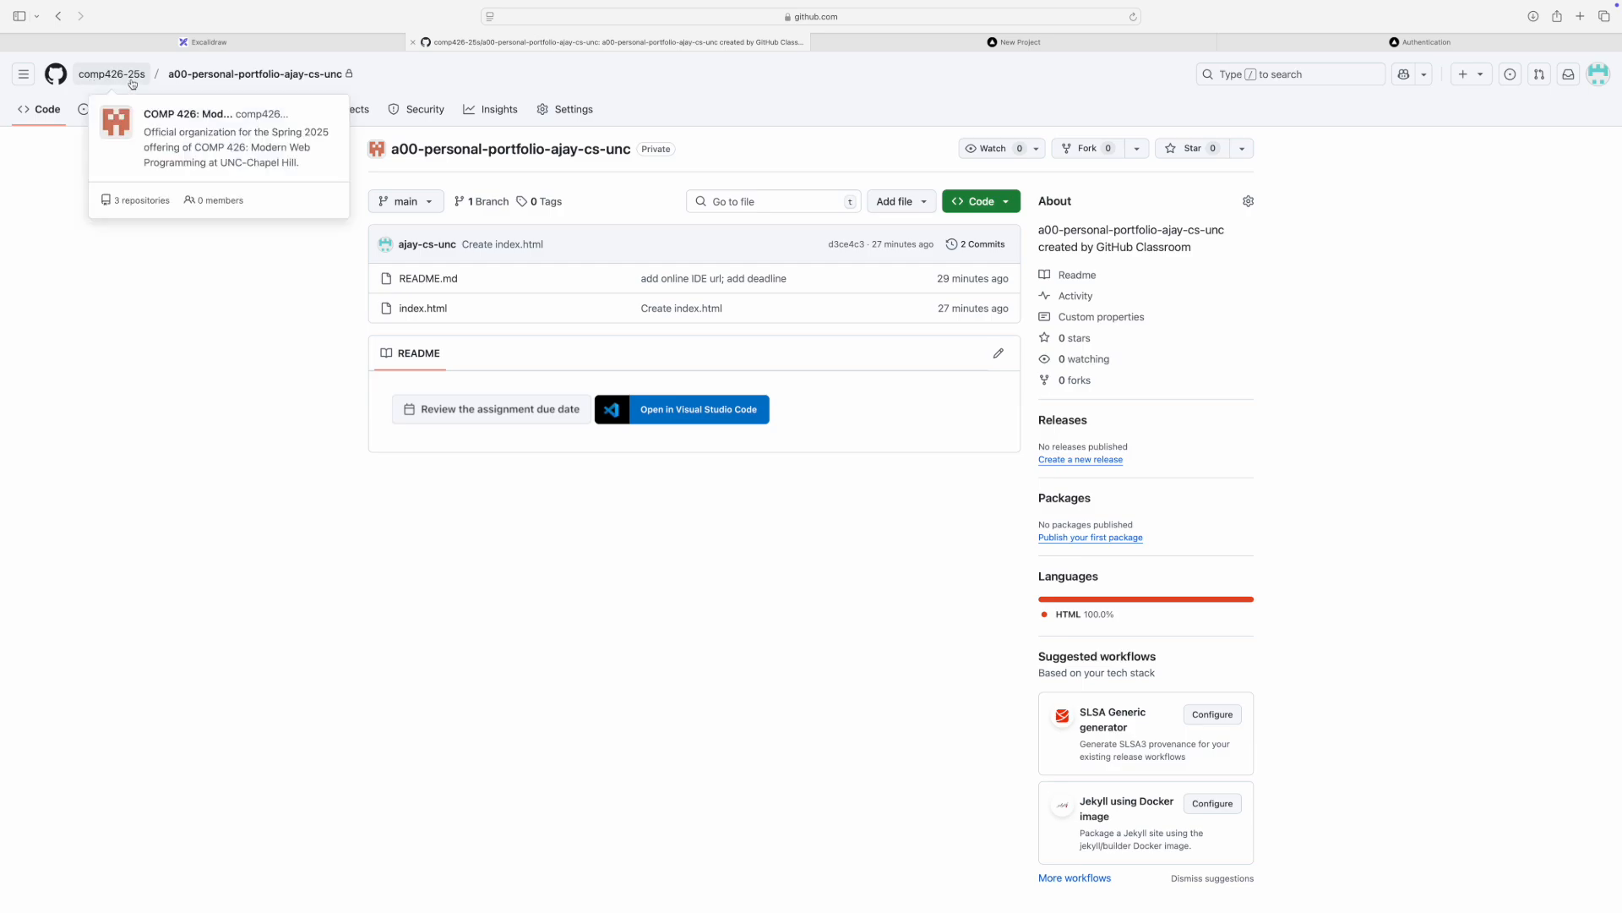
mouse_move(341, 265)
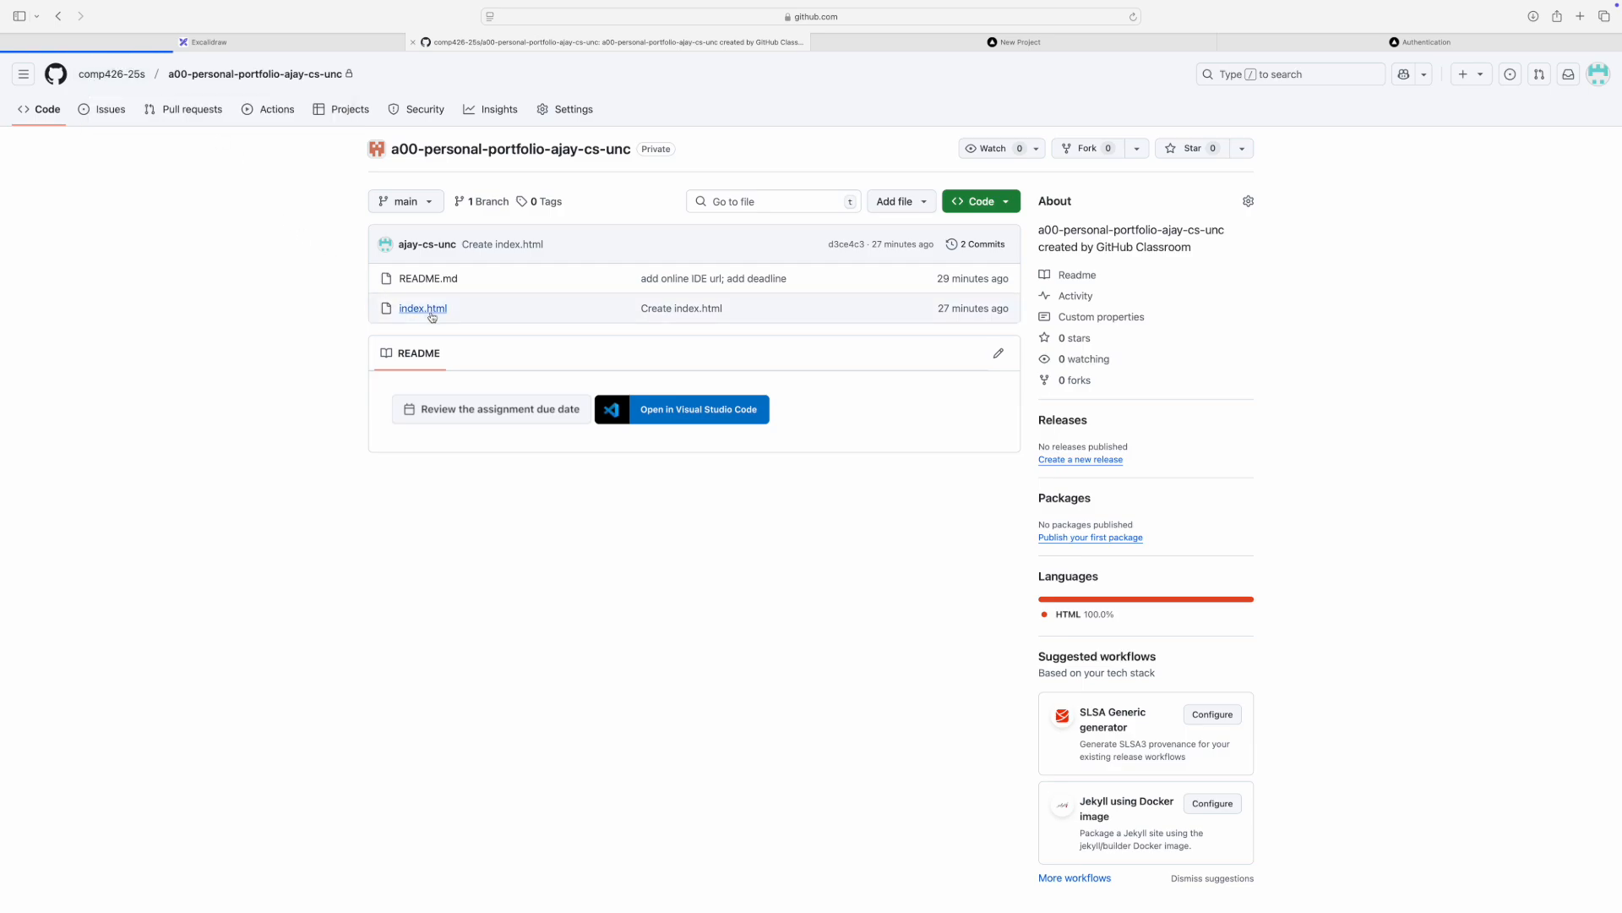
click(423, 308)
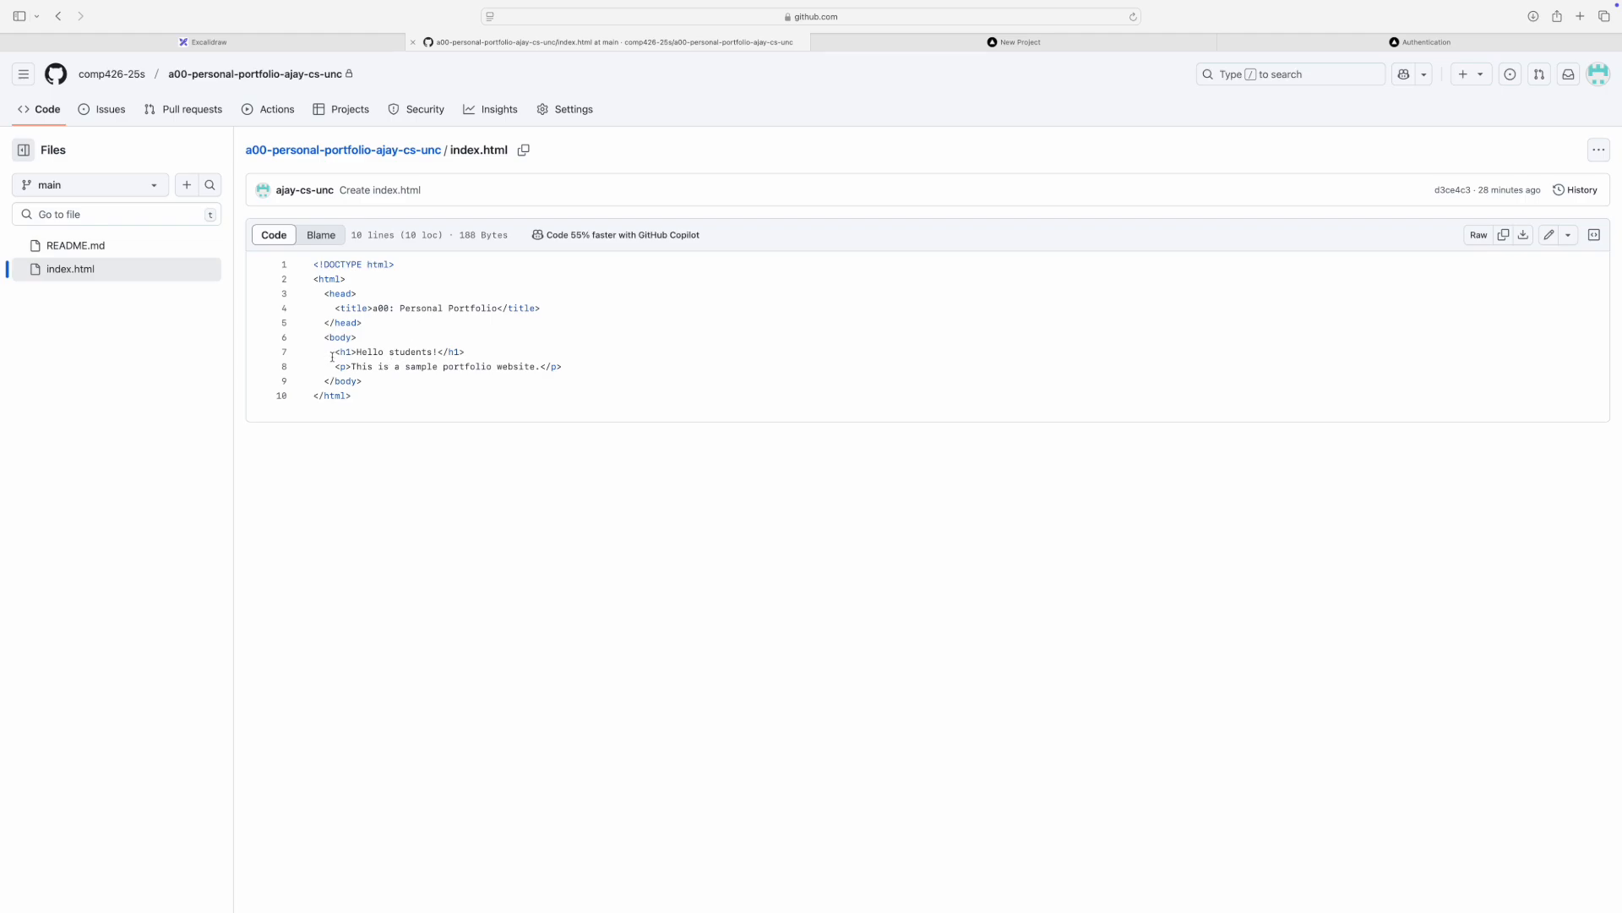
drag(333, 352, 476, 365)
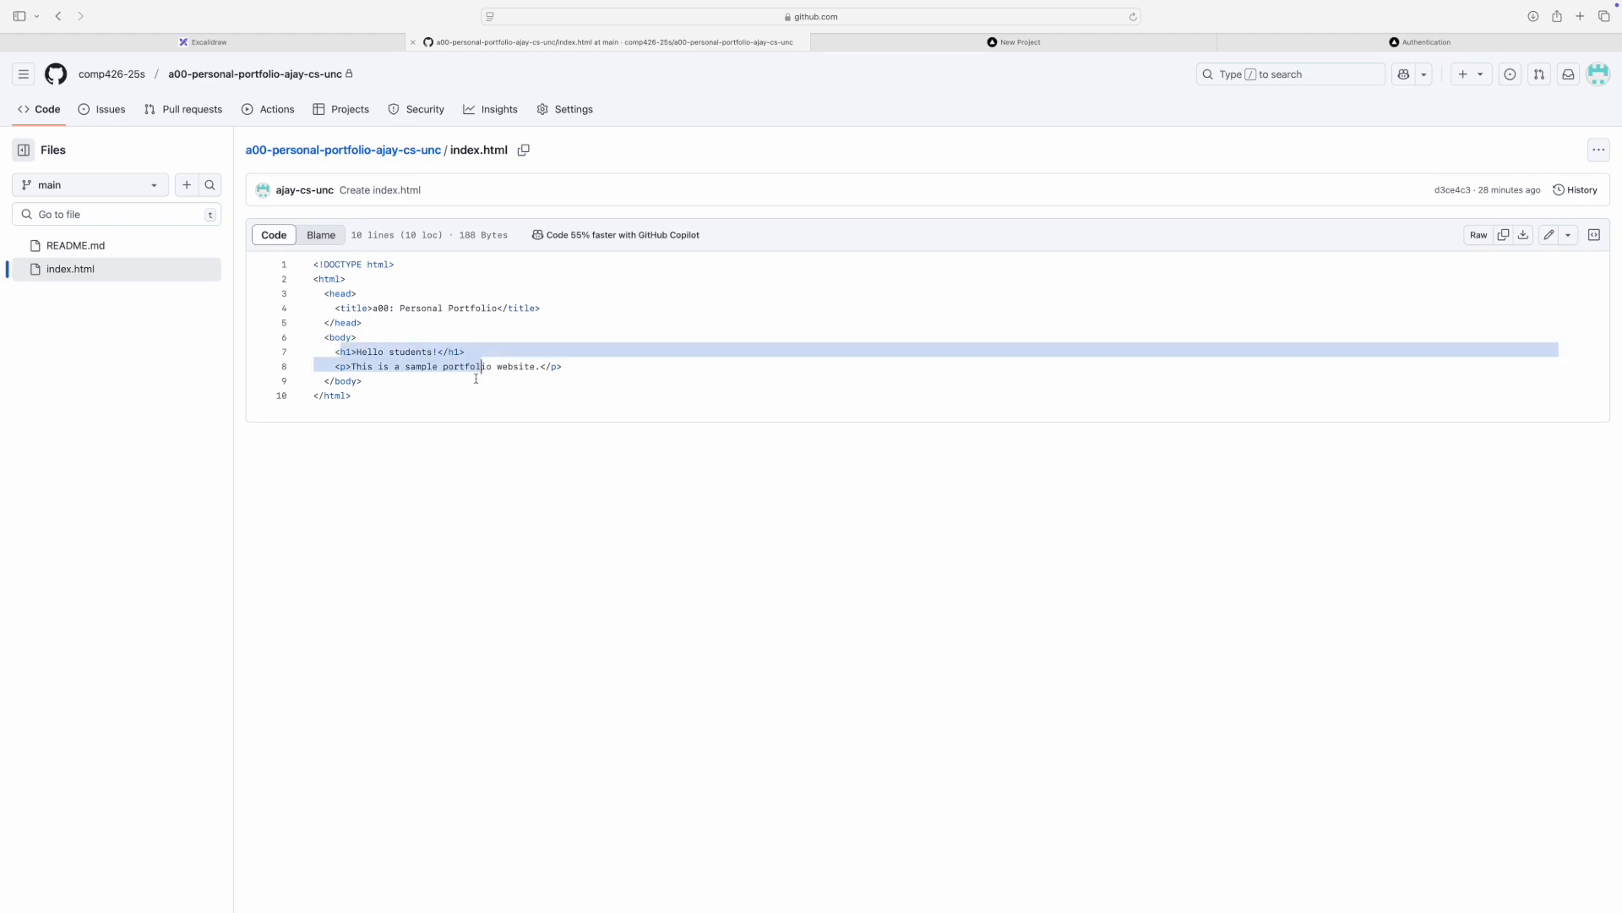
mouse_move(479, 382)
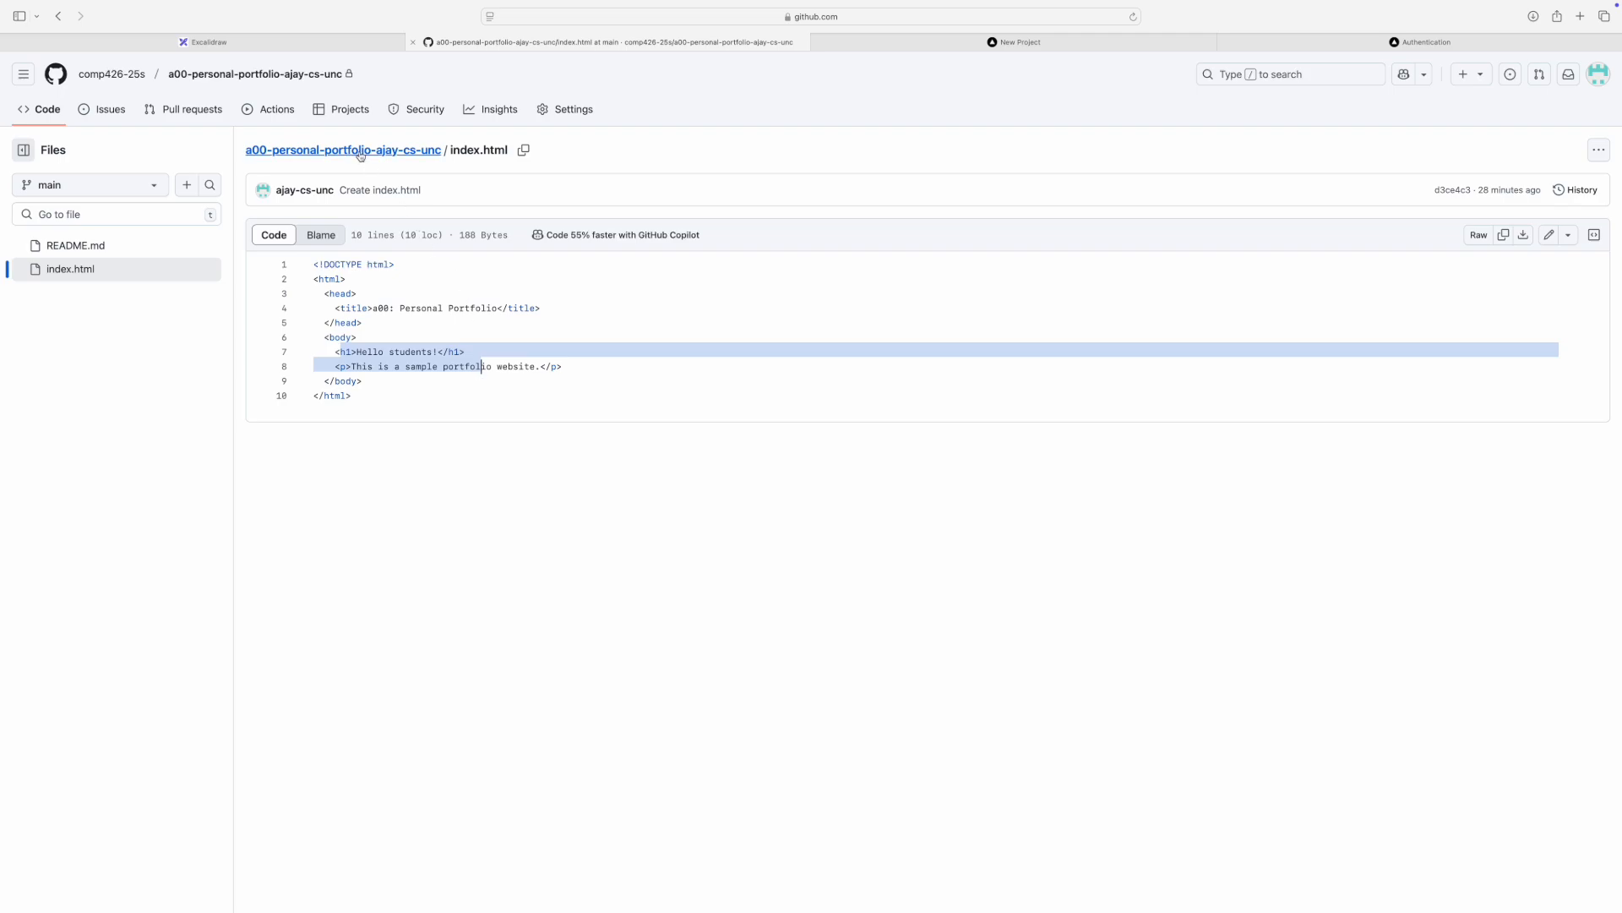
click(342, 149)
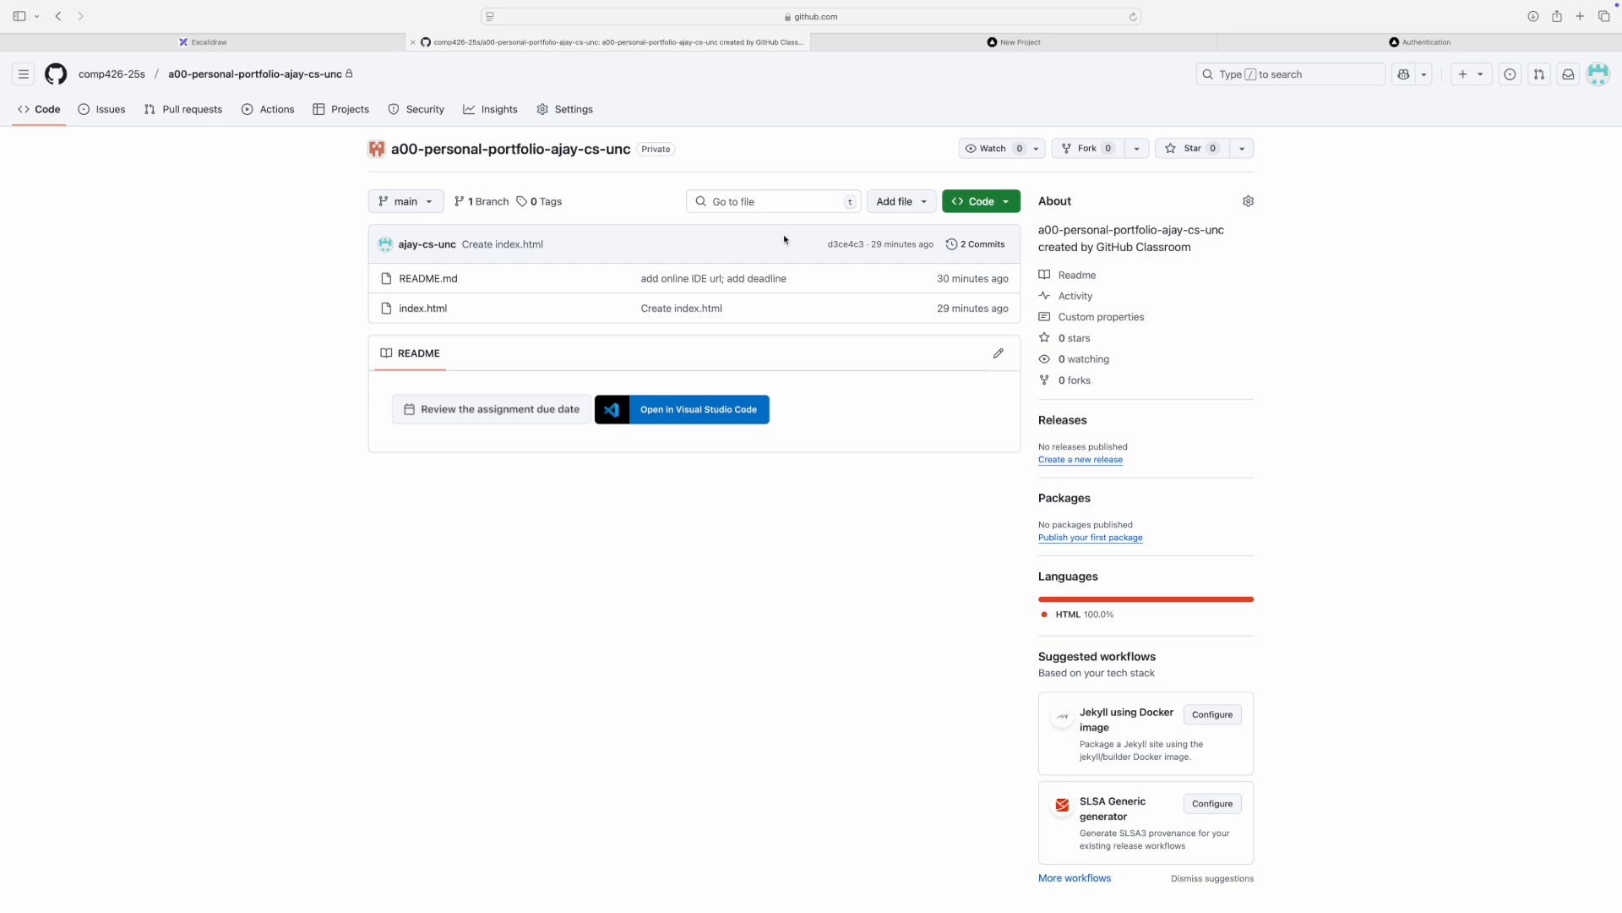
mouse_move(779, 243)
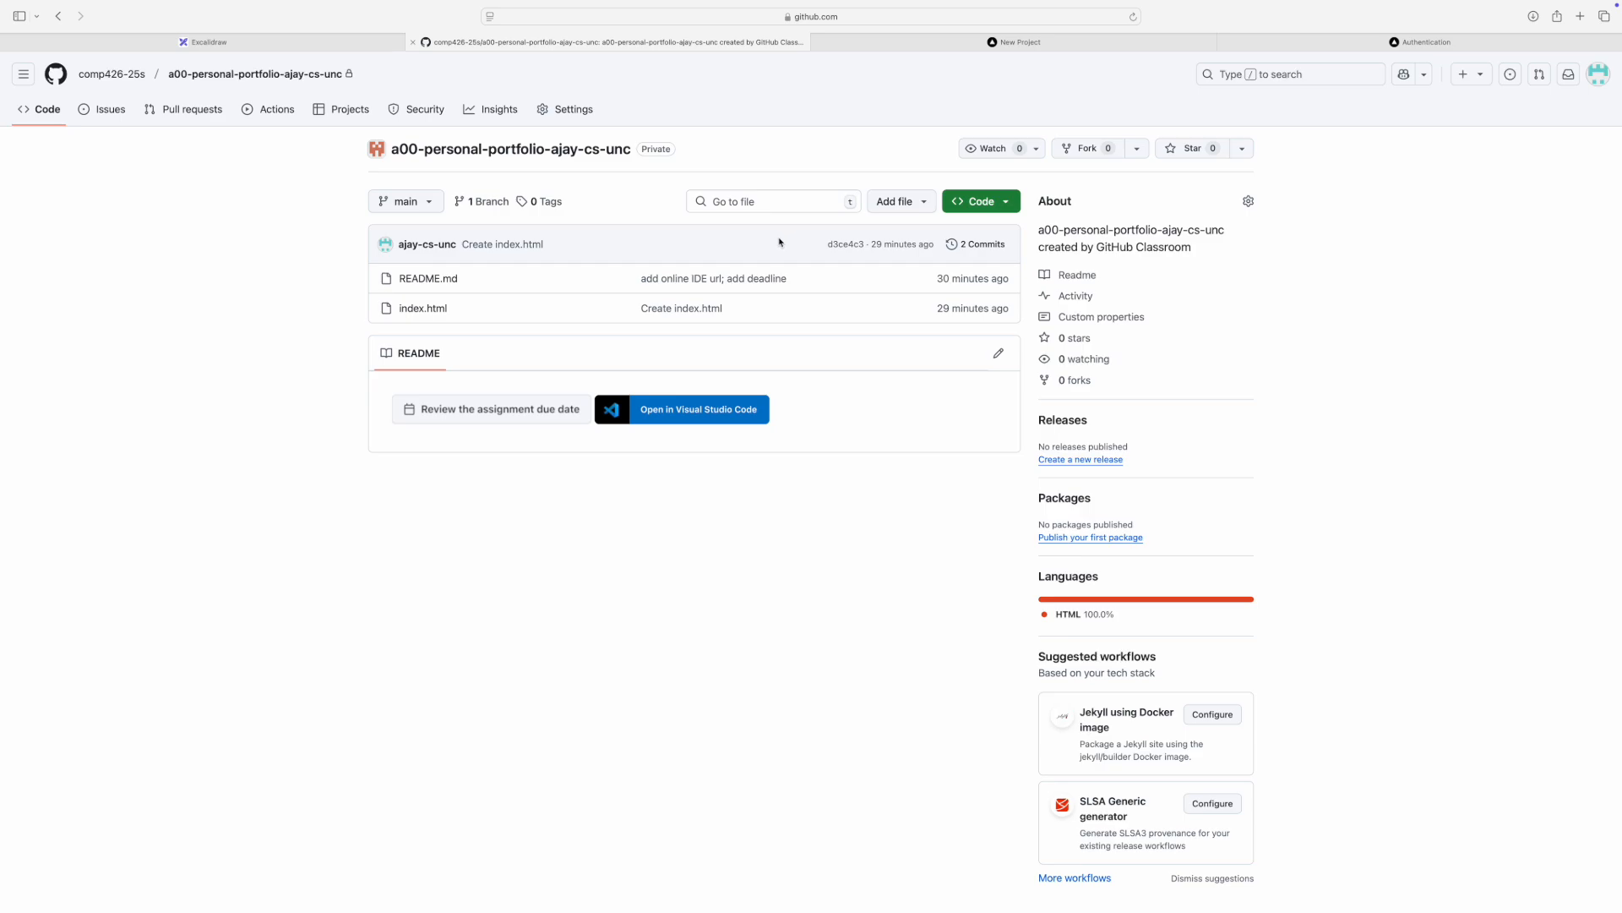
mouse_move(800, 240)
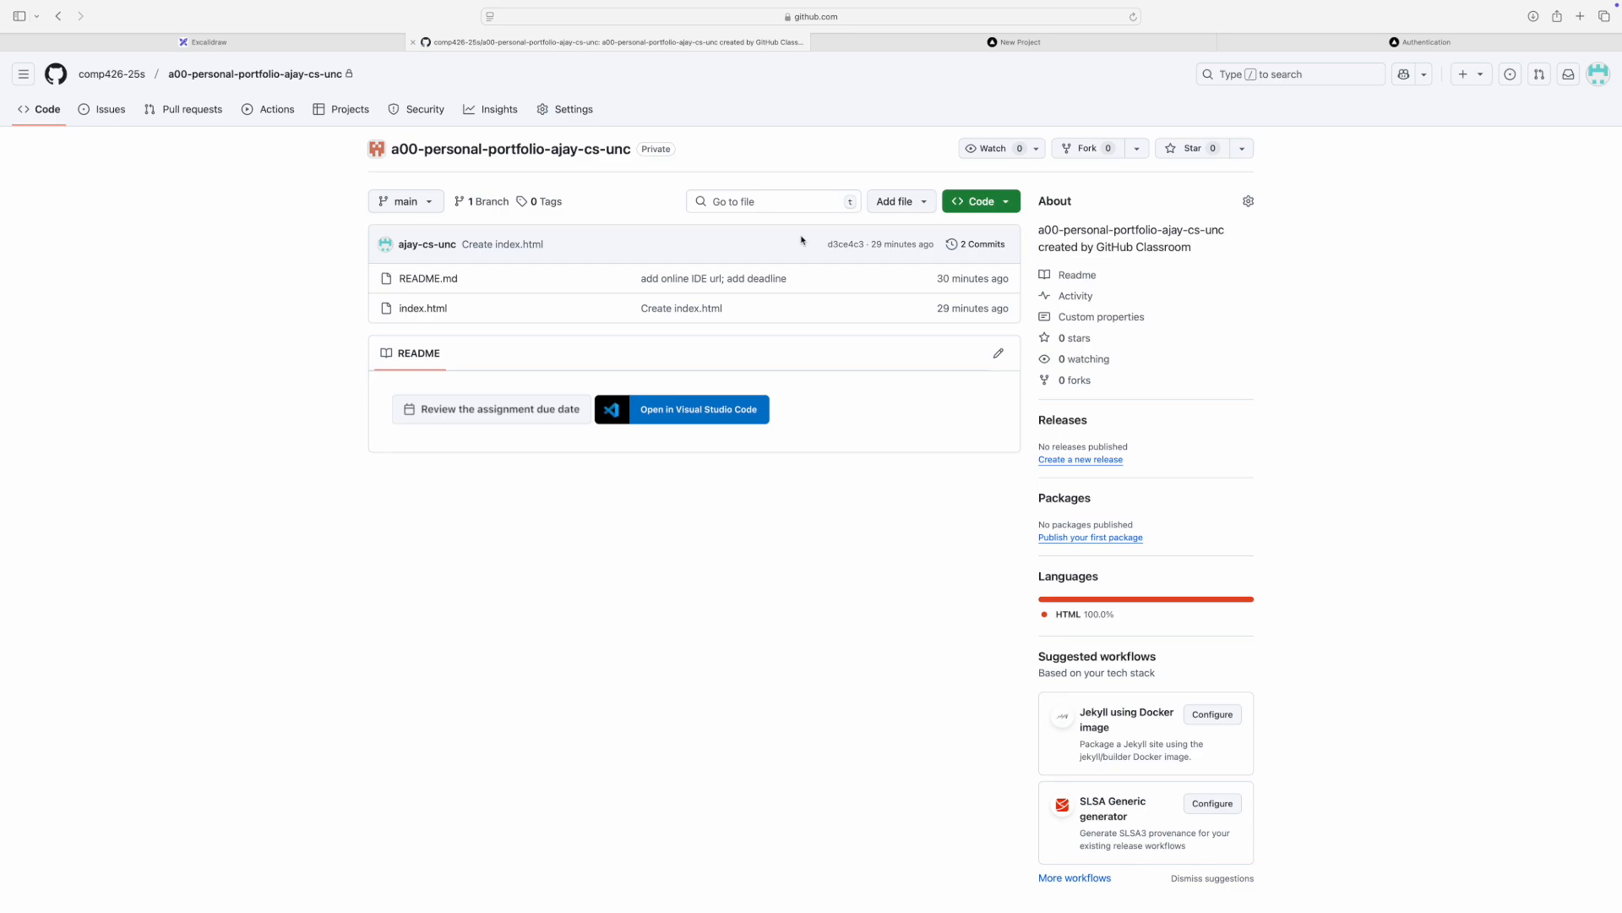
click(1019, 42)
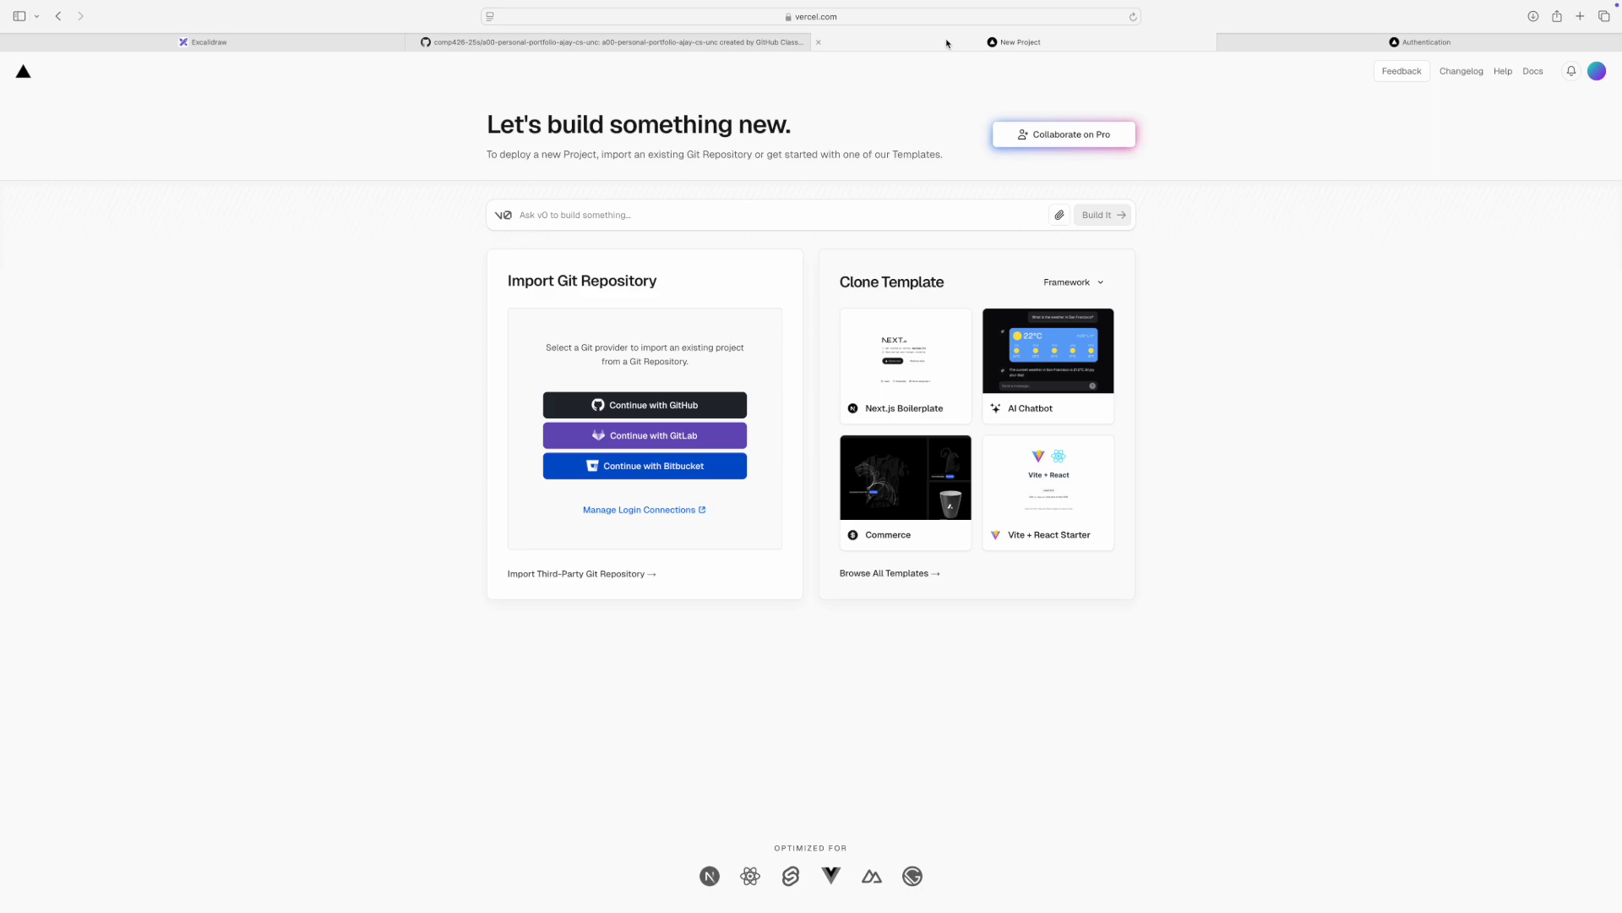
- On Vercel's New Project page, choose Continue with GitHub to import a repository
click(811, 15)
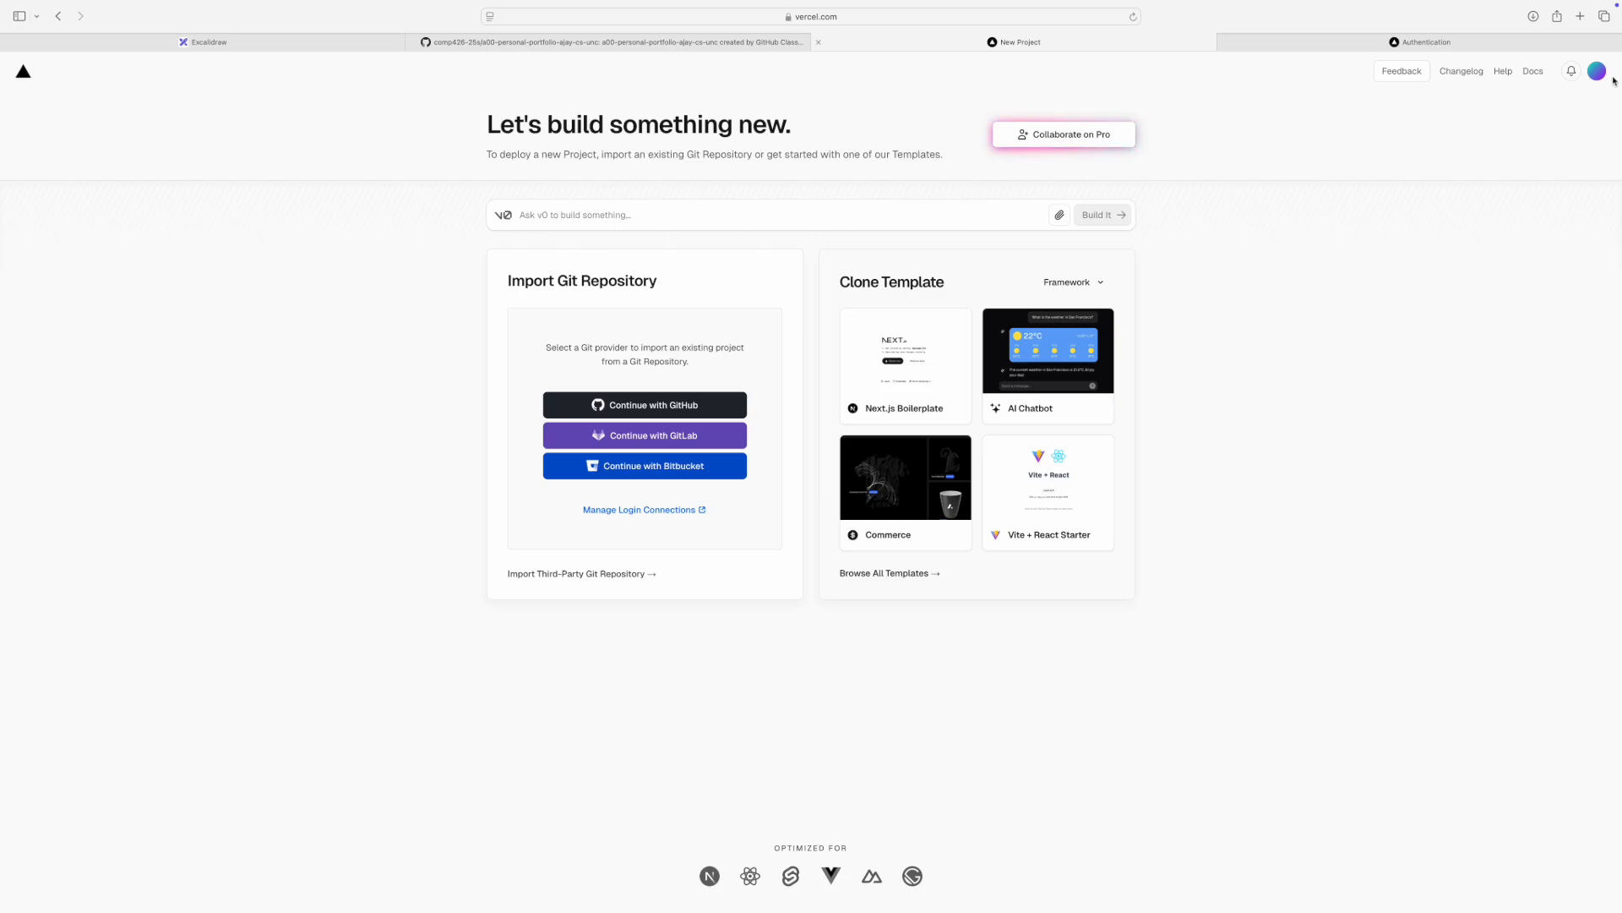
click(1603, 70)
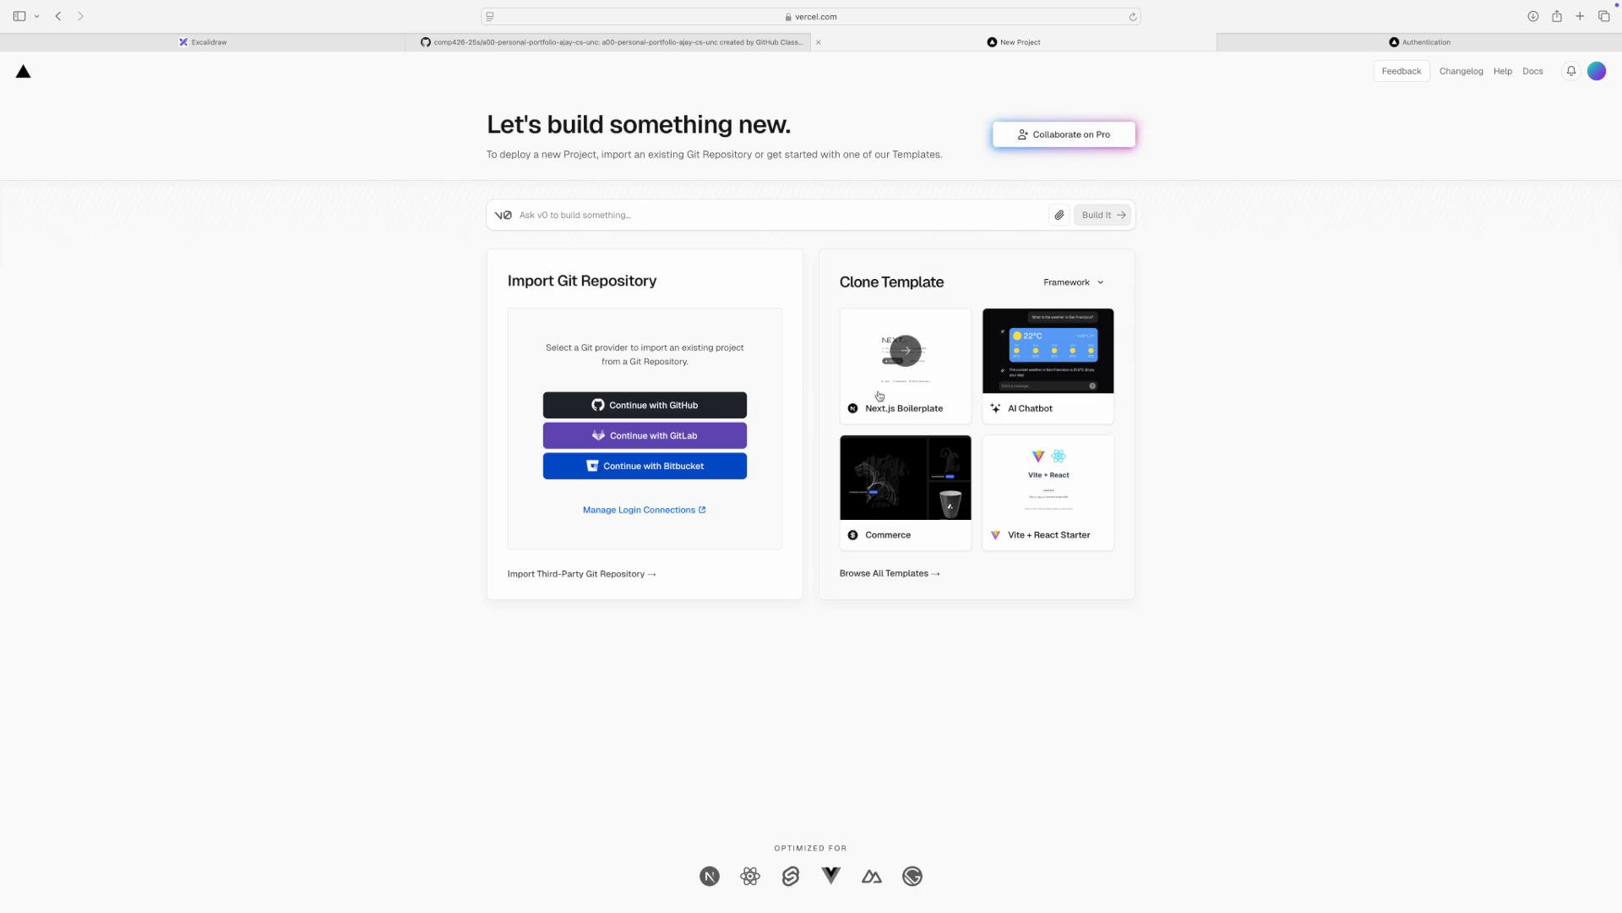
mouse_move(549, 512)
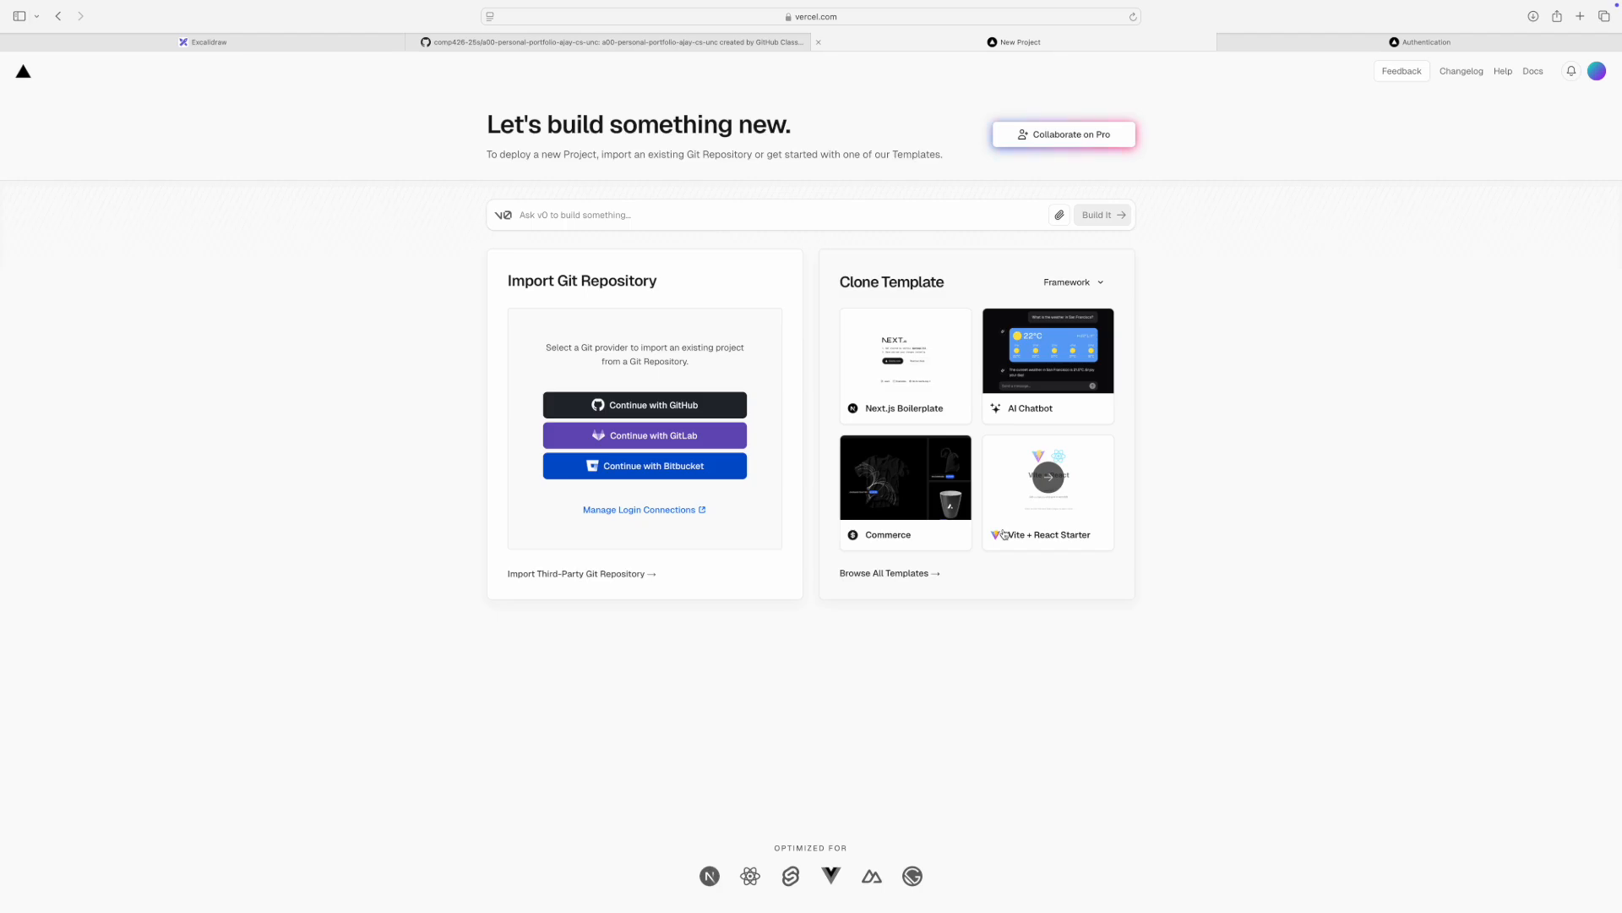
click(644, 405)
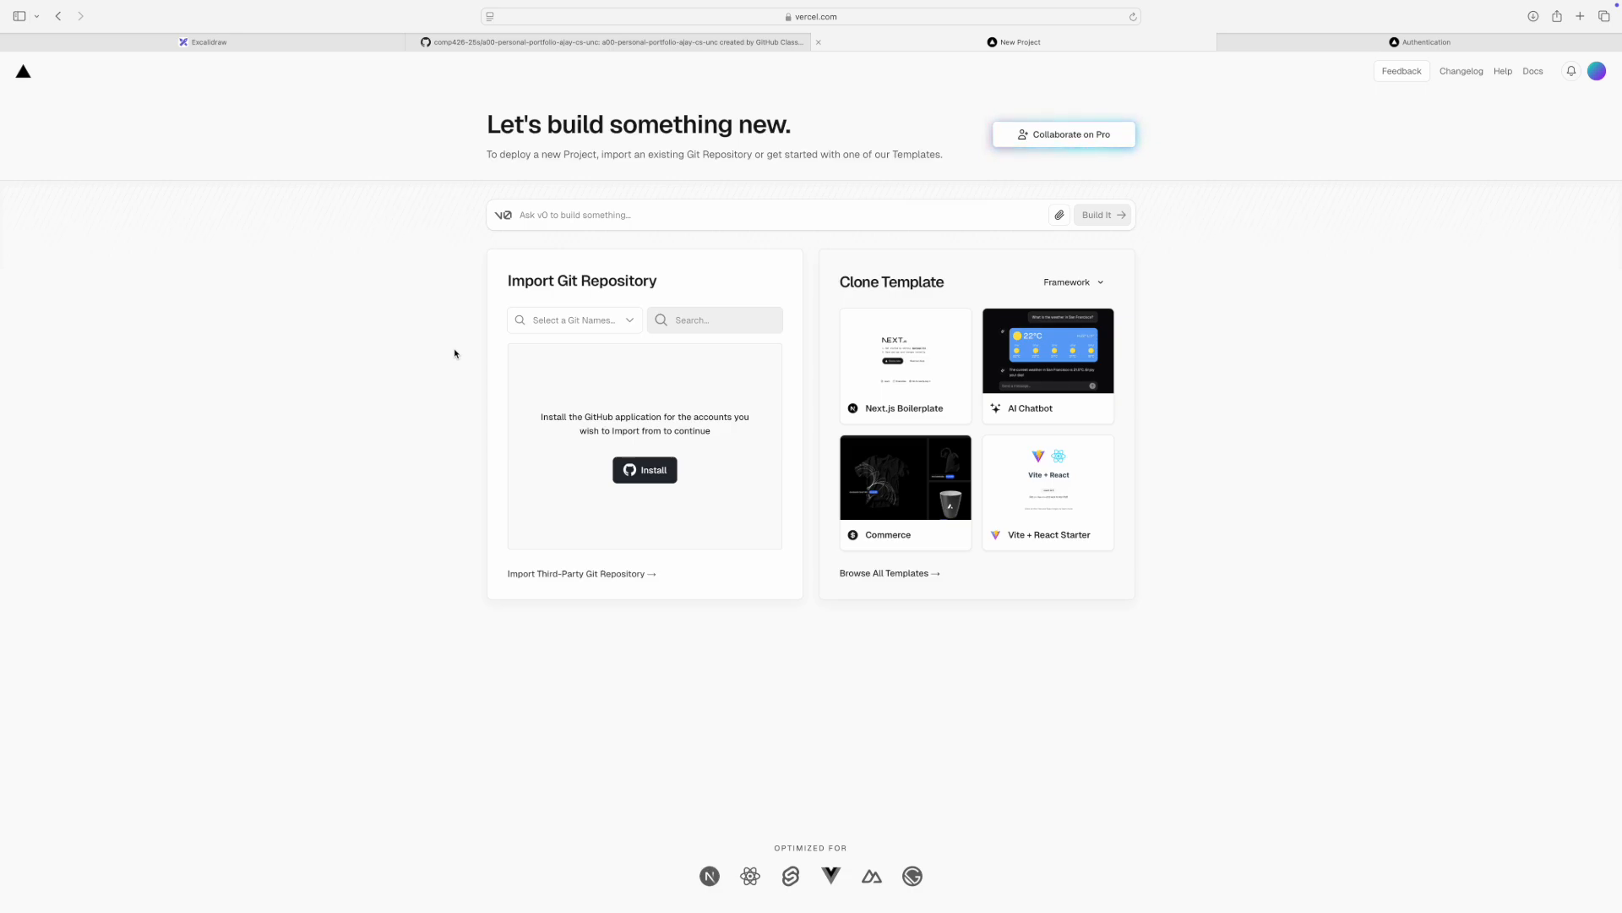
mouse_move(764, 494)
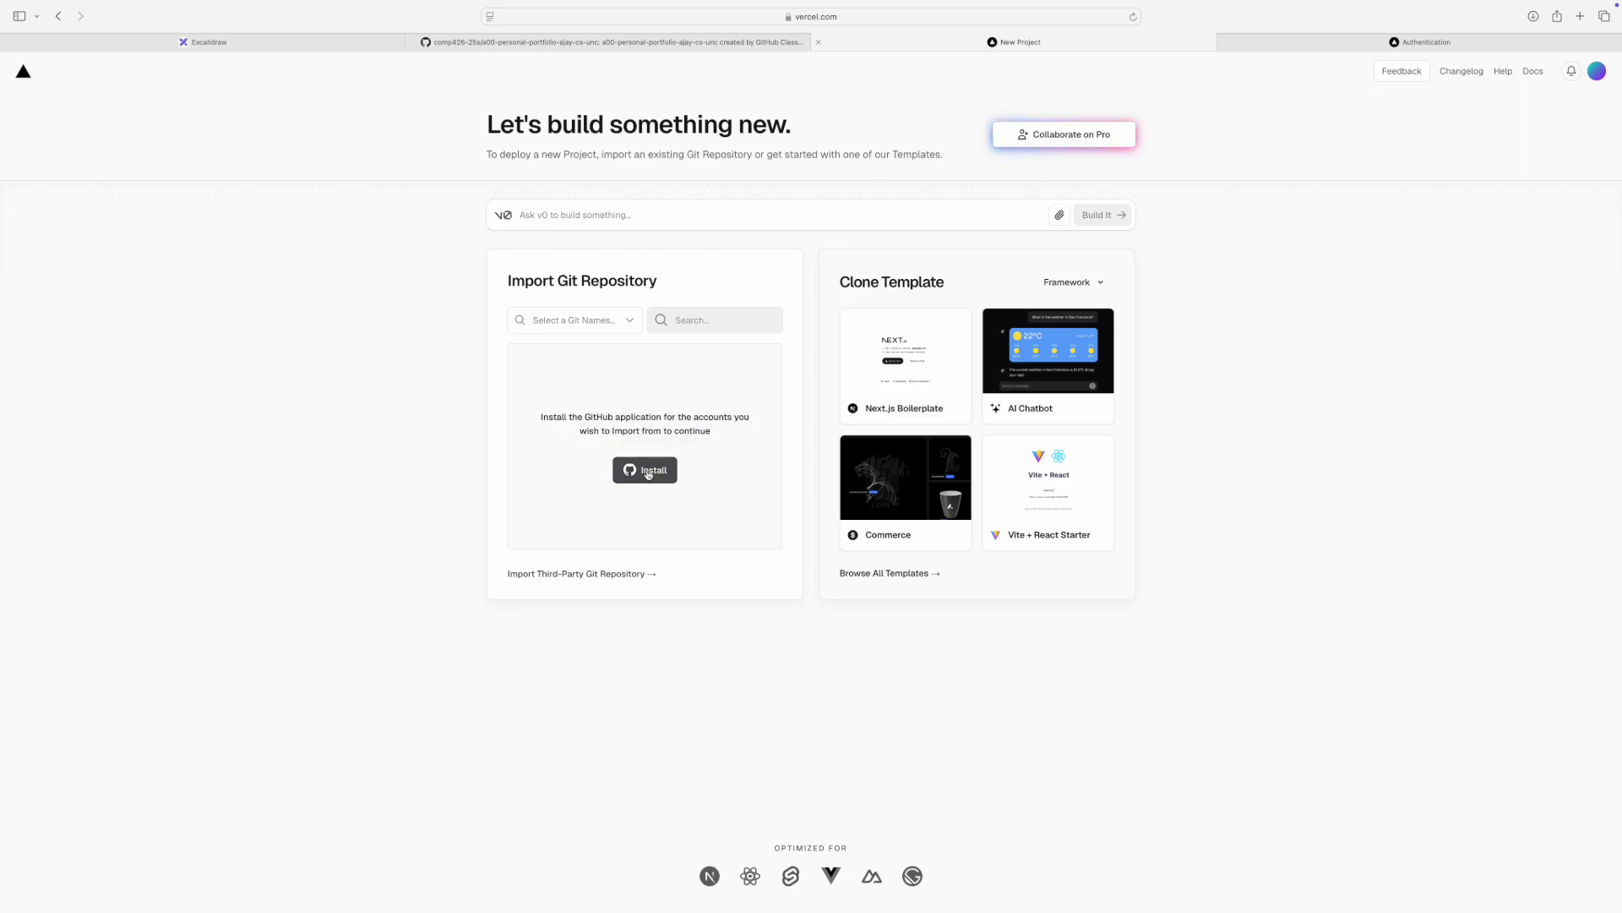
- Install the Vercel GitHub app on the personal account, granting access to all repositories
click(645, 469)
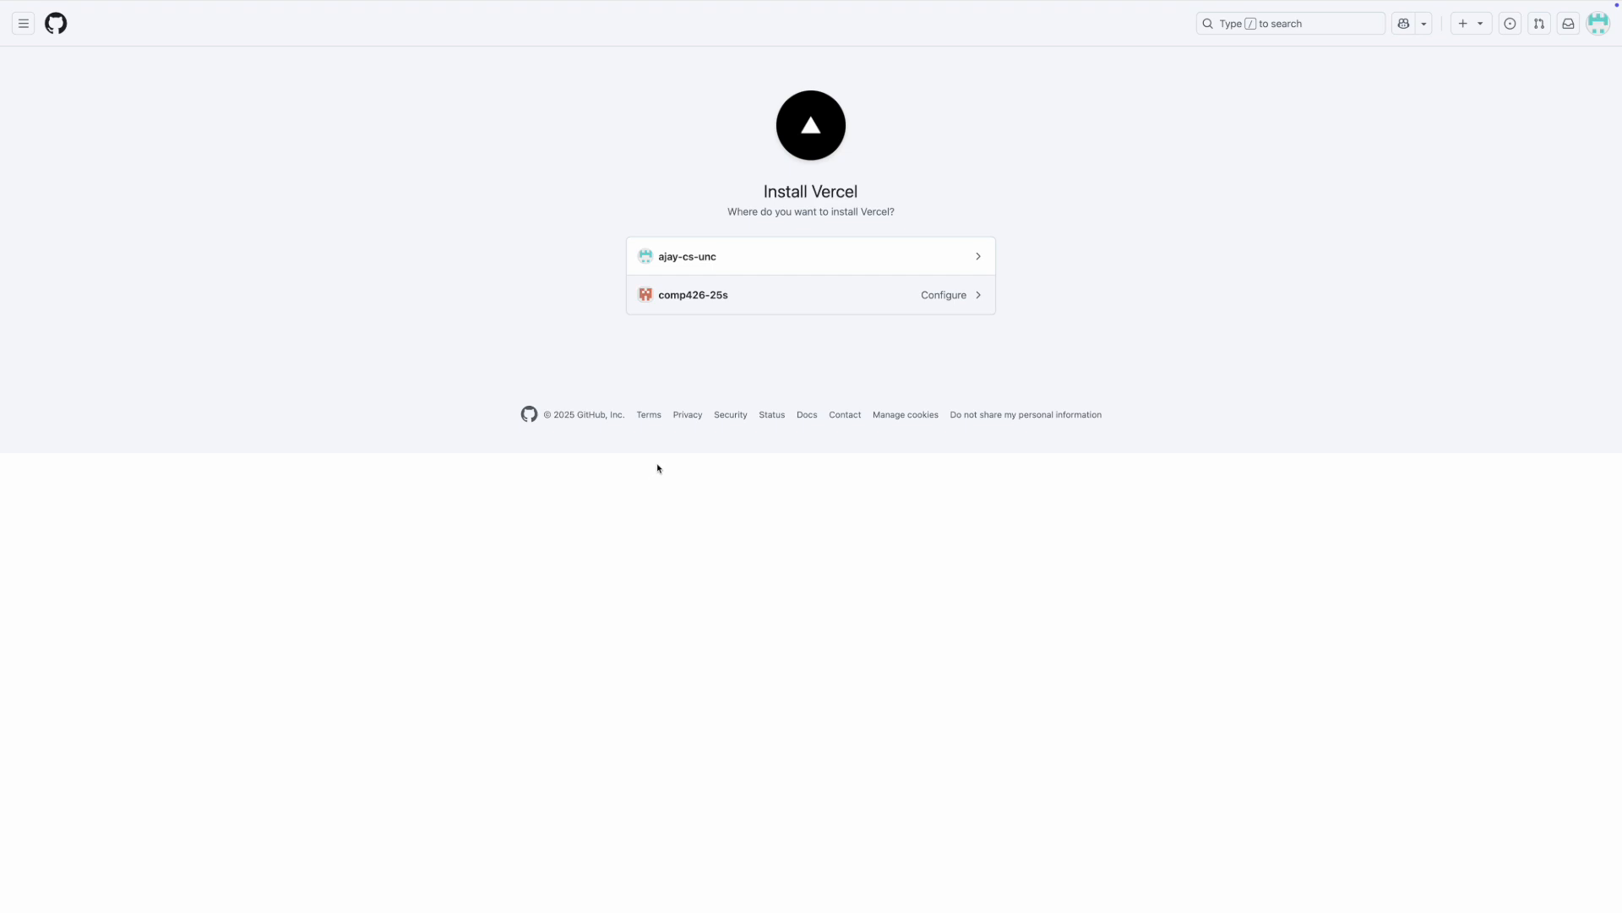
mouse_move(686, 256)
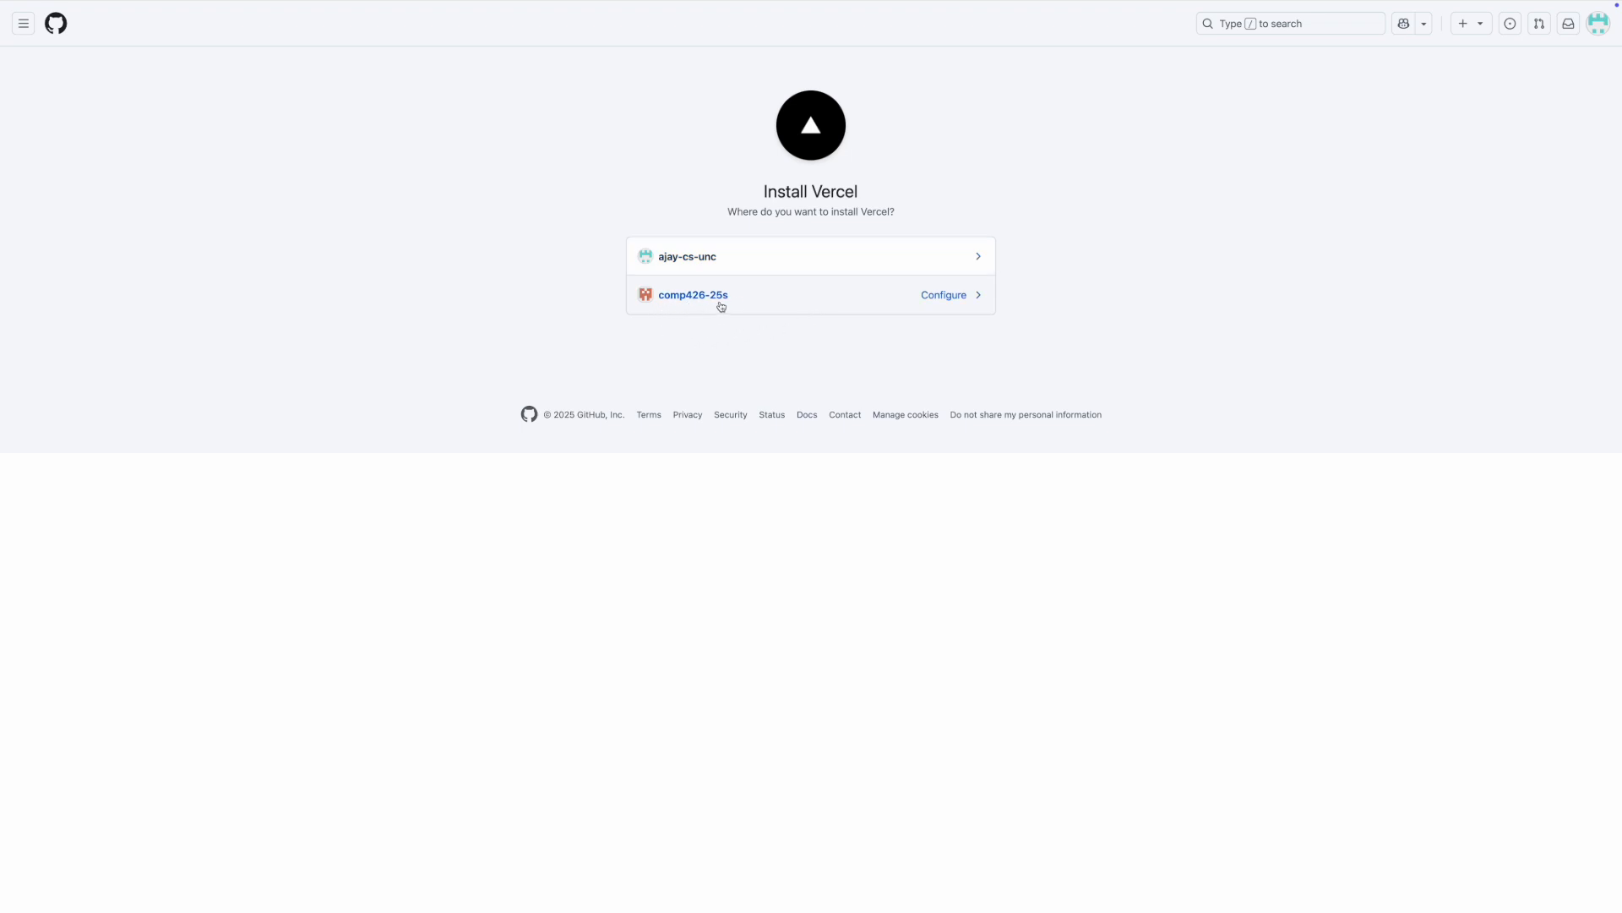
mouse_move(943, 300)
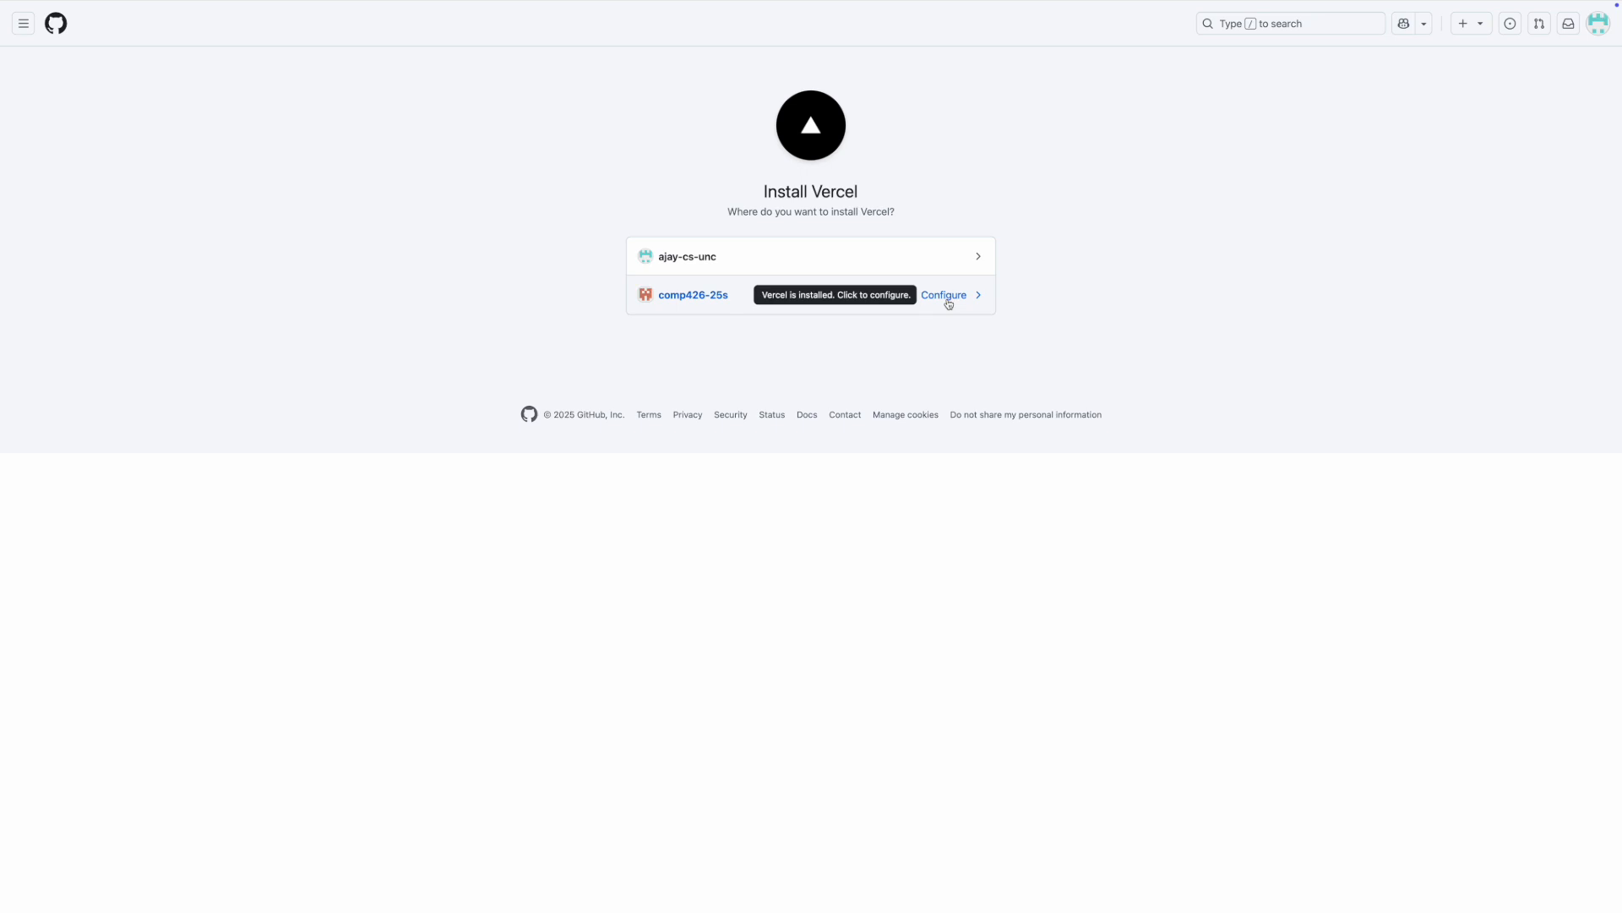
mouse_move(711, 308)
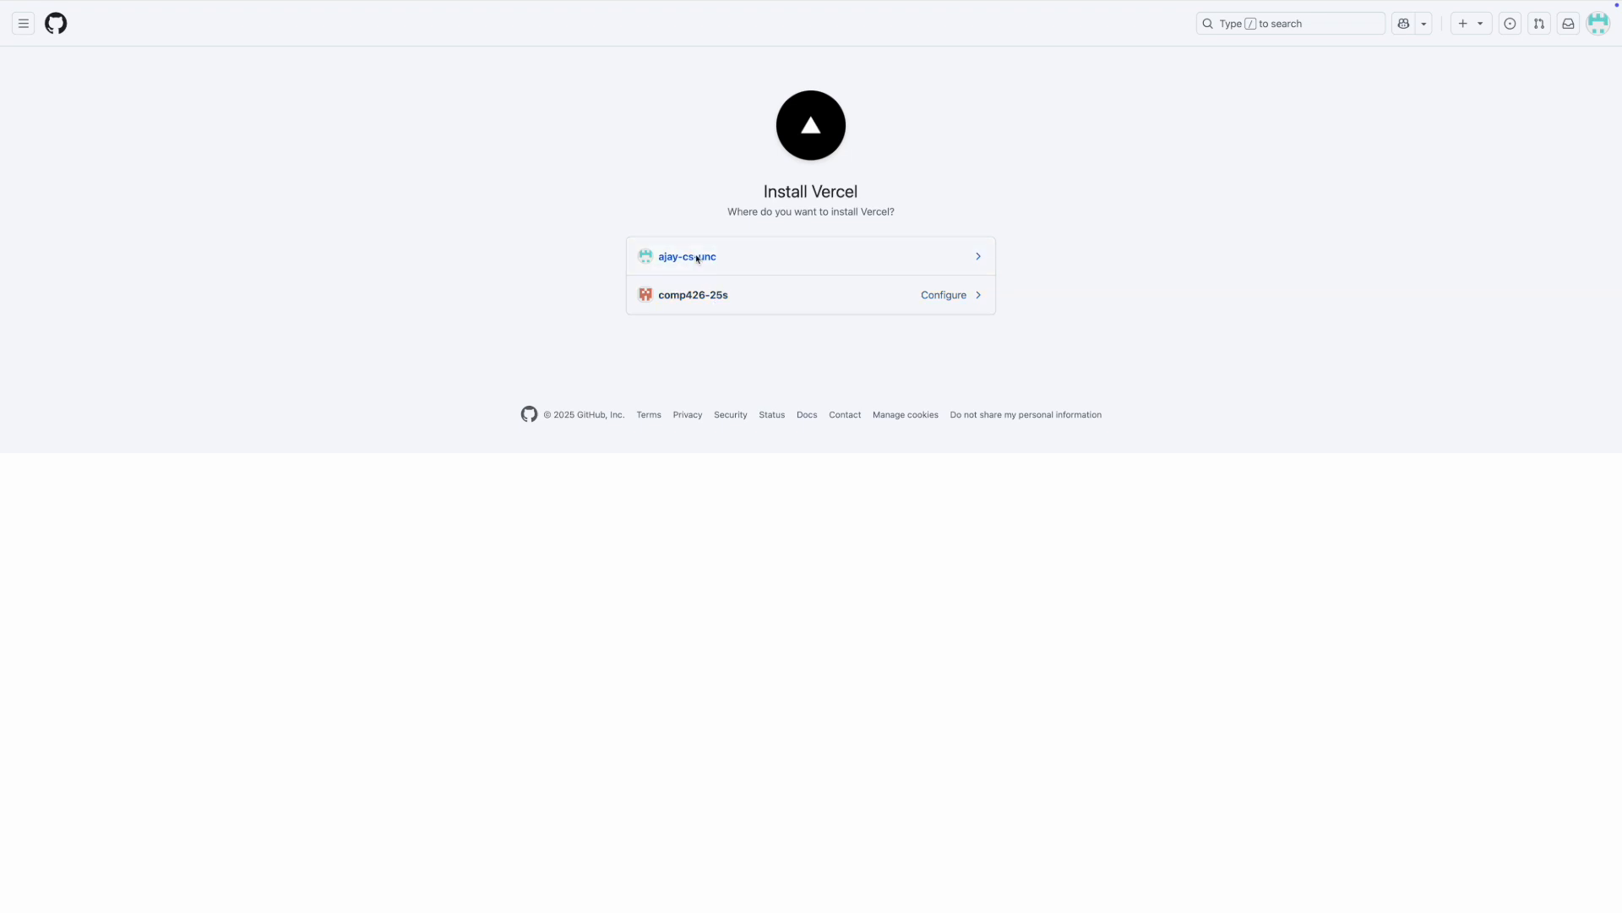
click(687, 257)
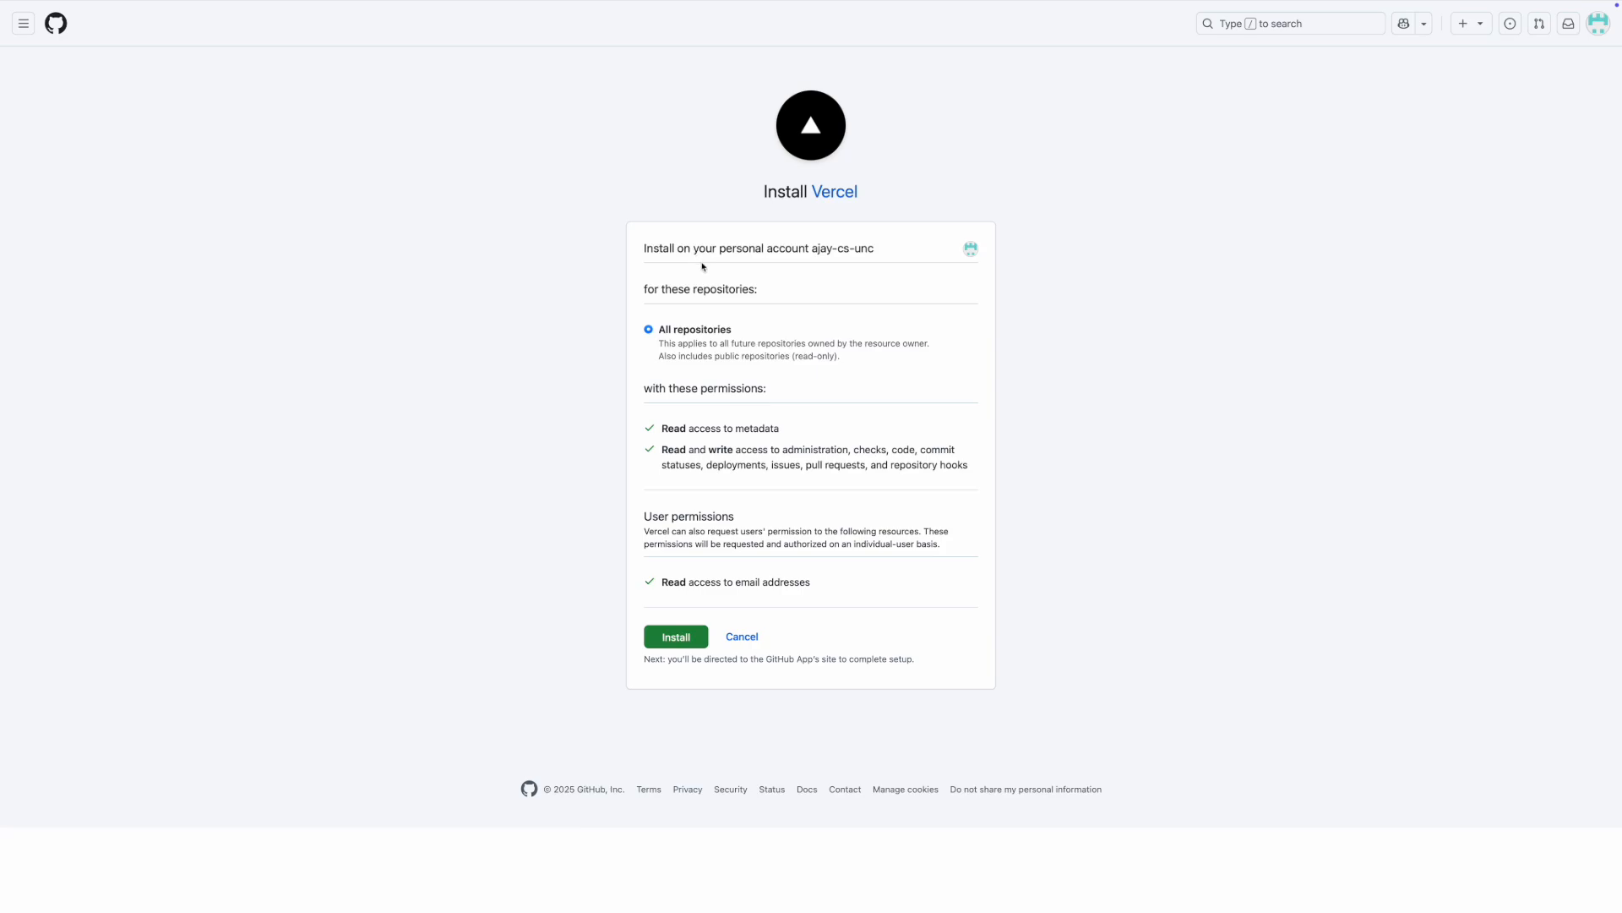
mouse_move(704, 290)
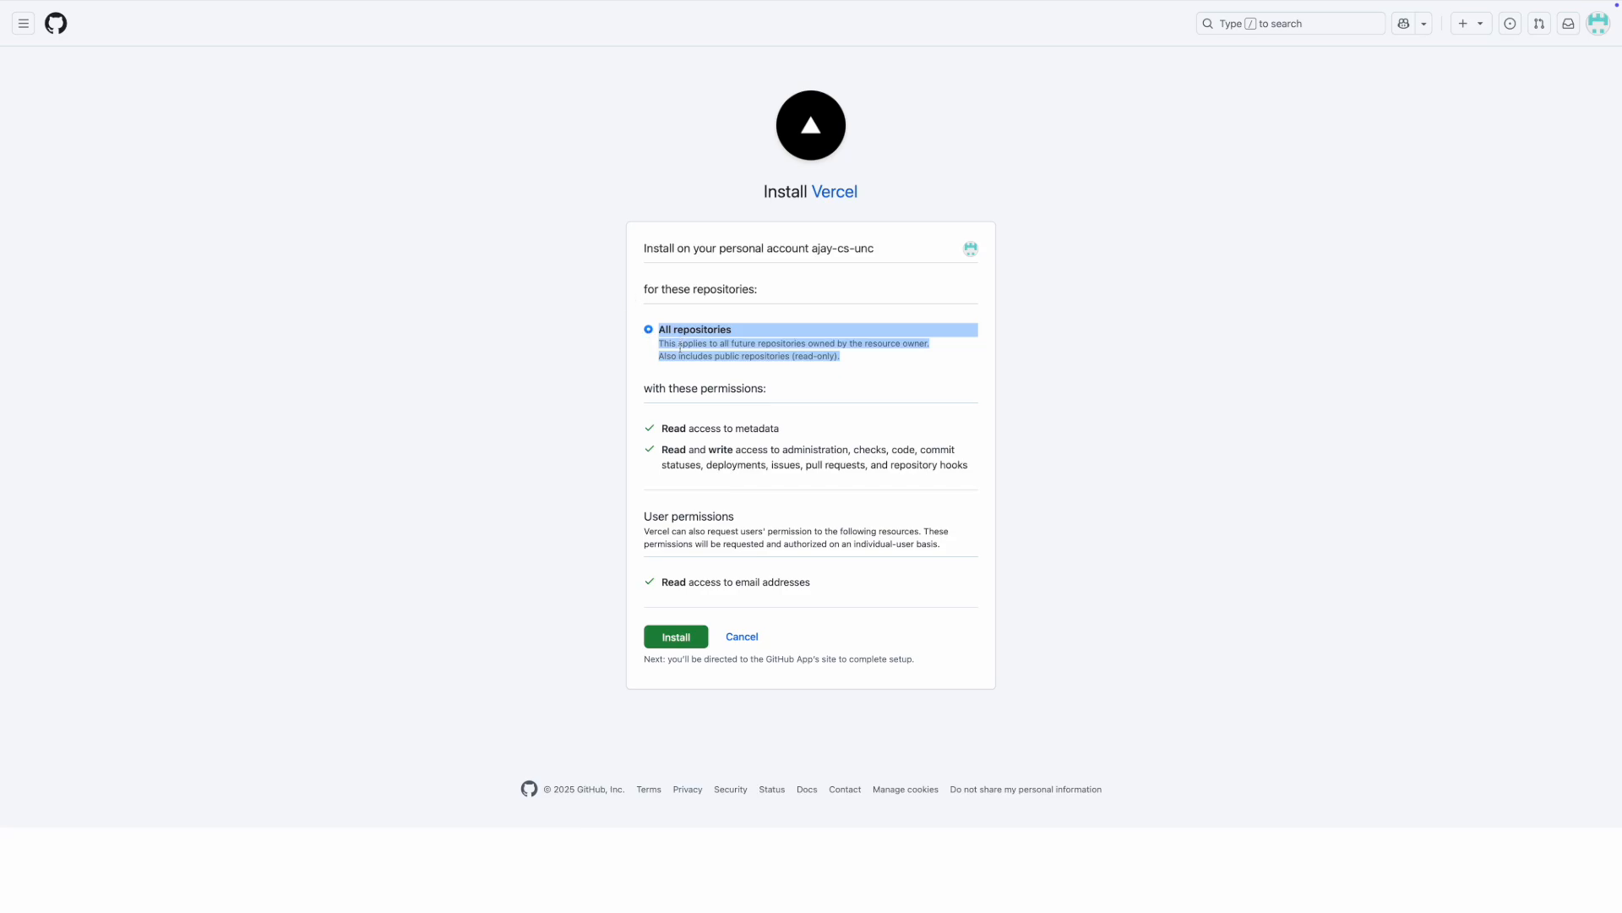
mouse_move(1023, 255)
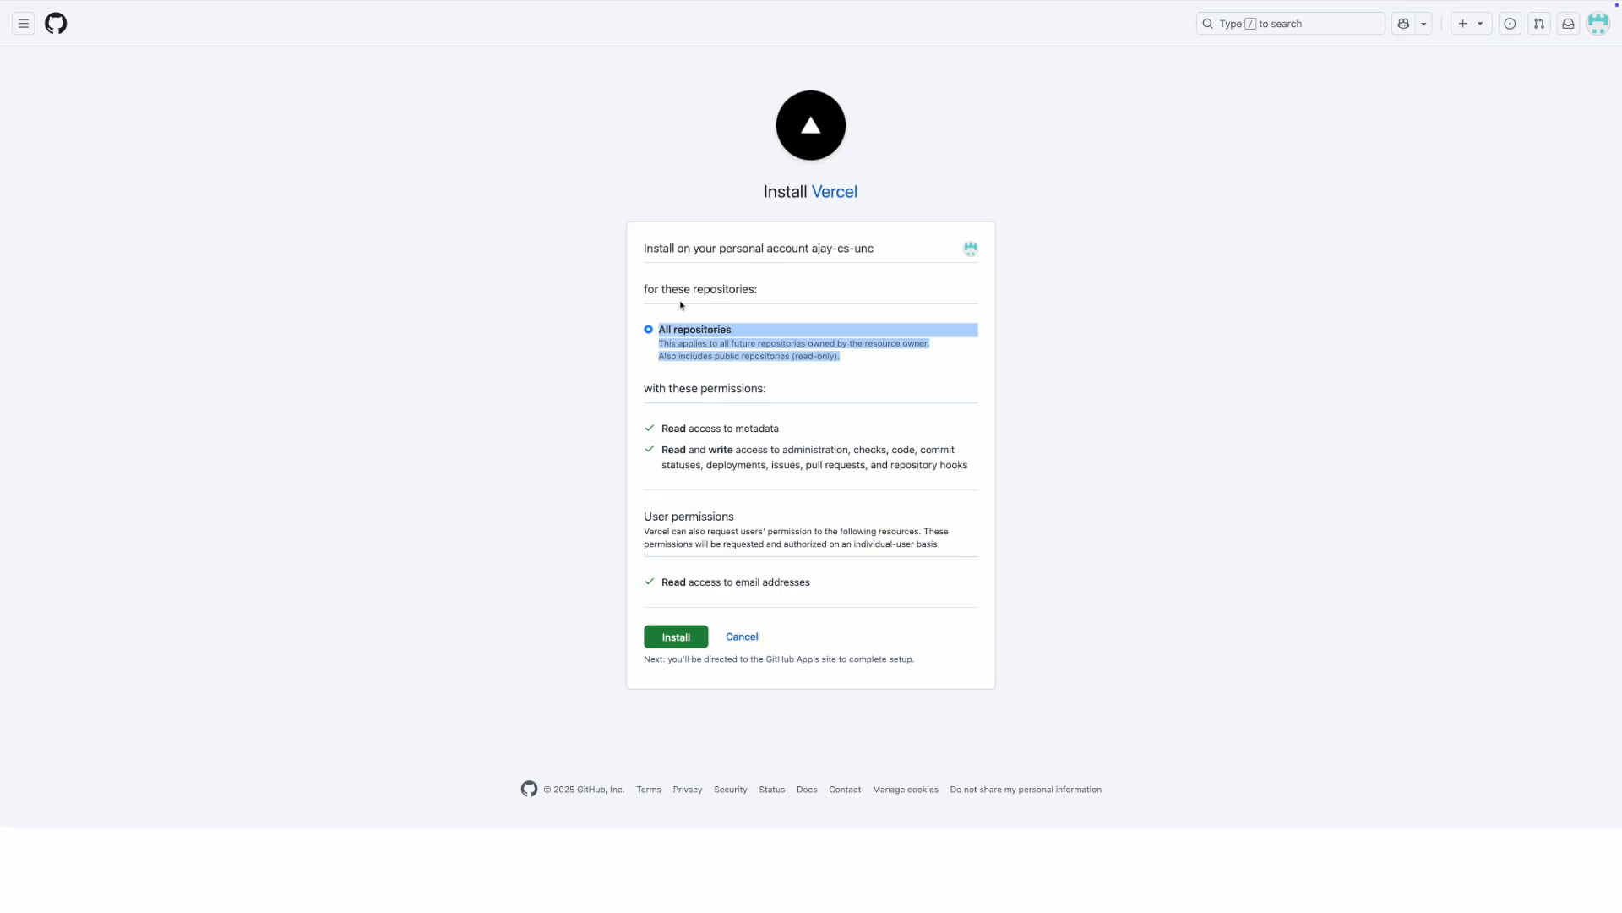
mouse_move(738, 541)
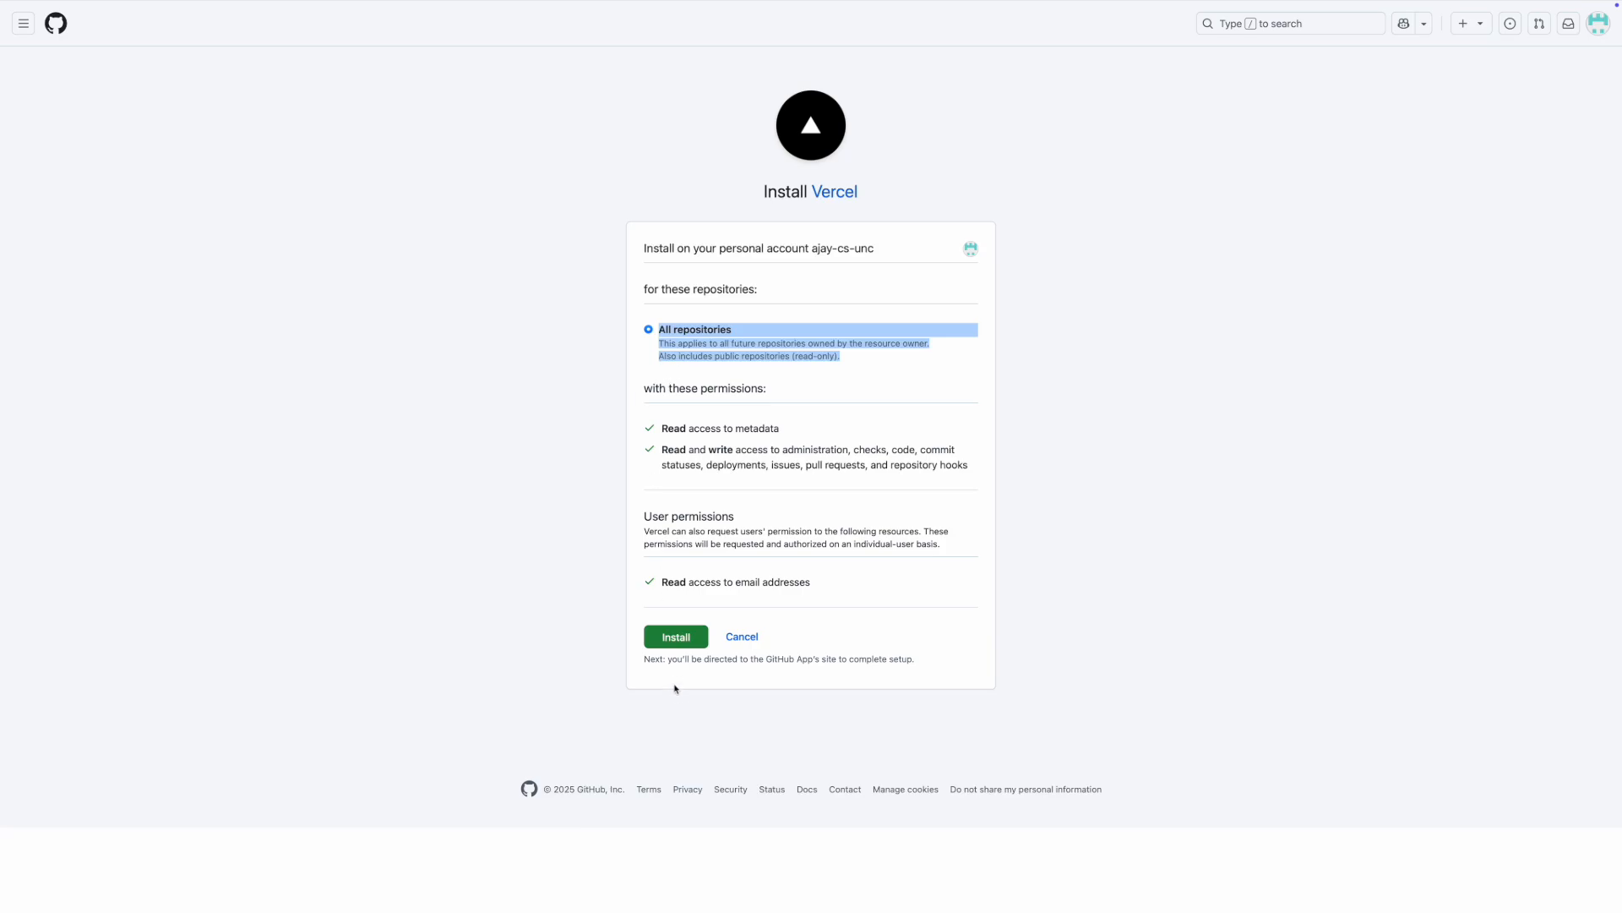
click(674, 636)
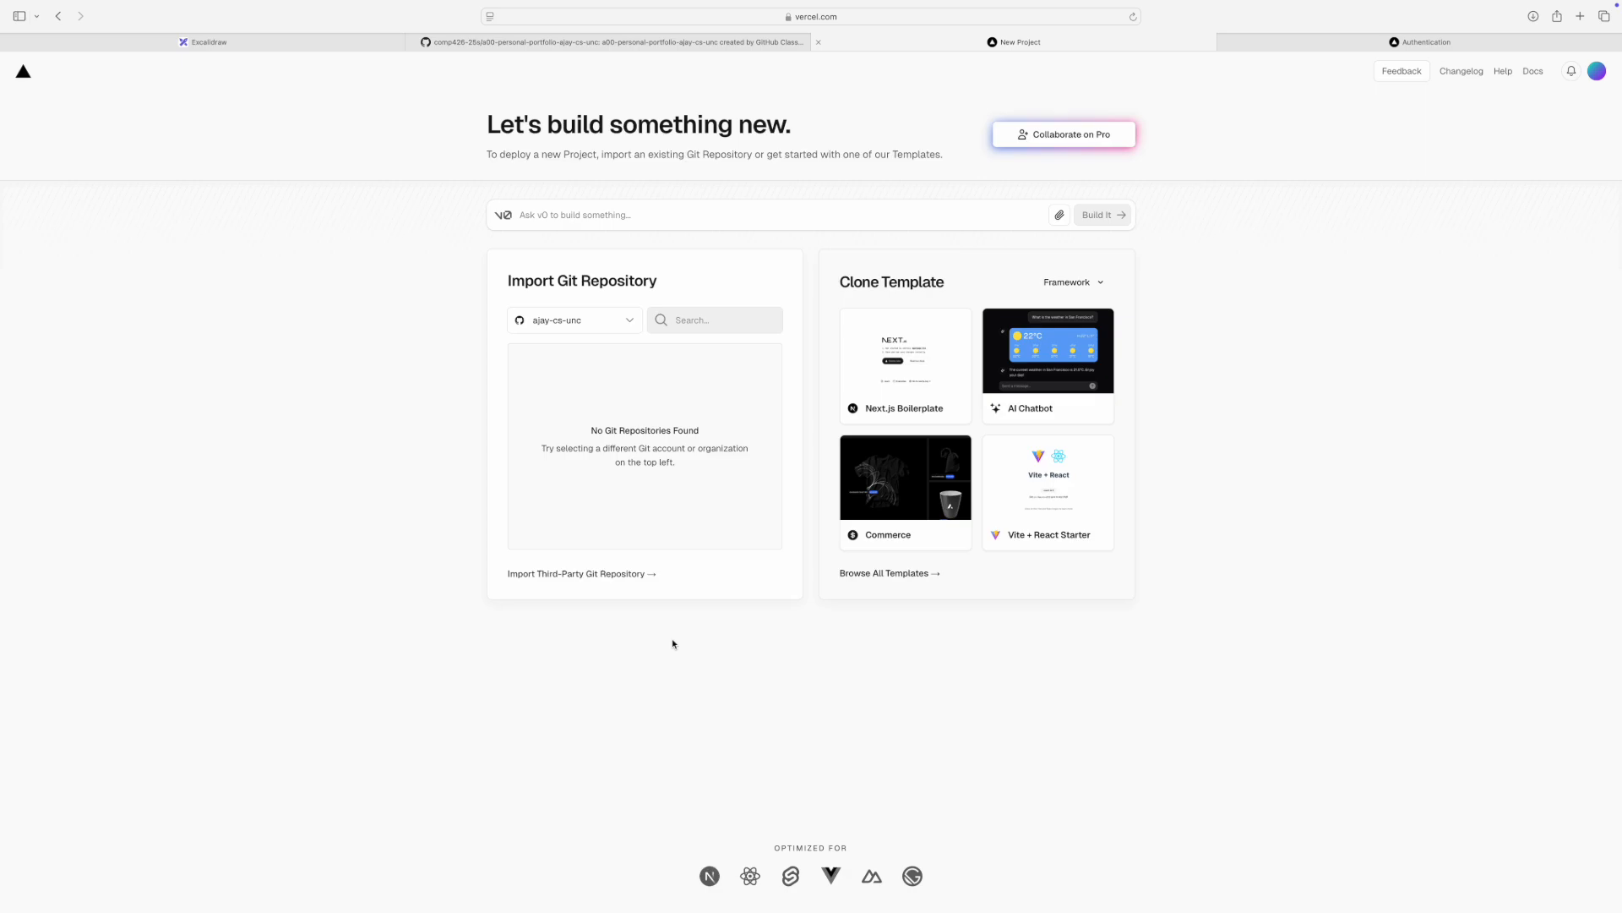
- Note the 'No Git Repositories Found' message and return to the portfolio repository tab
click(572, 319)
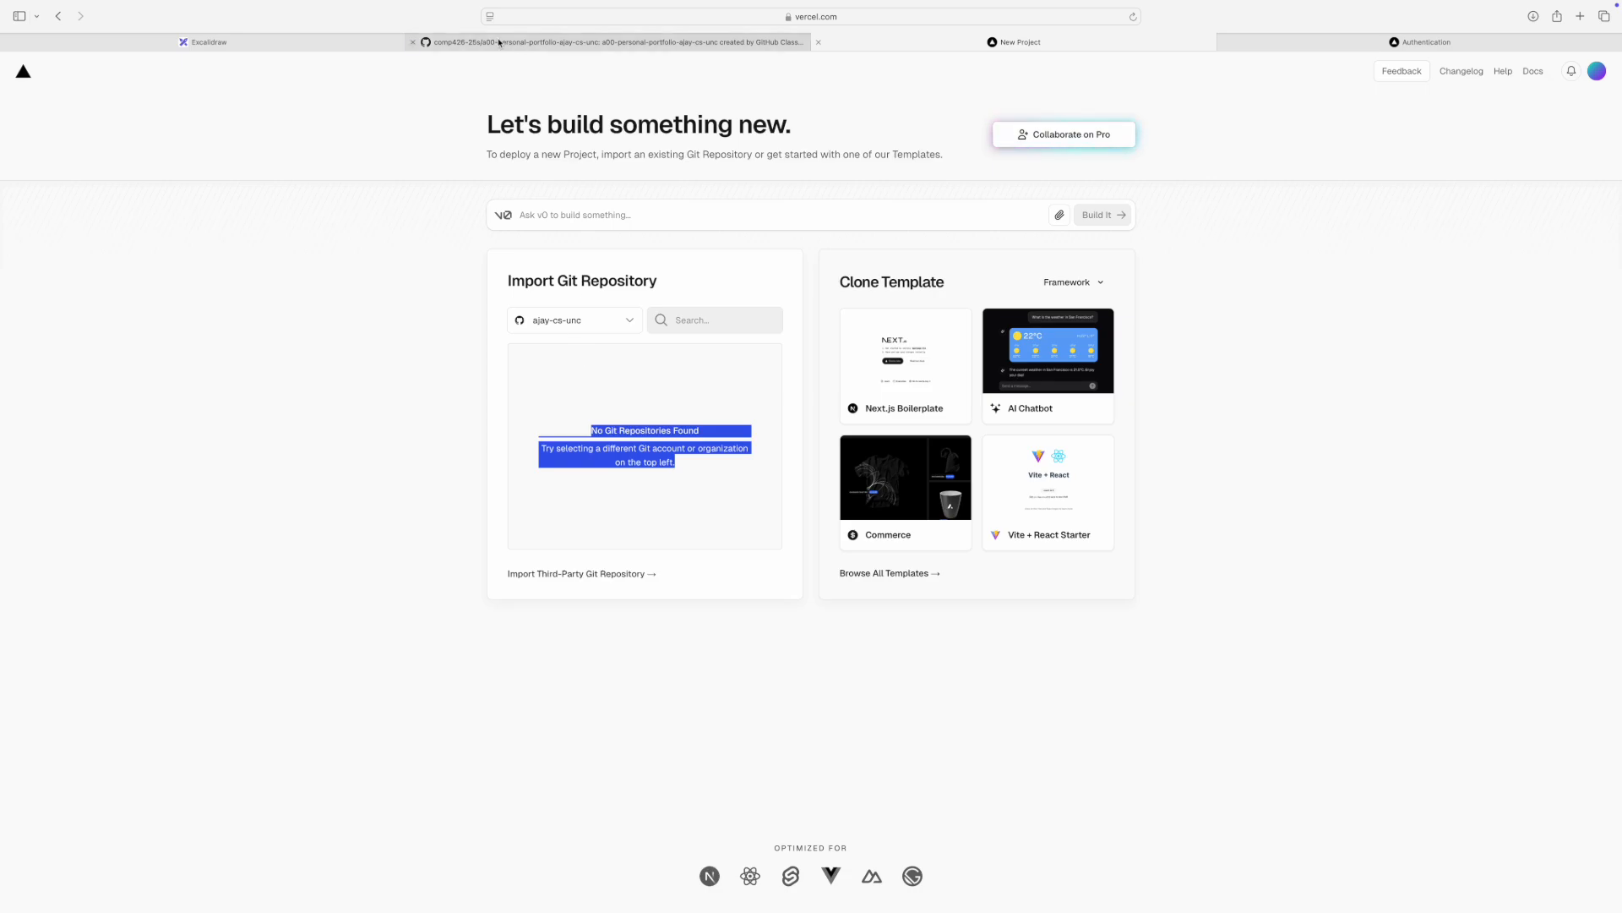
click(616, 43)
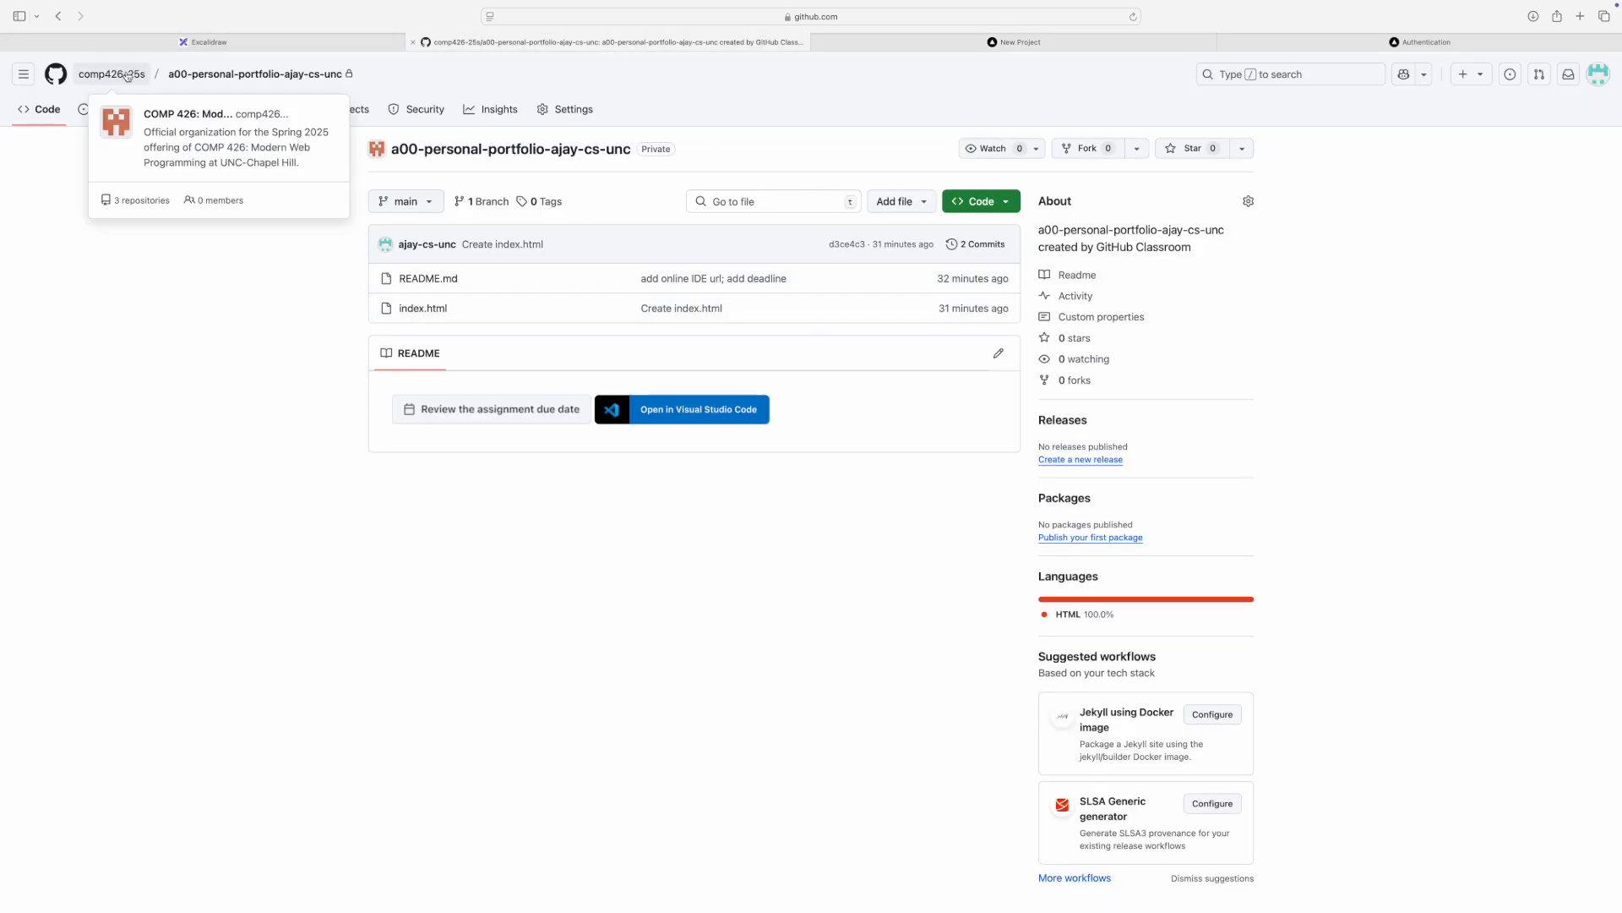
mouse_move(304, 100)
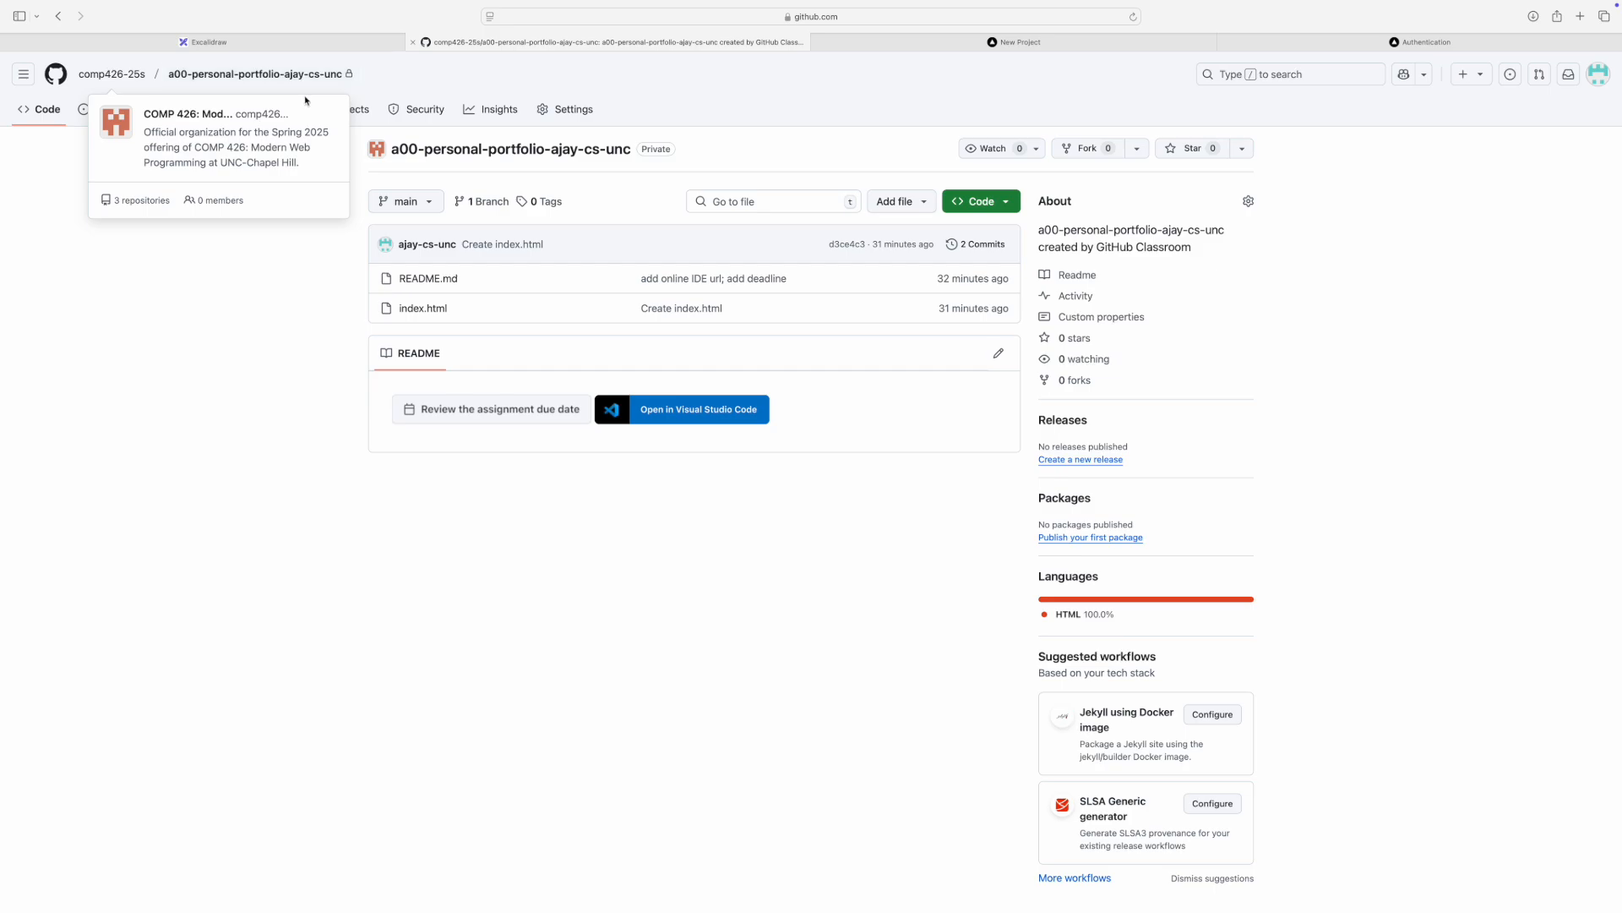
mouse_move(301, 262)
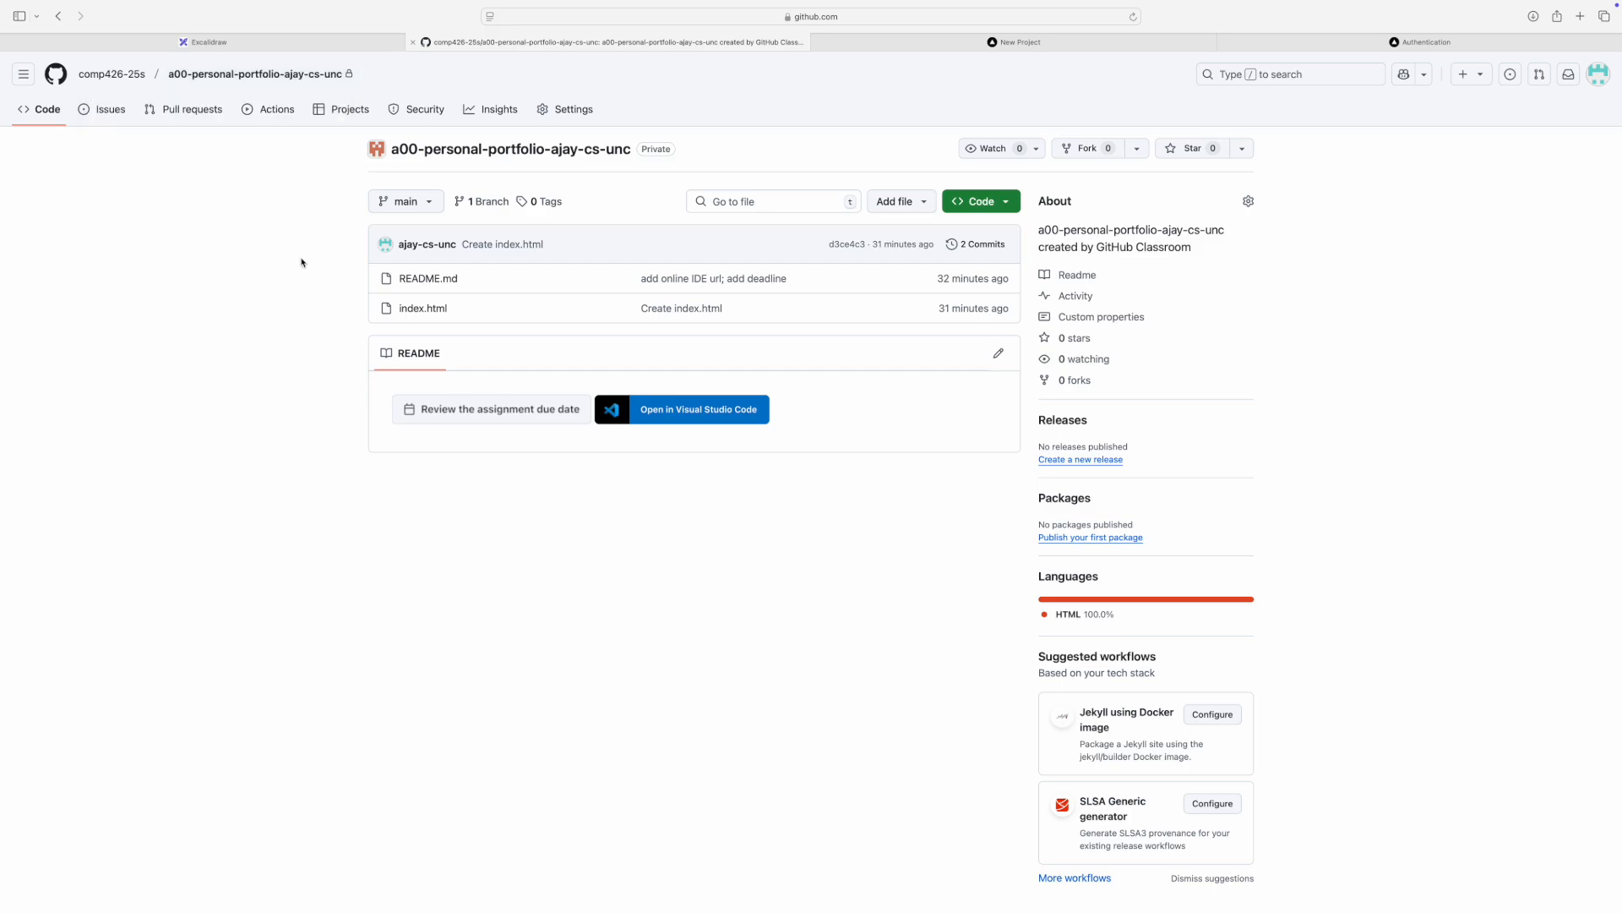
mouse_move(461, 101)
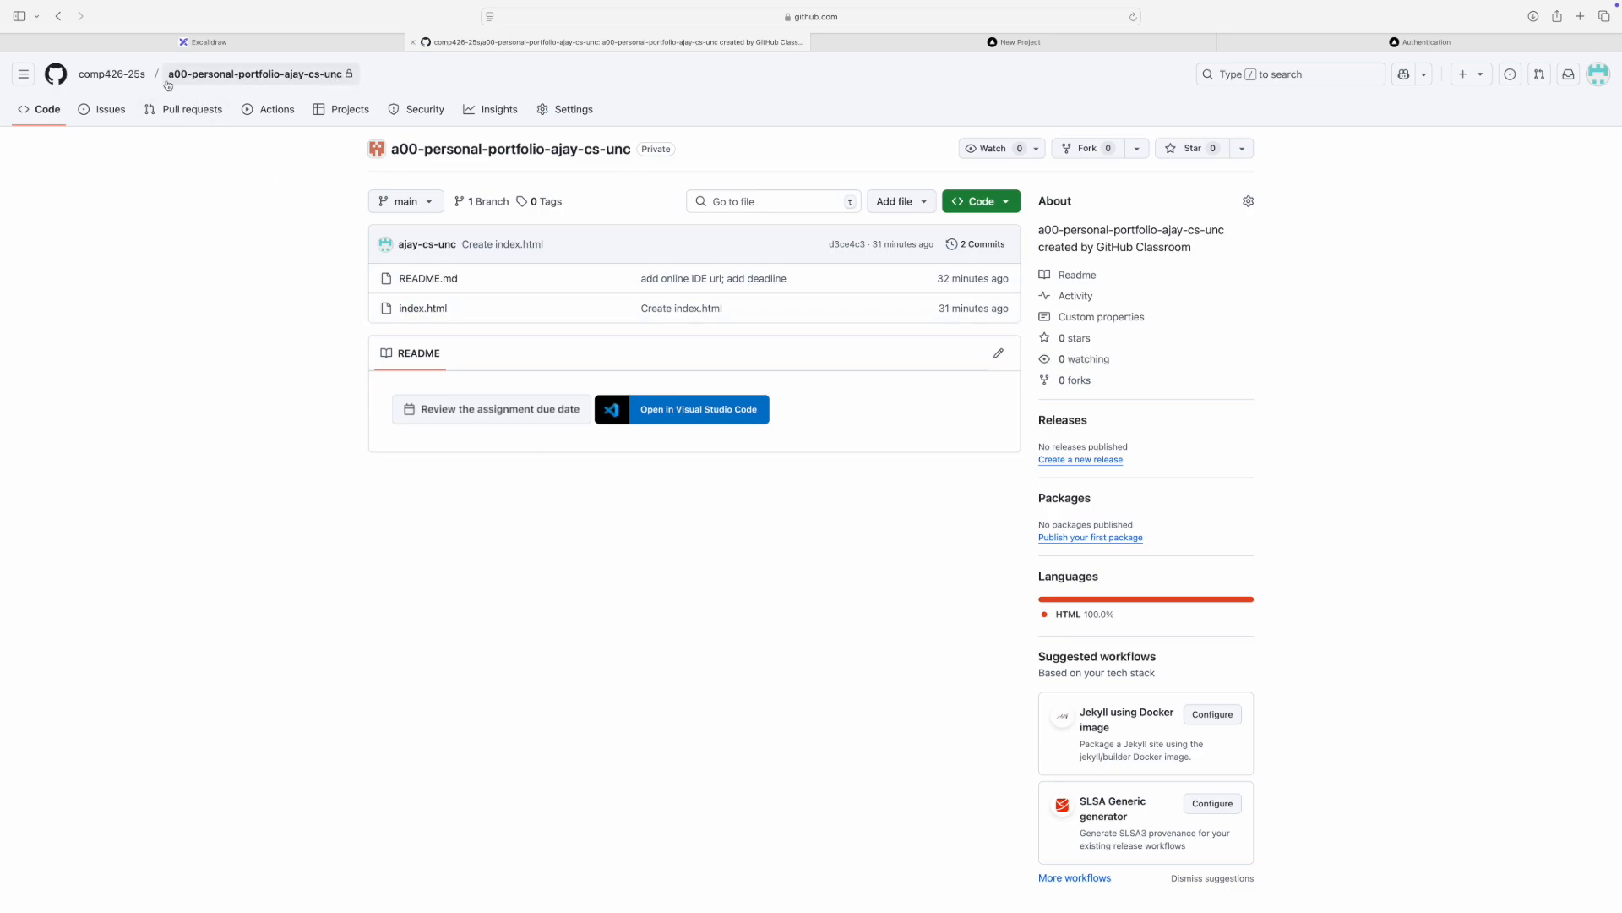
mouse_move(111, 73)
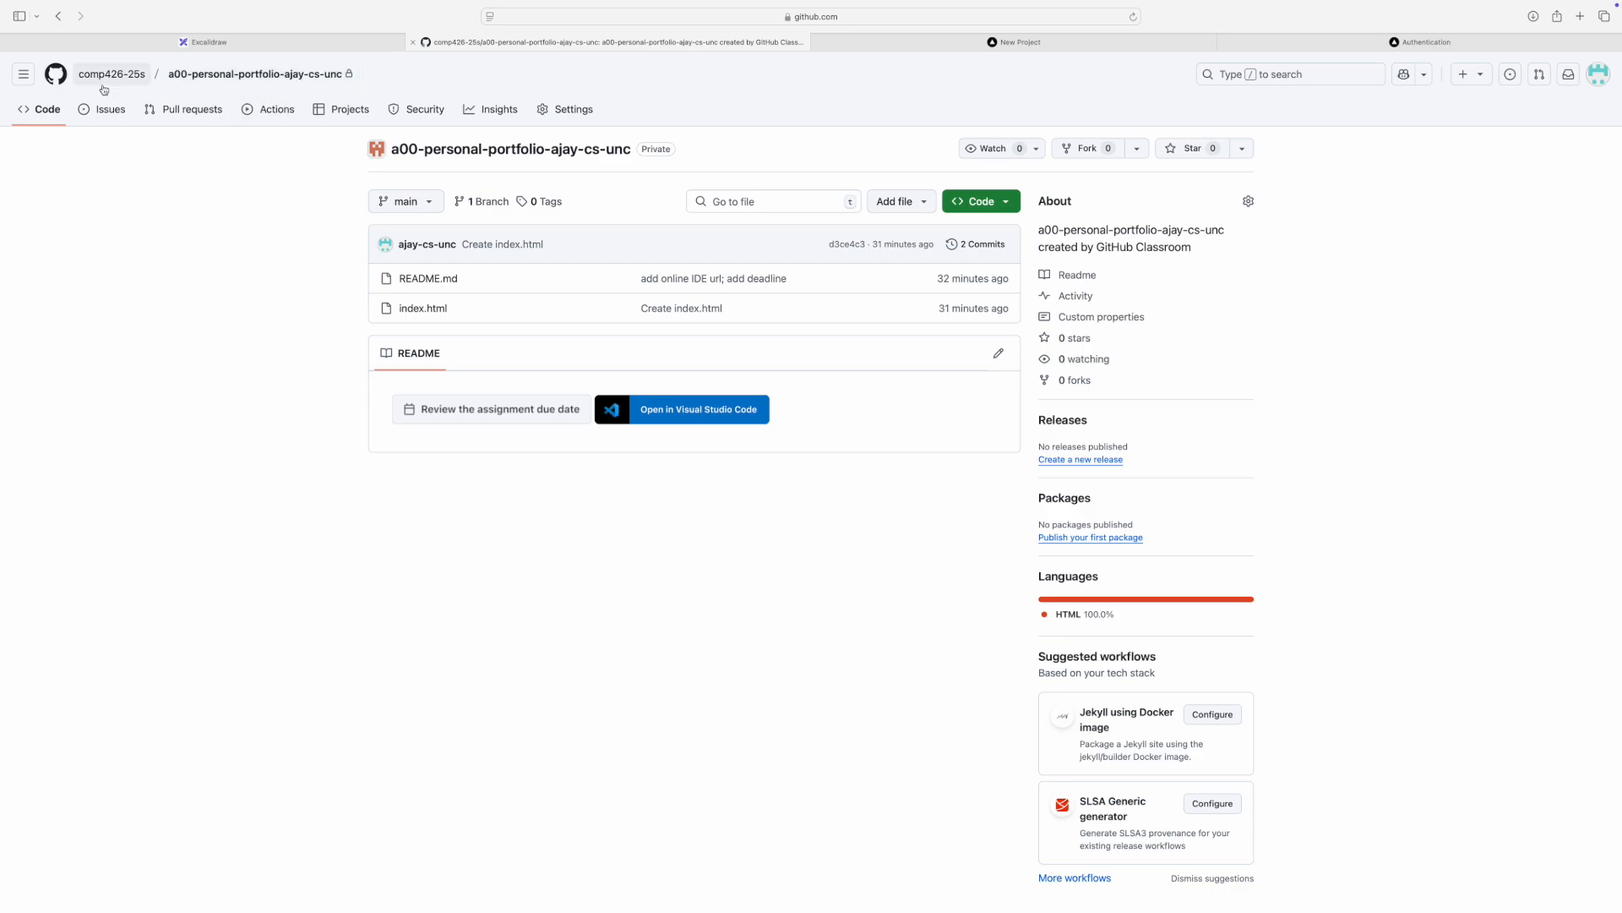
mouse_move(111, 73)
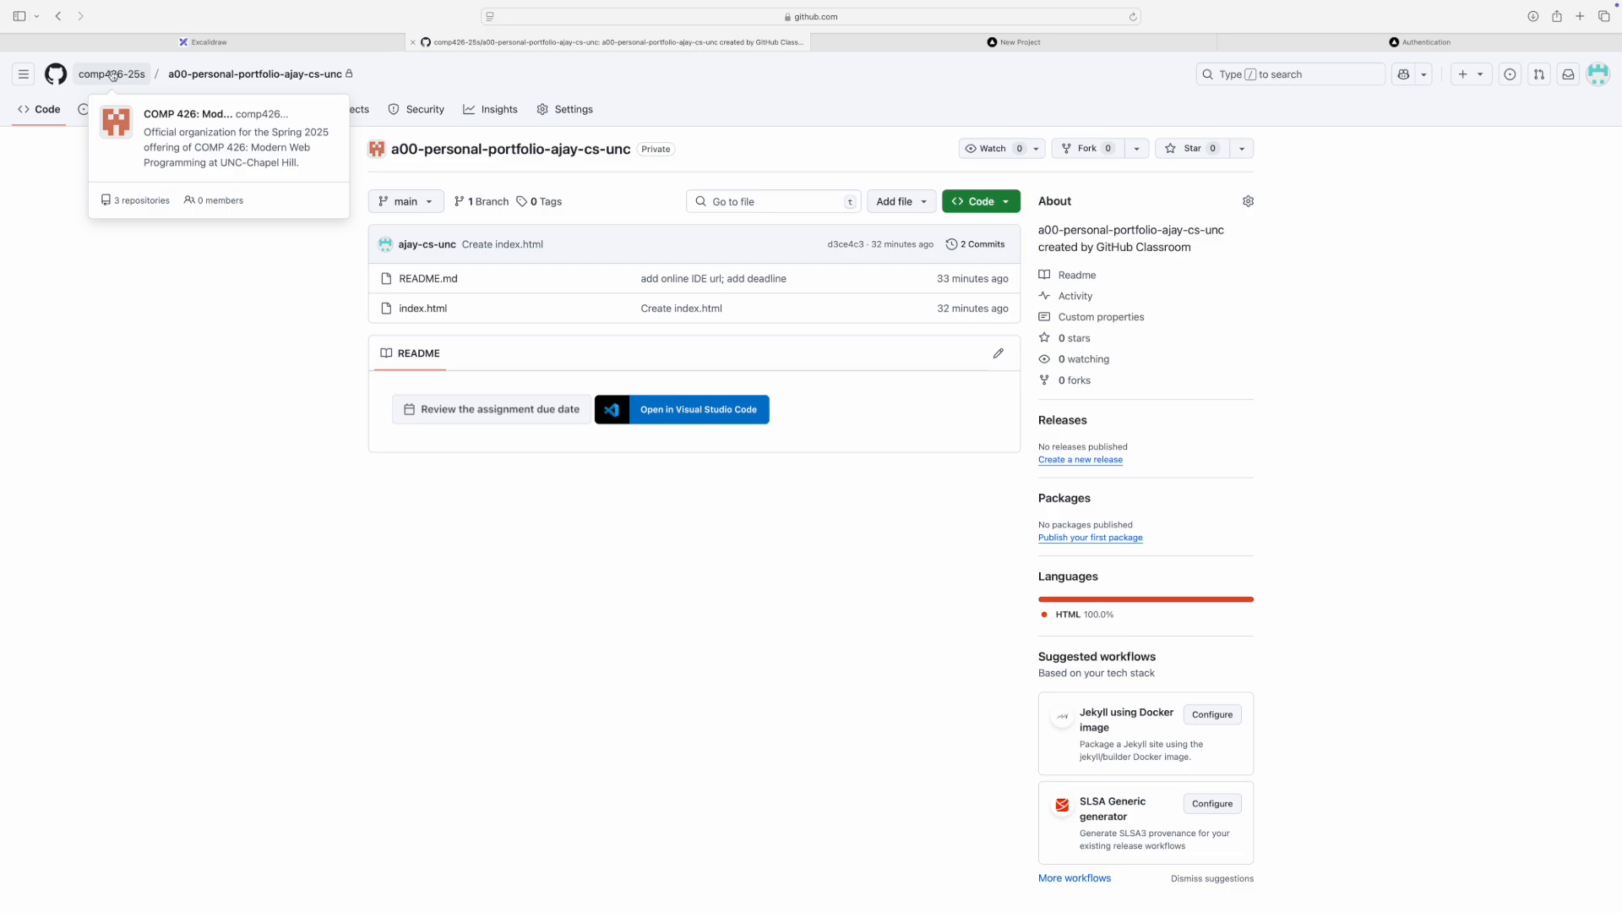
mouse_move(1087, 148)
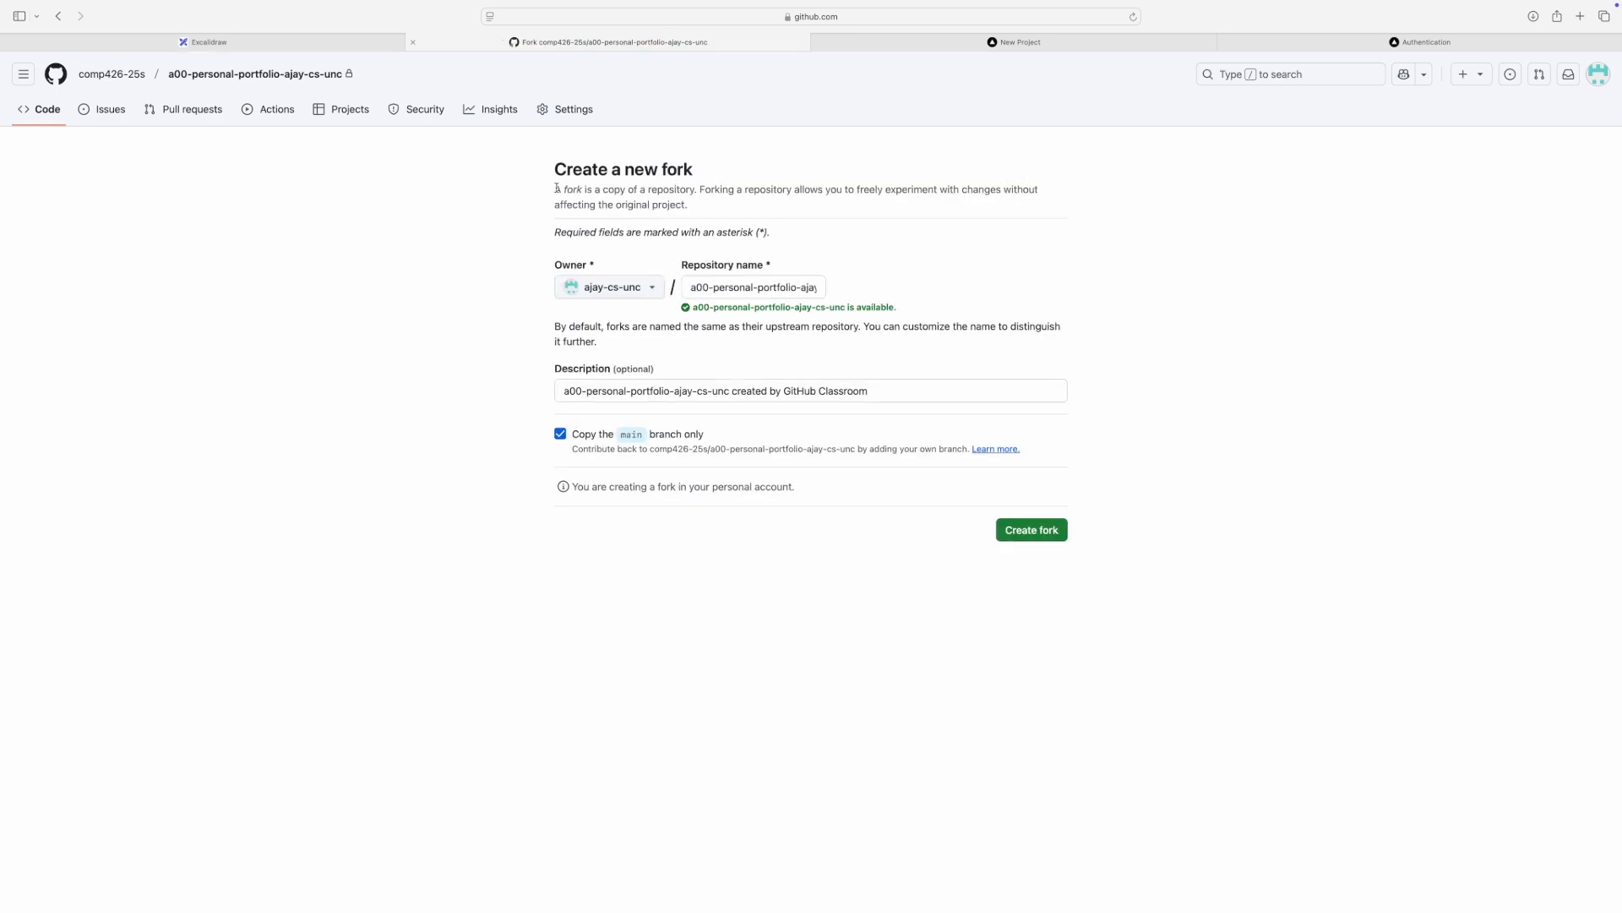
- Fork the a00 portfolio repo to the personal account with default name, main branch only
double_click(613, 190)
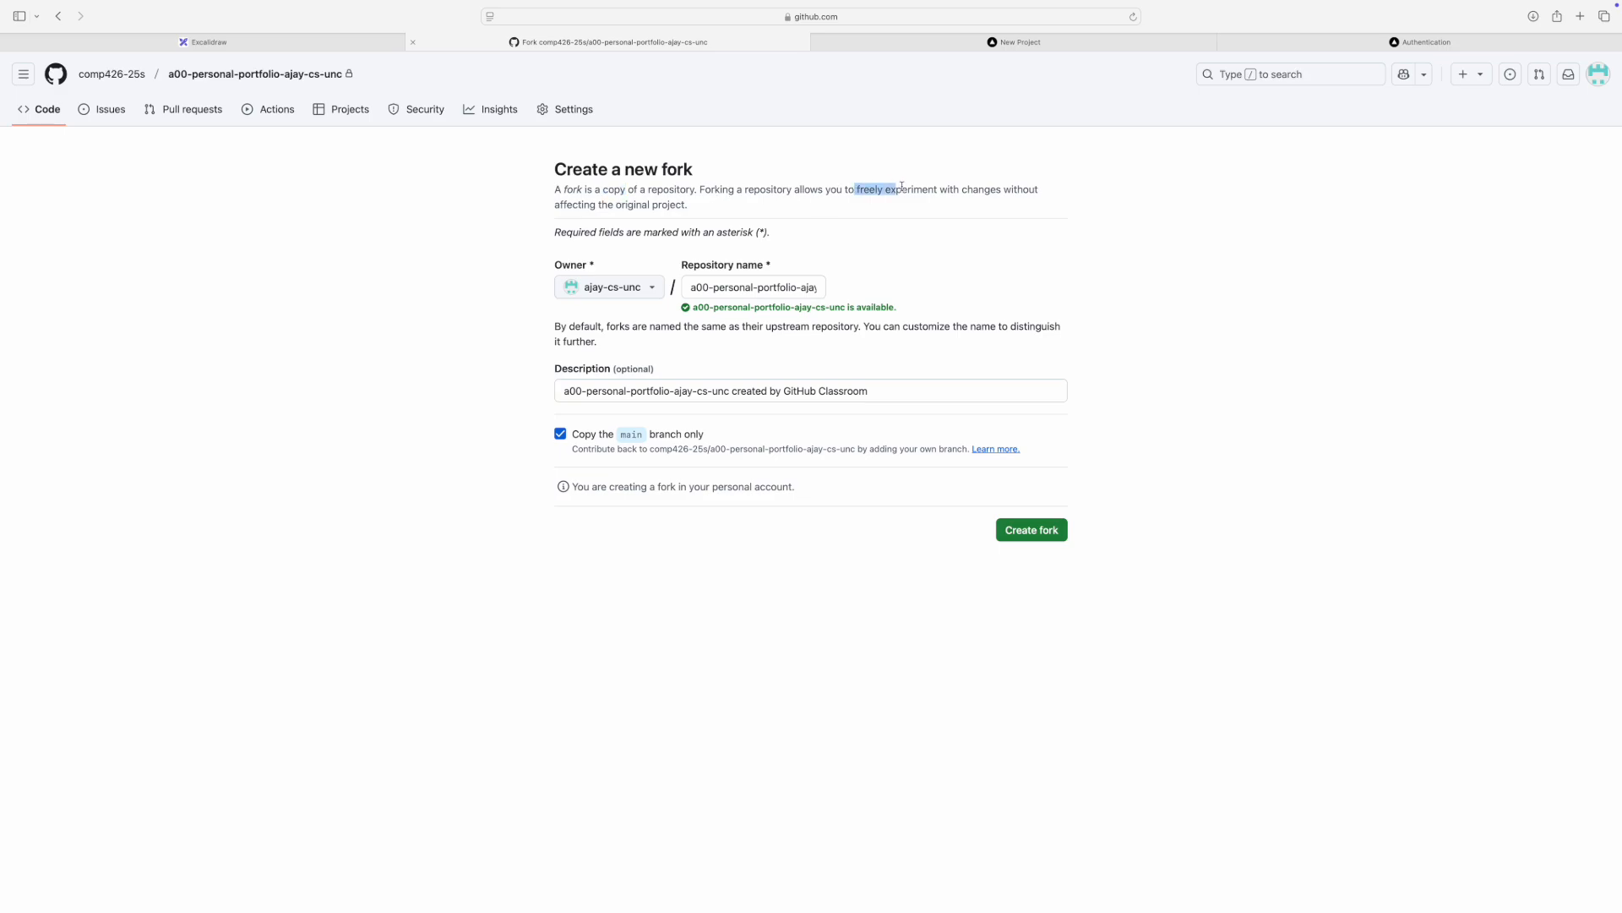
drag(859, 189, 1000, 190)
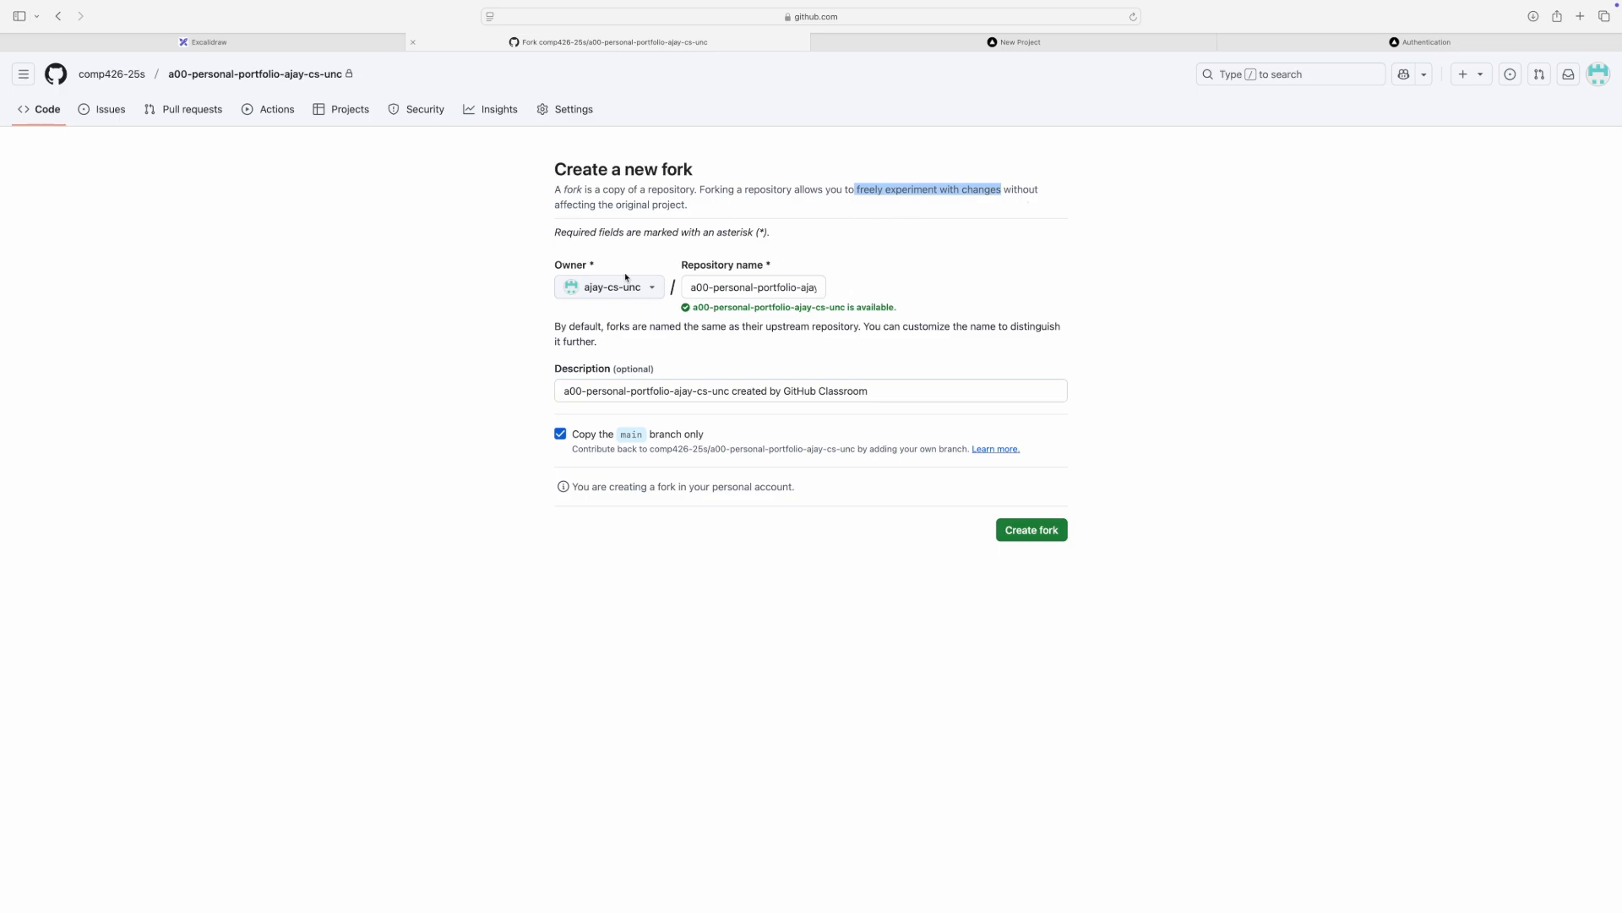
click(609, 287)
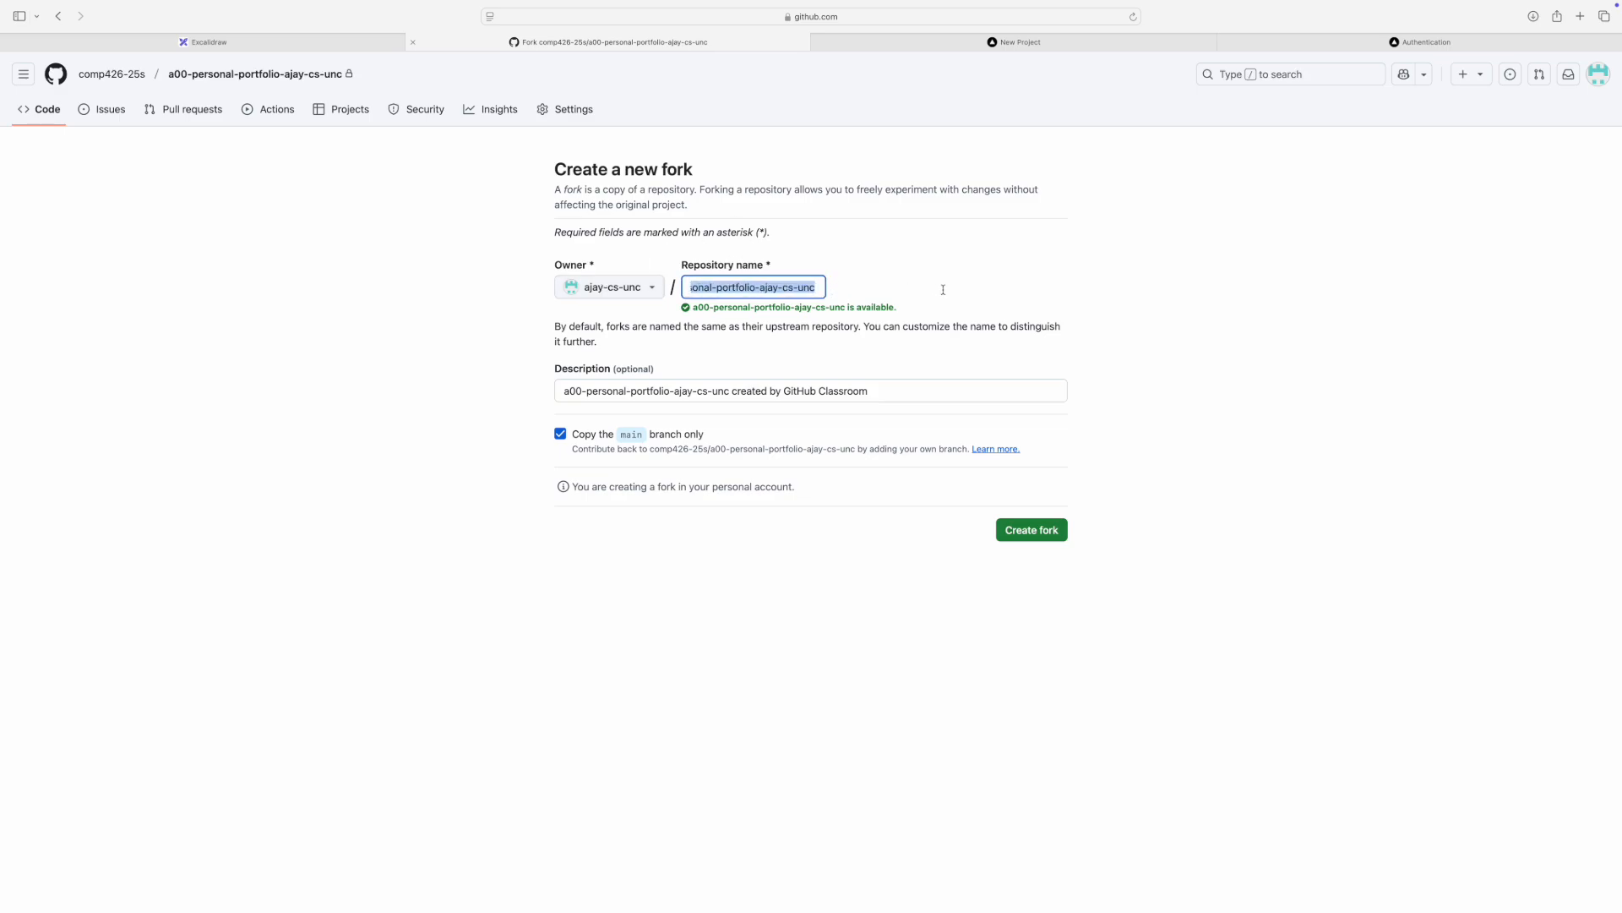
click(1031, 529)
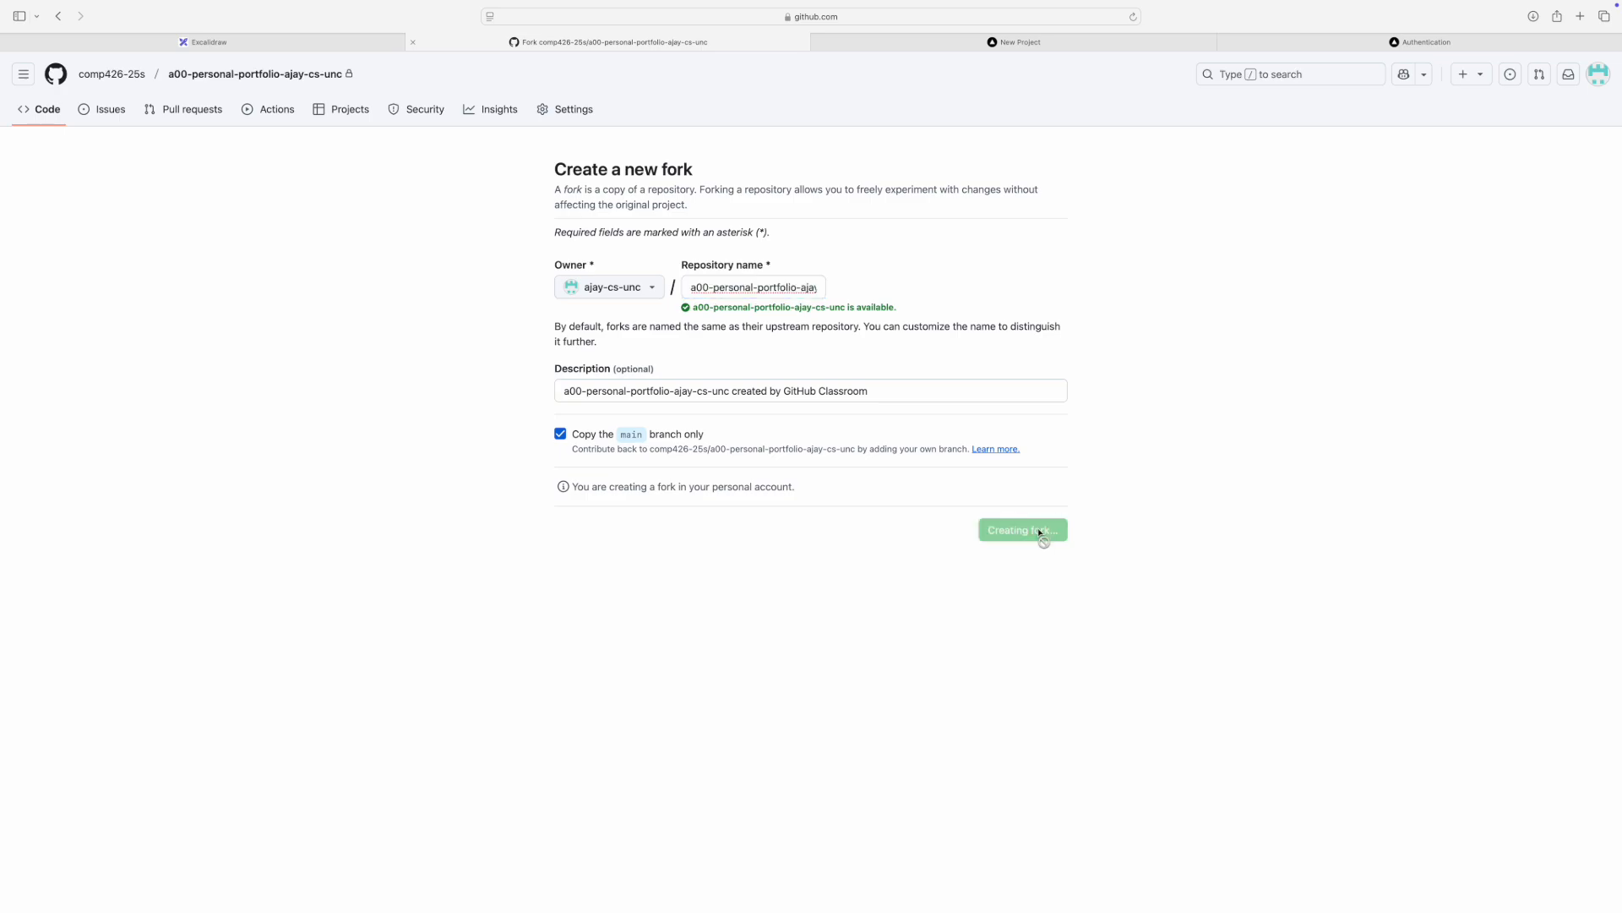
click(1020, 530)
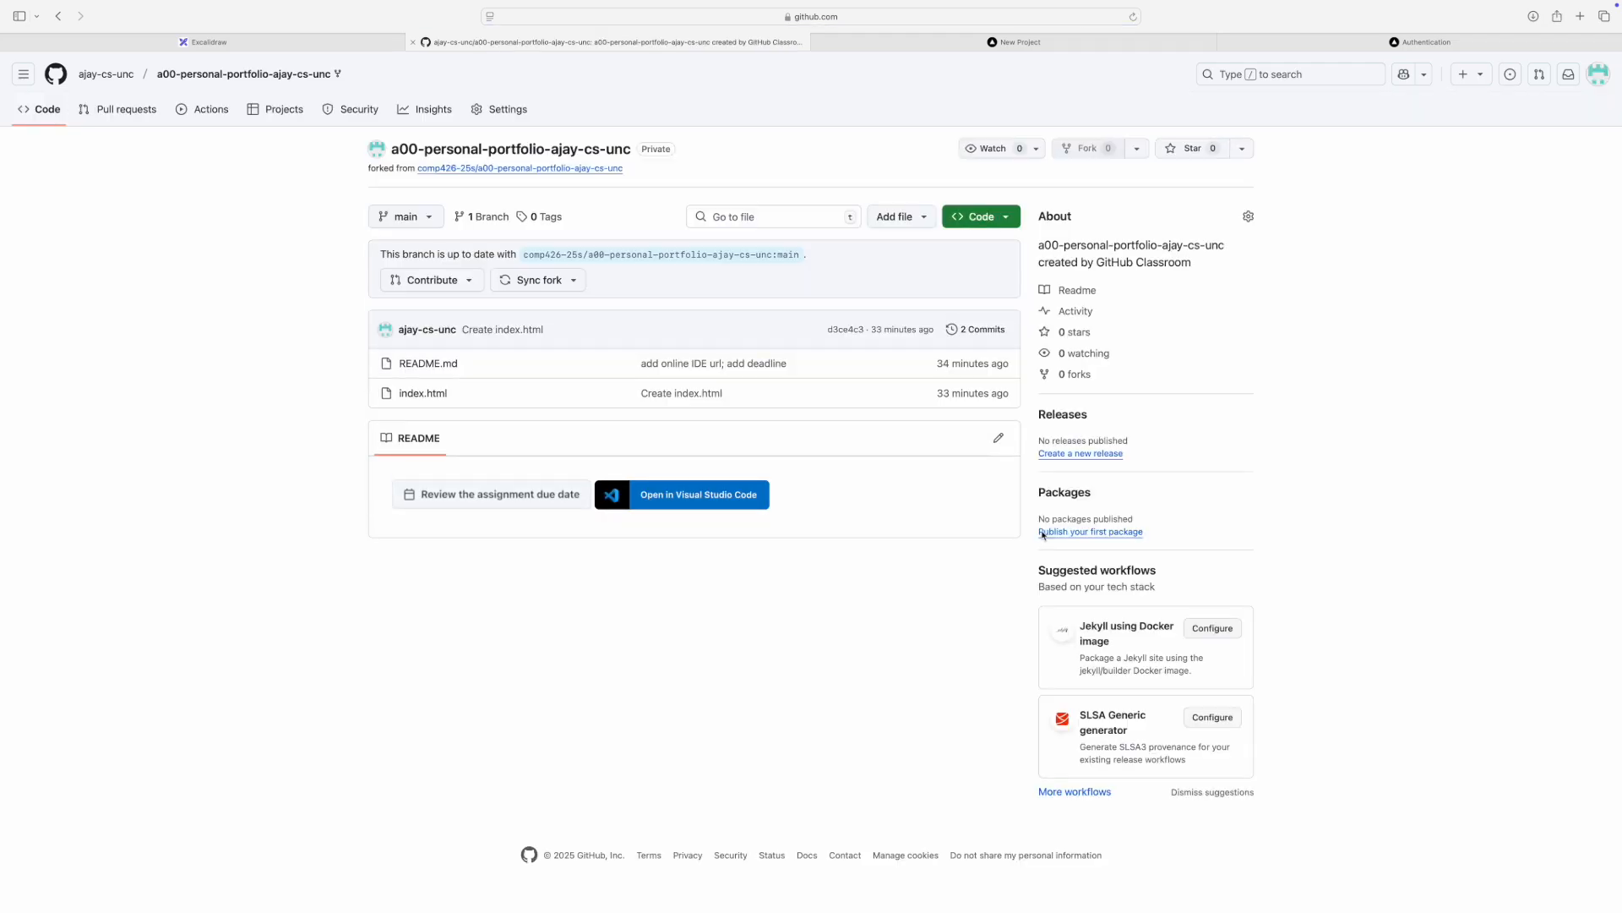
mouse_move(566, 327)
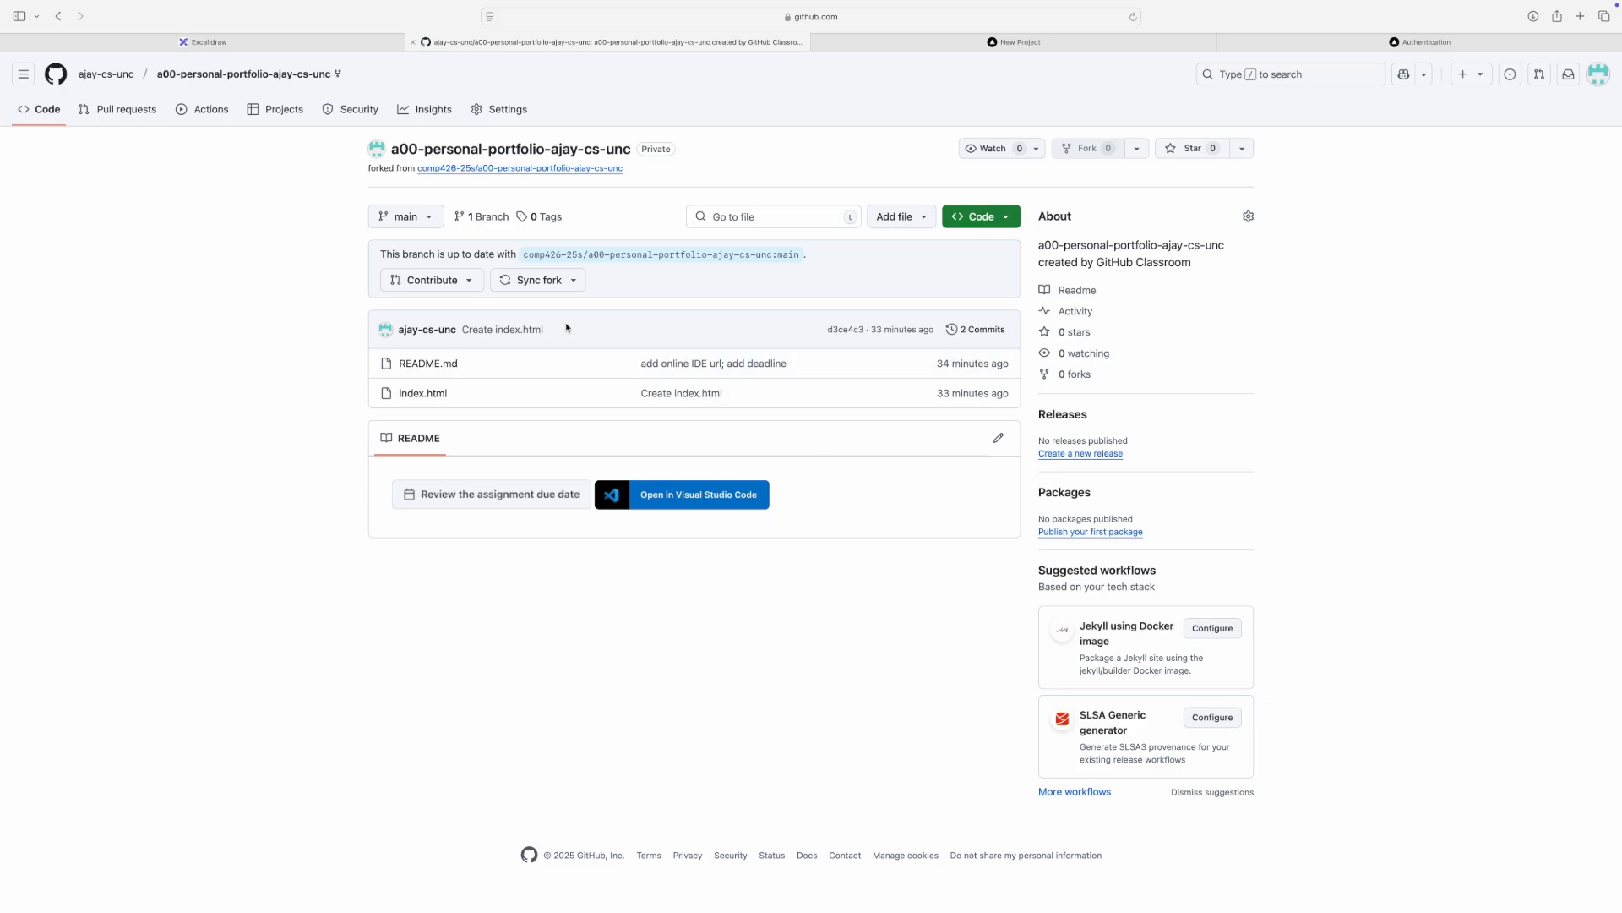
click(531, 280)
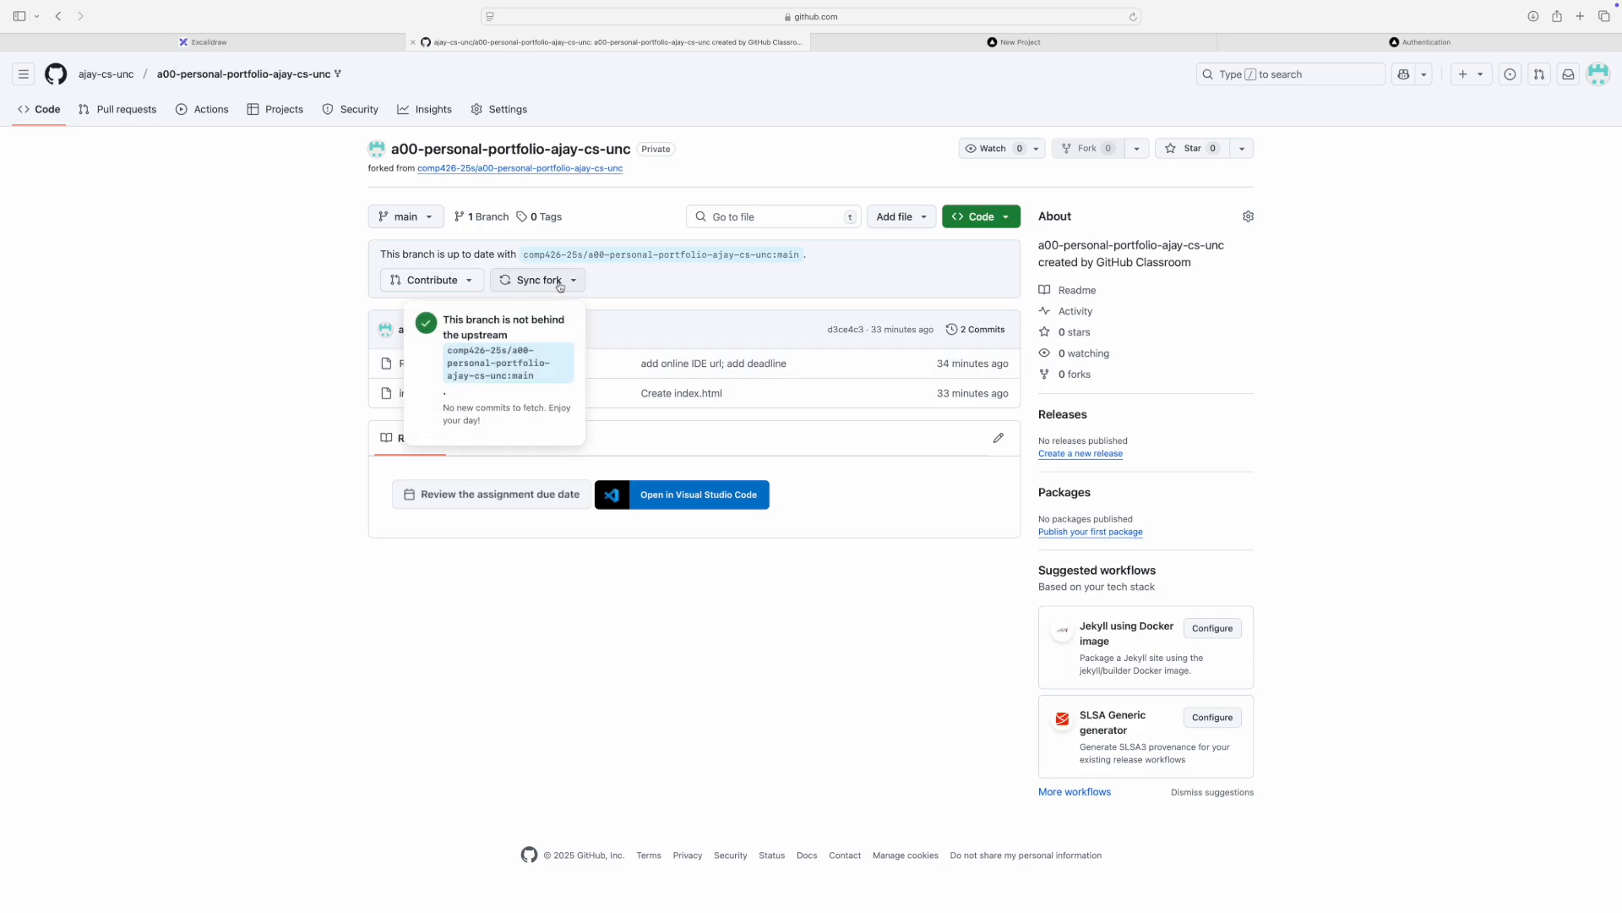
click(608, 636)
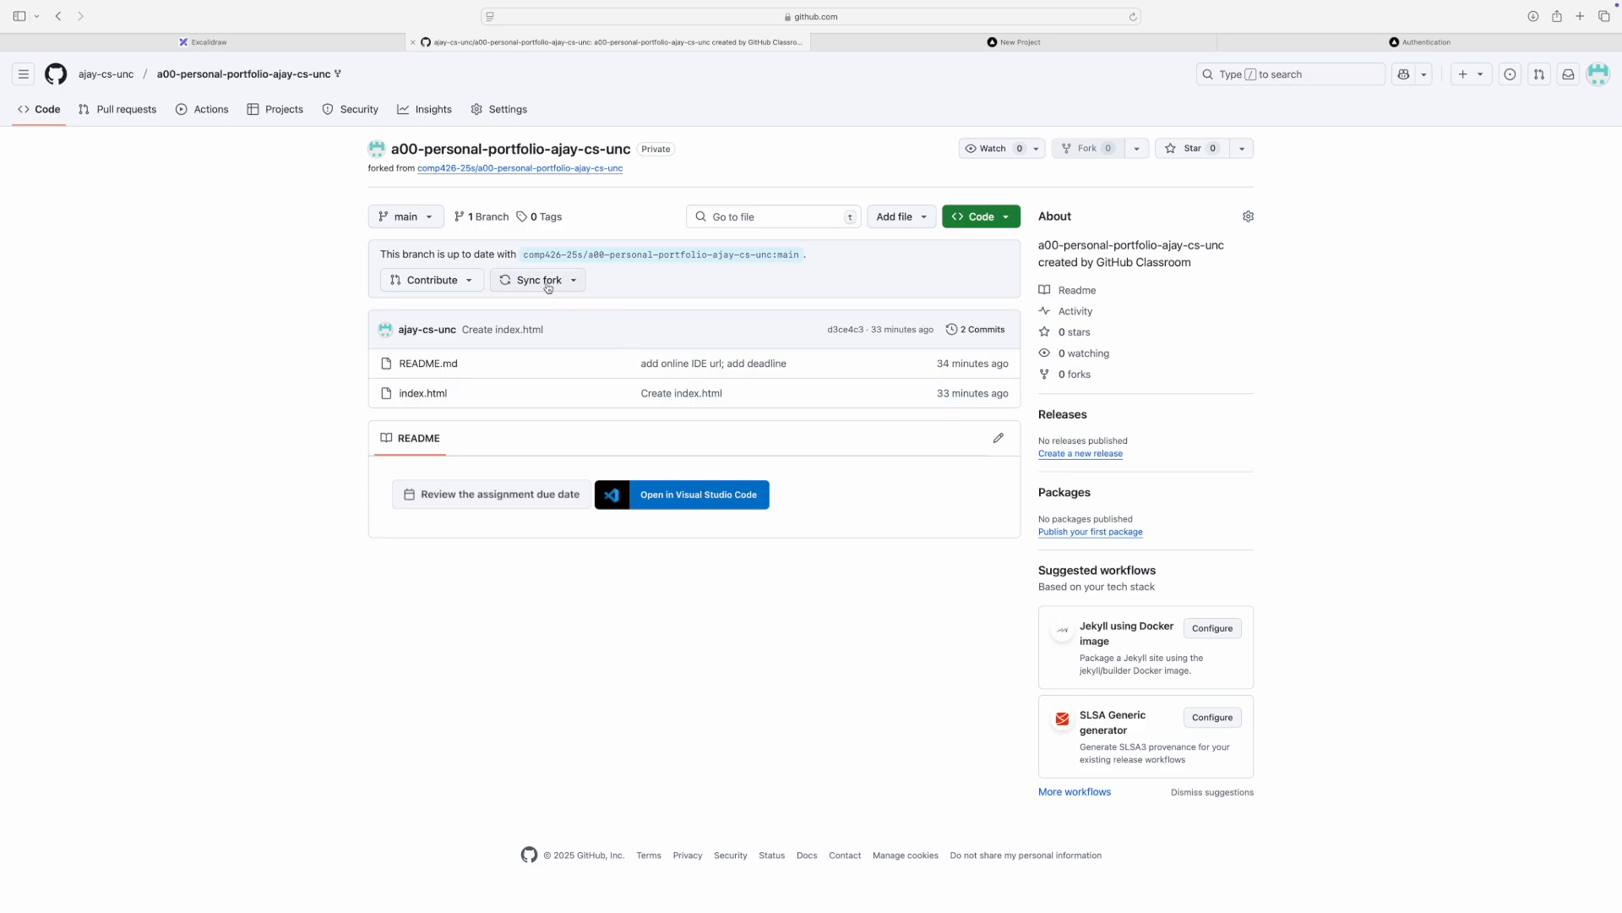
mouse_move(538, 282)
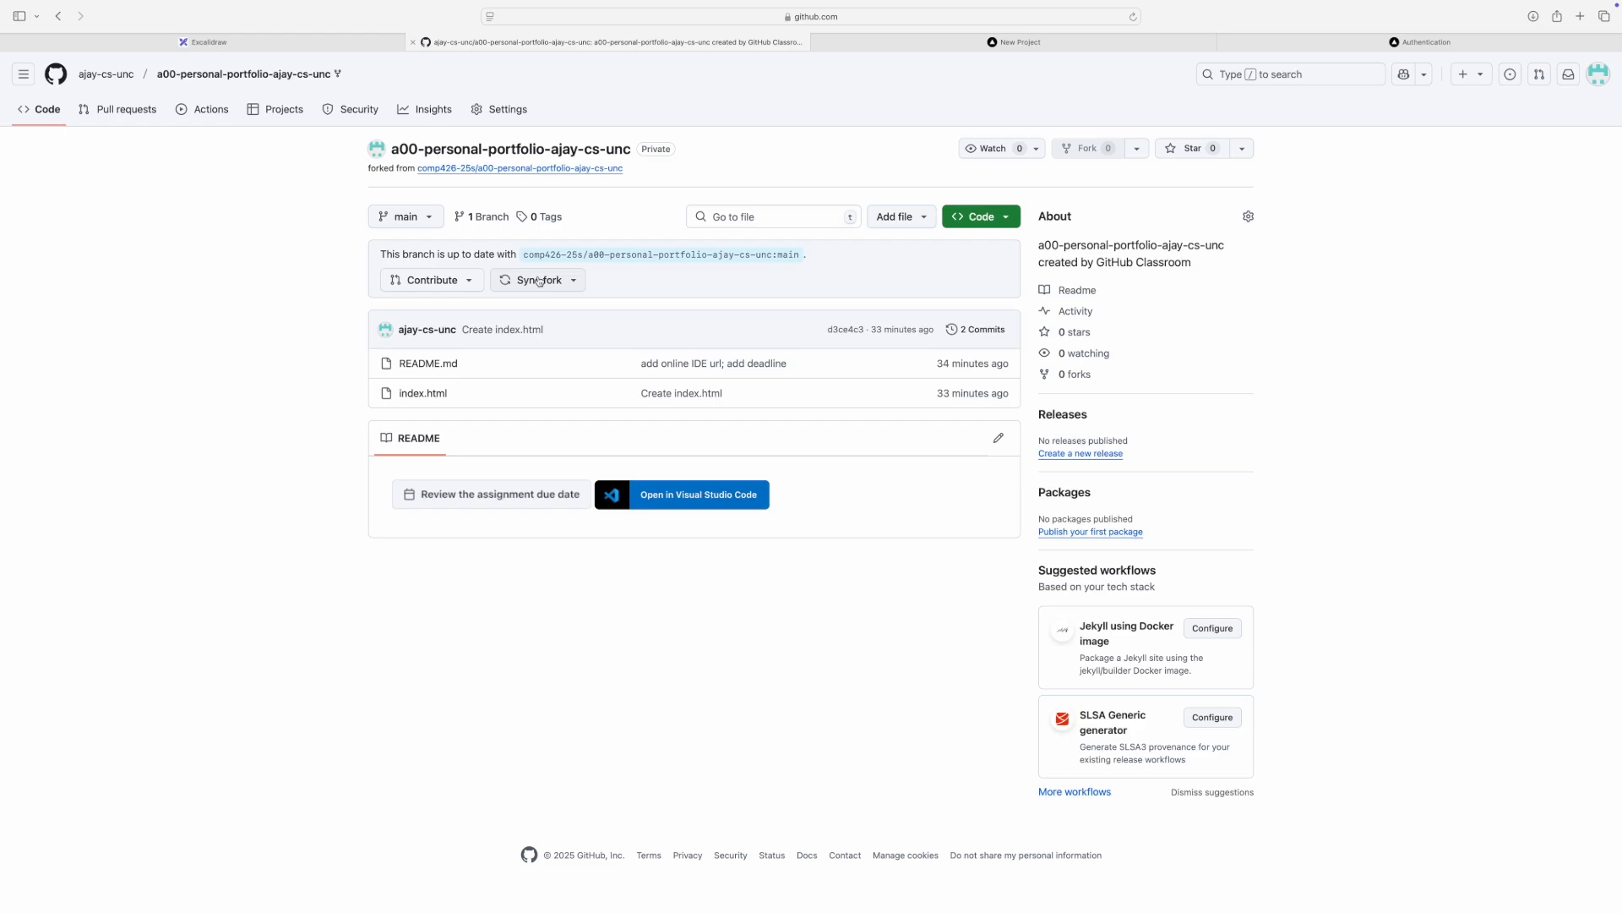
click(203, 41)
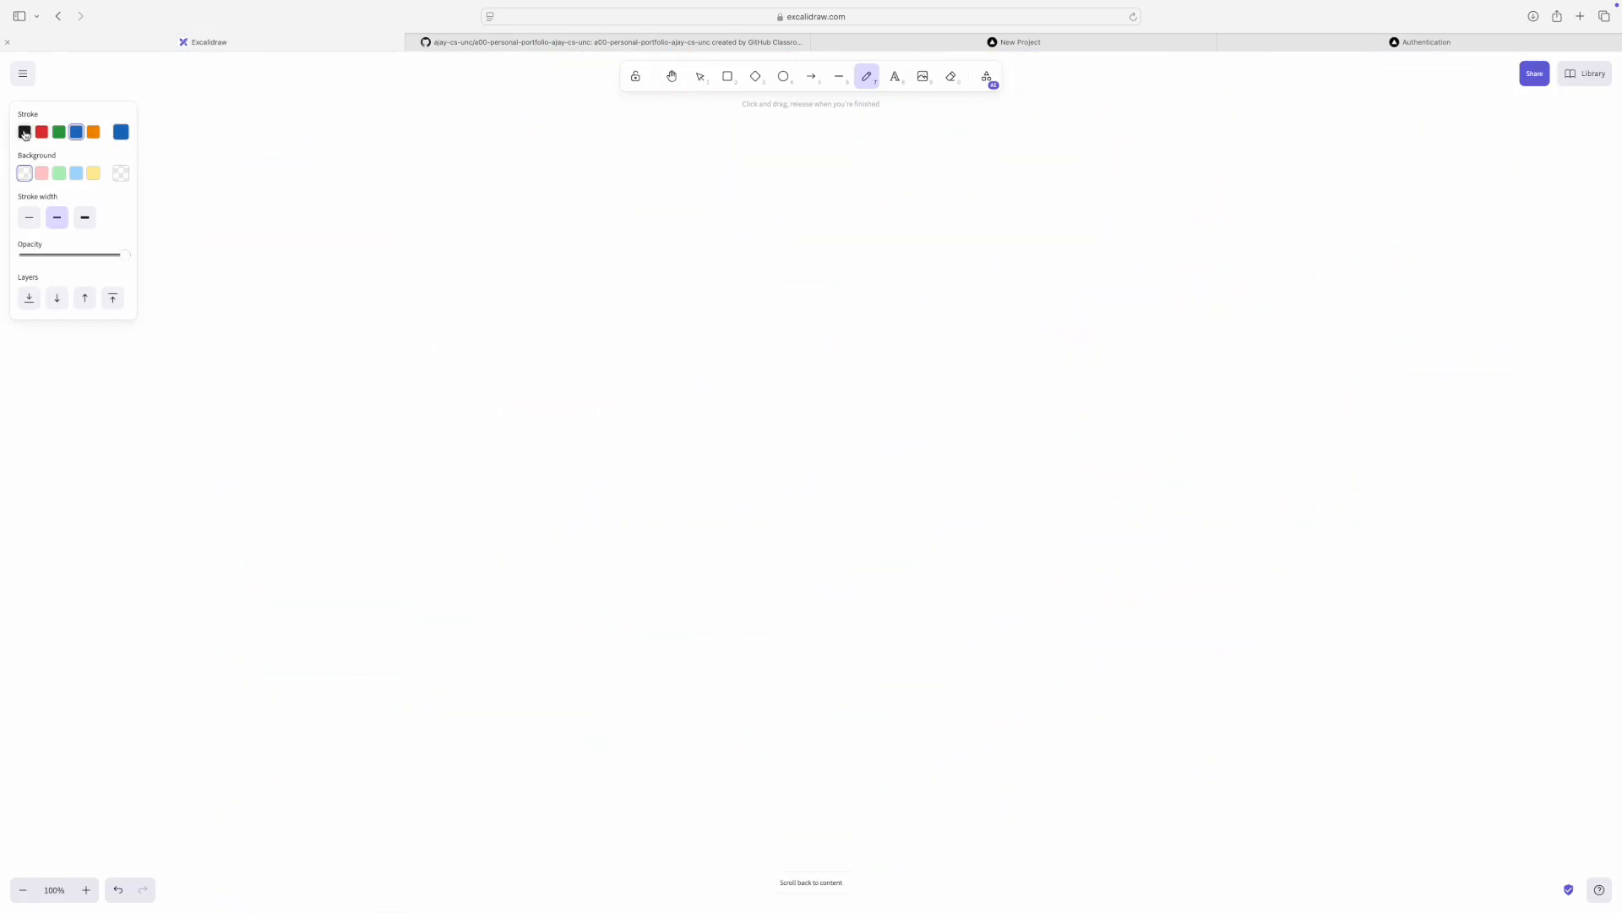
- In black, draw a horizontal dividing line with comp426-25s above and (personal) below
click(25, 132)
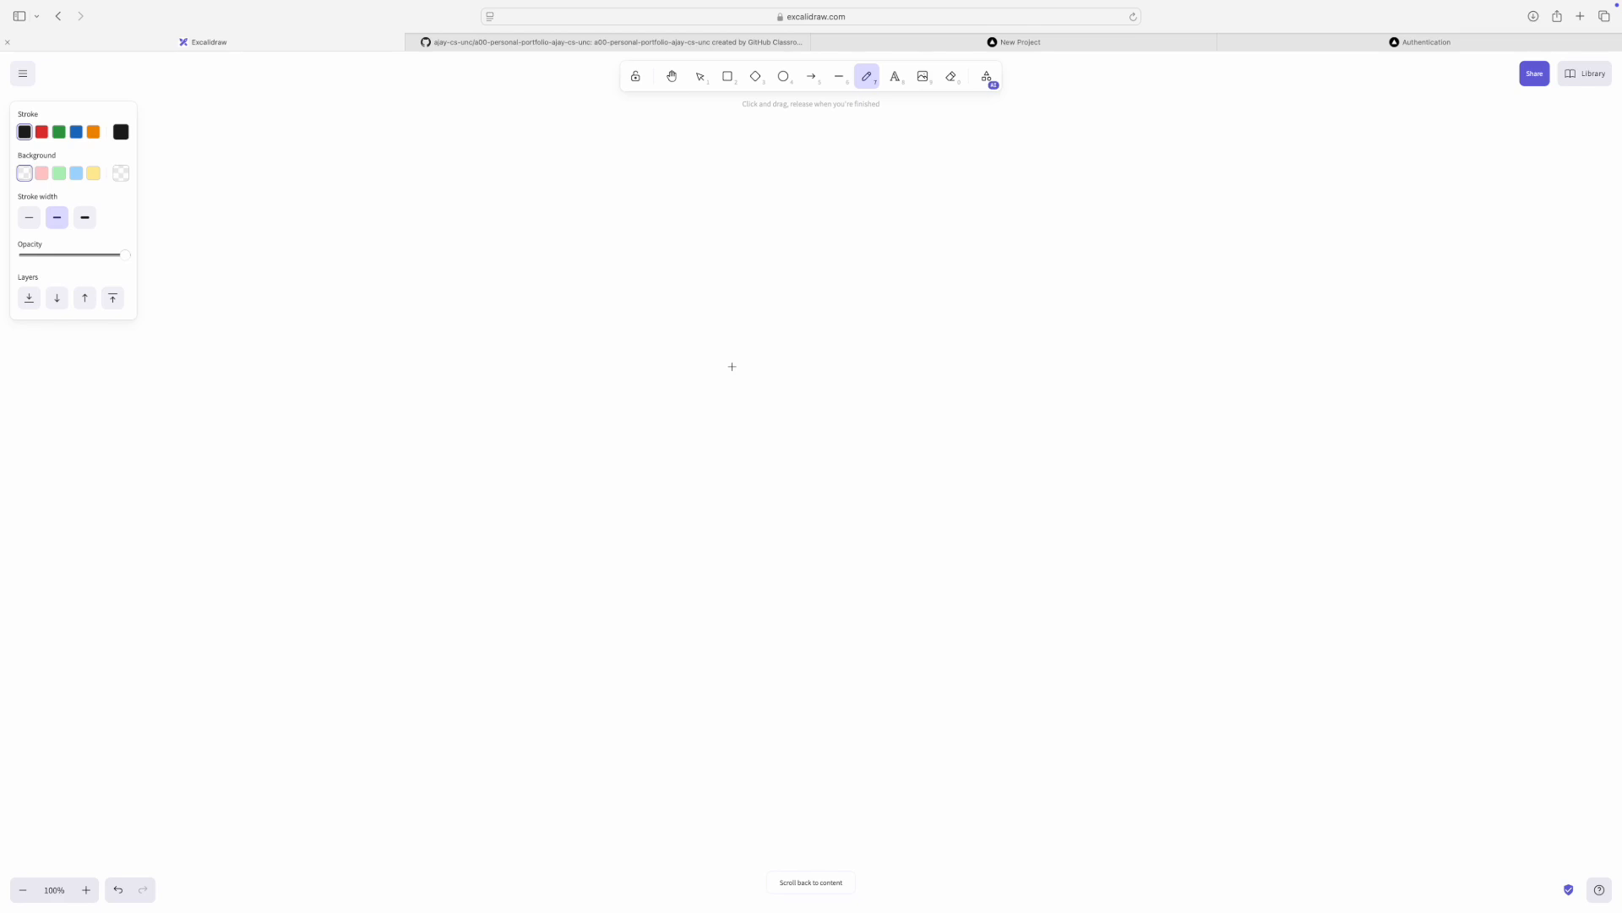
mouse_move(731, 363)
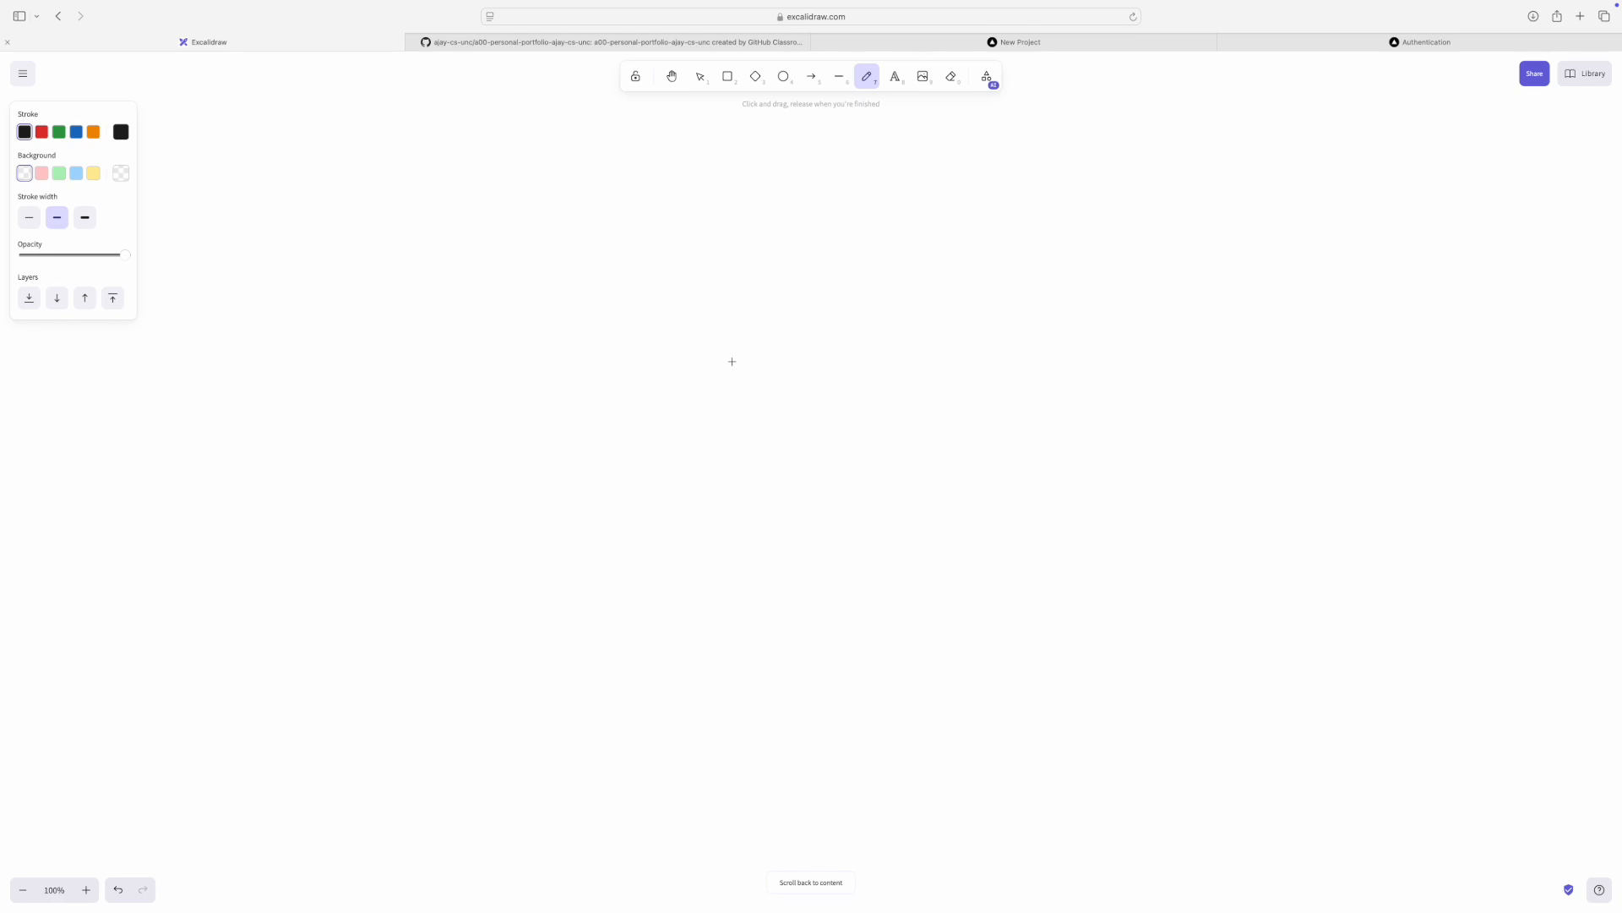
drag(253, 402, 1180, 377)
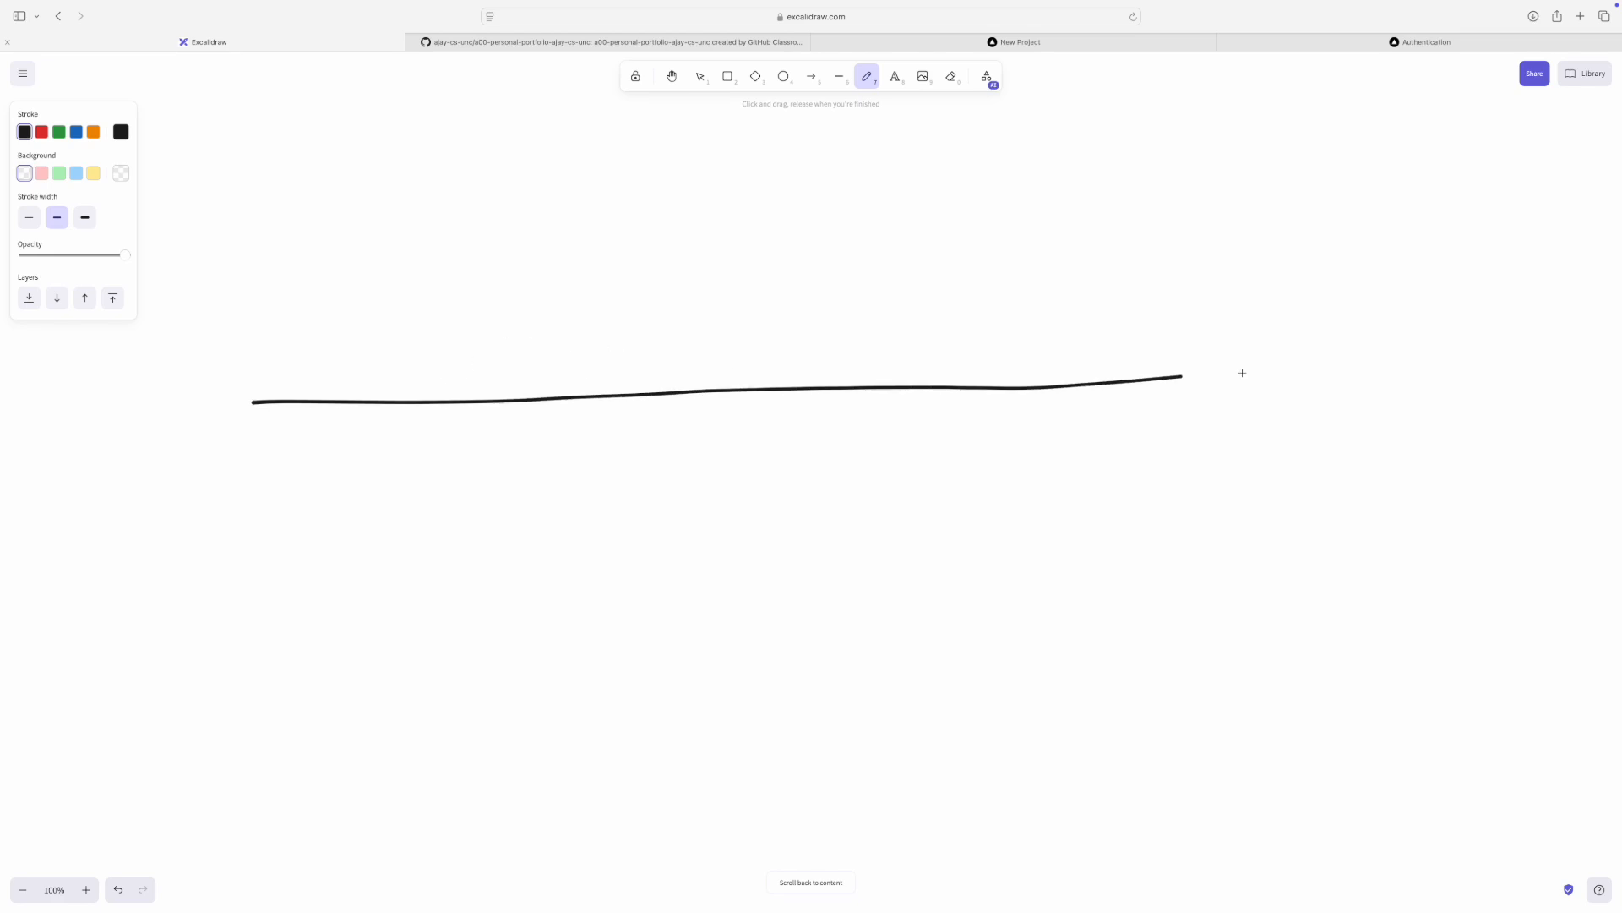
drag(1179, 377, 1291, 369)
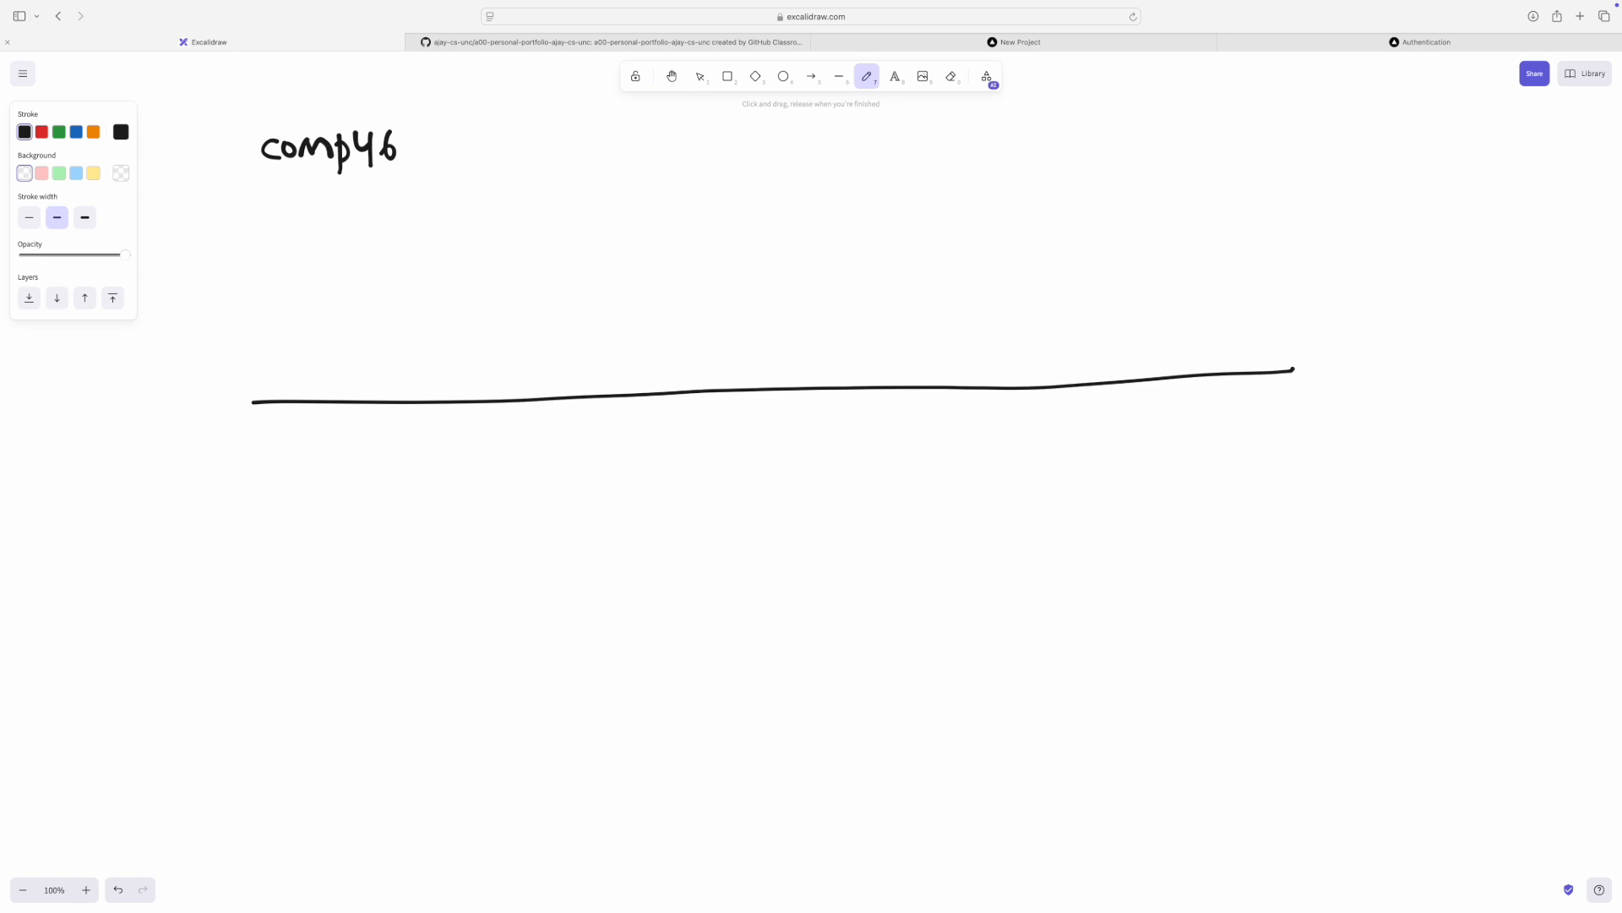
drag(414, 148, 446, 148)
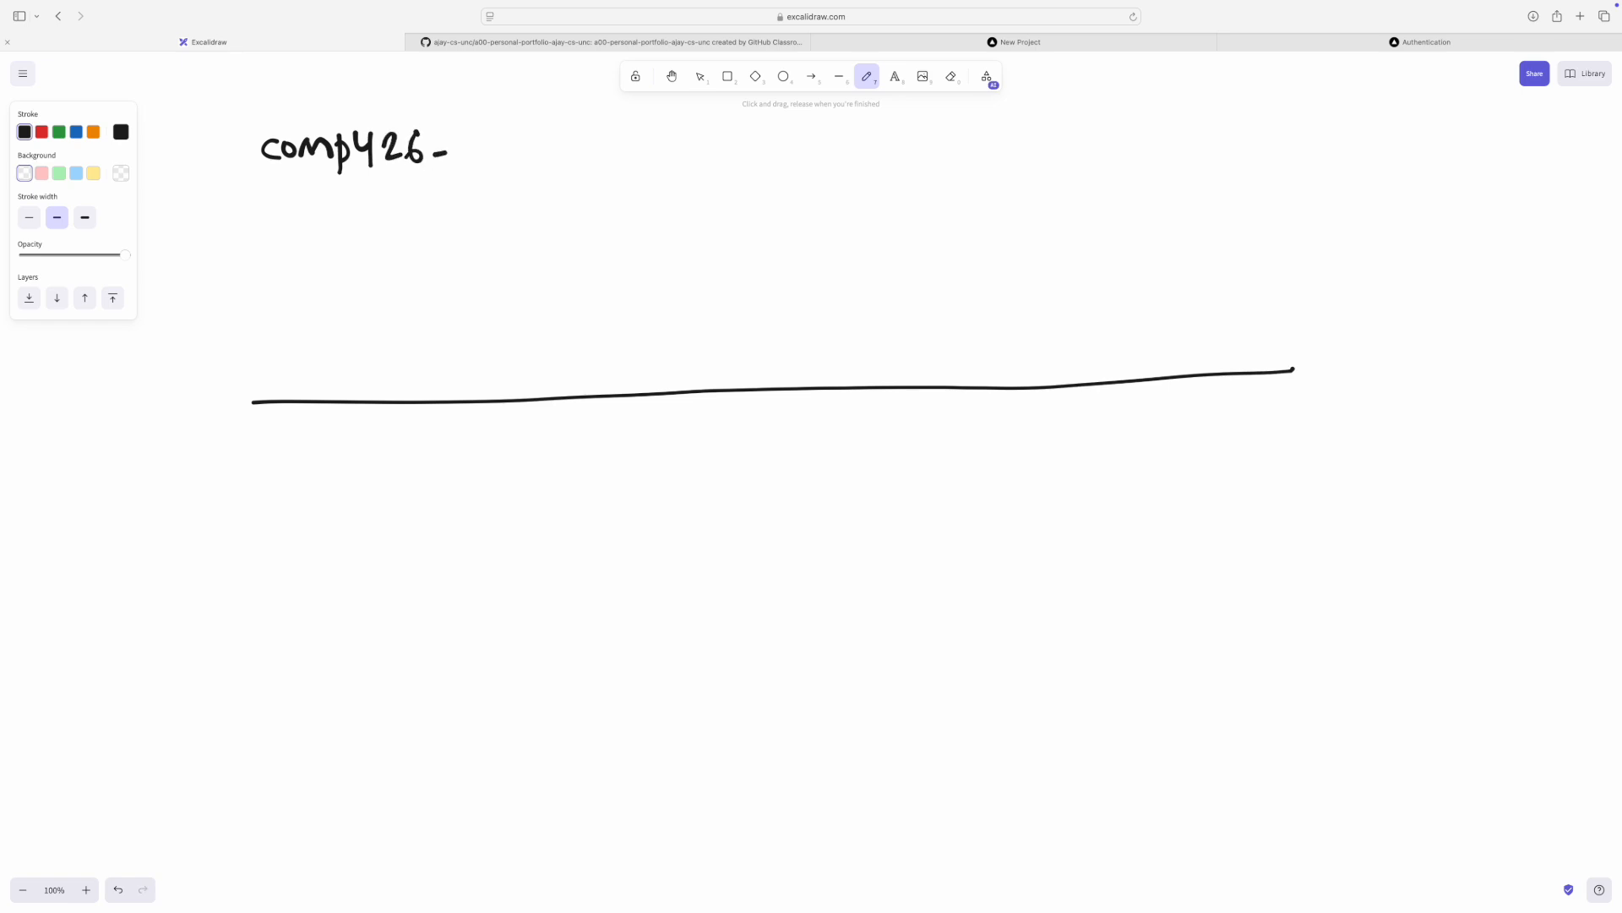
drag(455, 166, 538, 140)
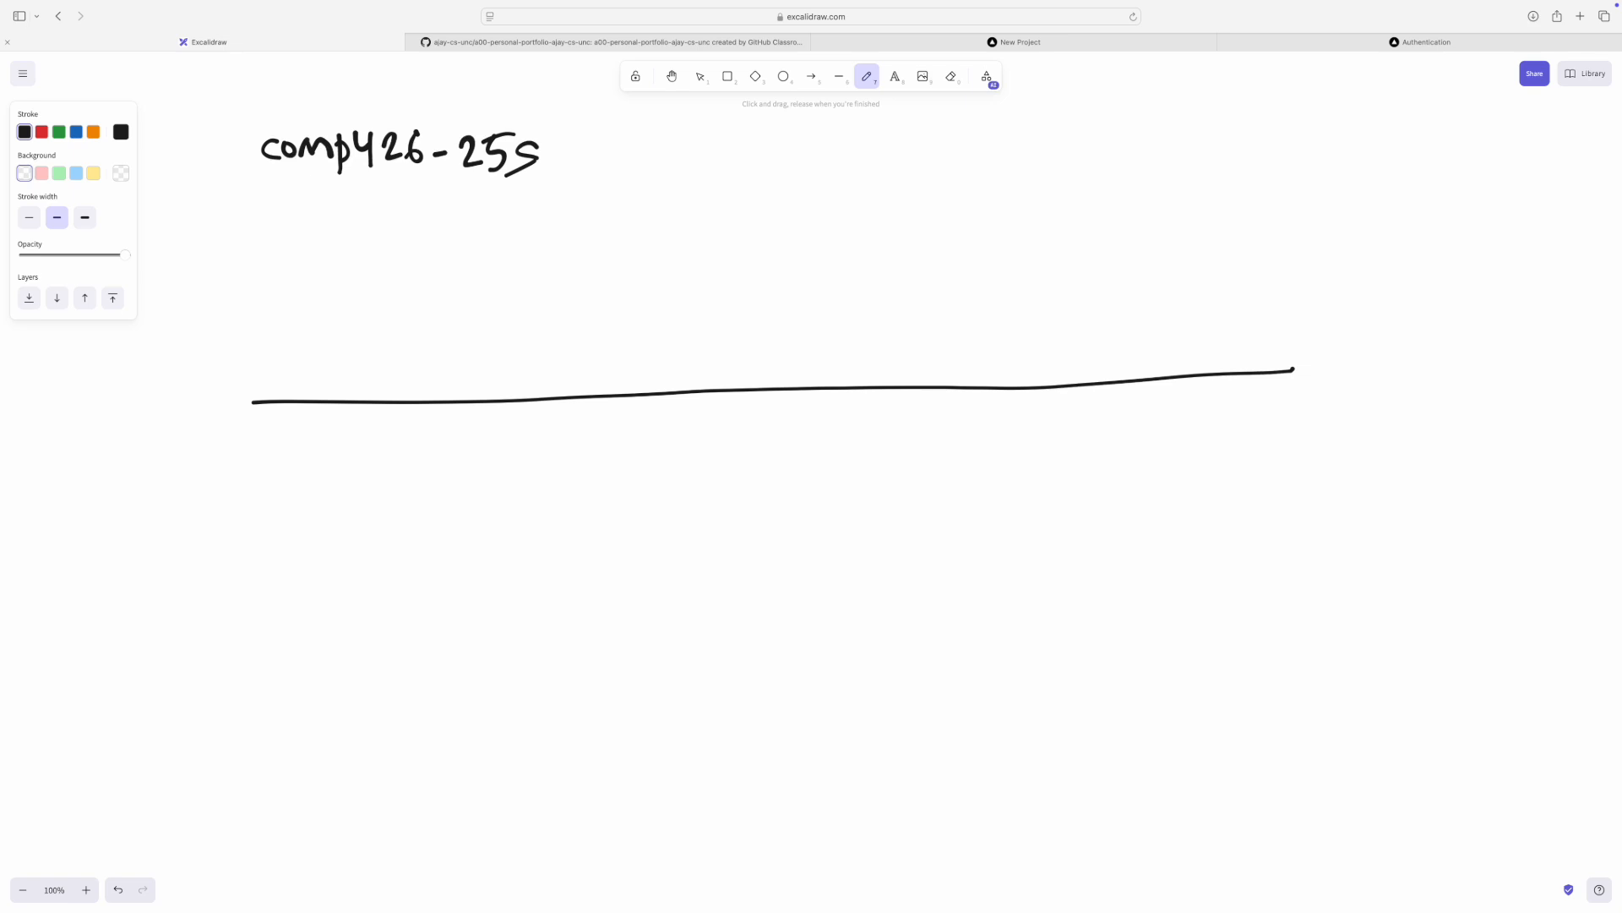
drag(255, 439, 280, 481)
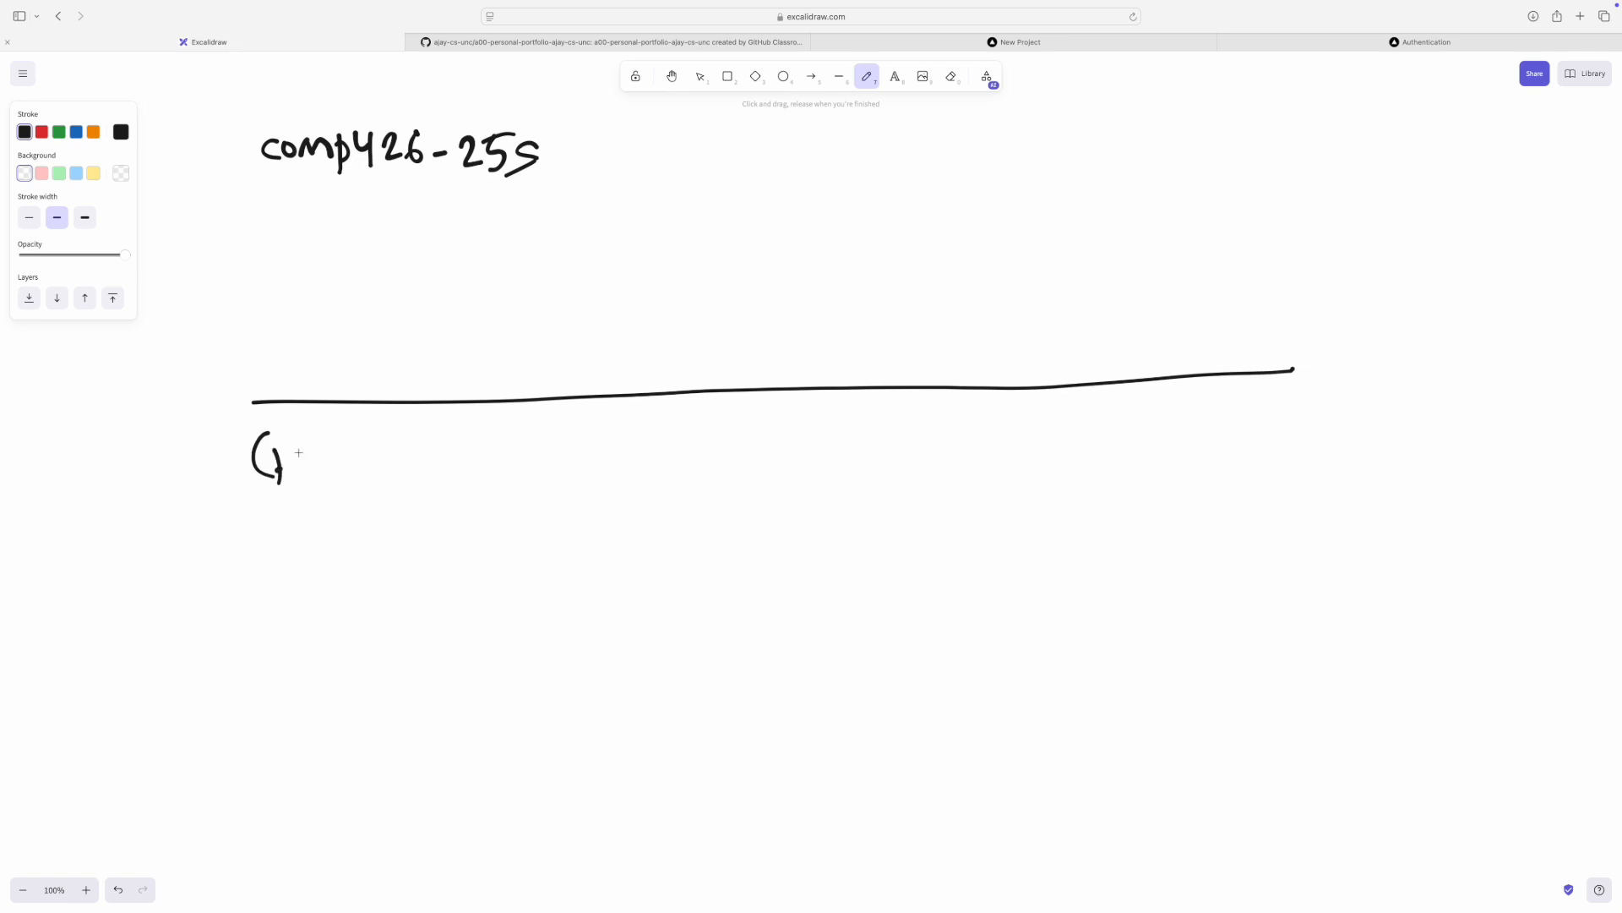
drag(285, 461, 439, 445)
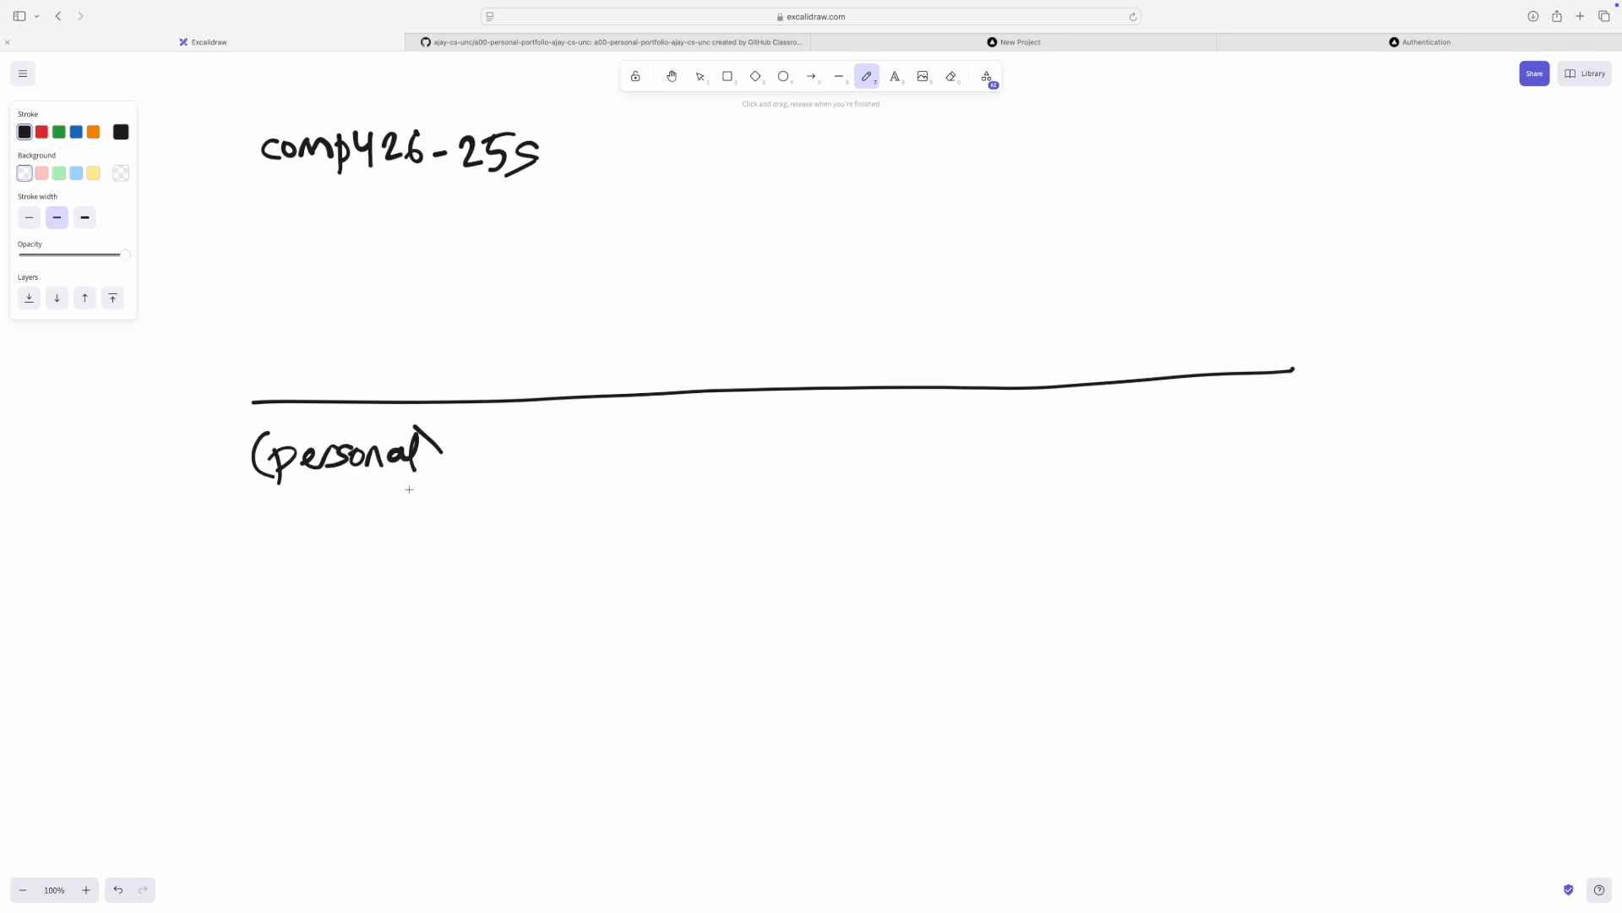
drag(439, 429, 429, 481)
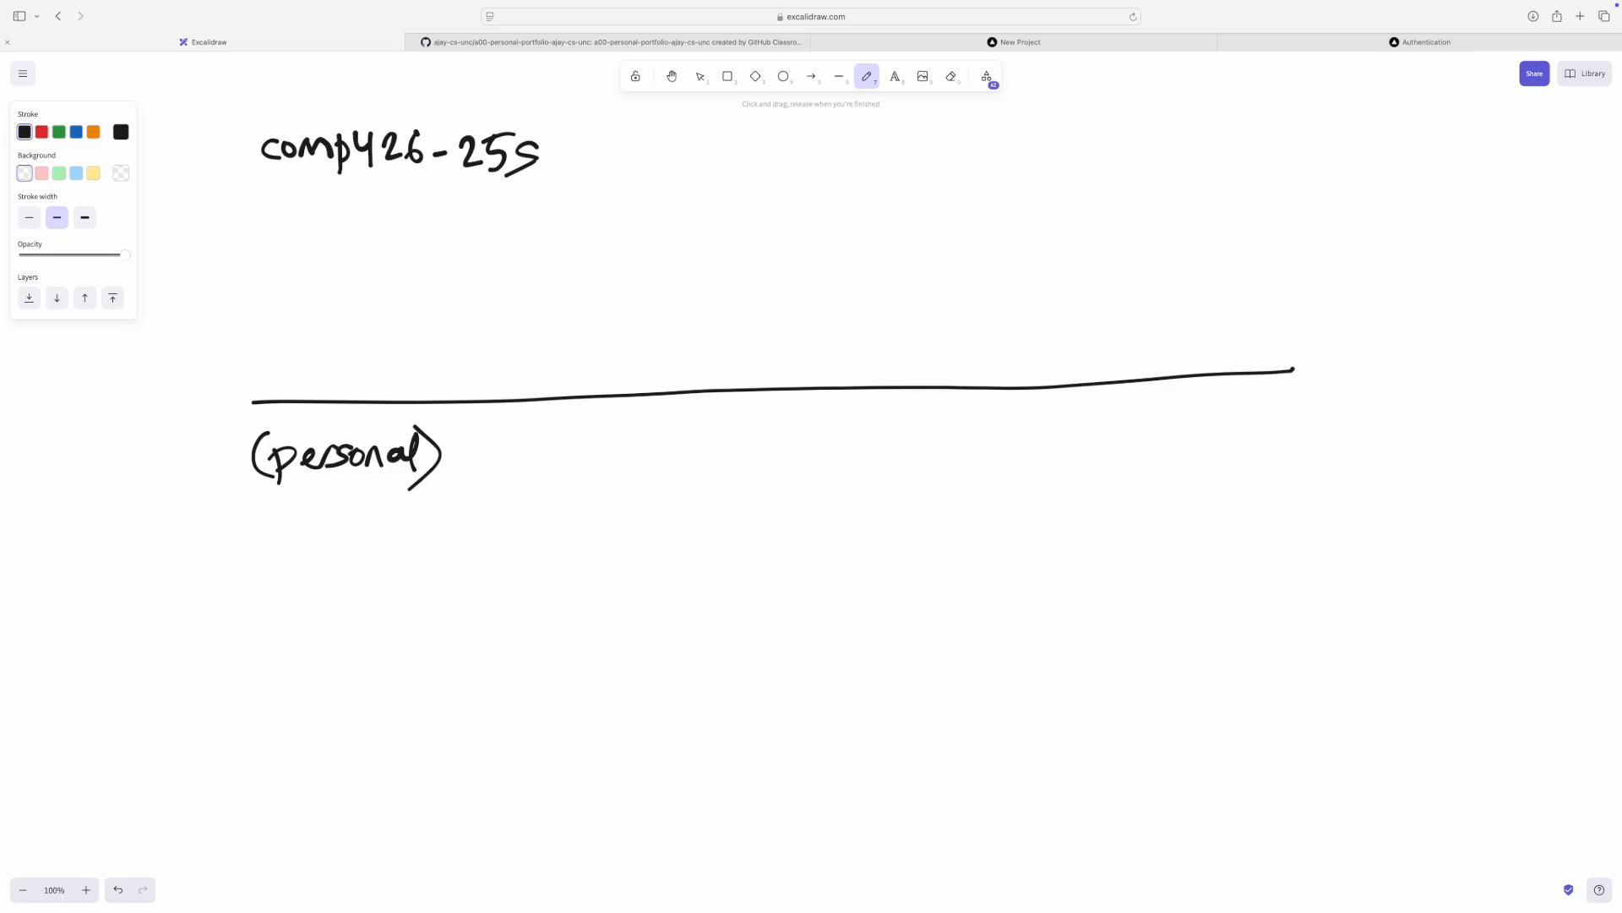
- Sketch an 'a00 repo' box, then a blue fork arrow down to an a00 fork box
drag(819, 184, 815, 338)
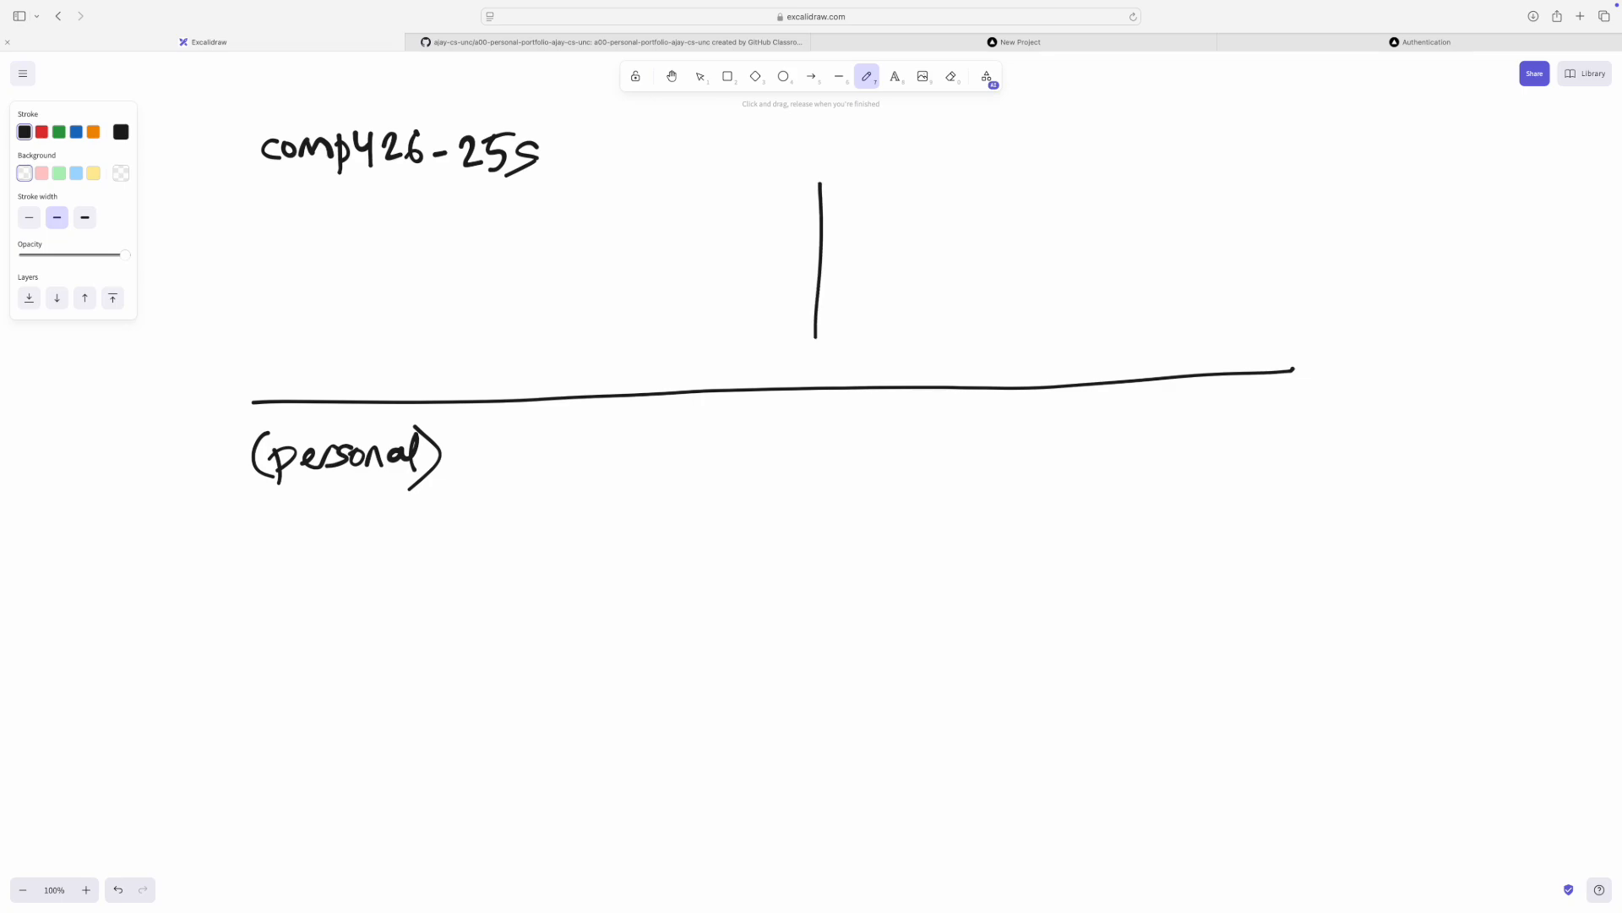
drag(821, 181, 1128, 347)
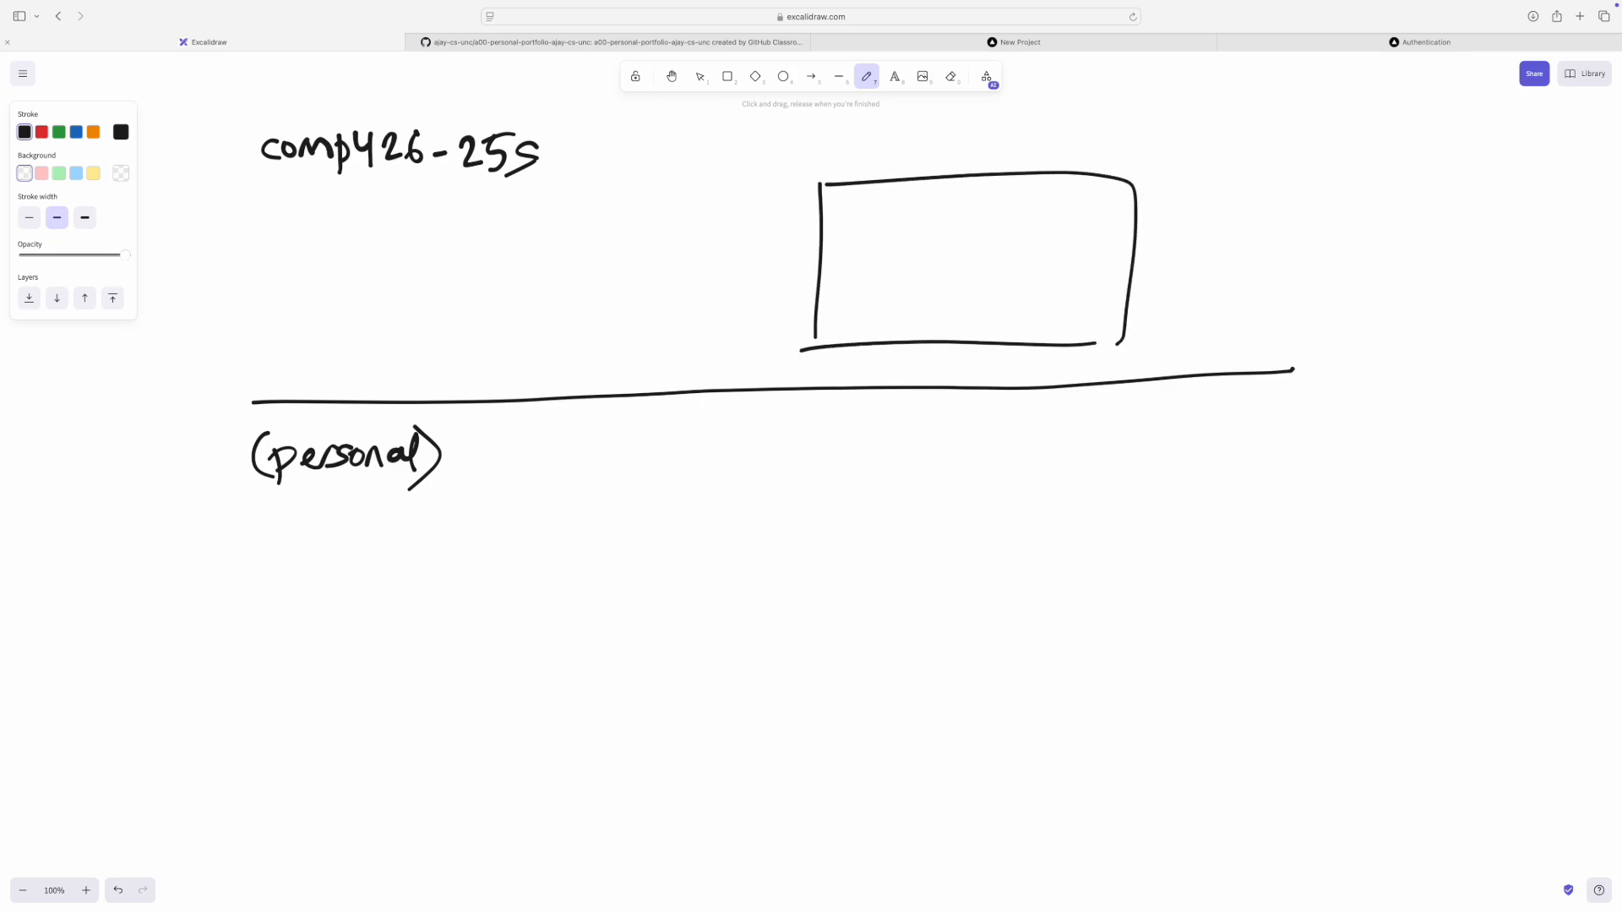
drag(848, 264, 926, 263)
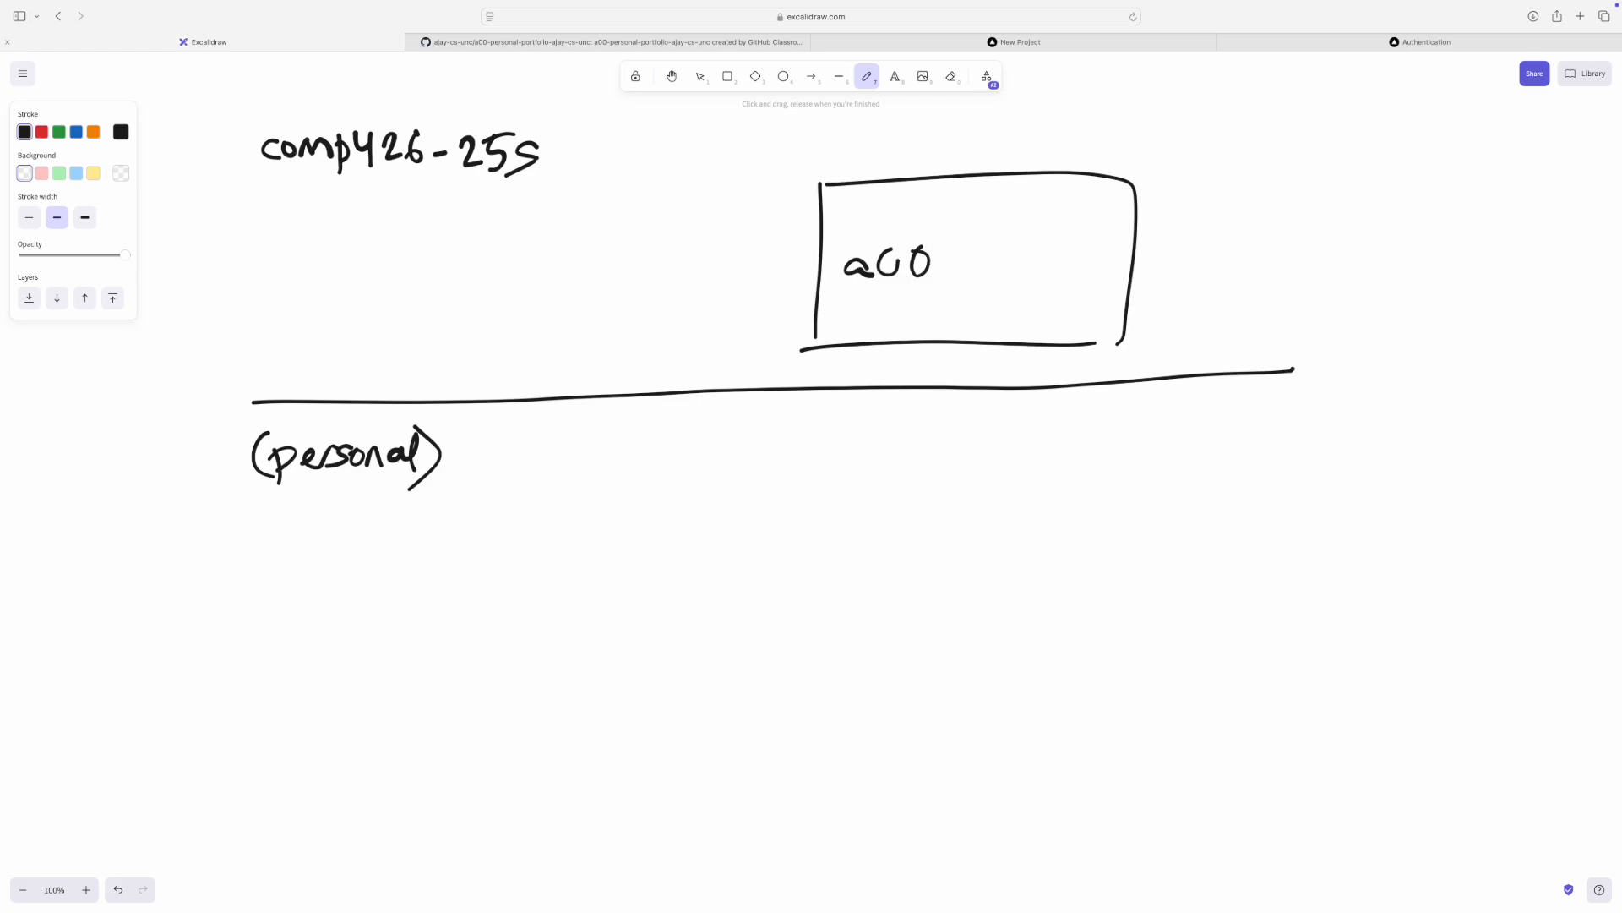
drag(967, 263, 1045, 274)
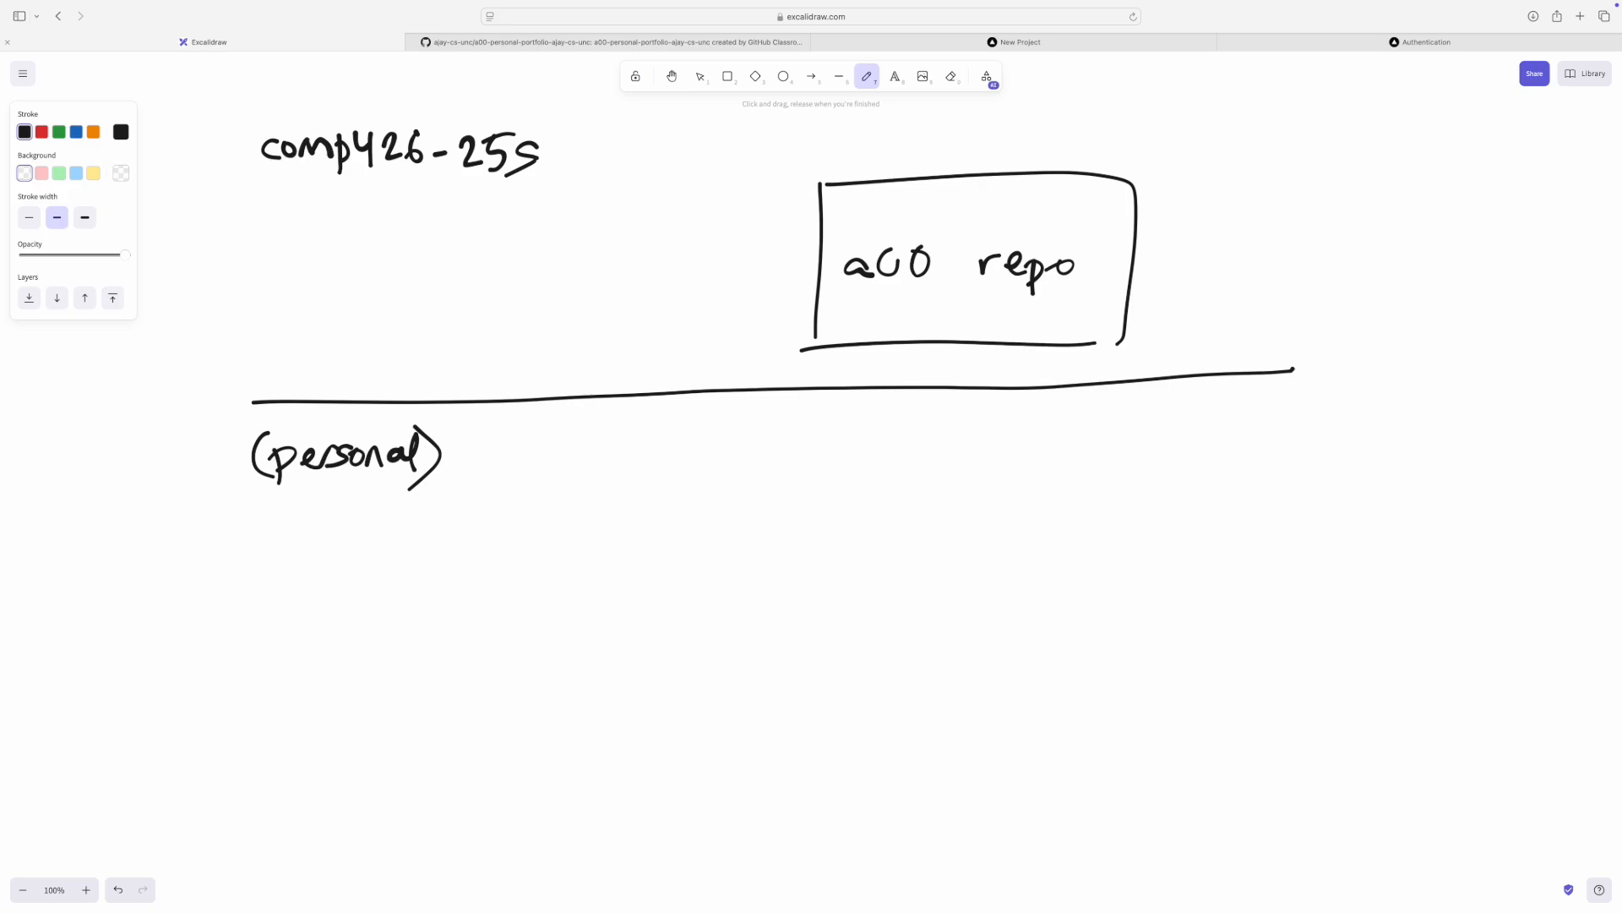
click(75, 132)
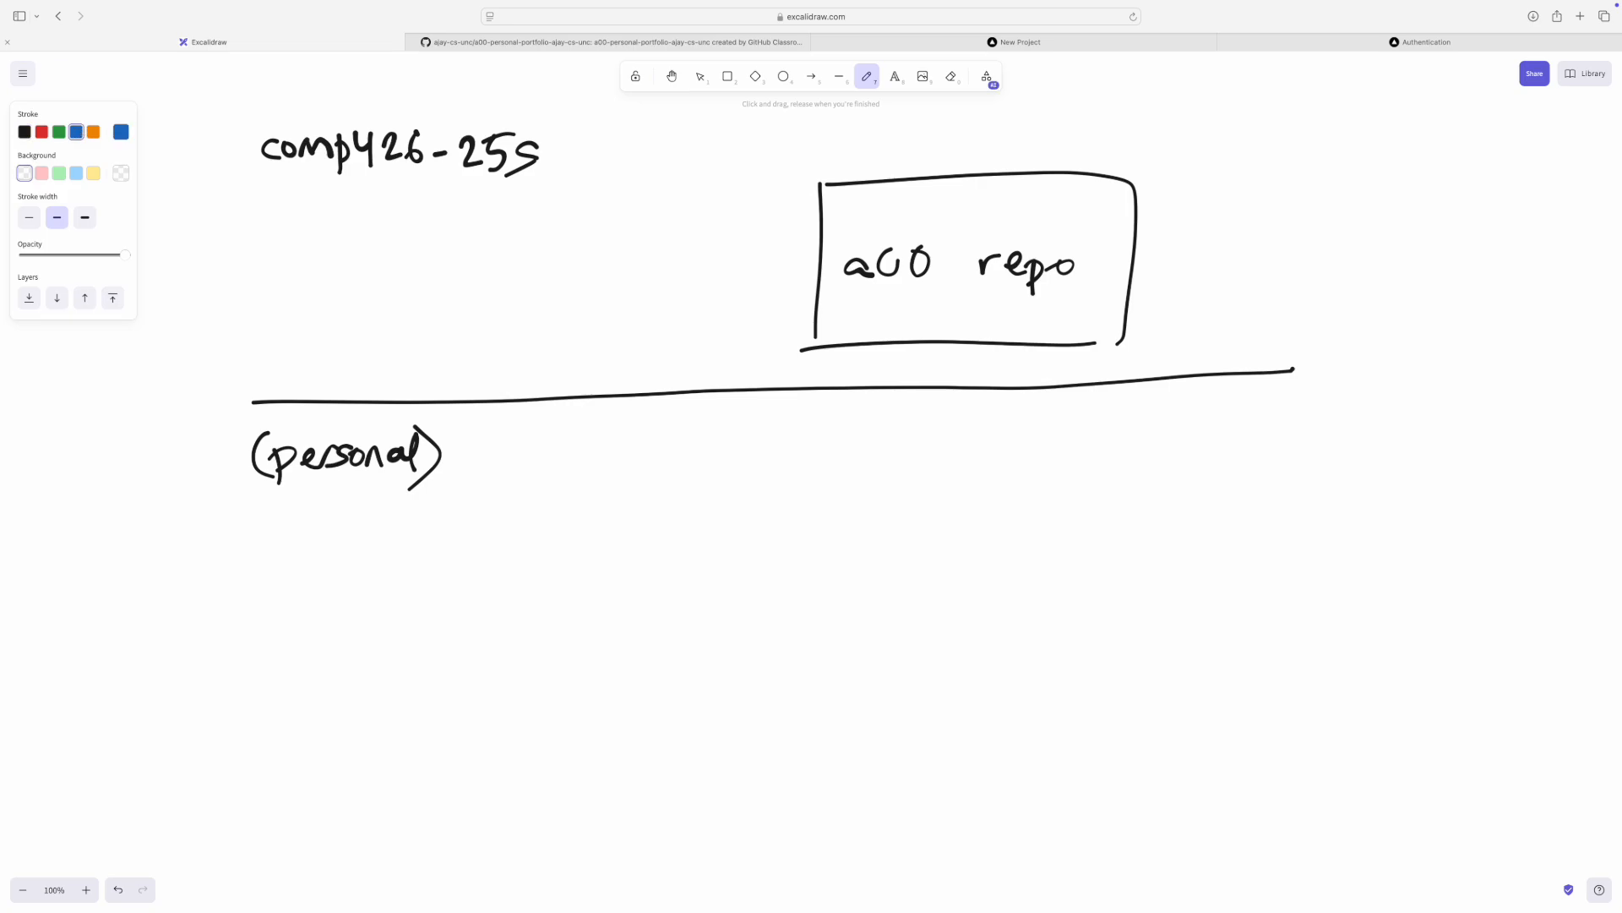
drag(993, 346, 969, 478)
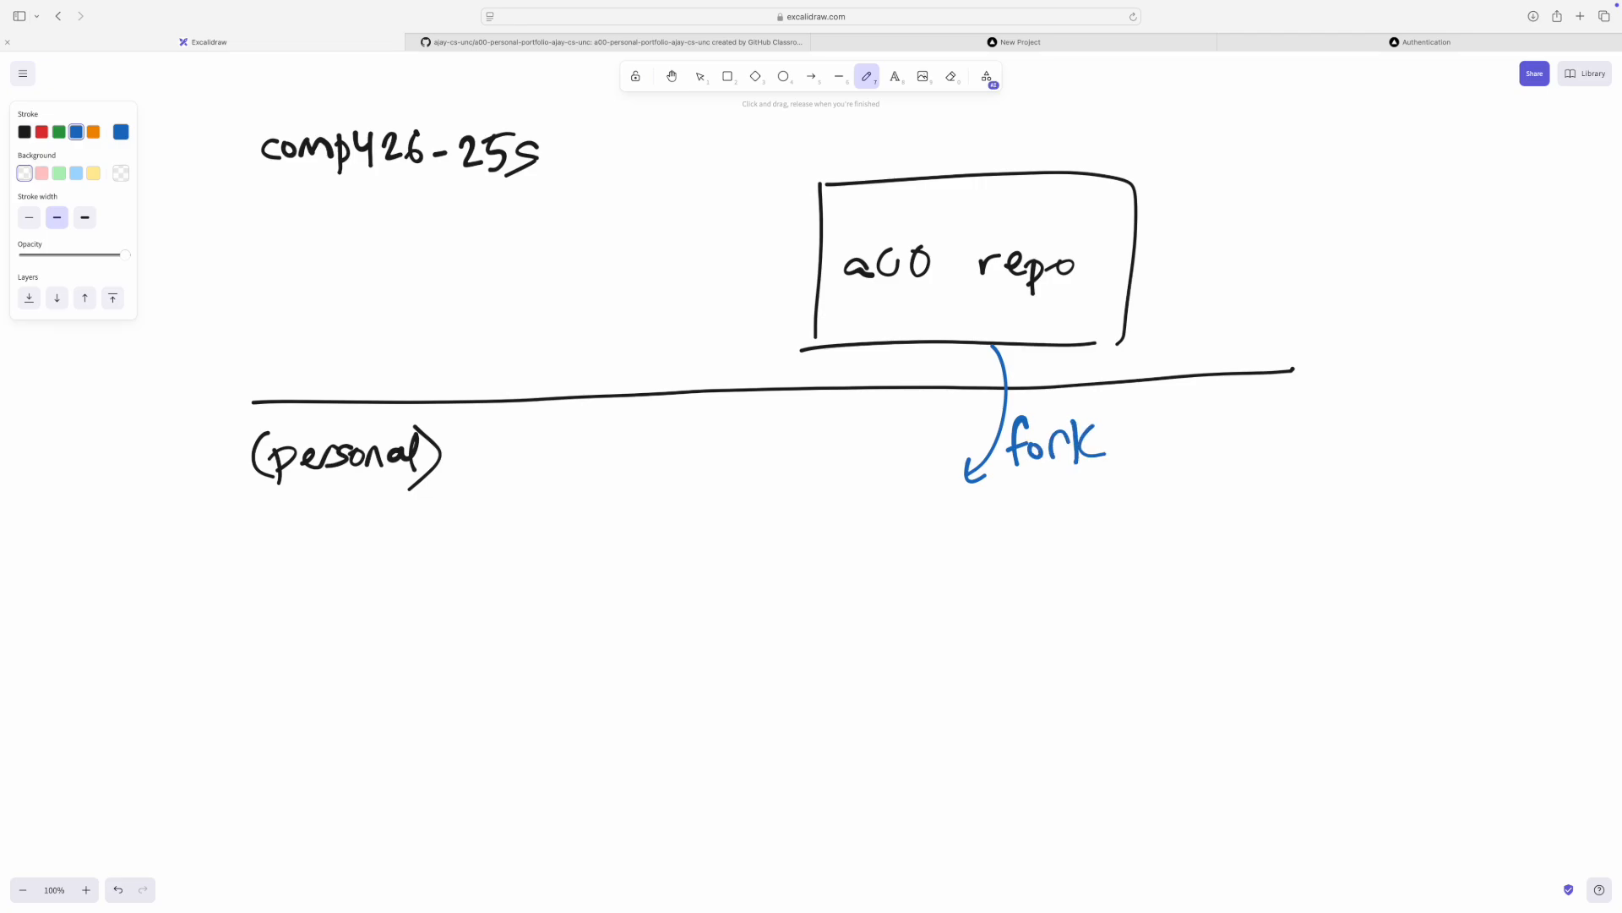
drag(806, 506, 1133, 647)
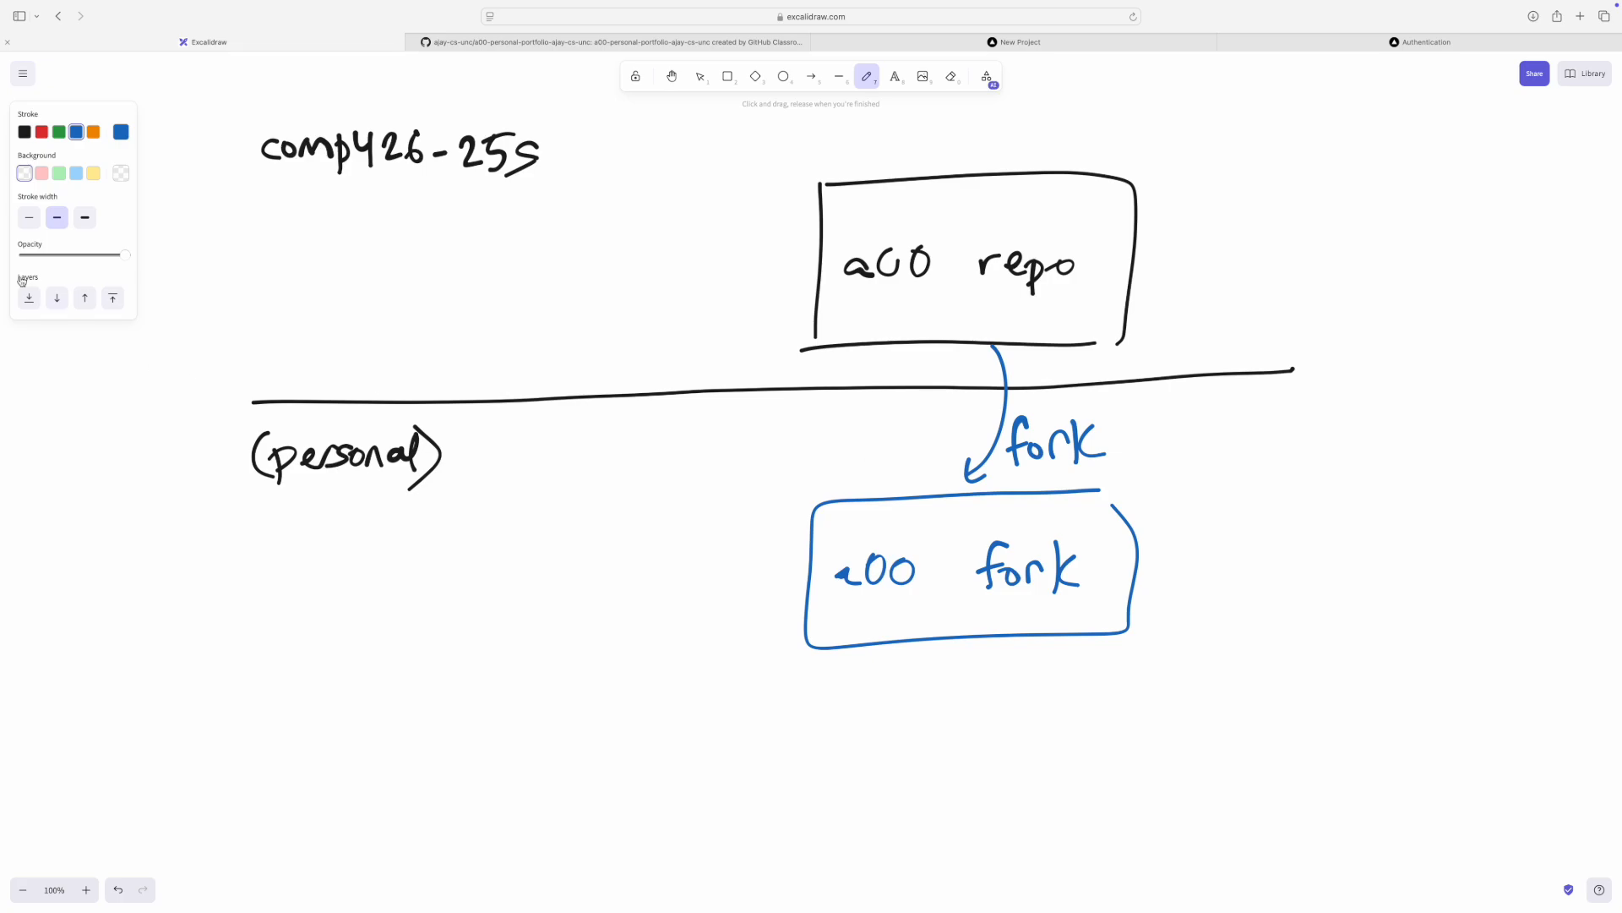
- Write 'deployed' in purple beneath the fork box's star
click(120, 132)
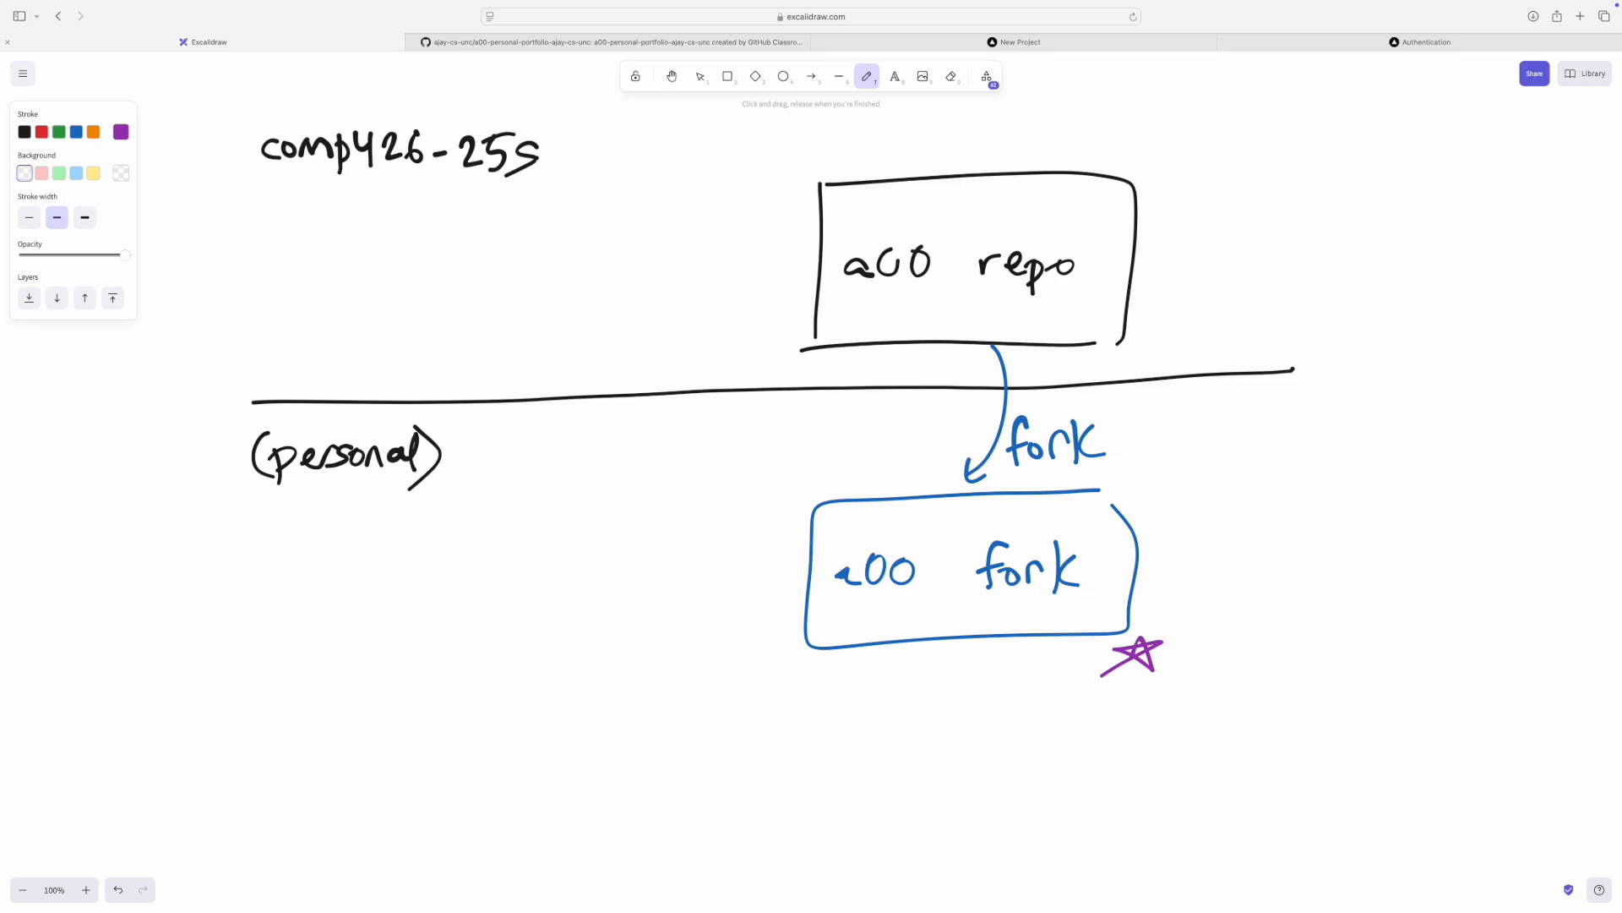
drag(1107, 714, 1169, 724)
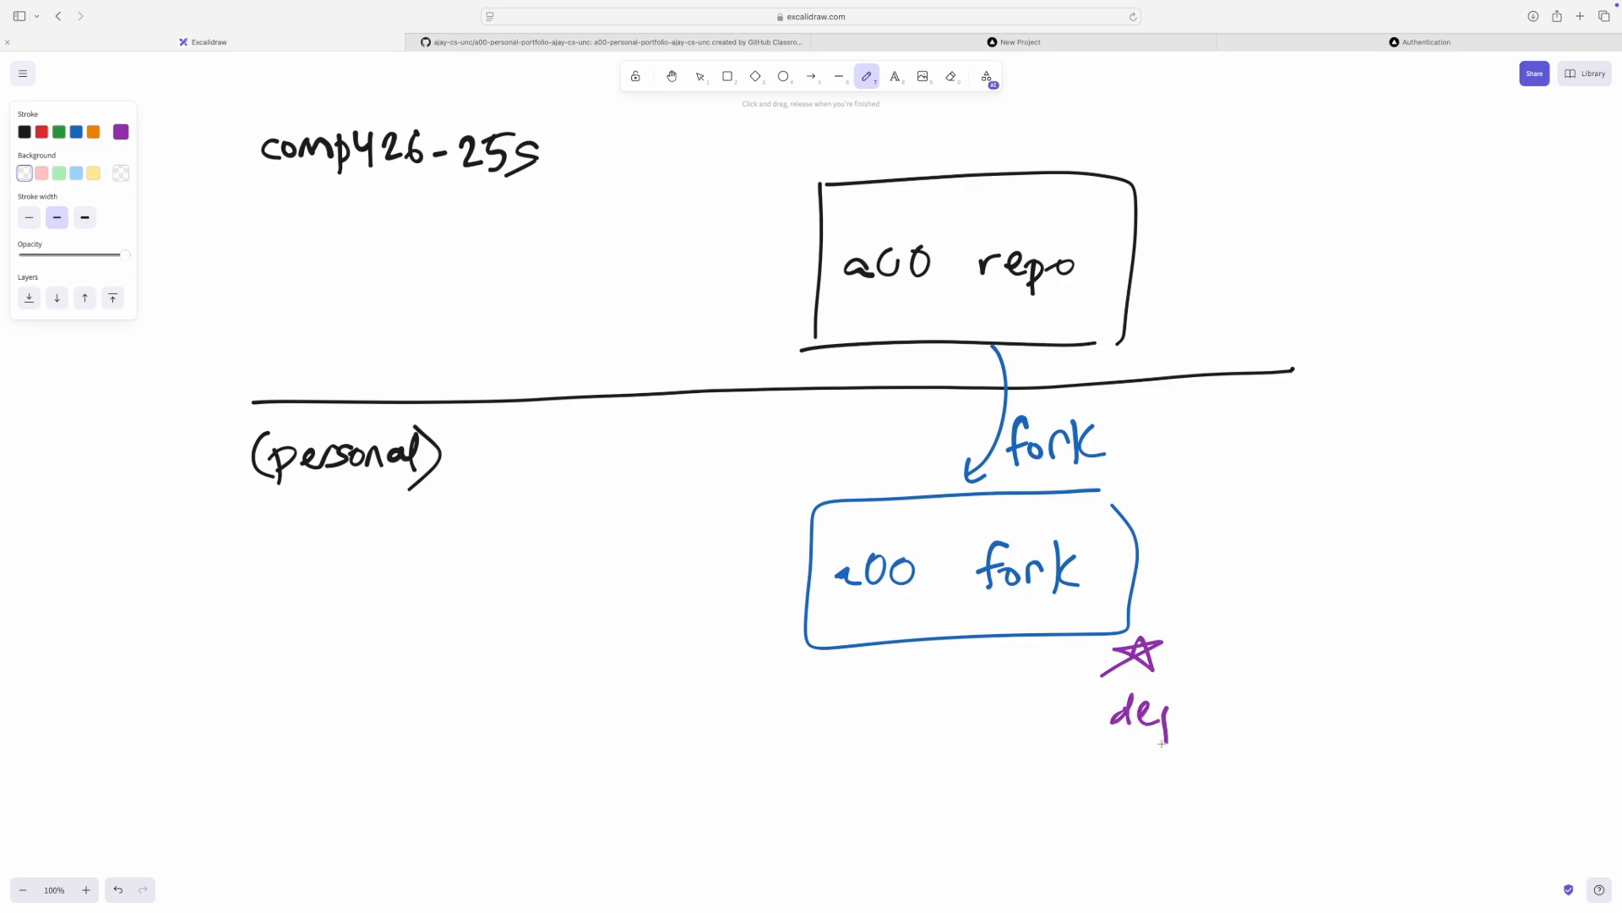
drag(1175, 719, 1288, 714)
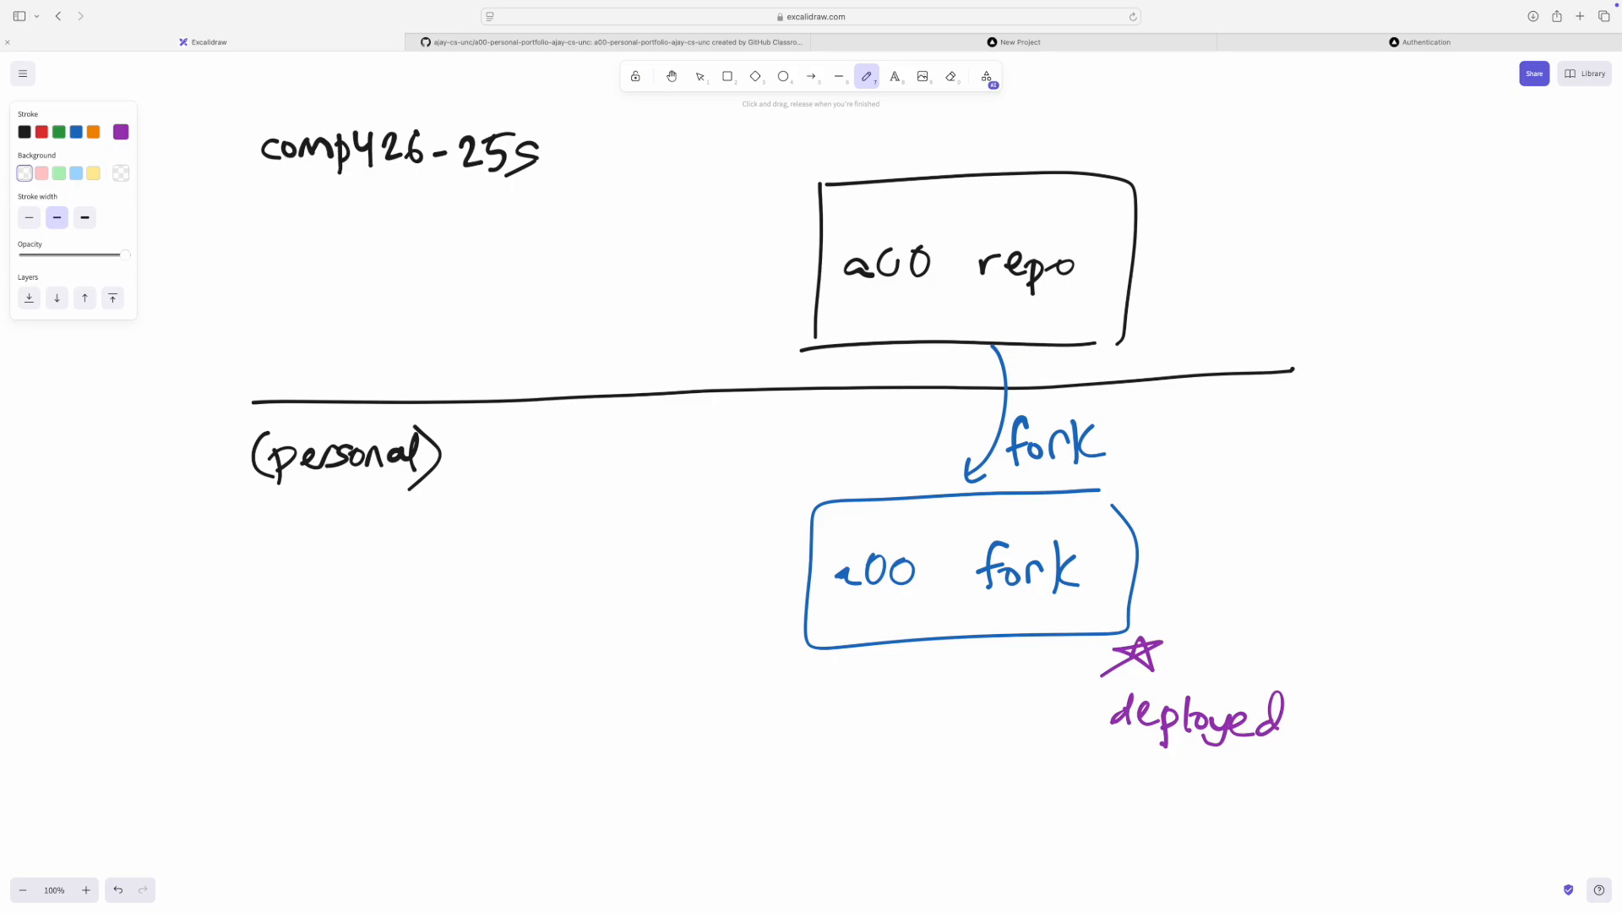
- Label the repo 'working' in orange and draw a green arrow from repo down to fork
click(121, 131)
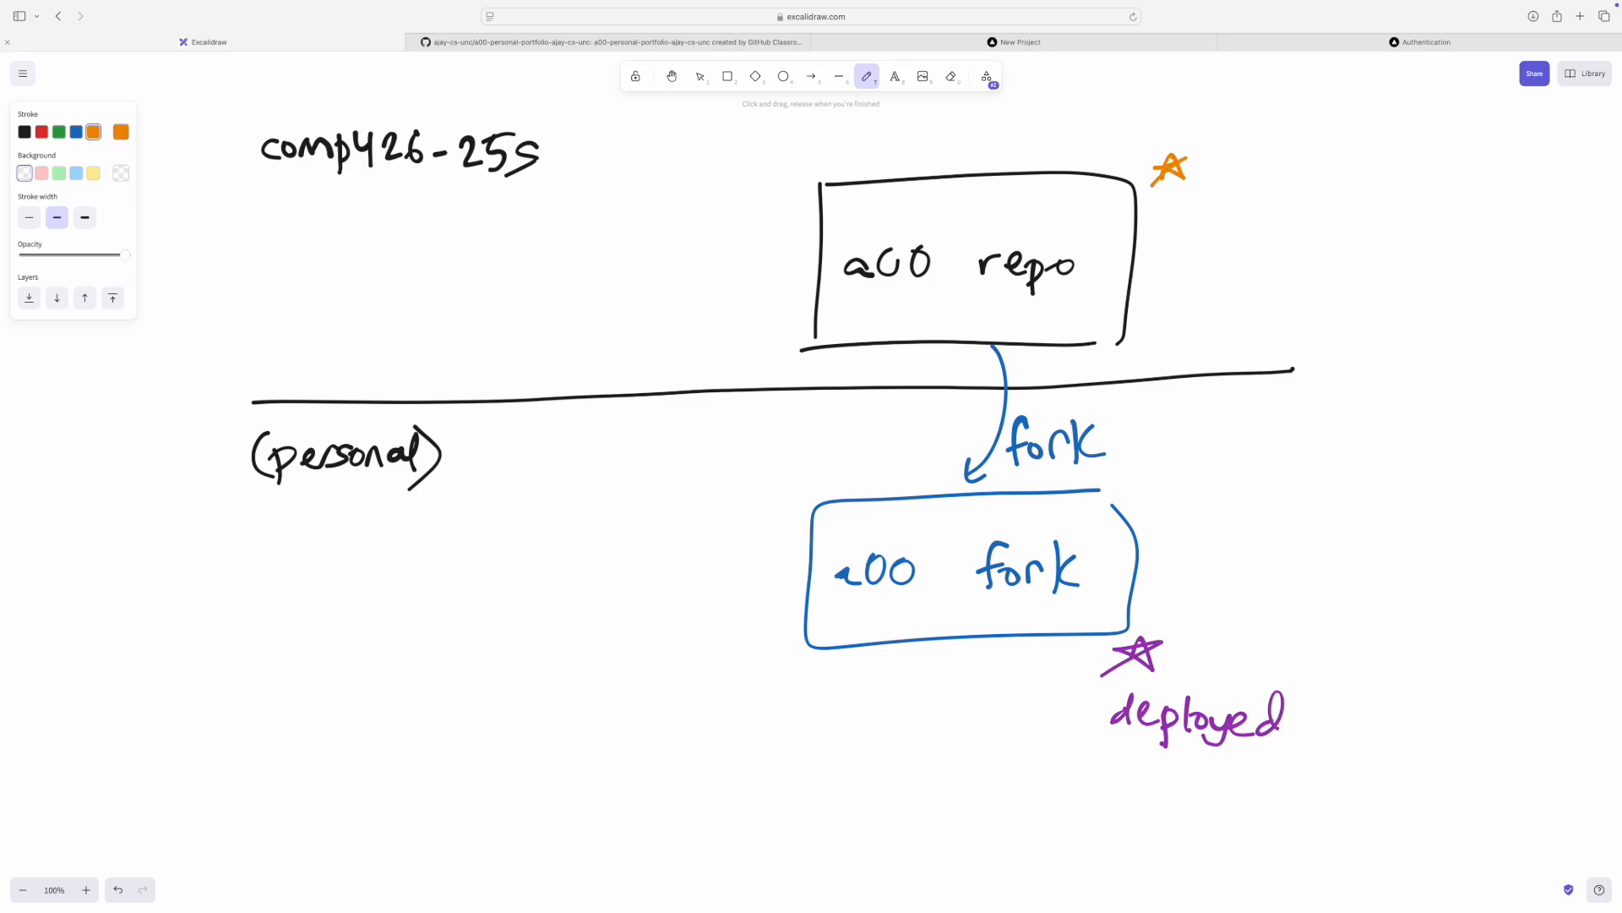
text(workin)
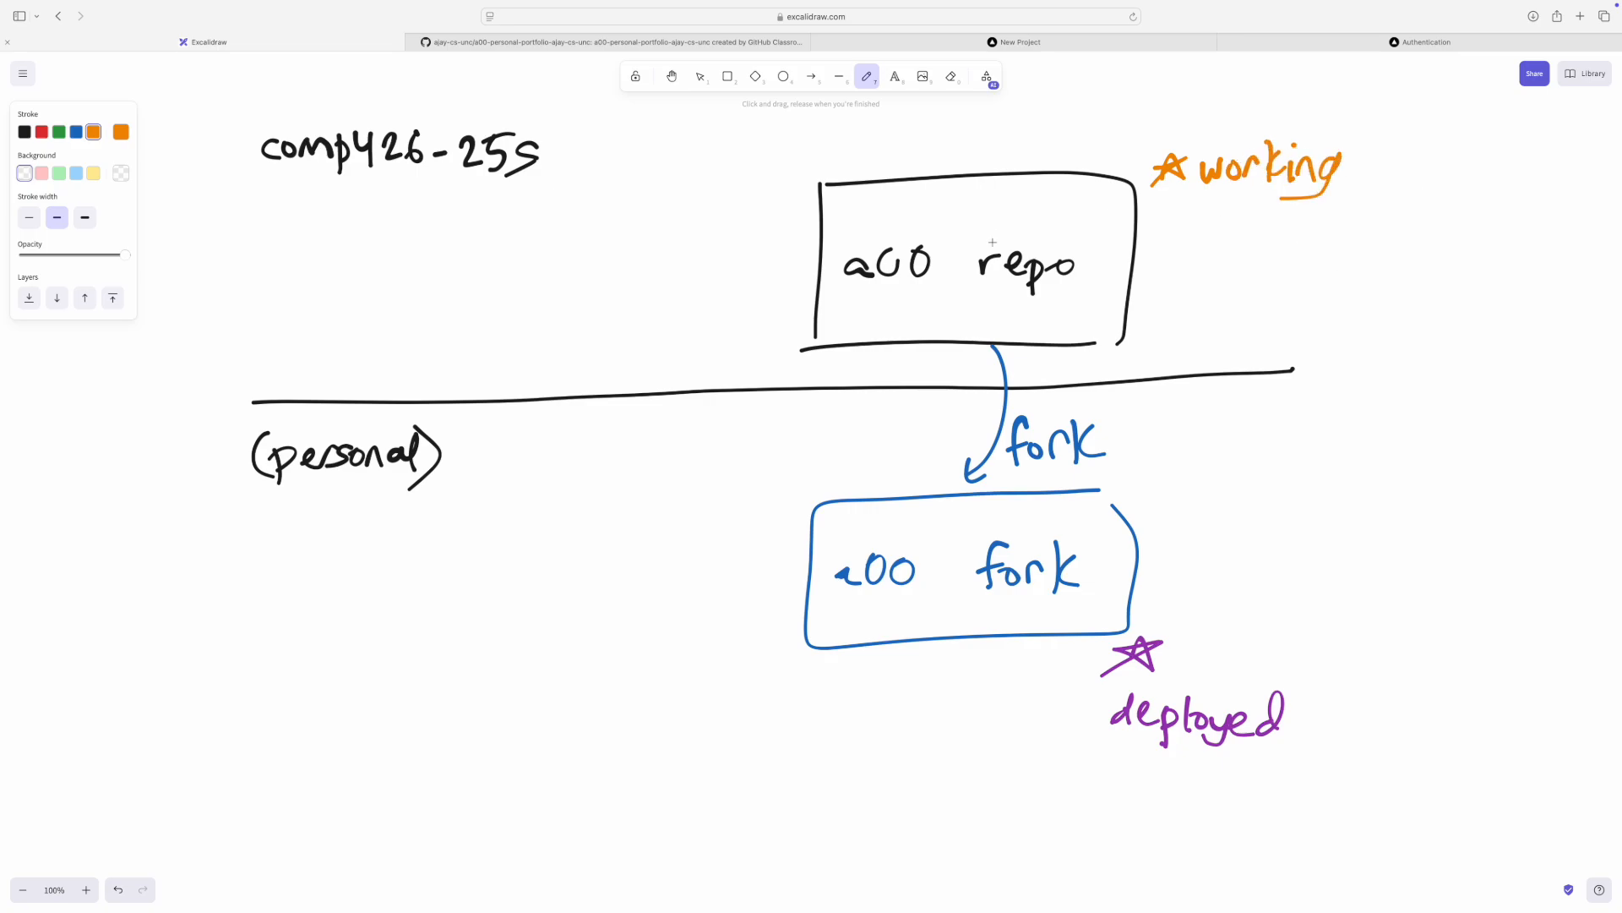
mouse_move(1251, 642)
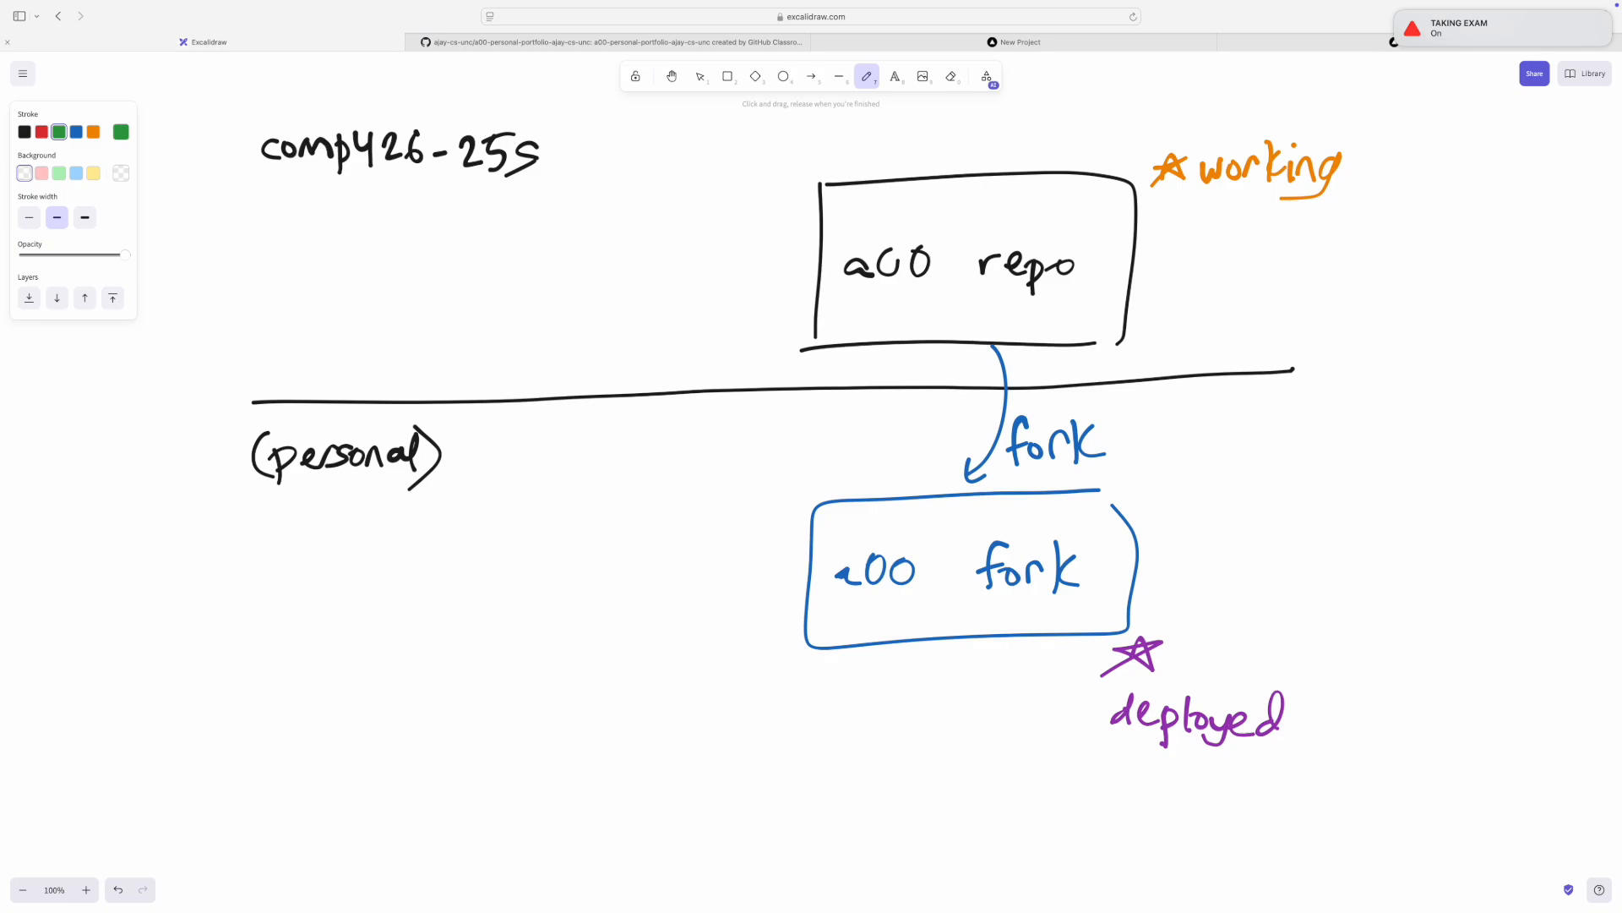
drag(904, 346, 896, 466)
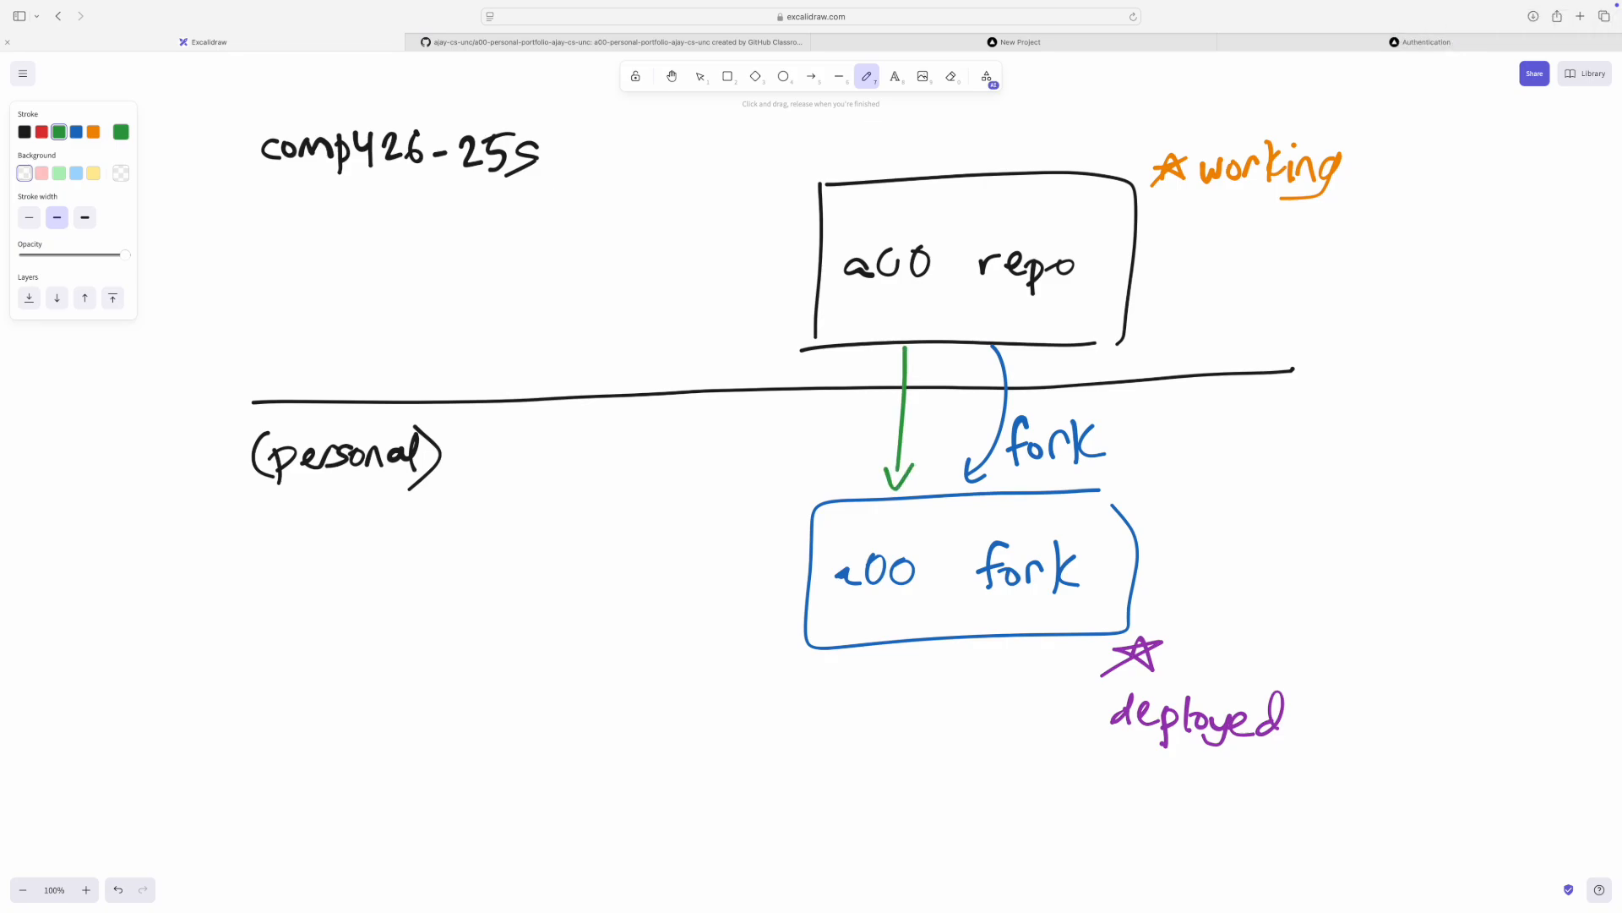
mouse_move(899, 200)
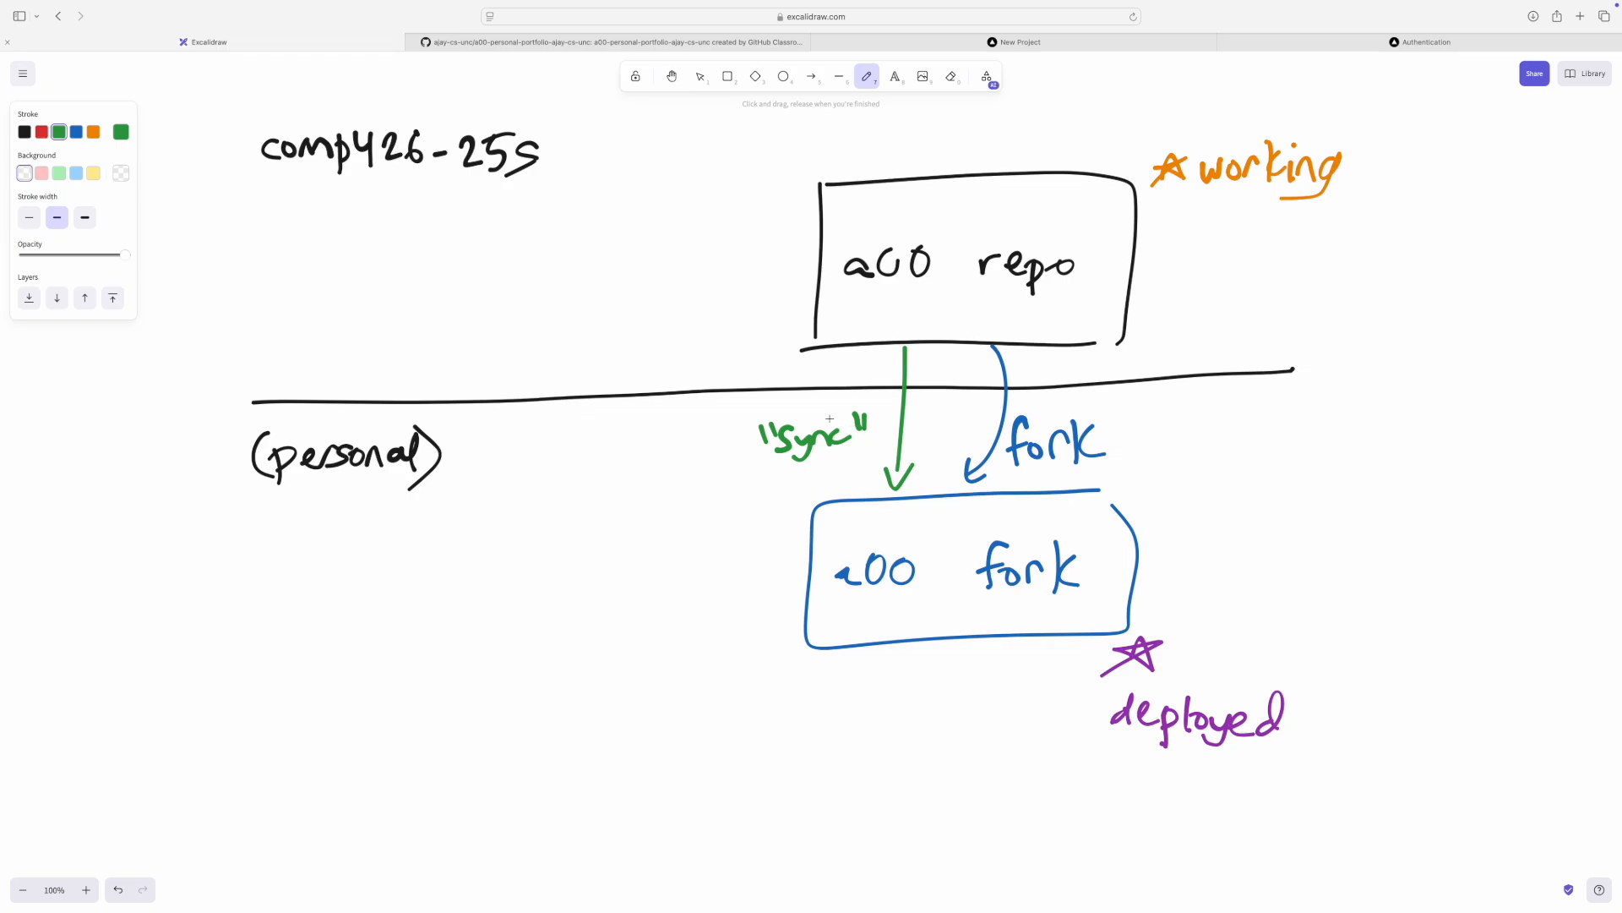
mouse_move(480, 558)
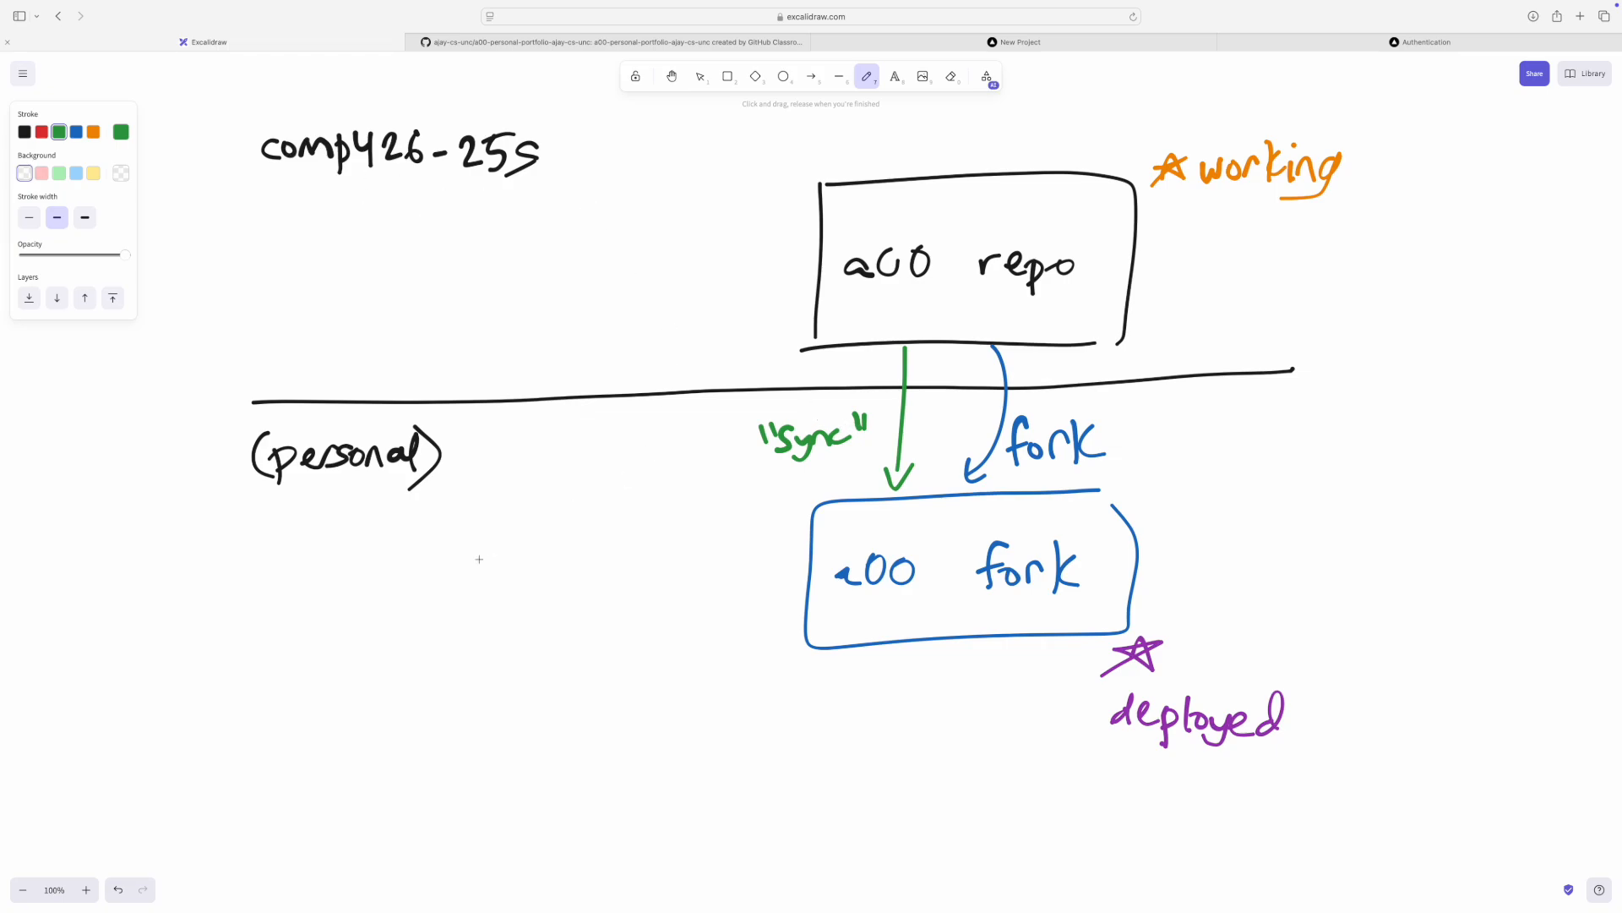
mouse_move(1212, 331)
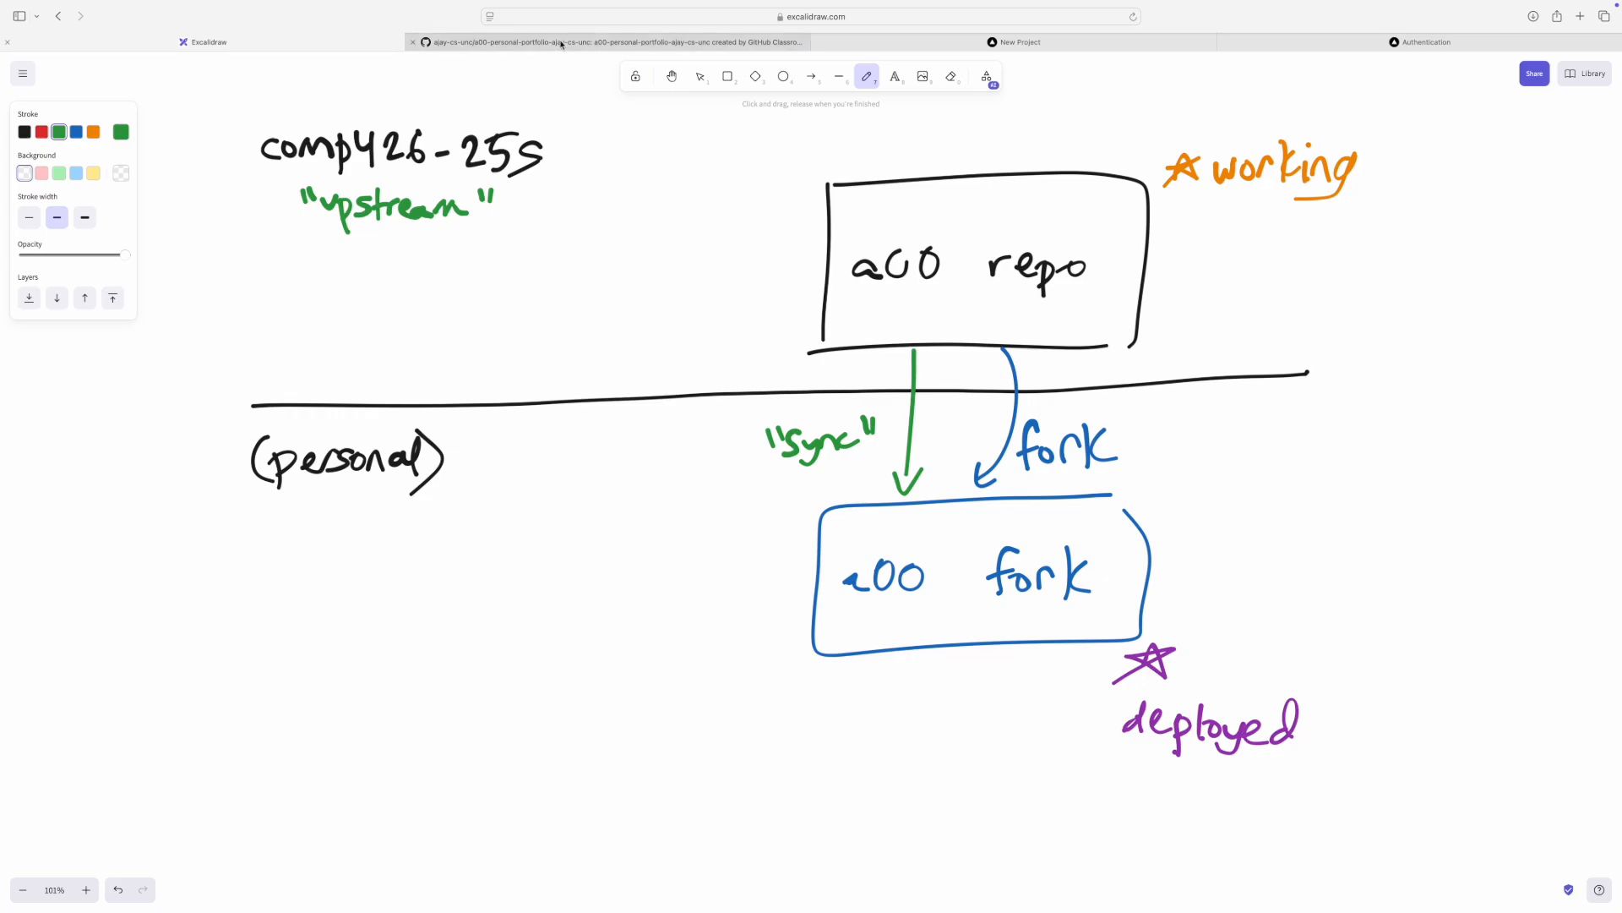
- View the forked a00 portfolio repository on GitHub, then the Vercel new project page
click(610, 43)
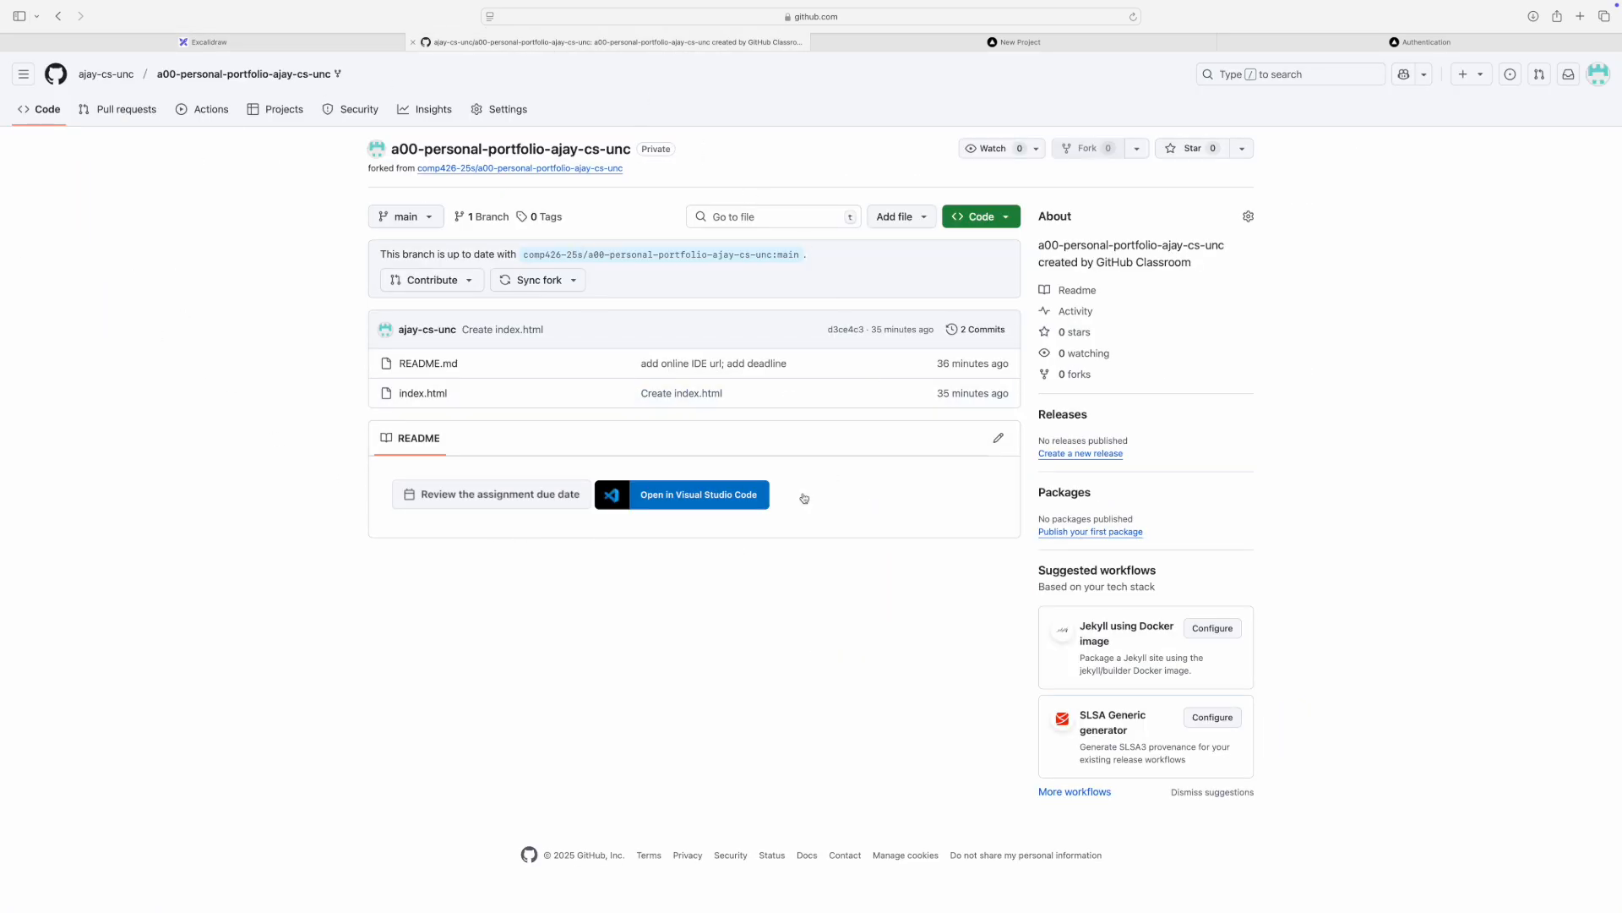
click(1015, 41)
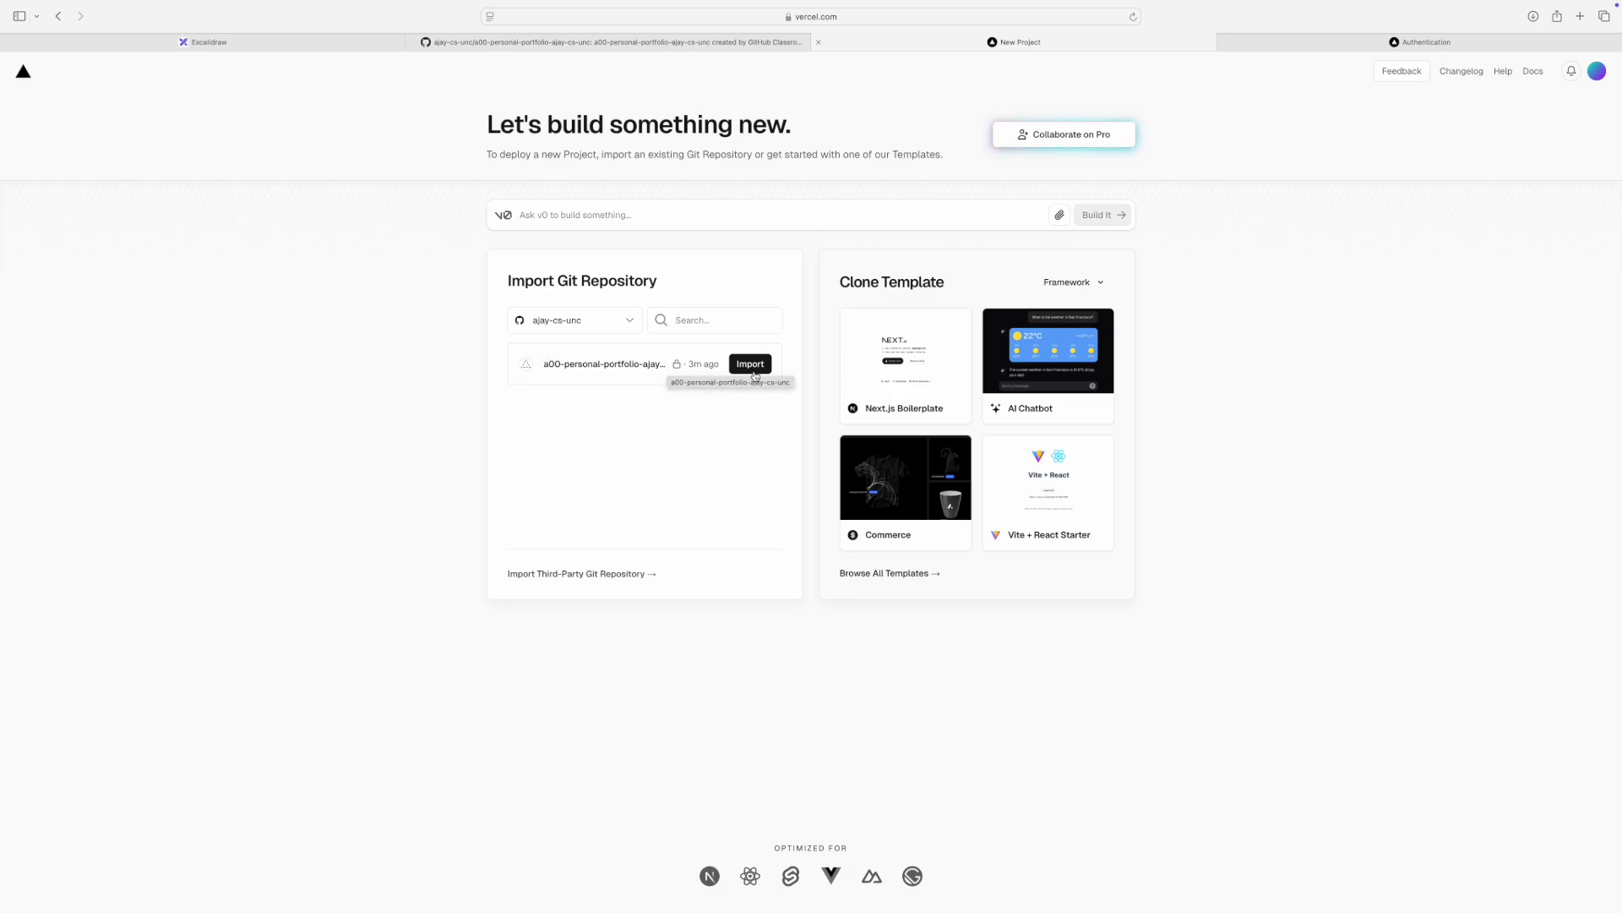
- Import the a00 portfolio fork into Vercel with the Other preset and deploy it
click(749, 363)
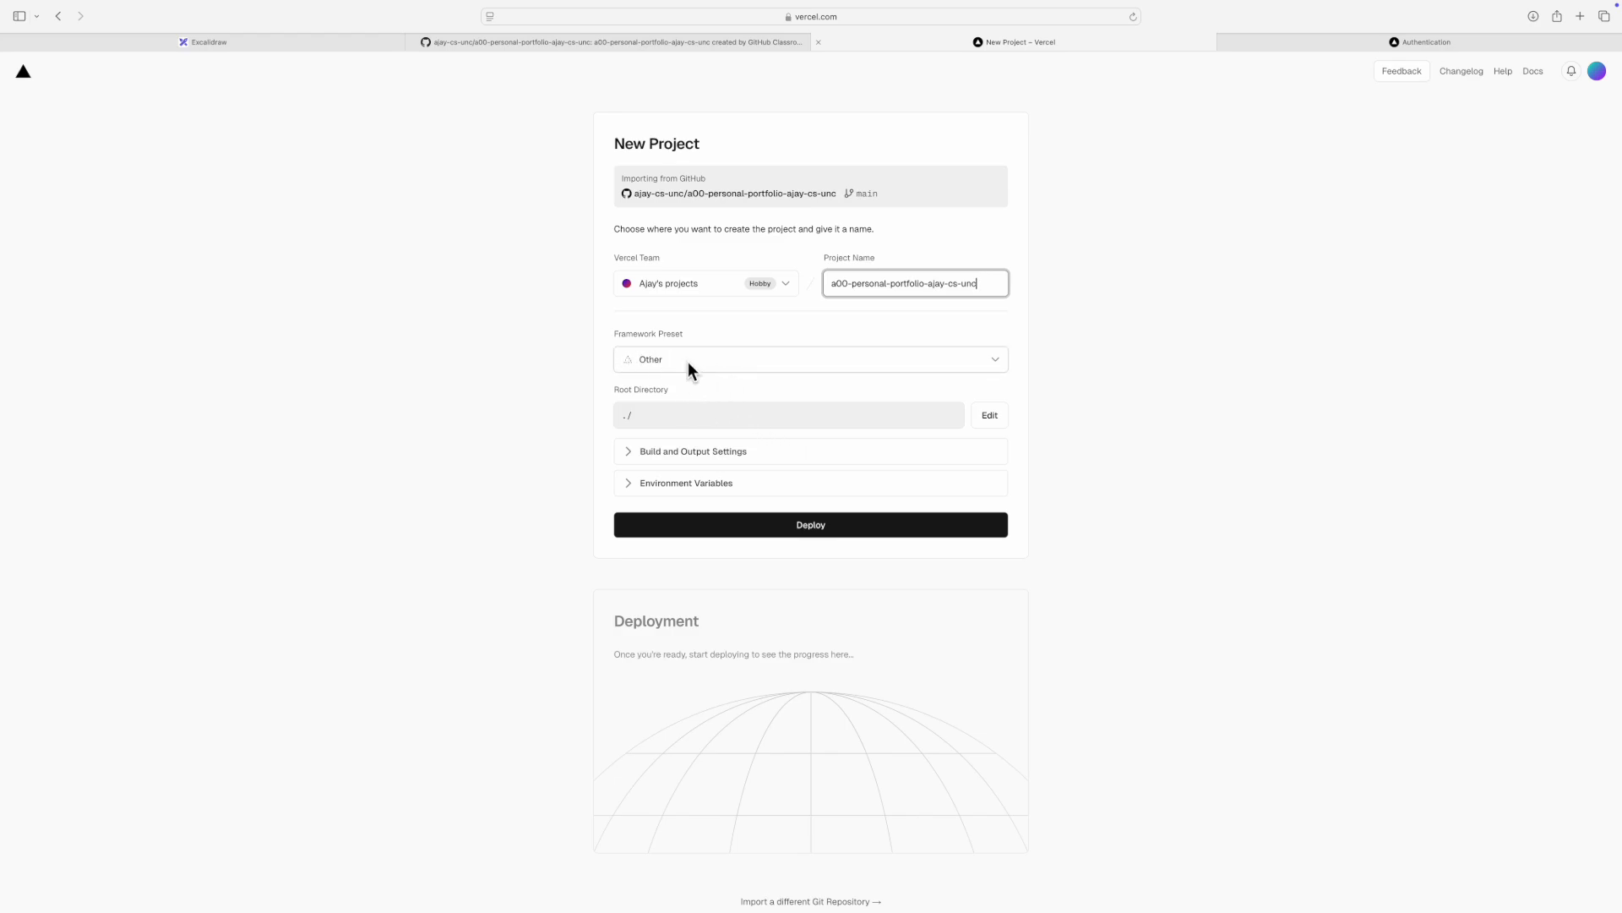
click(811, 359)
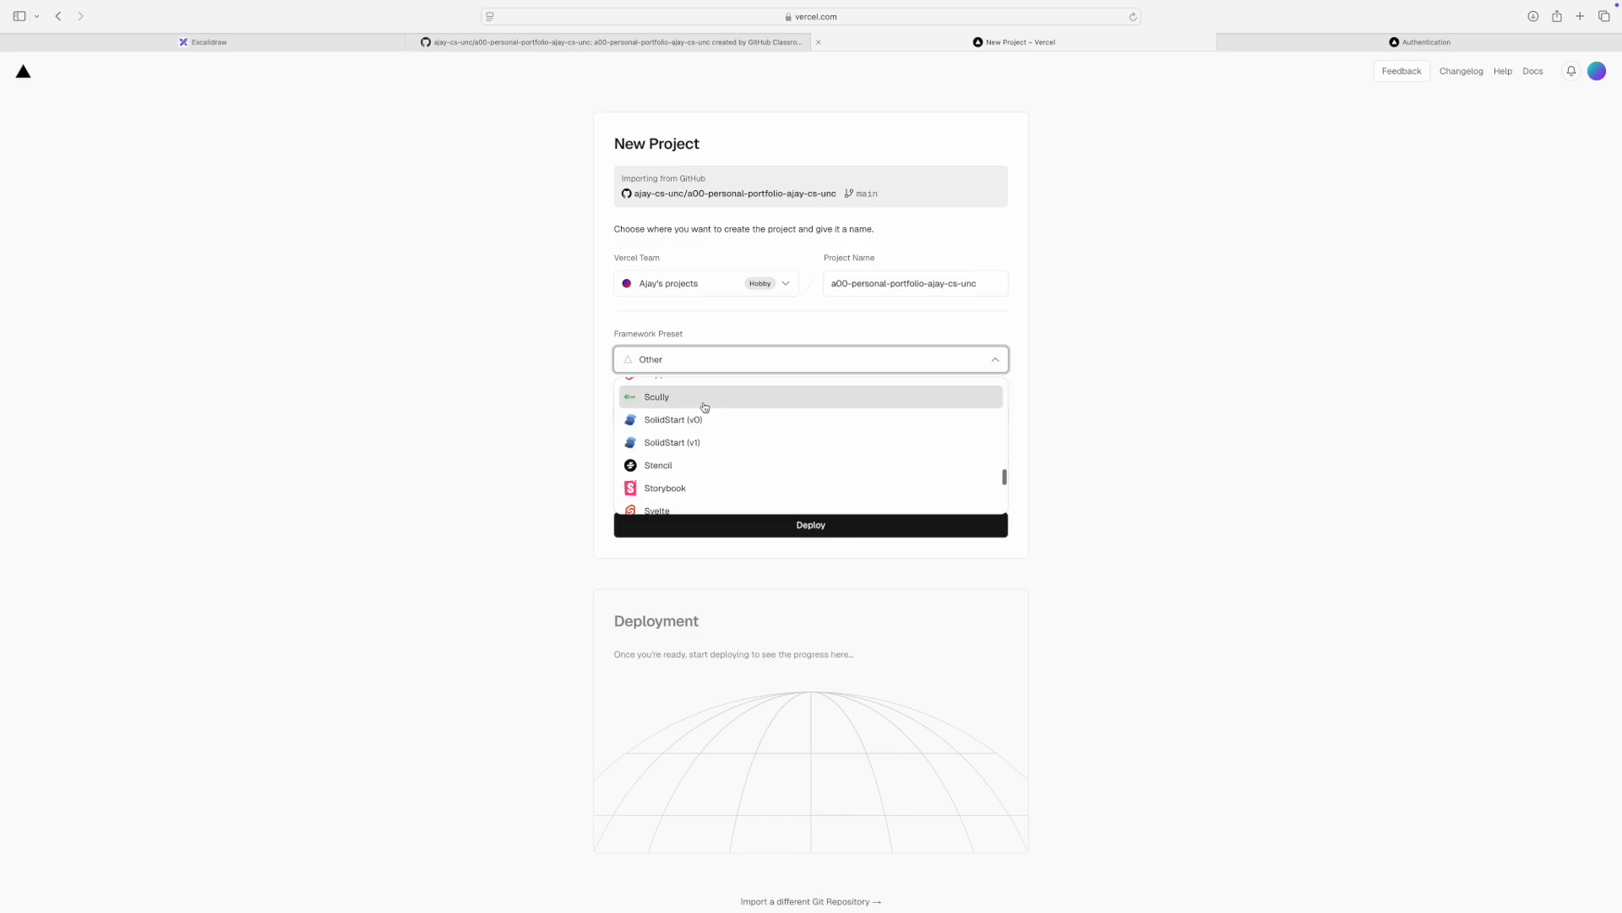
scroll(down, 3)
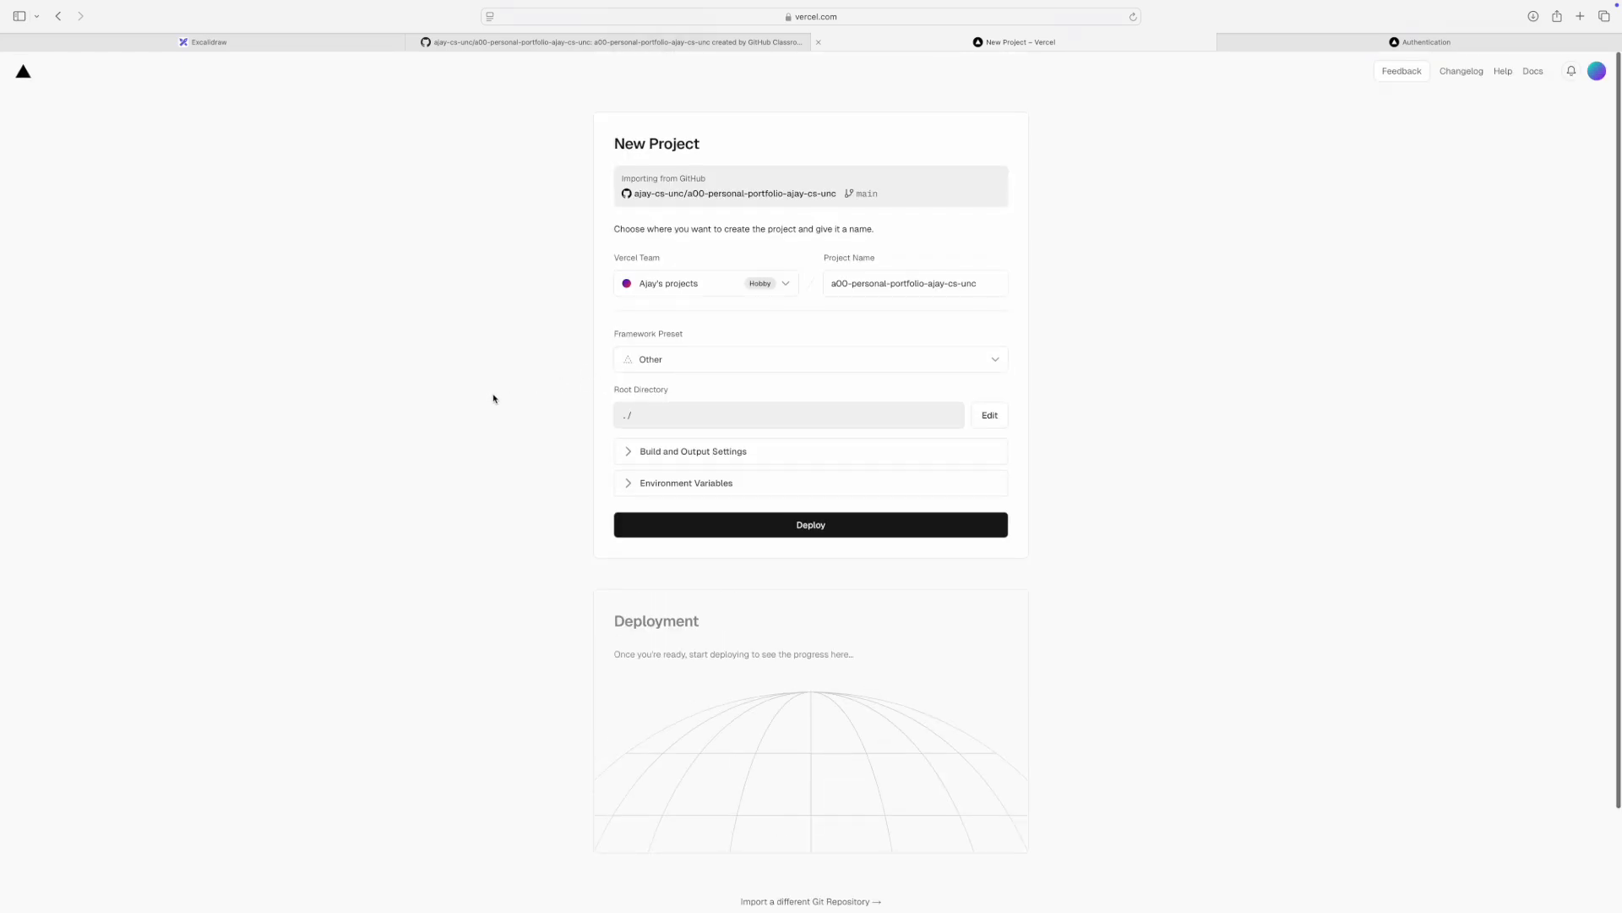
mouse_move(480, 388)
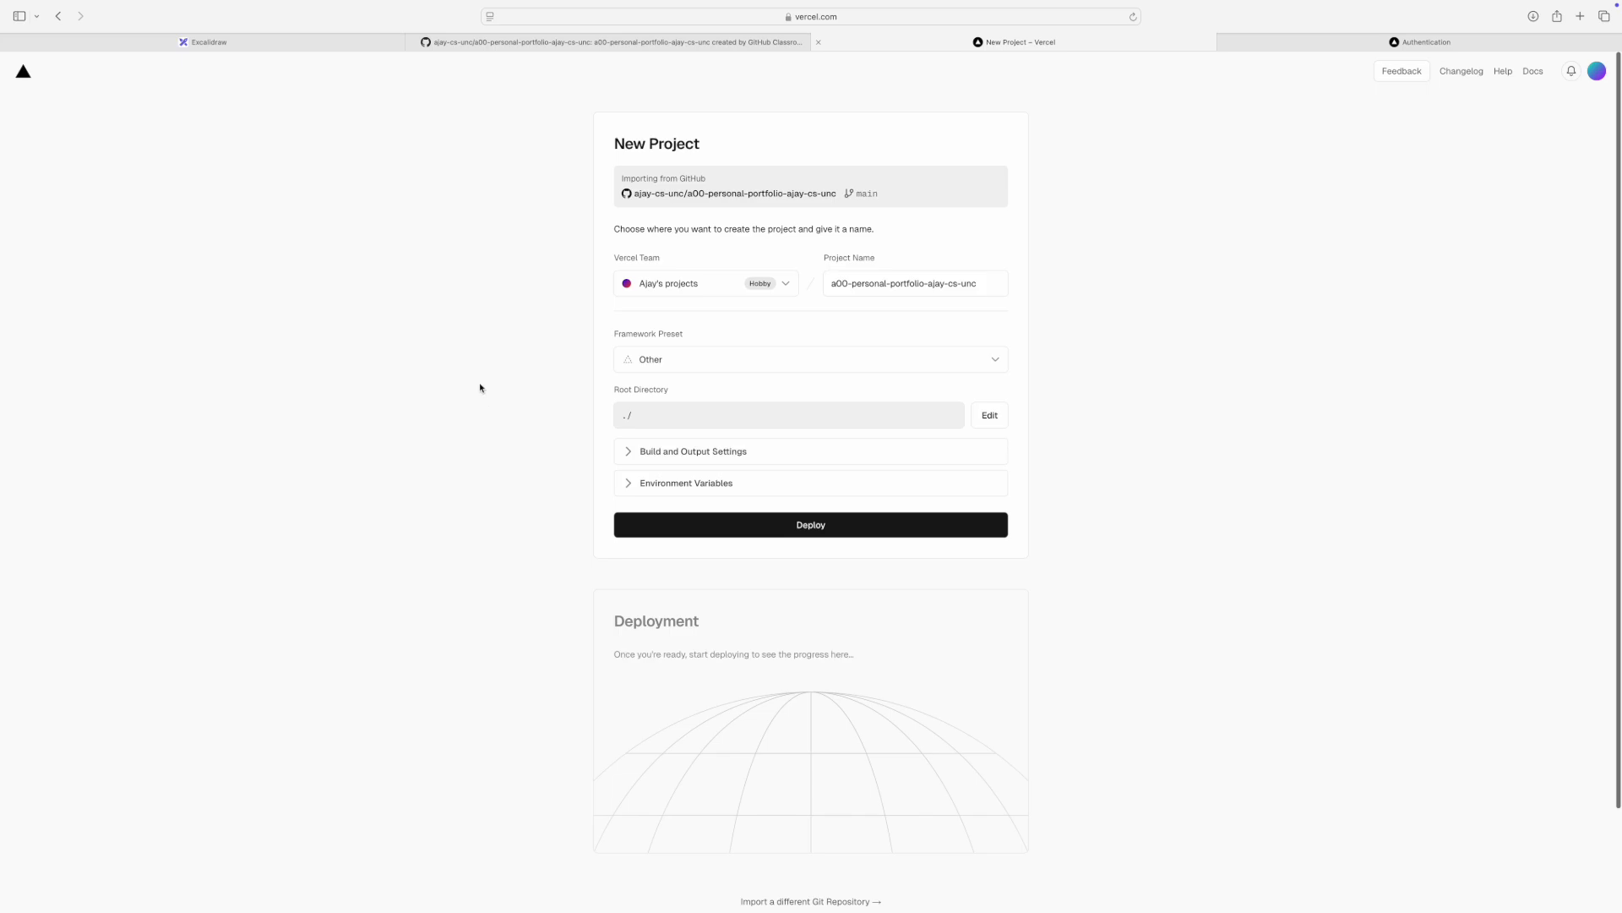
click(811, 525)
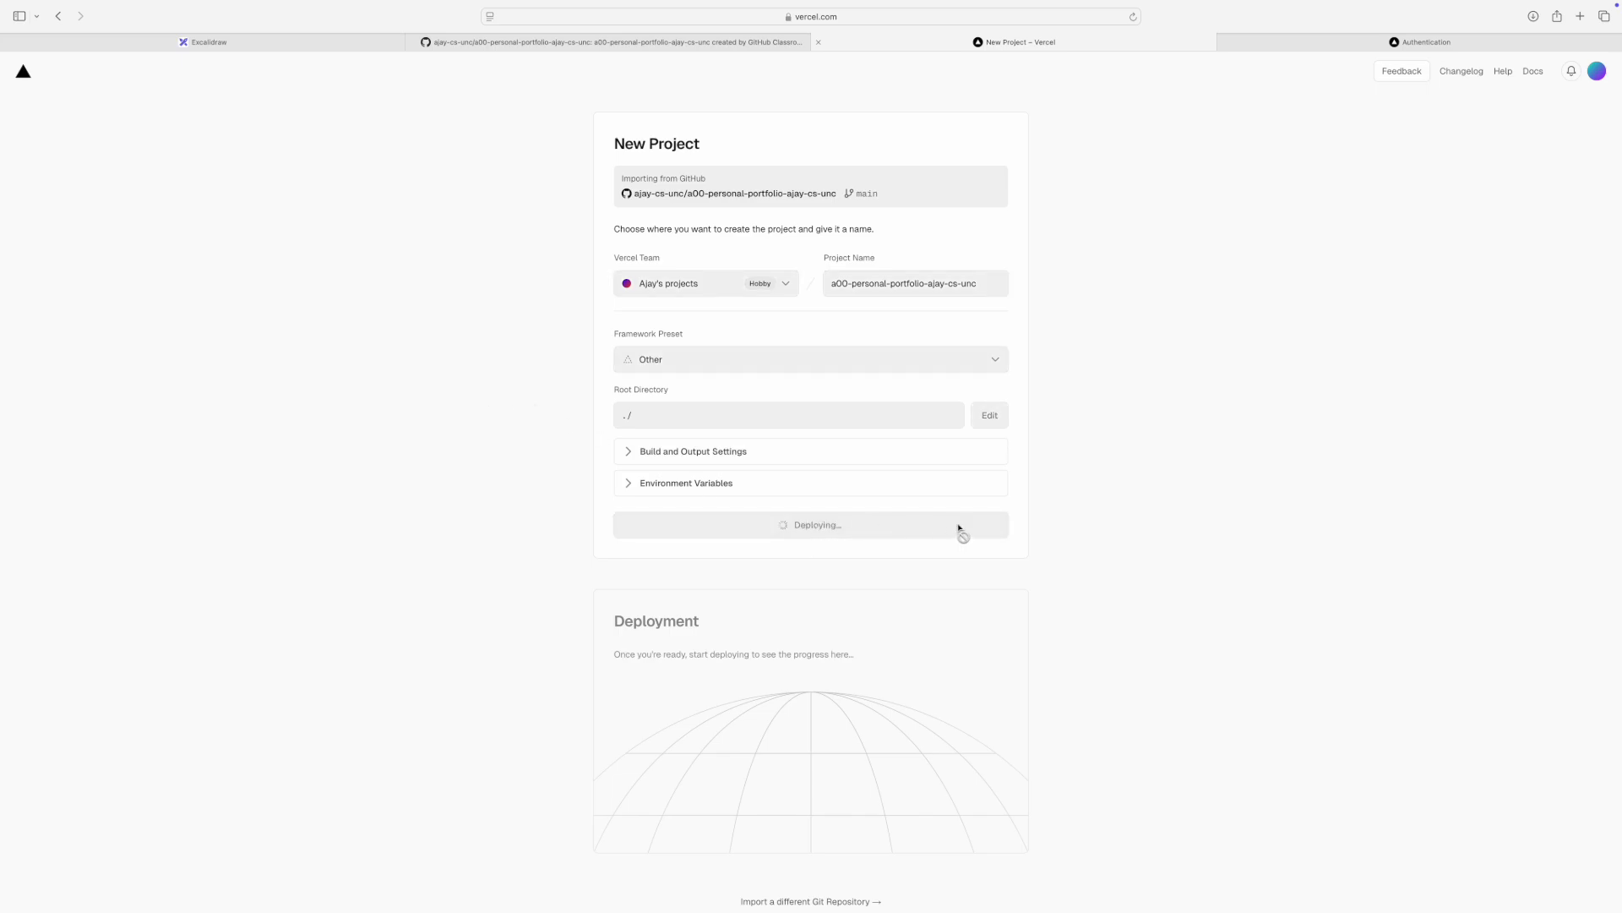
mouse_move(1197, 512)
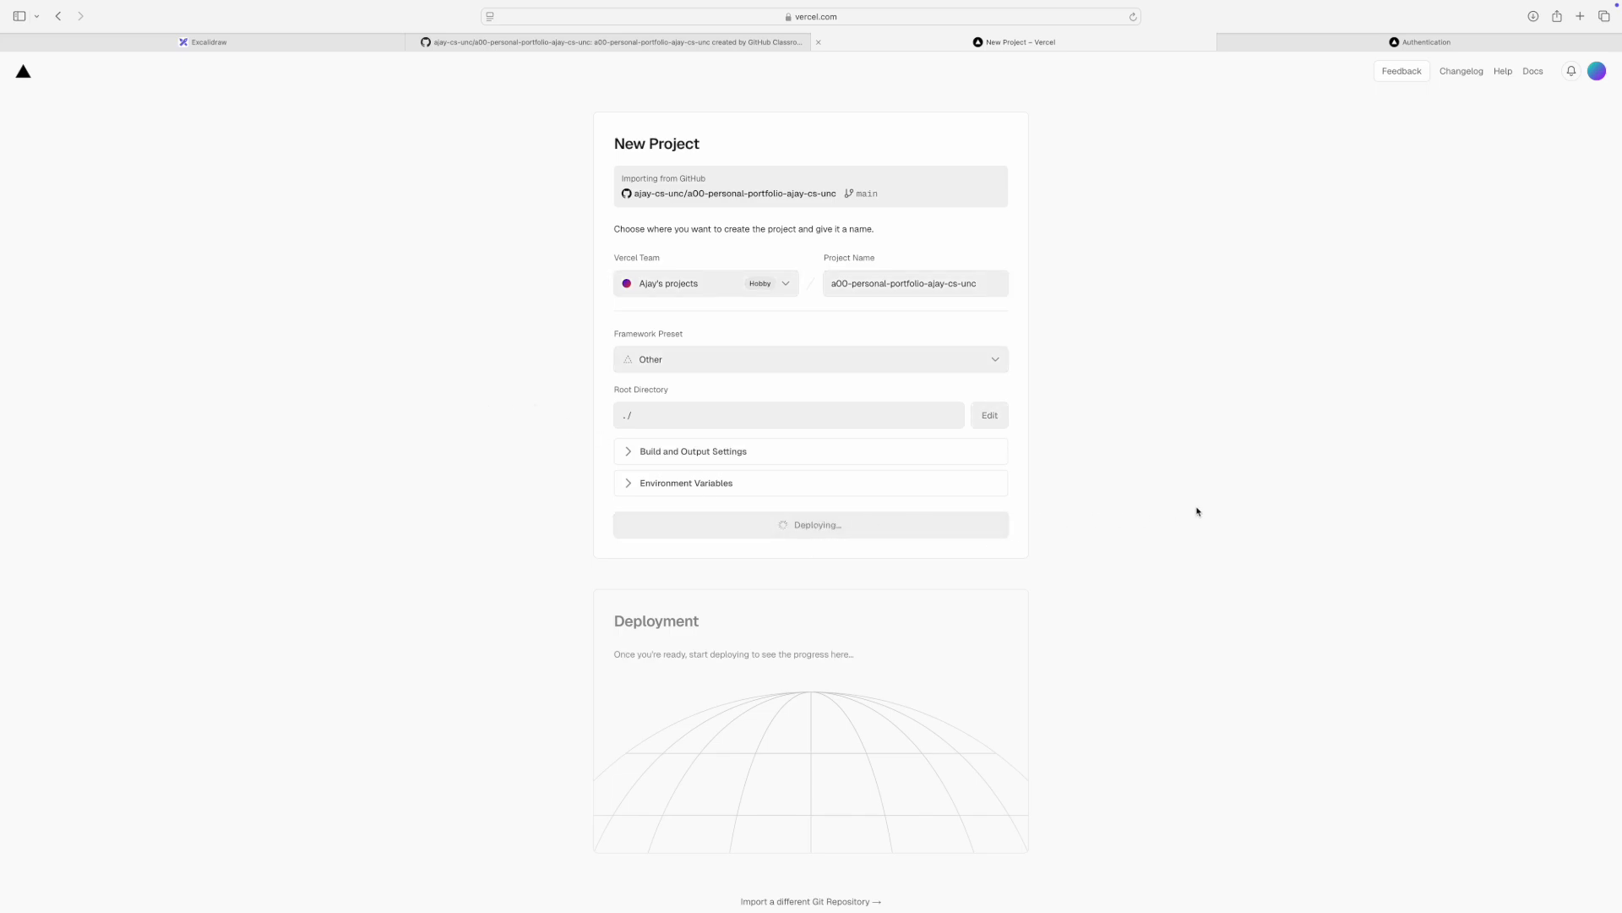
scroll(down, 3)
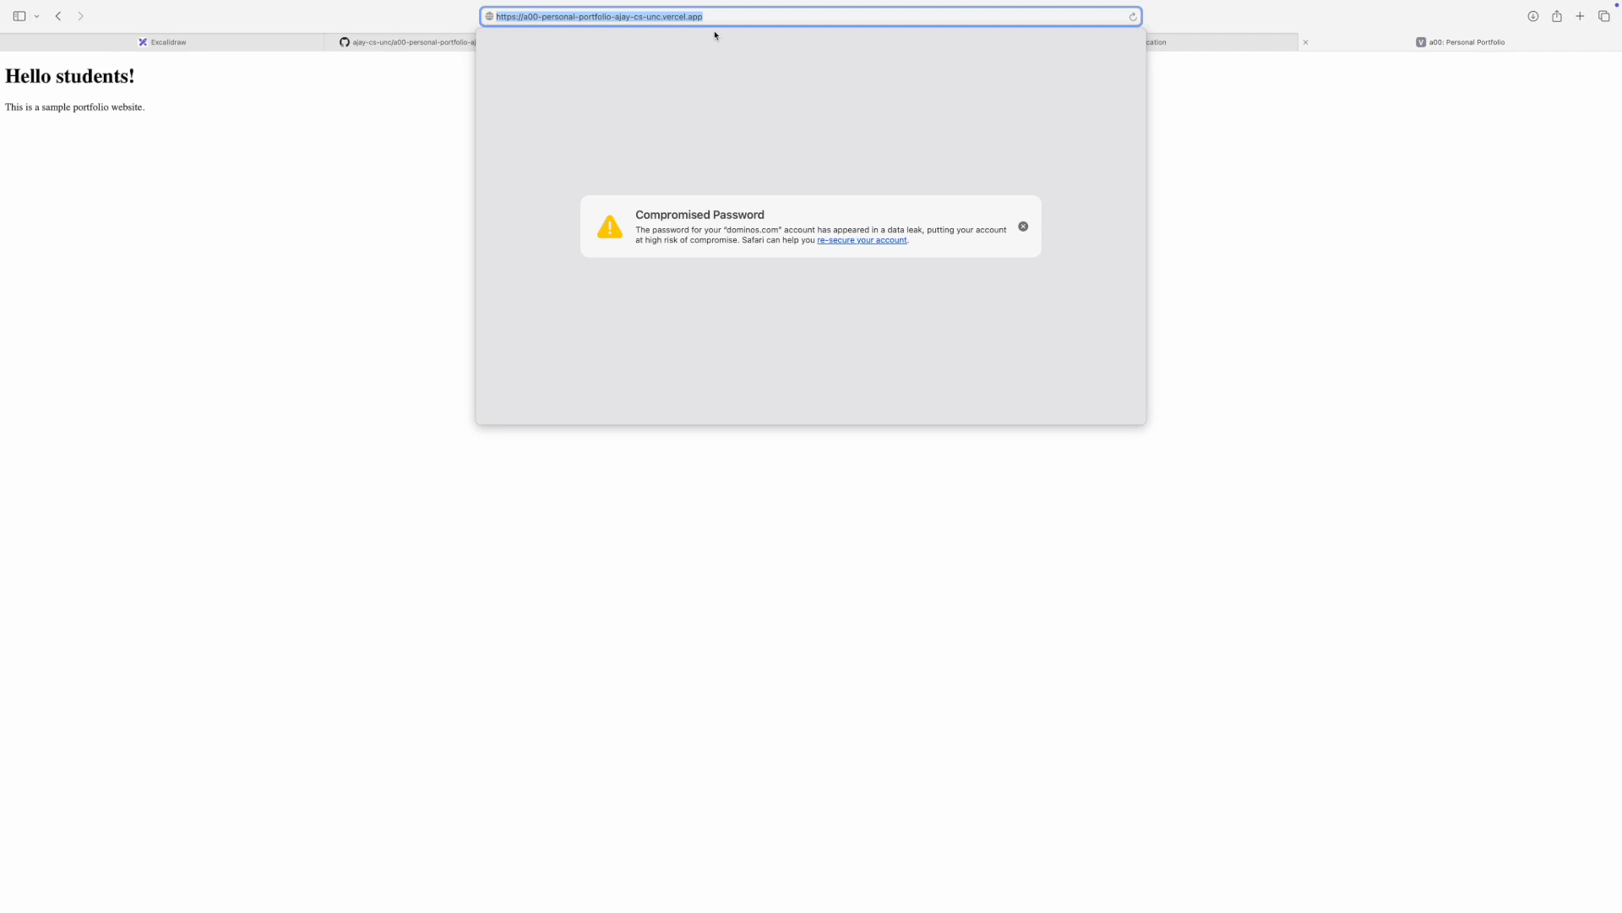
- Check the live site's vercel.app address, then return to the Excalidraw diagram
click(166, 42)
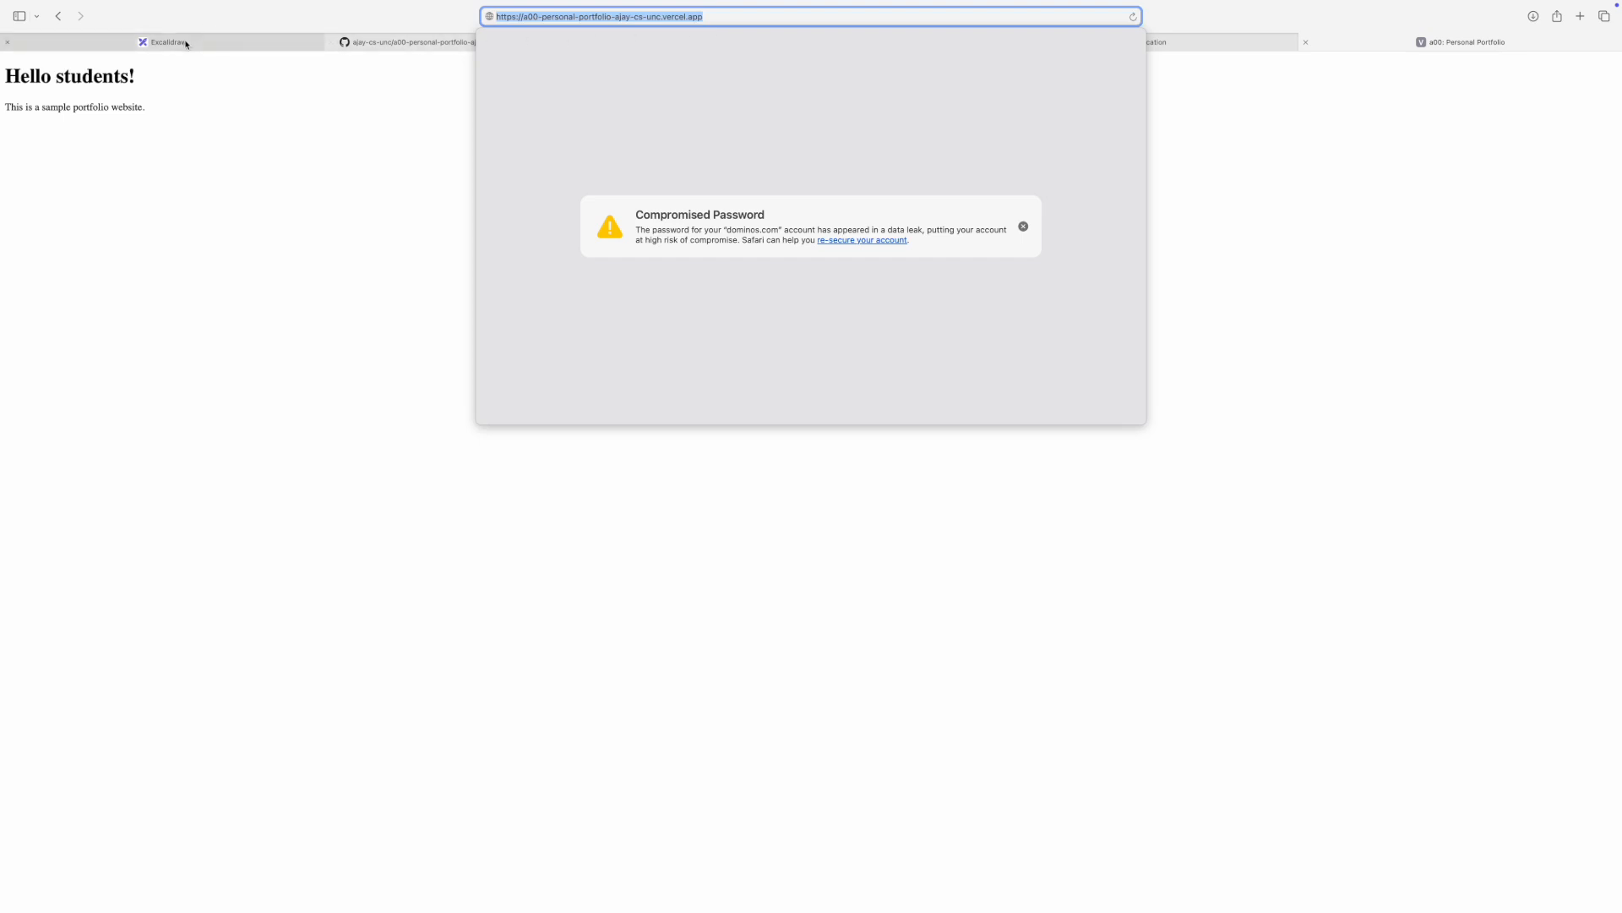
click(166, 42)
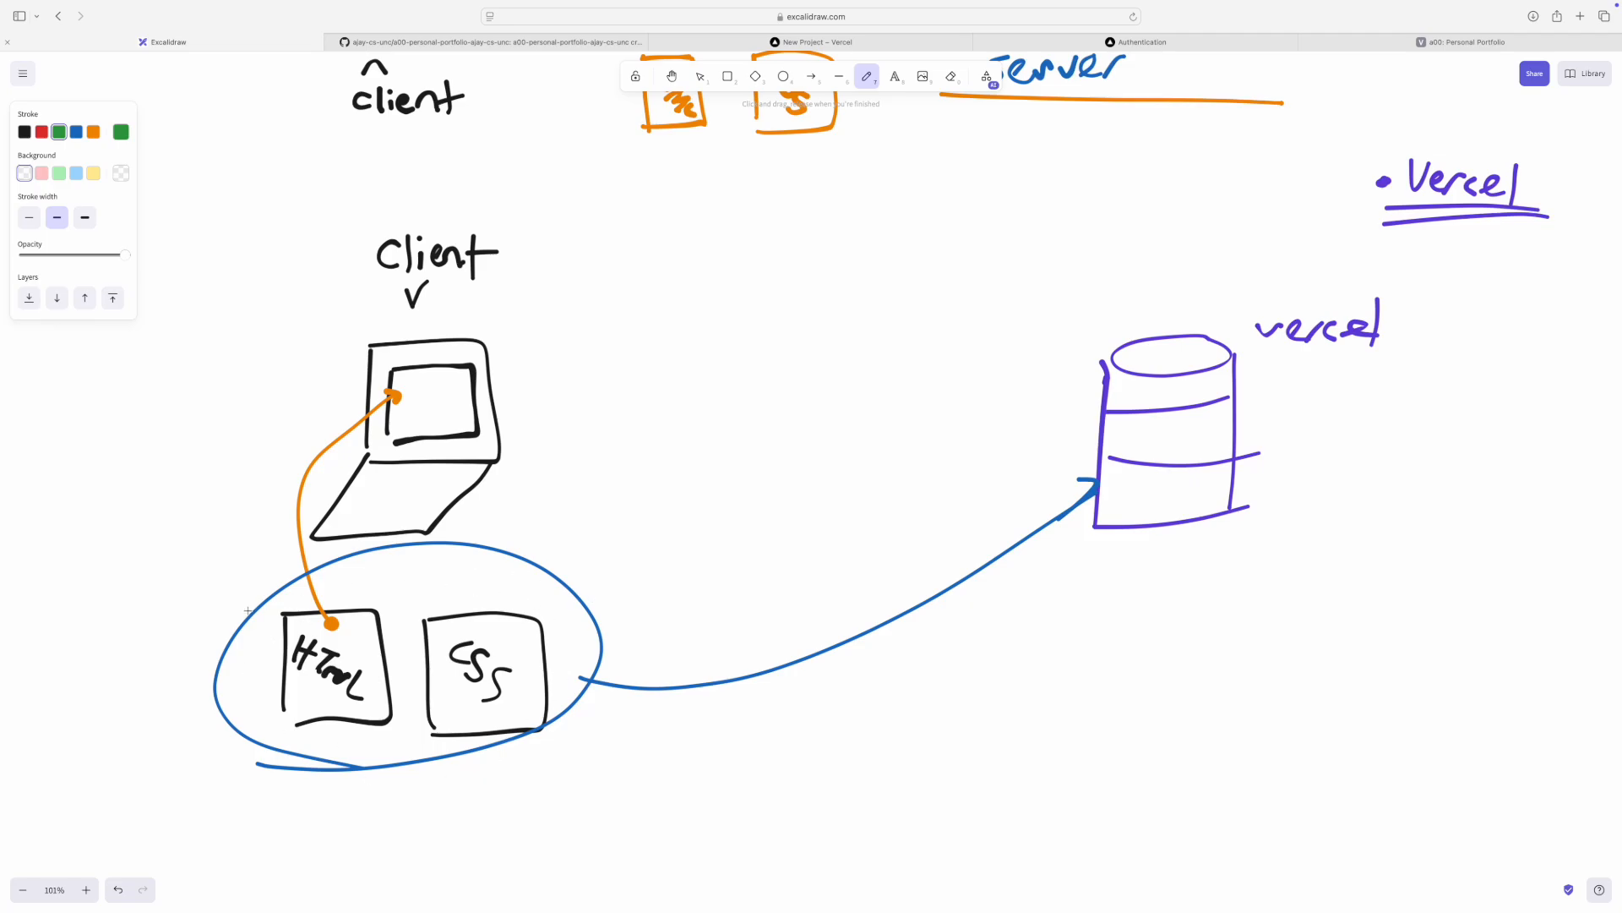
scroll(down, 3)
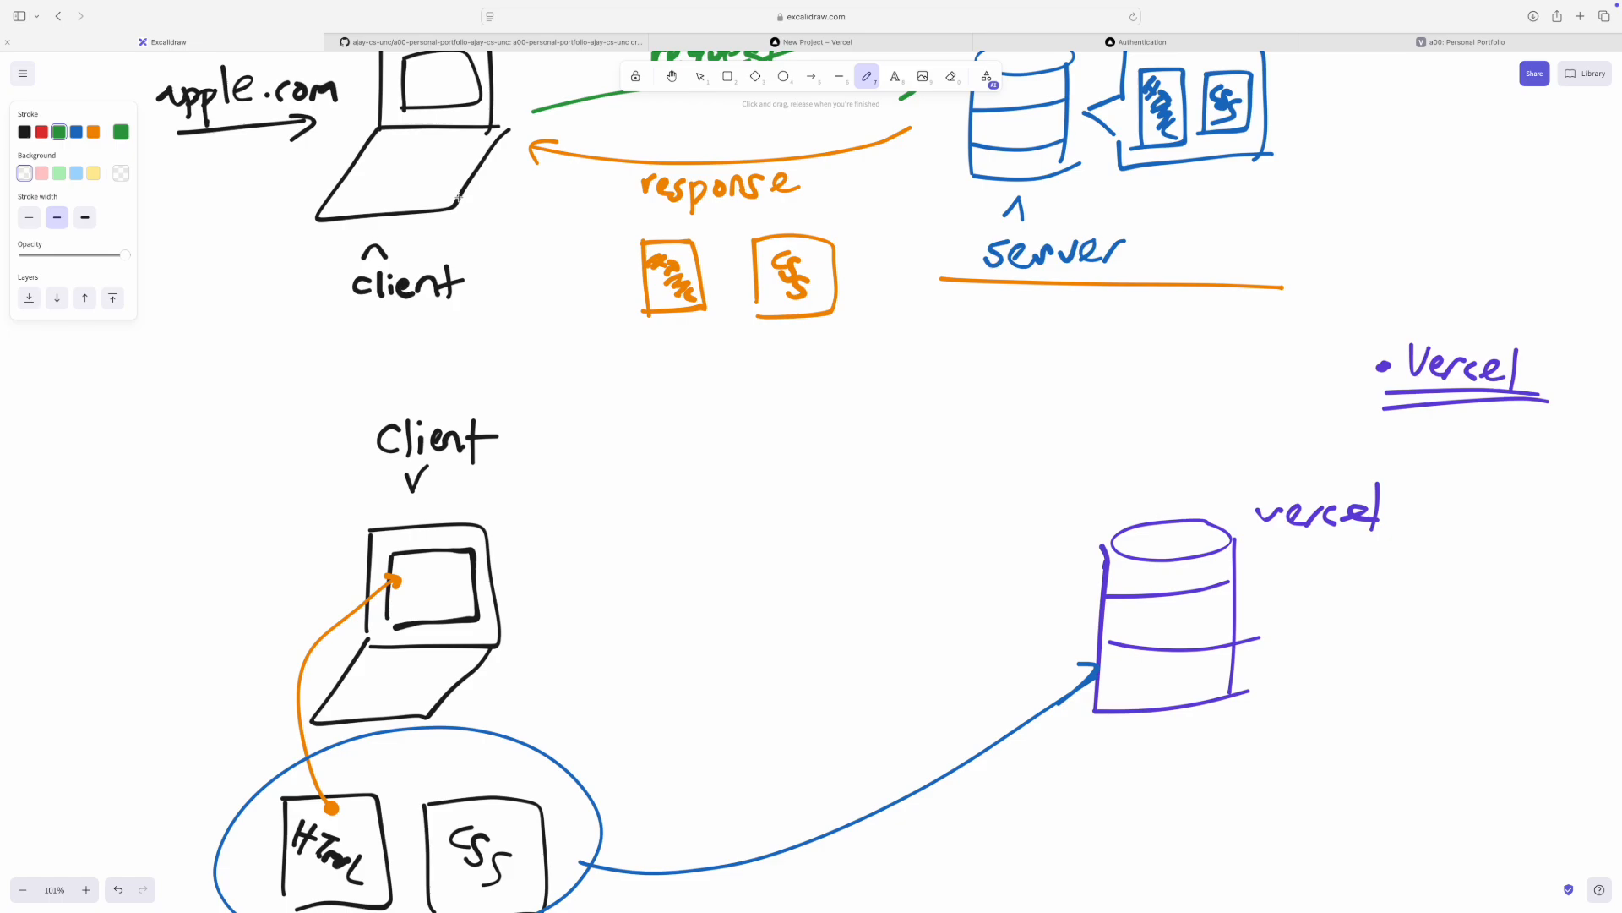
mouse_move(1247, 595)
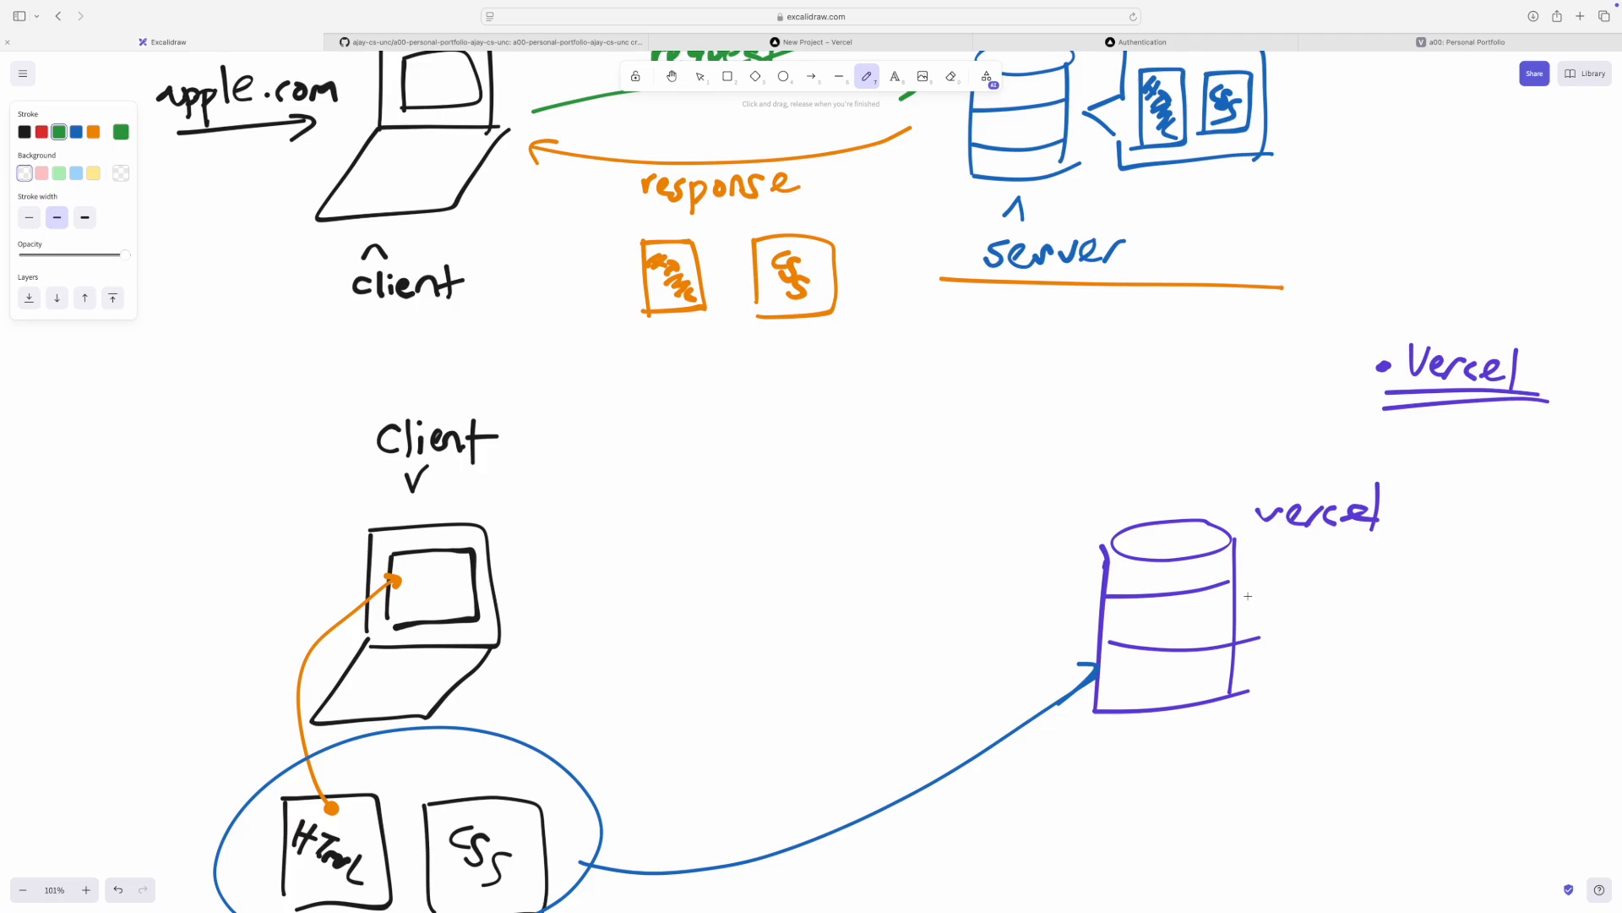
- See Vercel's Congratulations page for the deployment, then return to the forked repository
click(812, 42)
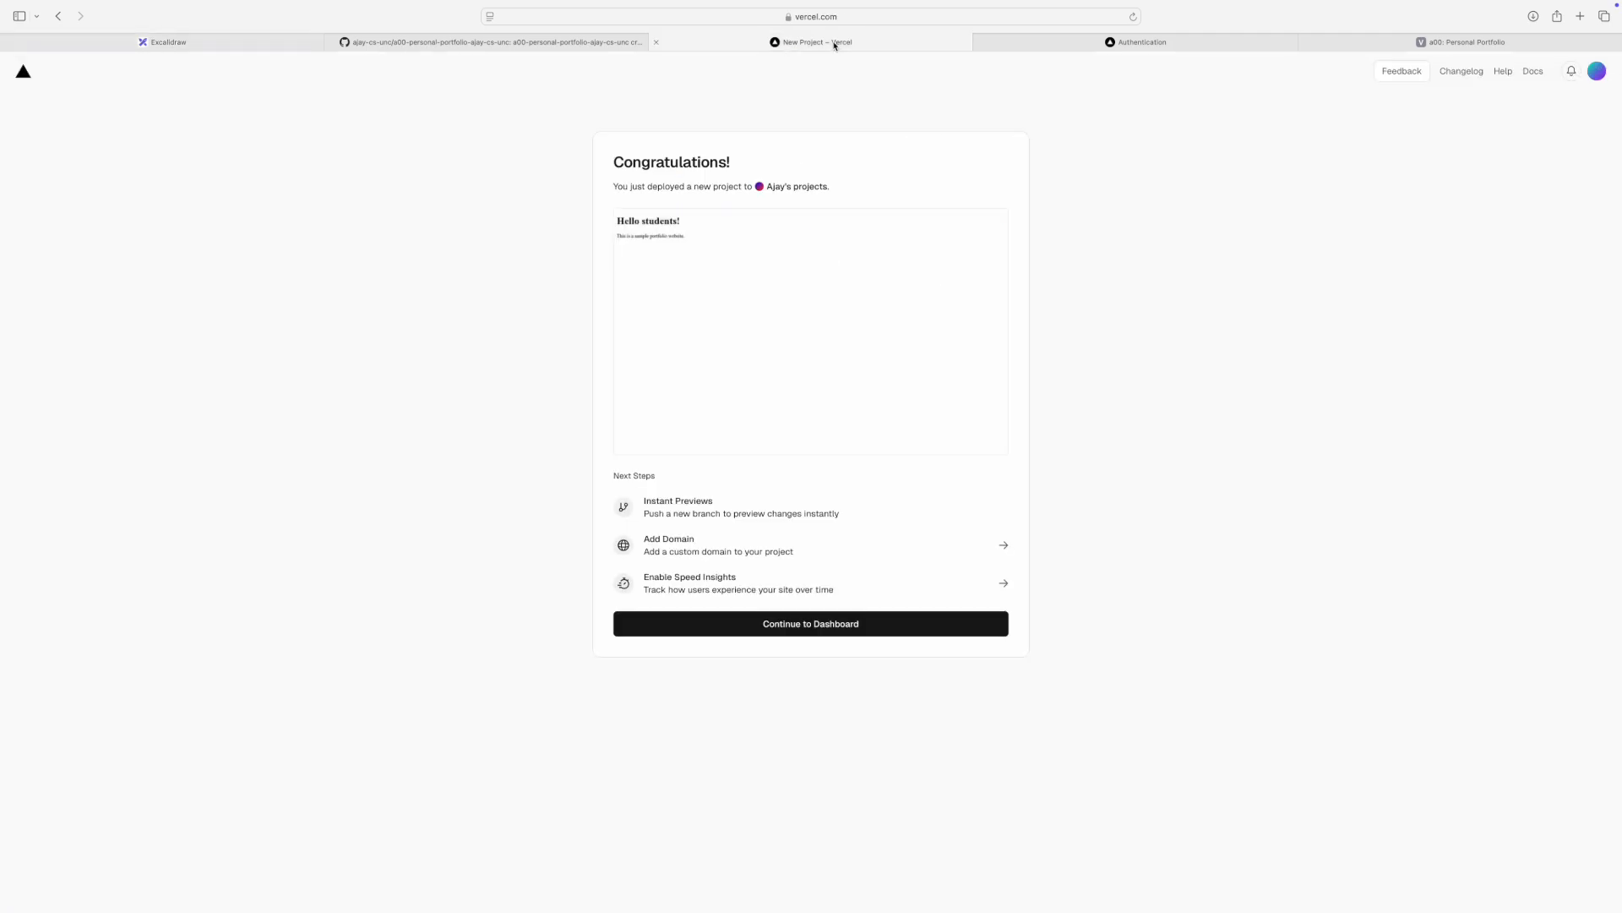
click(487, 42)
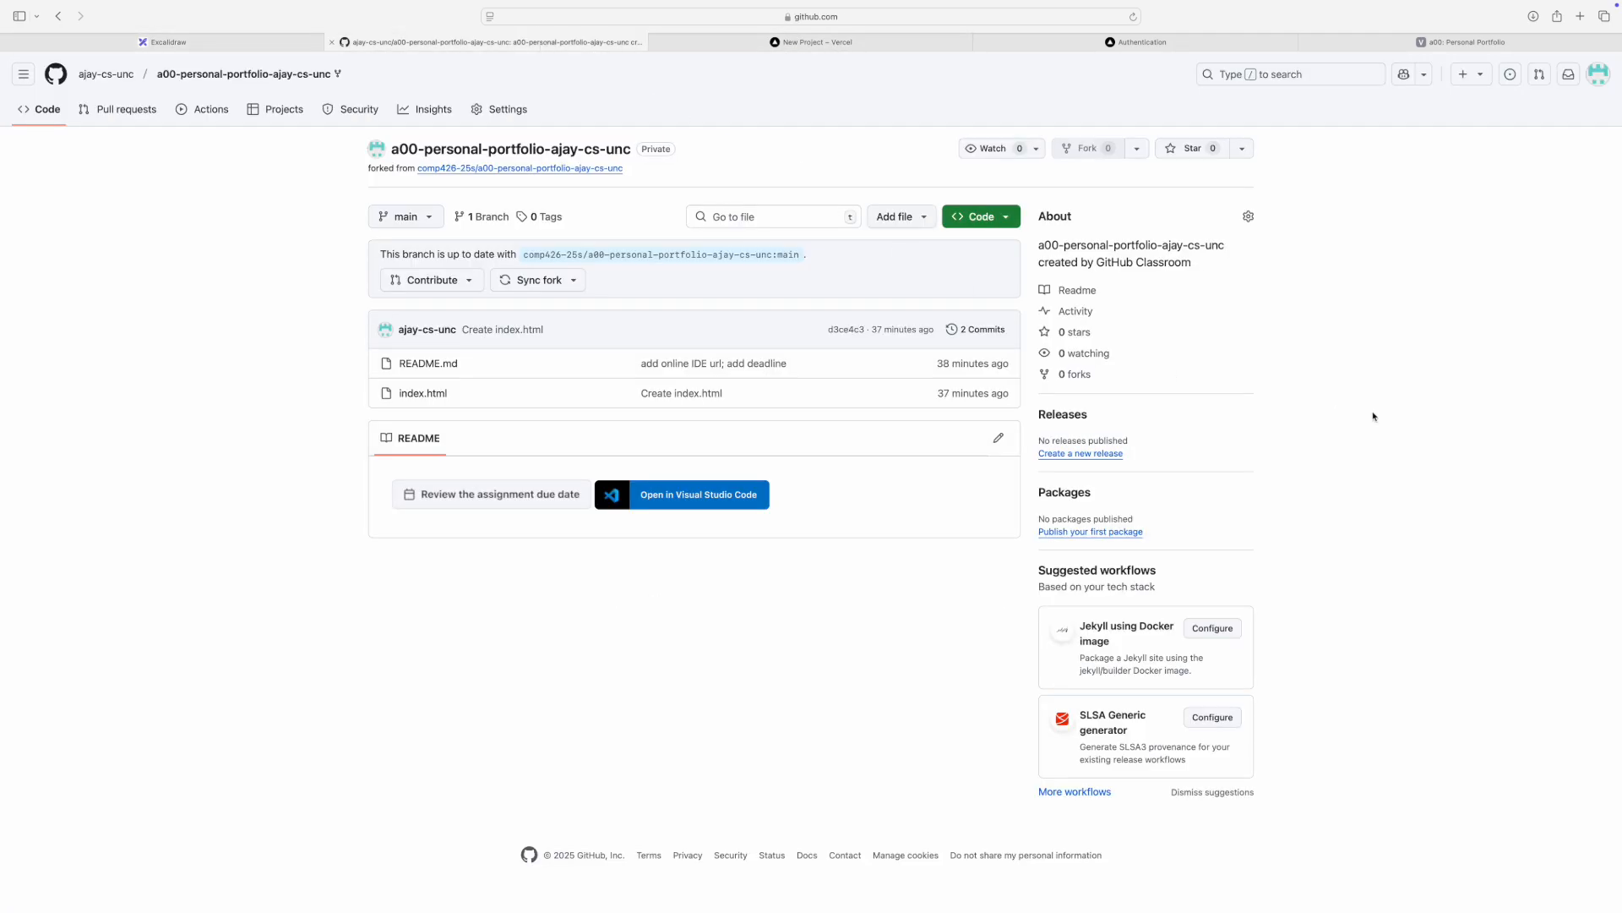
mouse_move(1415, 432)
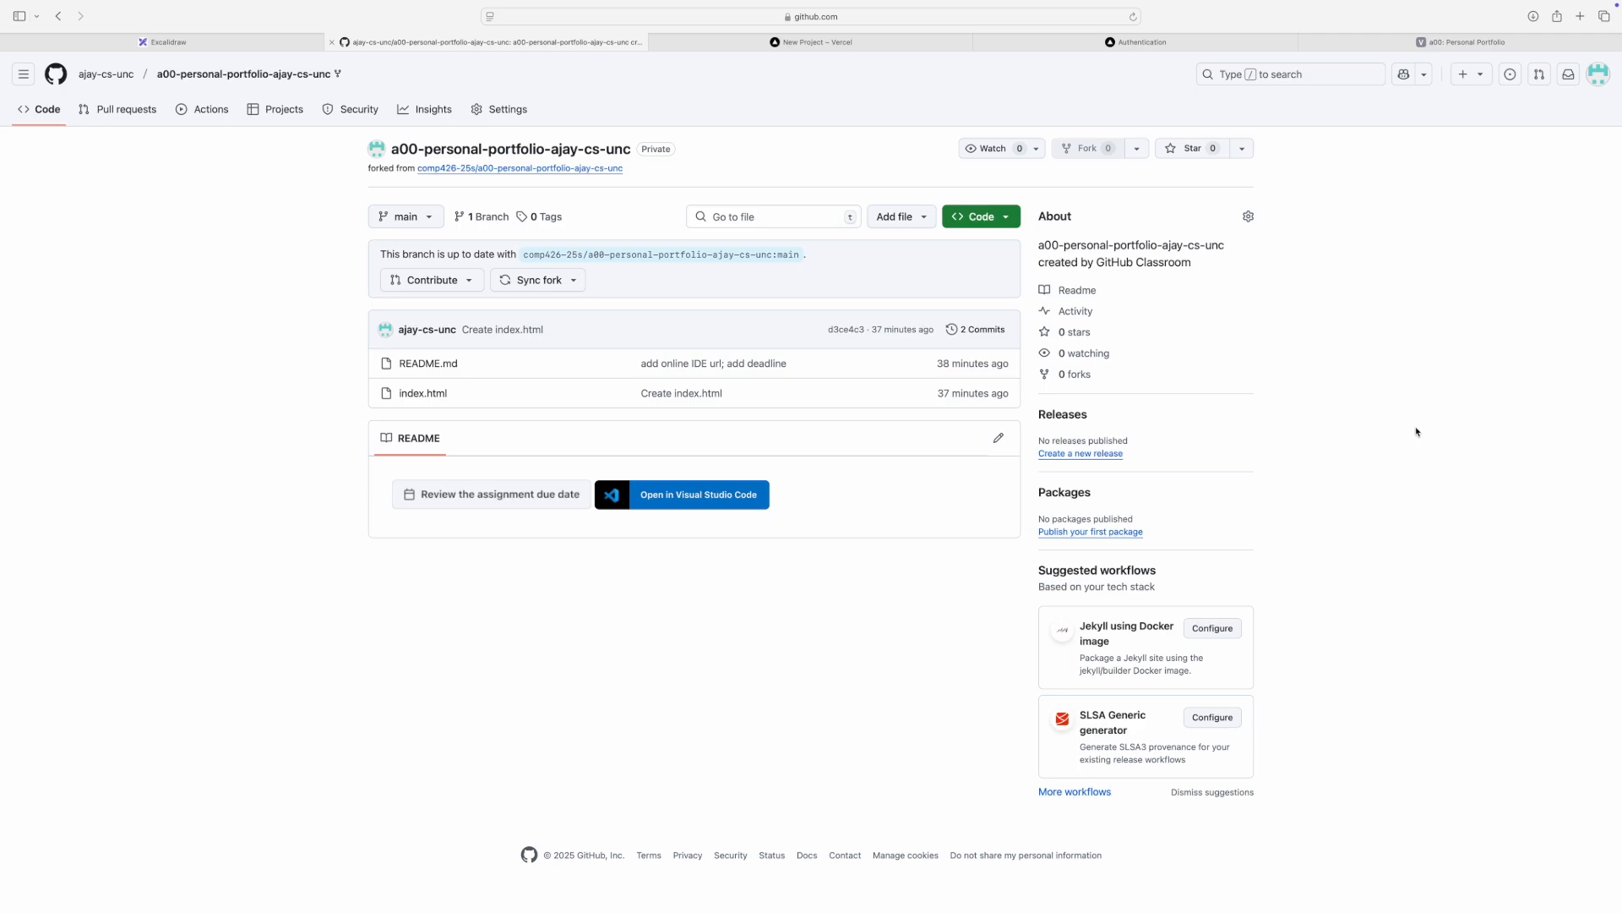
mouse_move(1421, 434)
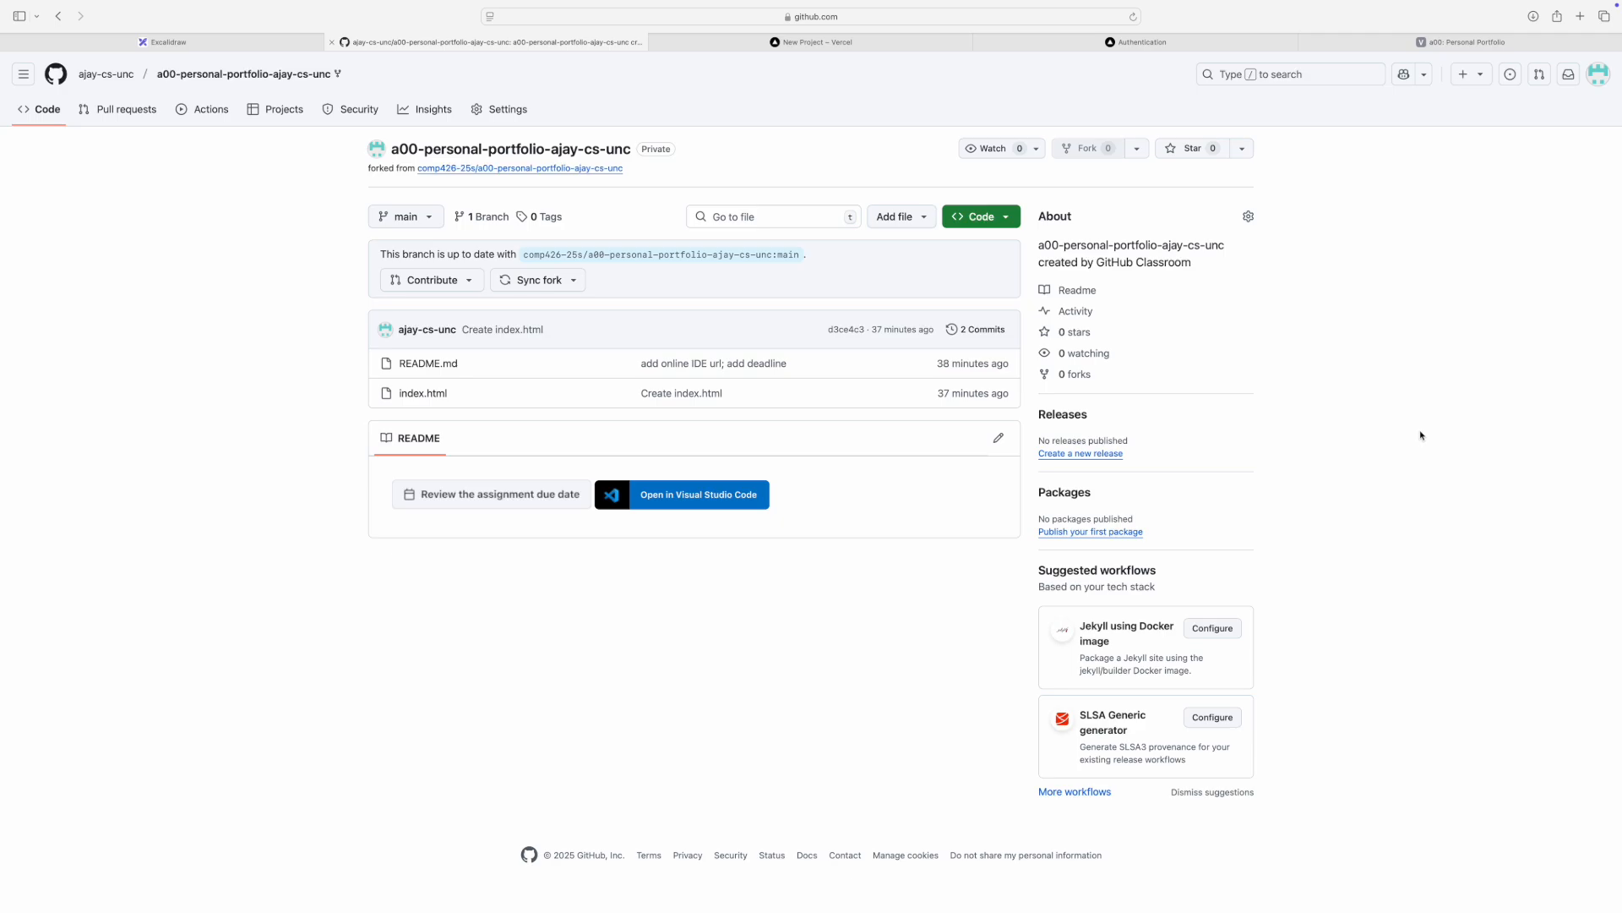